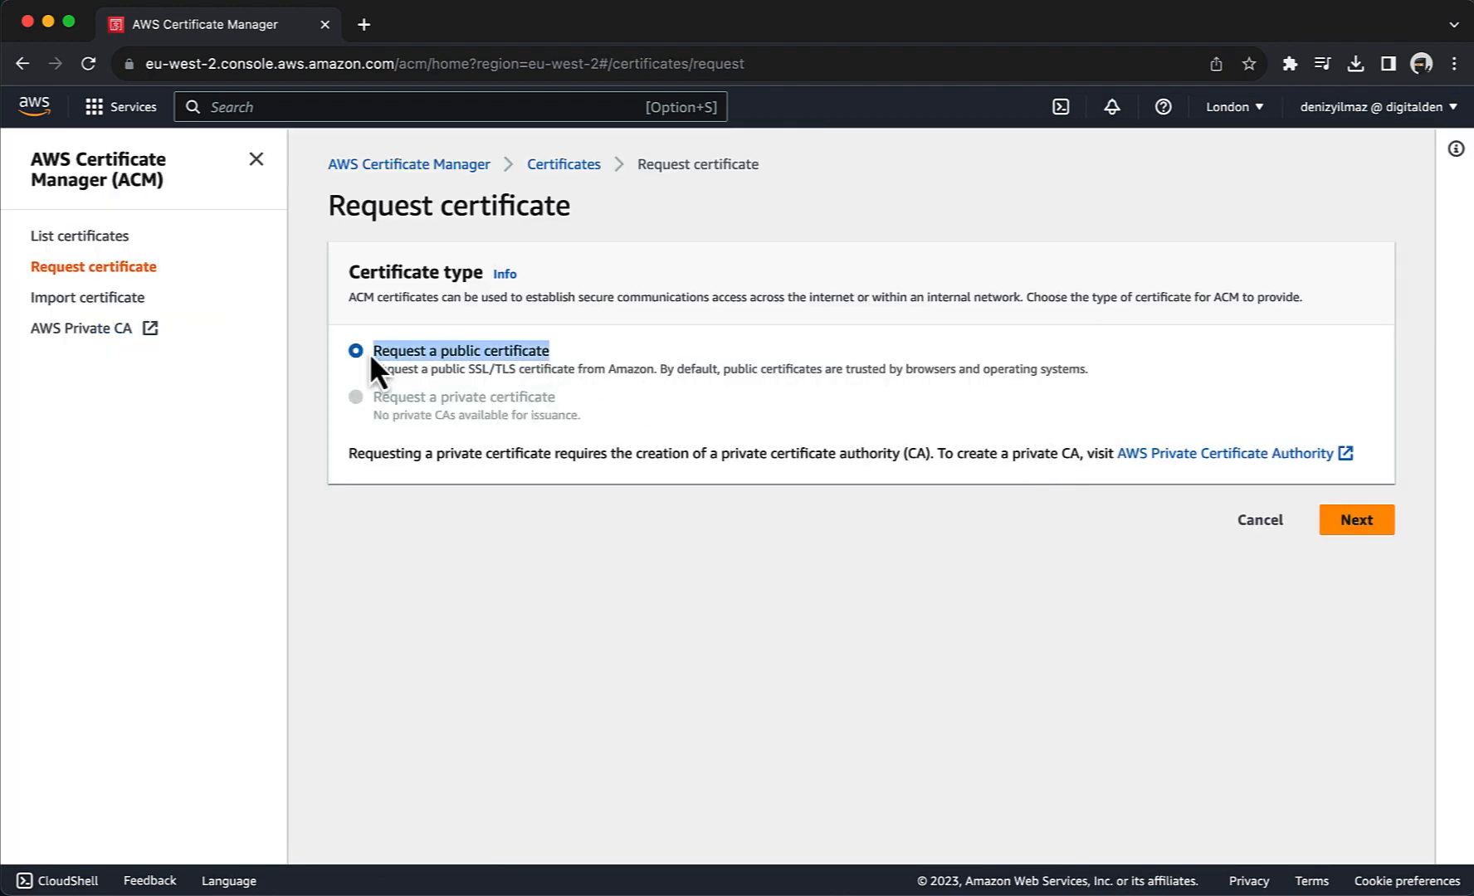
Create the alias A record for denizyilmaz.cloud targeting the London-region load balancer.
click(1357, 520)
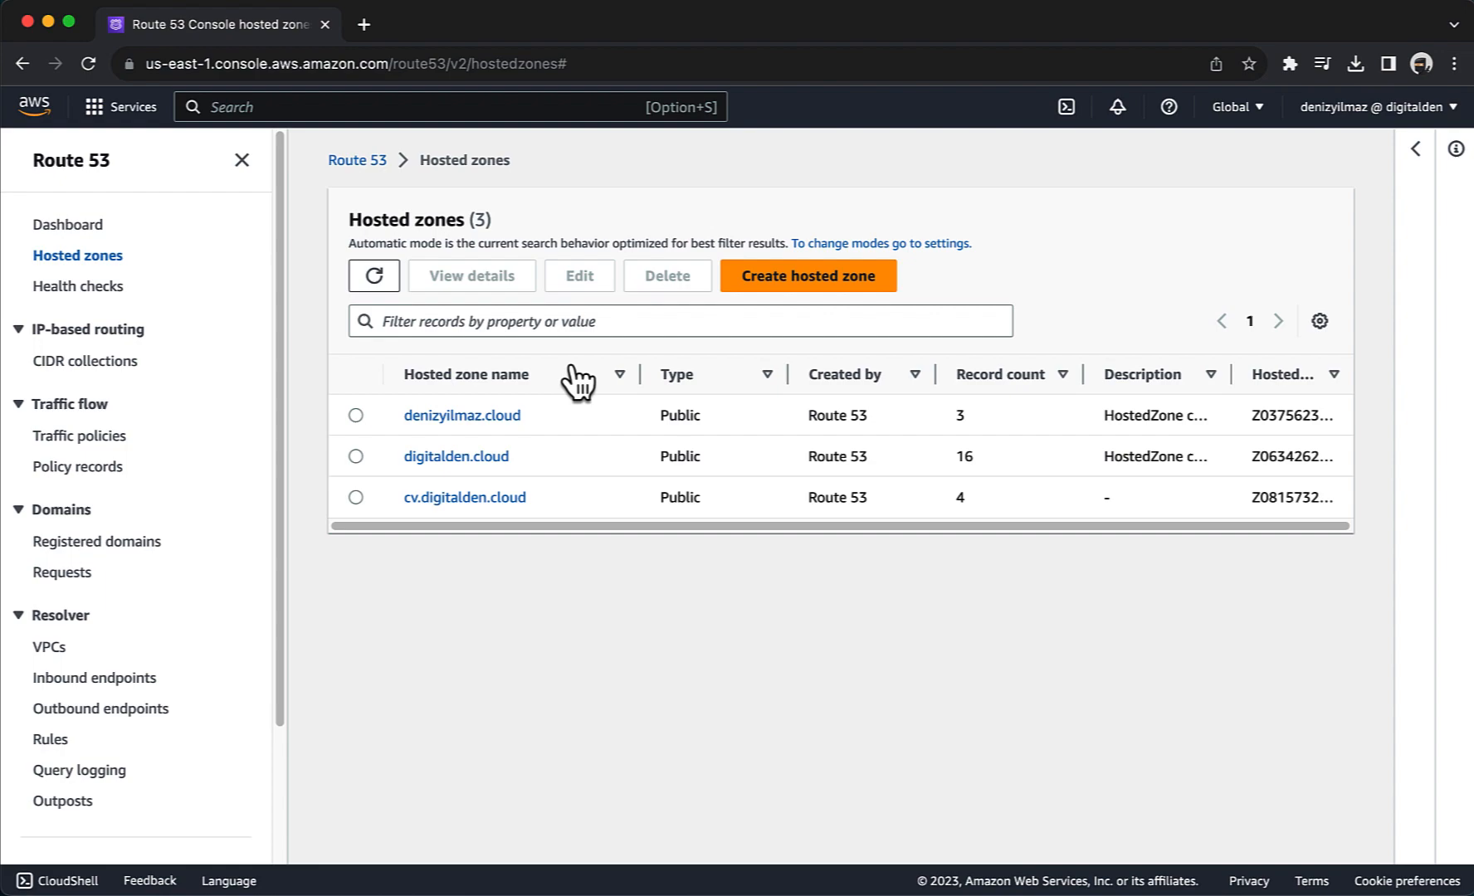
click(462, 415)
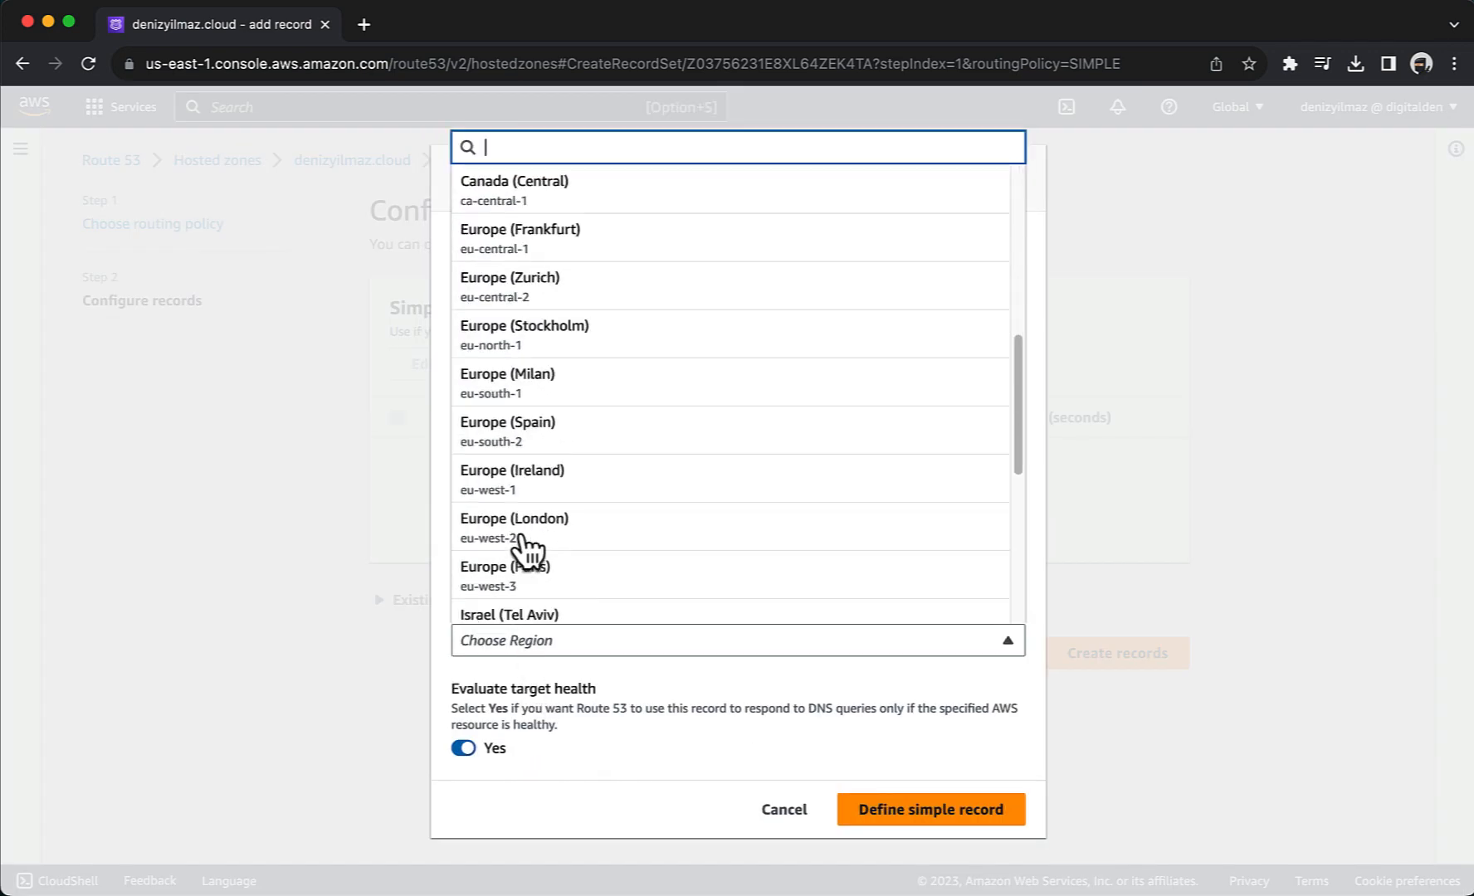
click(929, 809)
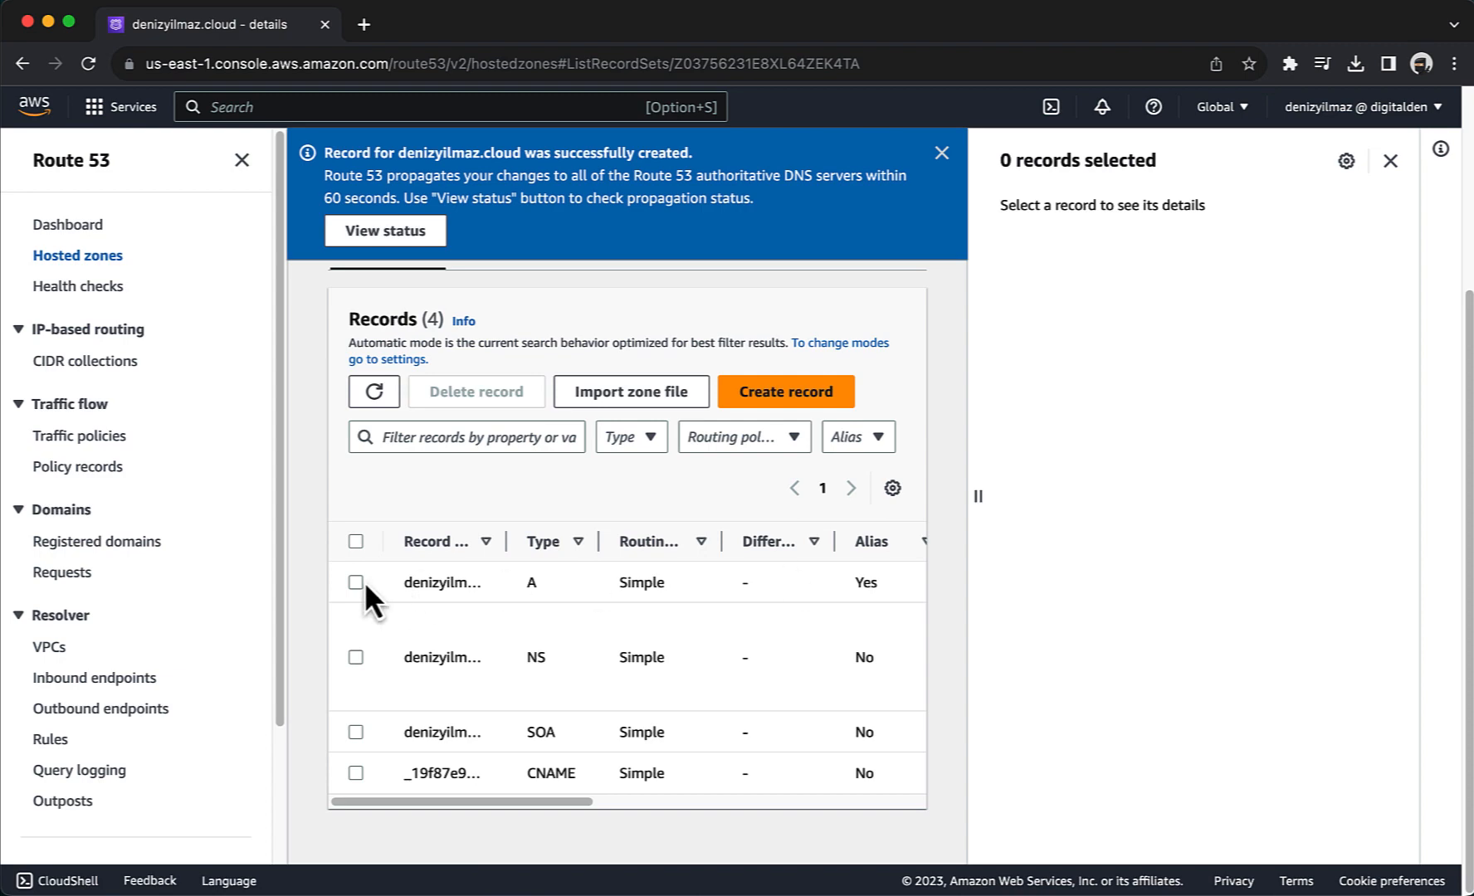
click(355, 583)
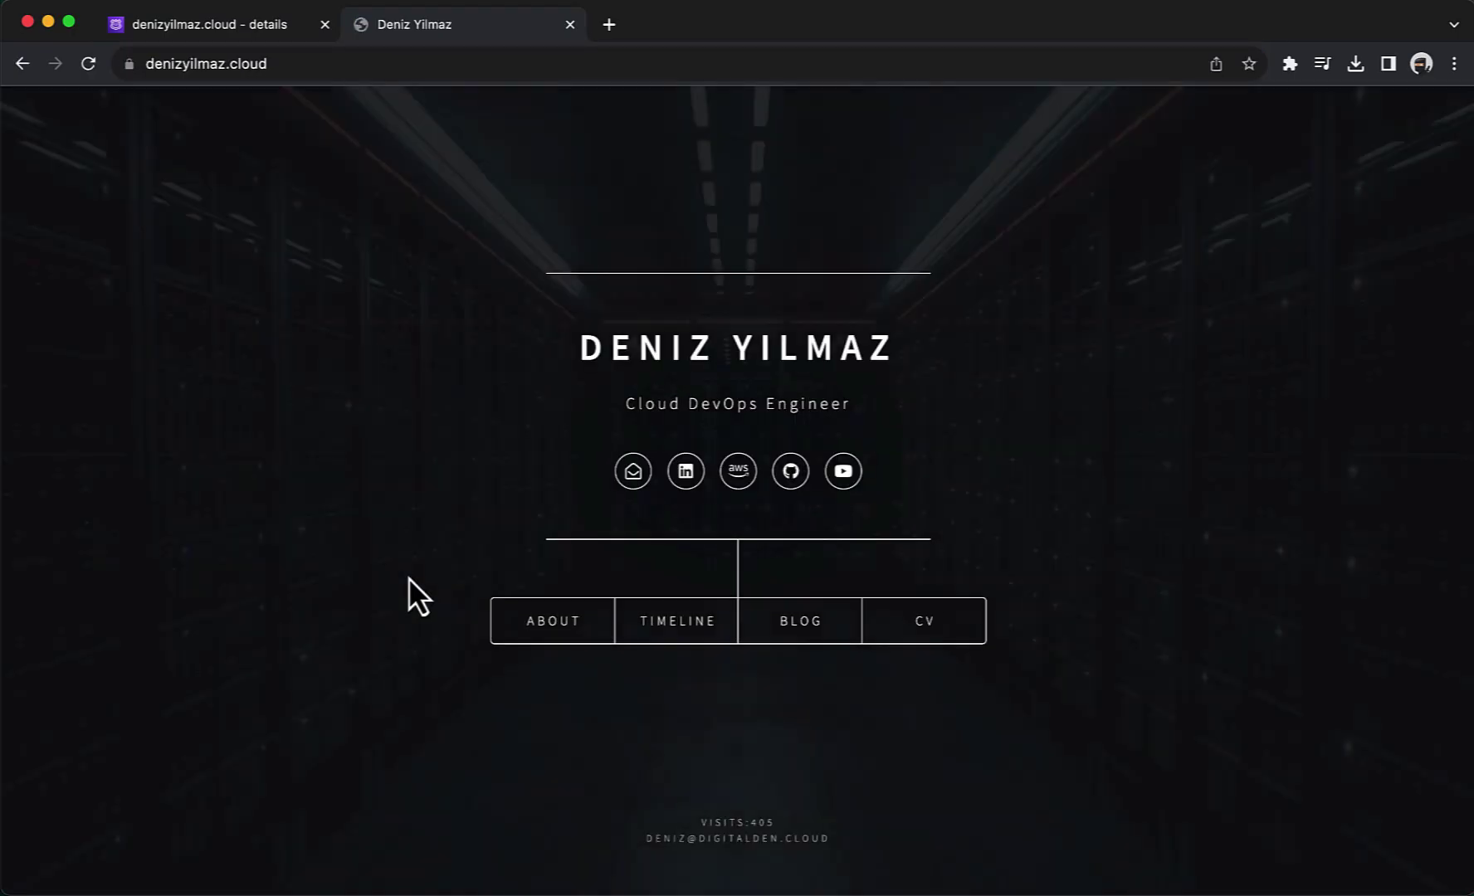
Load denizyilmaz.cloud in Chrome and confirm the connection is secure via the padlock.
click(243, 63)
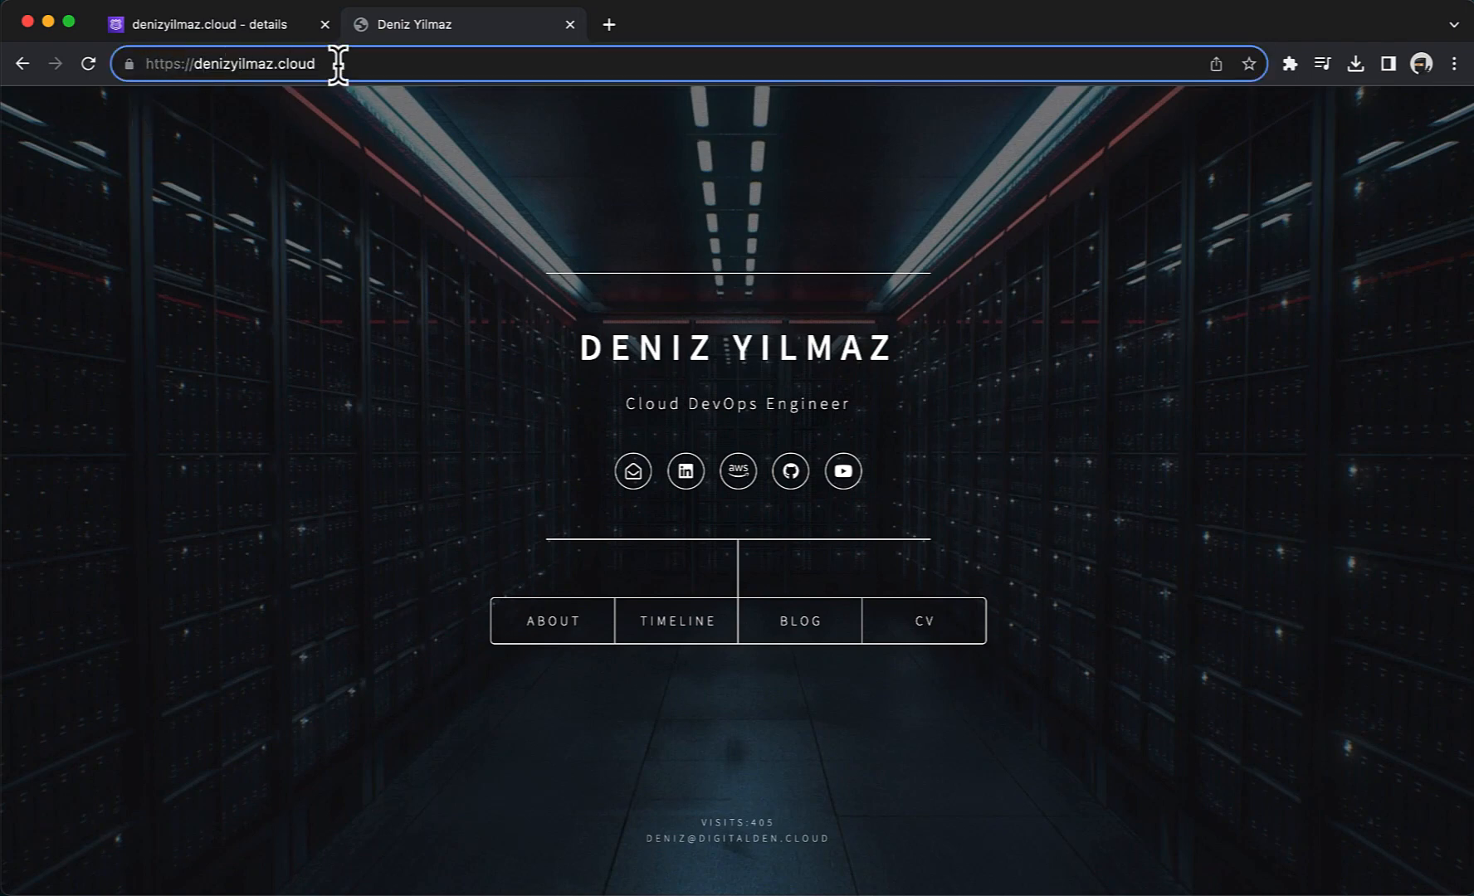
click(131, 63)
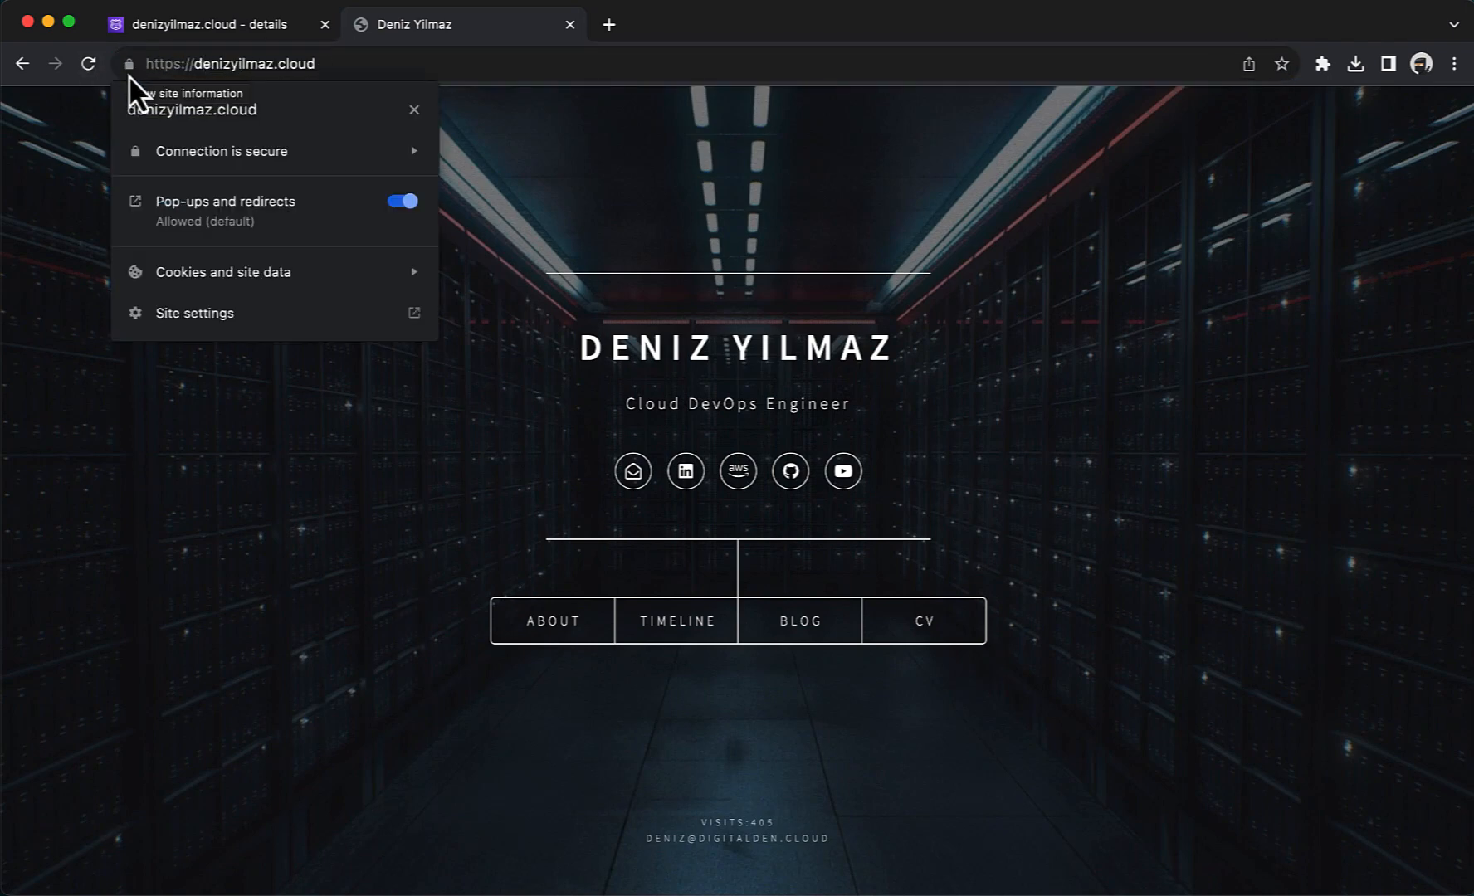
click(495, 483)
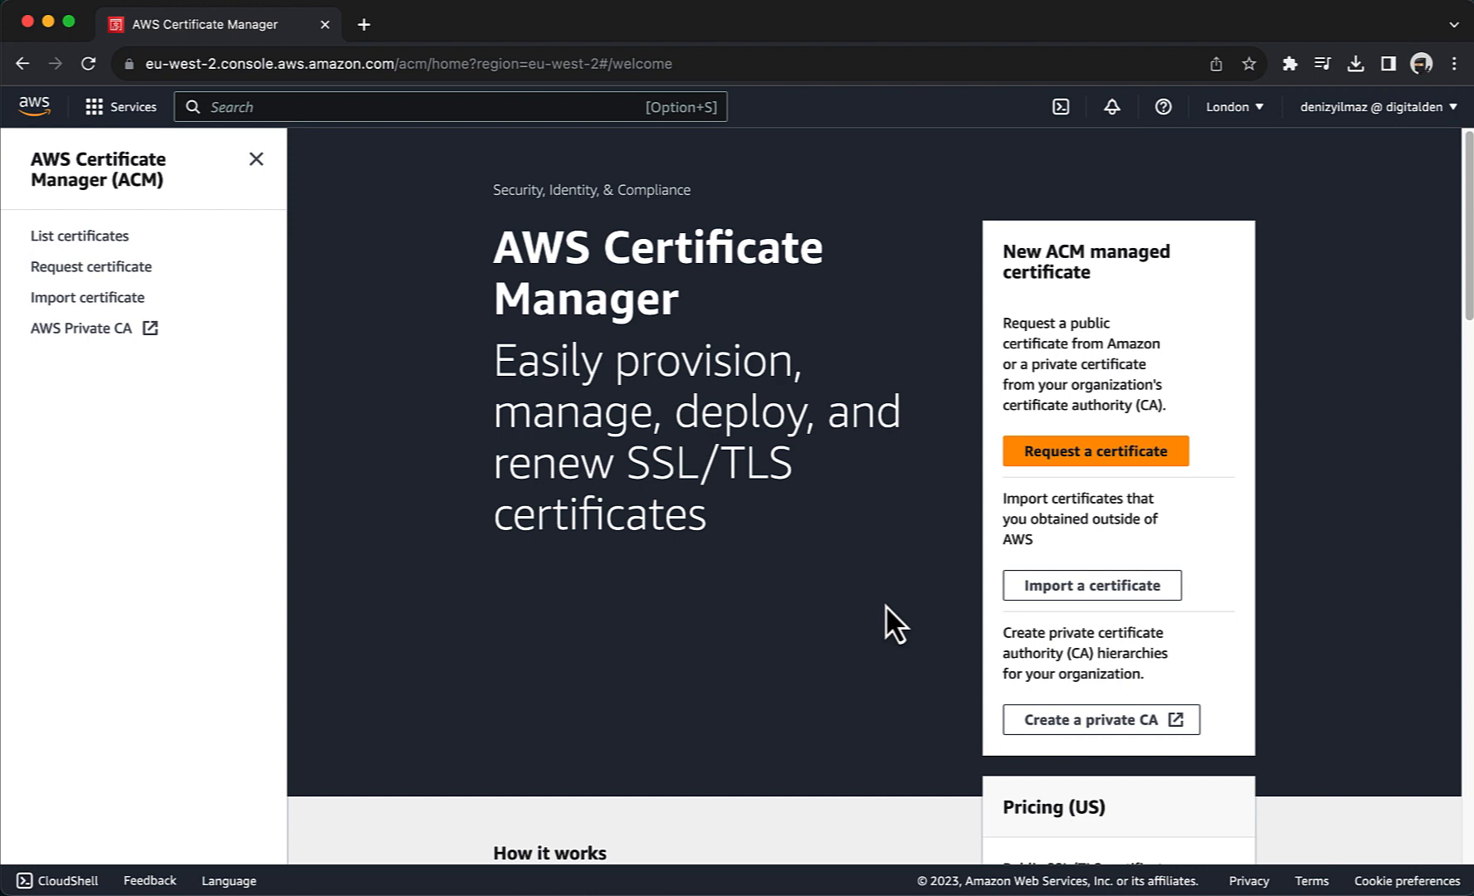
mouse_move(1023, 508)
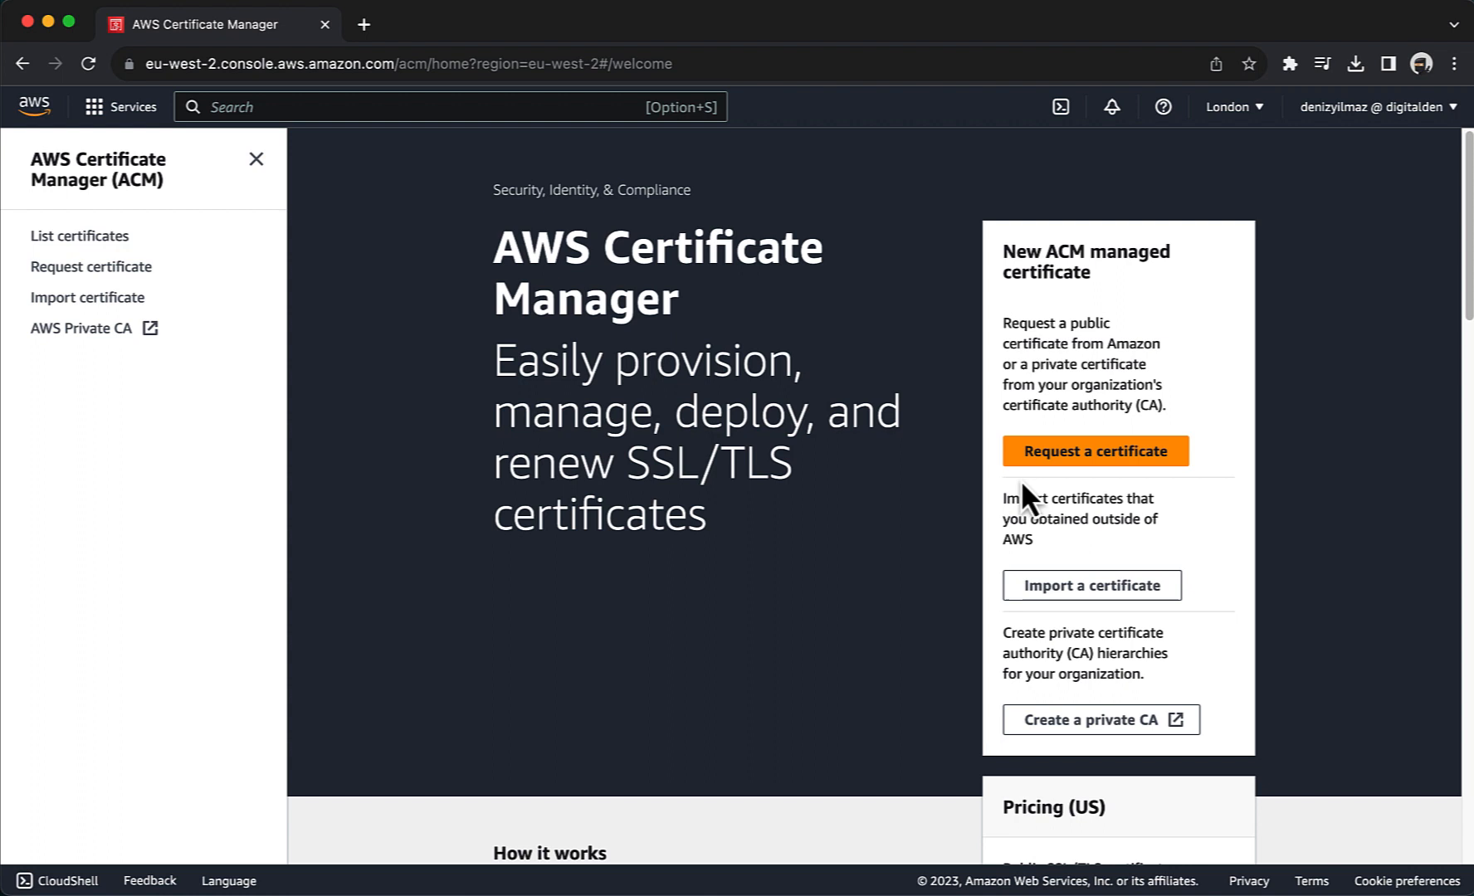
Start a new ACM request for a public certificate.
click(1094, 450)
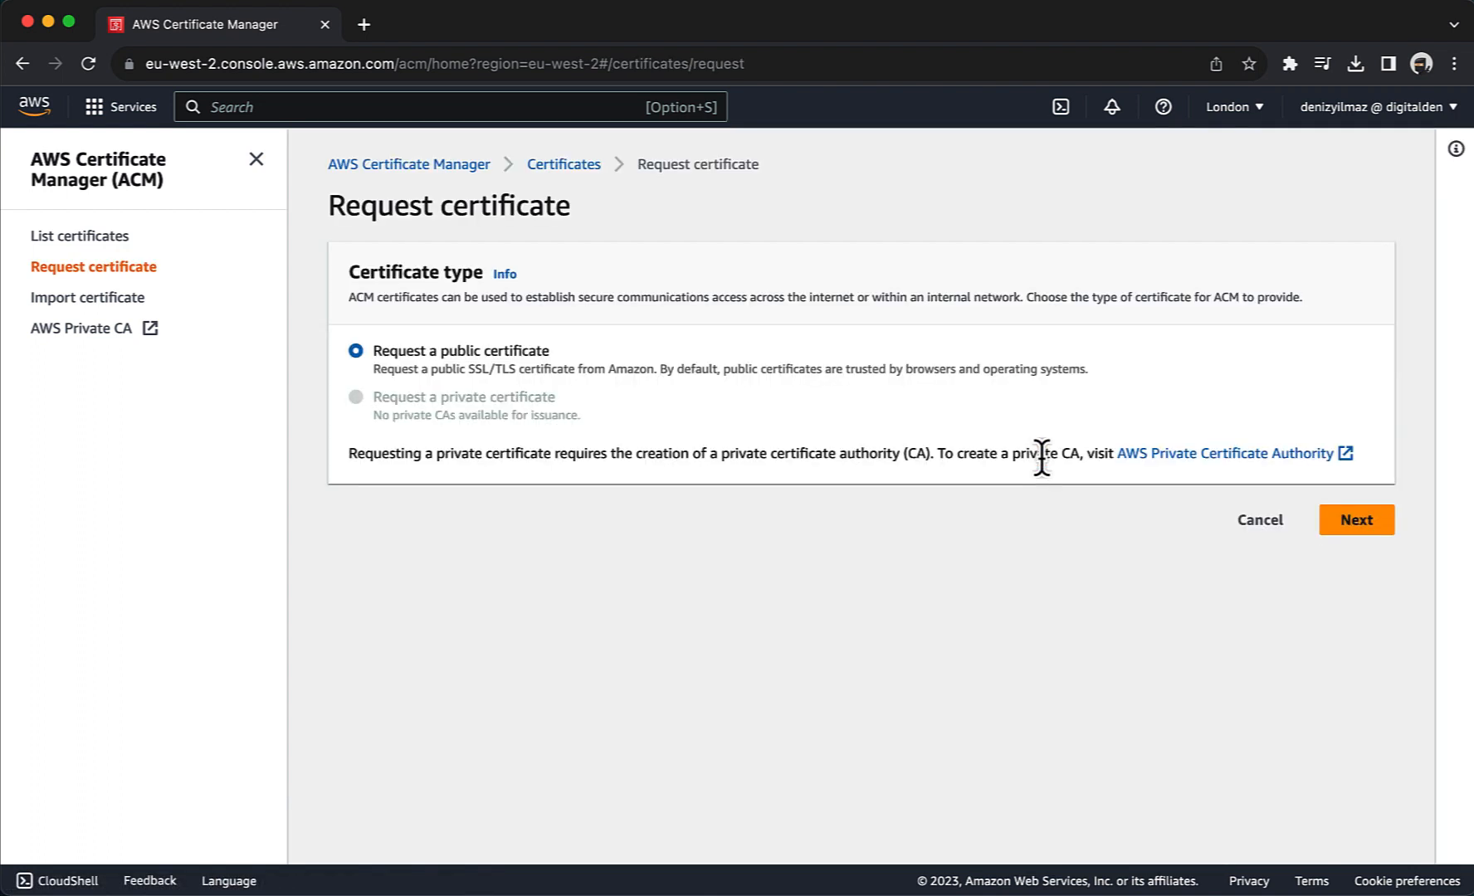
mouse_move(578, 368)
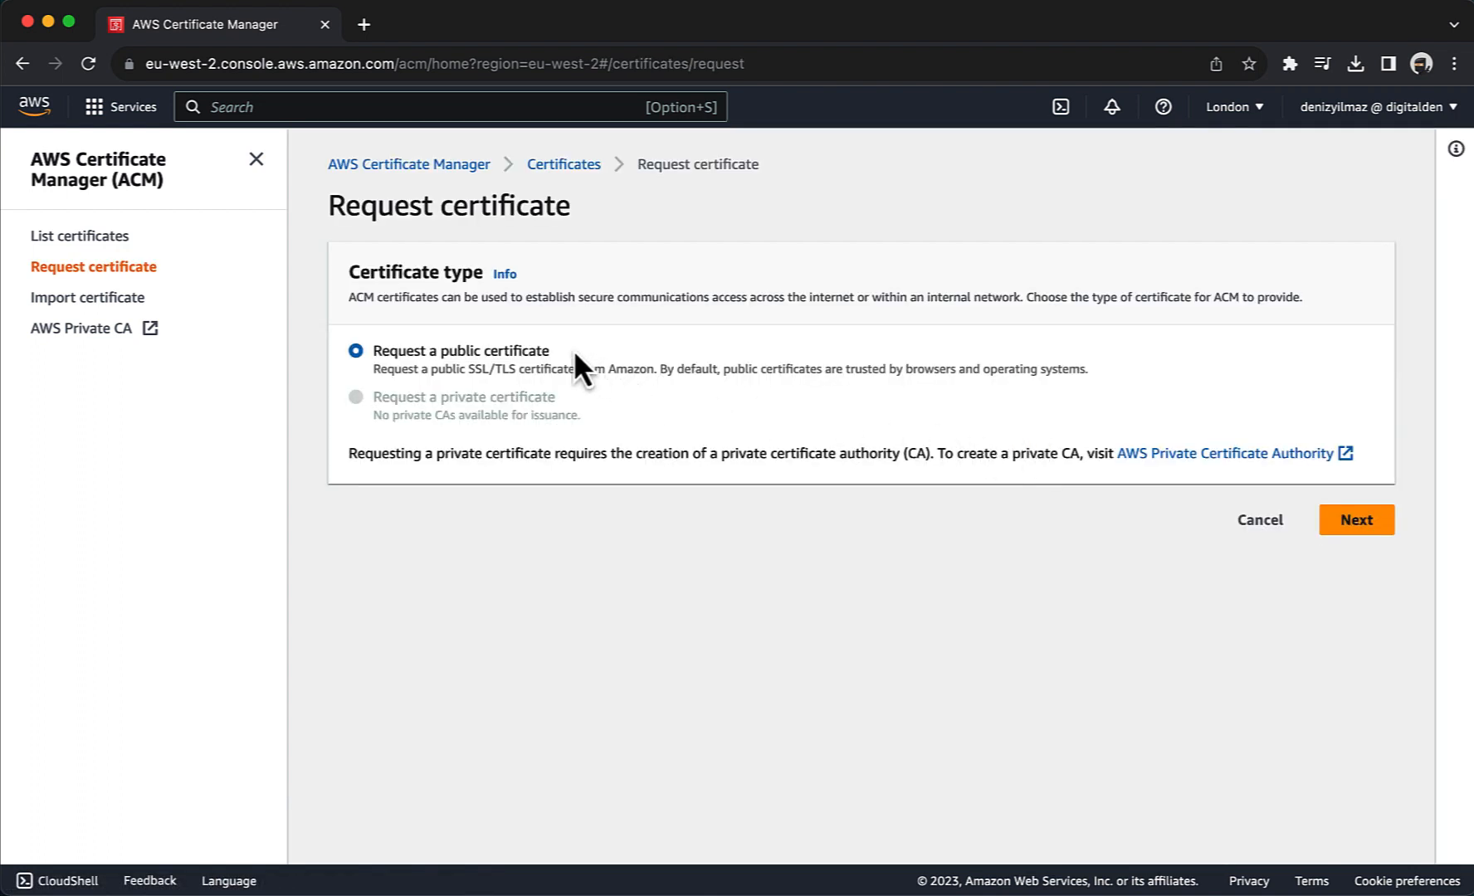
double_click(449, 350)
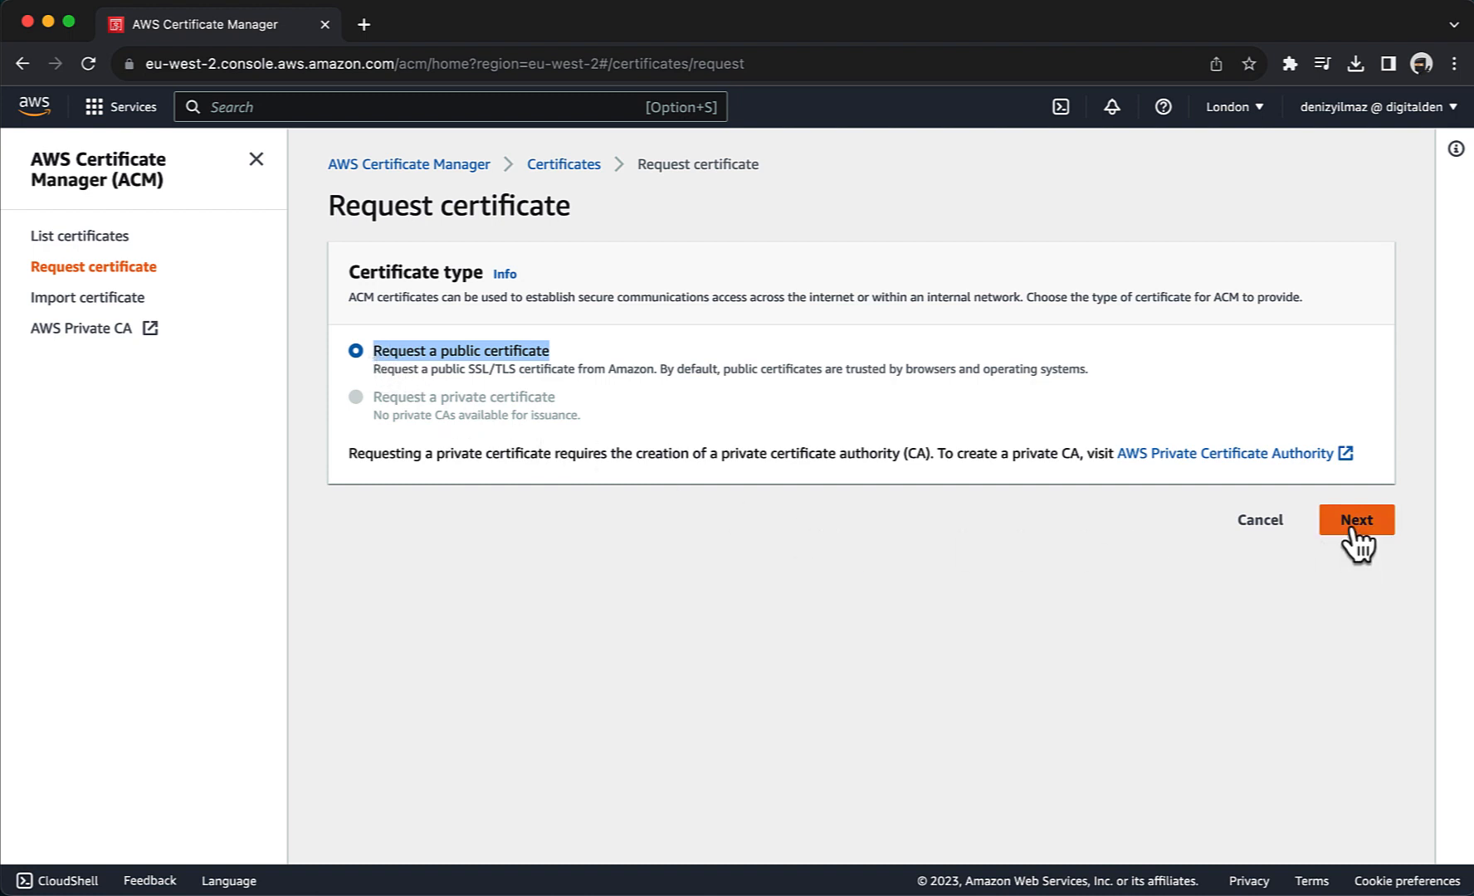
click(1360, 520)
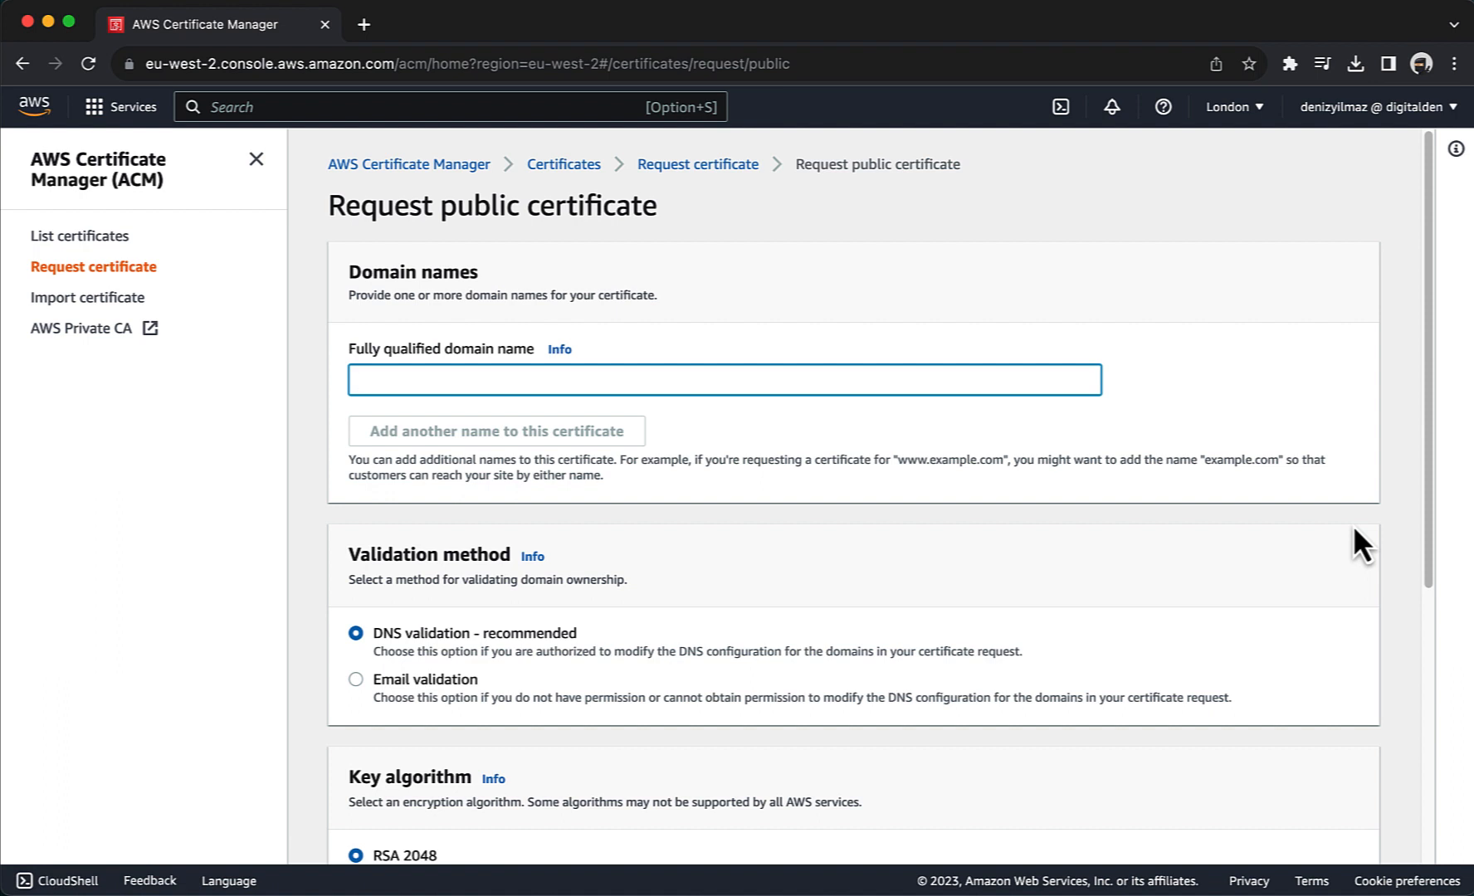
Request the certificate for denizyilmaz.cloud with DNS validation and RSA 2048.
text(denizyilmaz.)
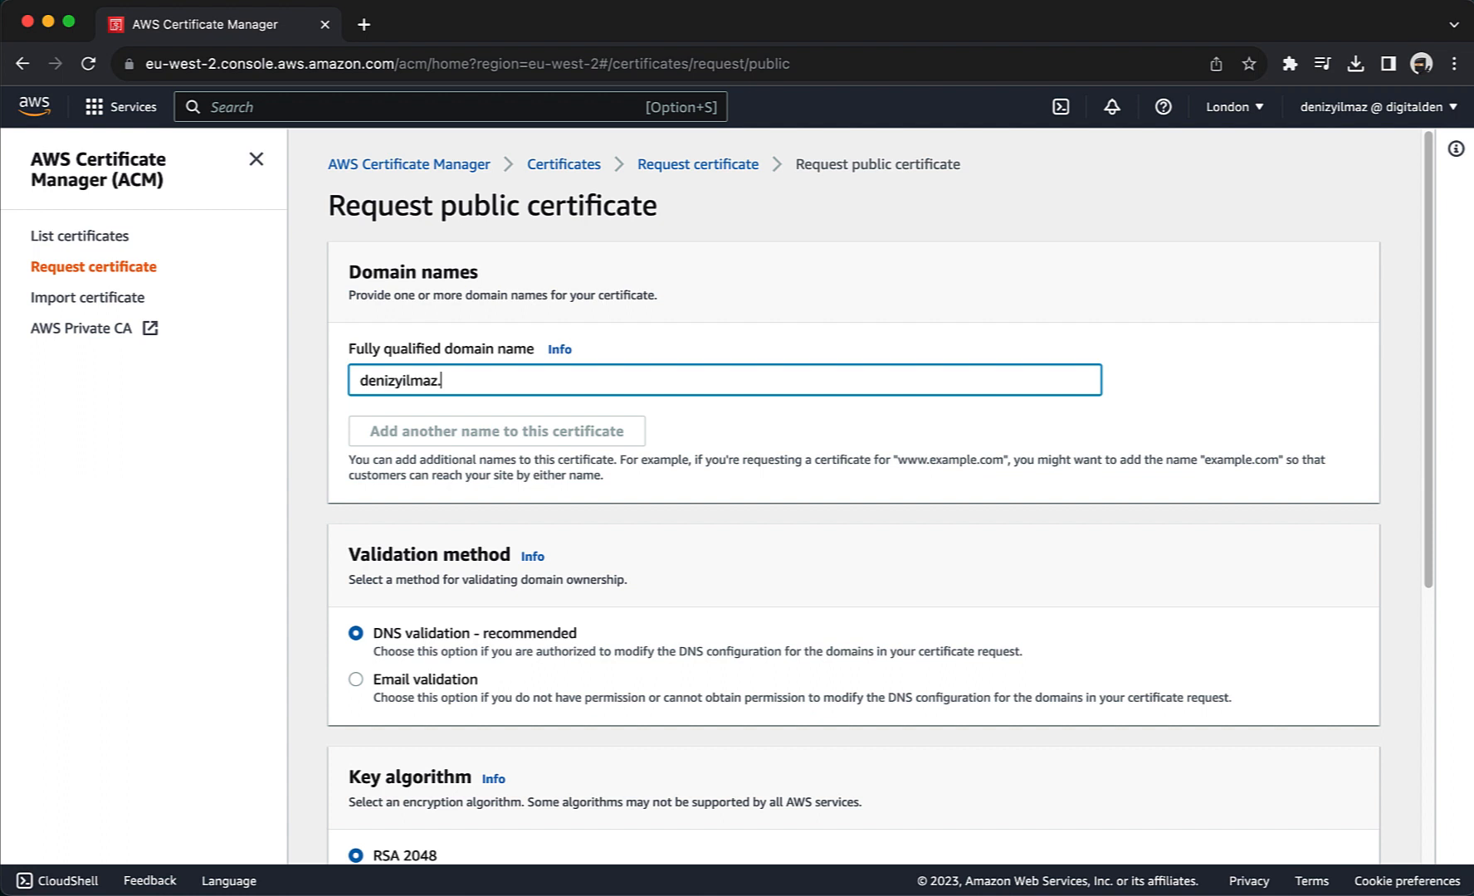
text(cloud)
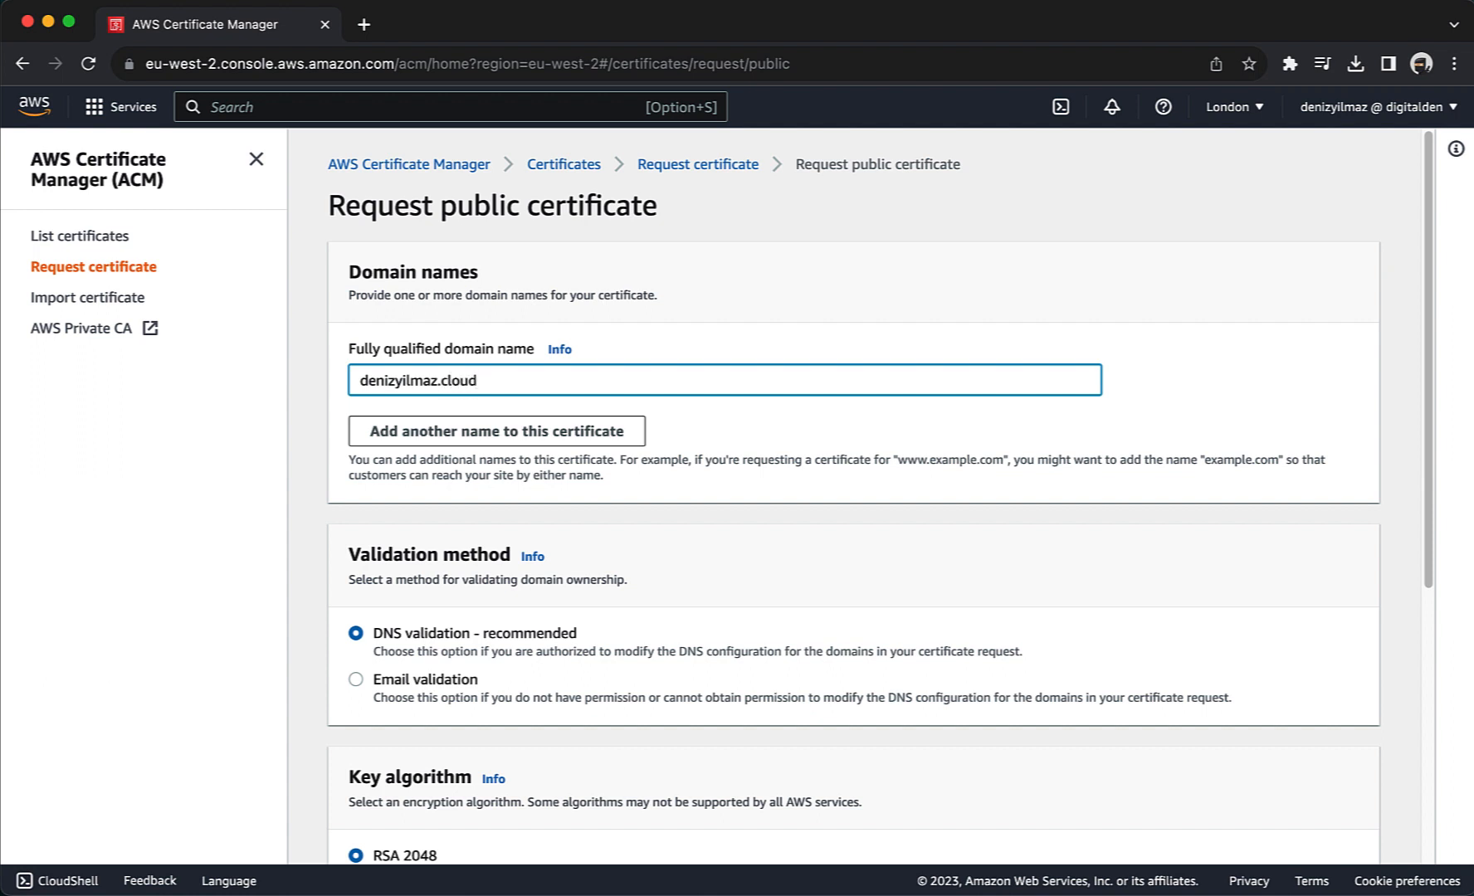
mouse_move(621, 675)
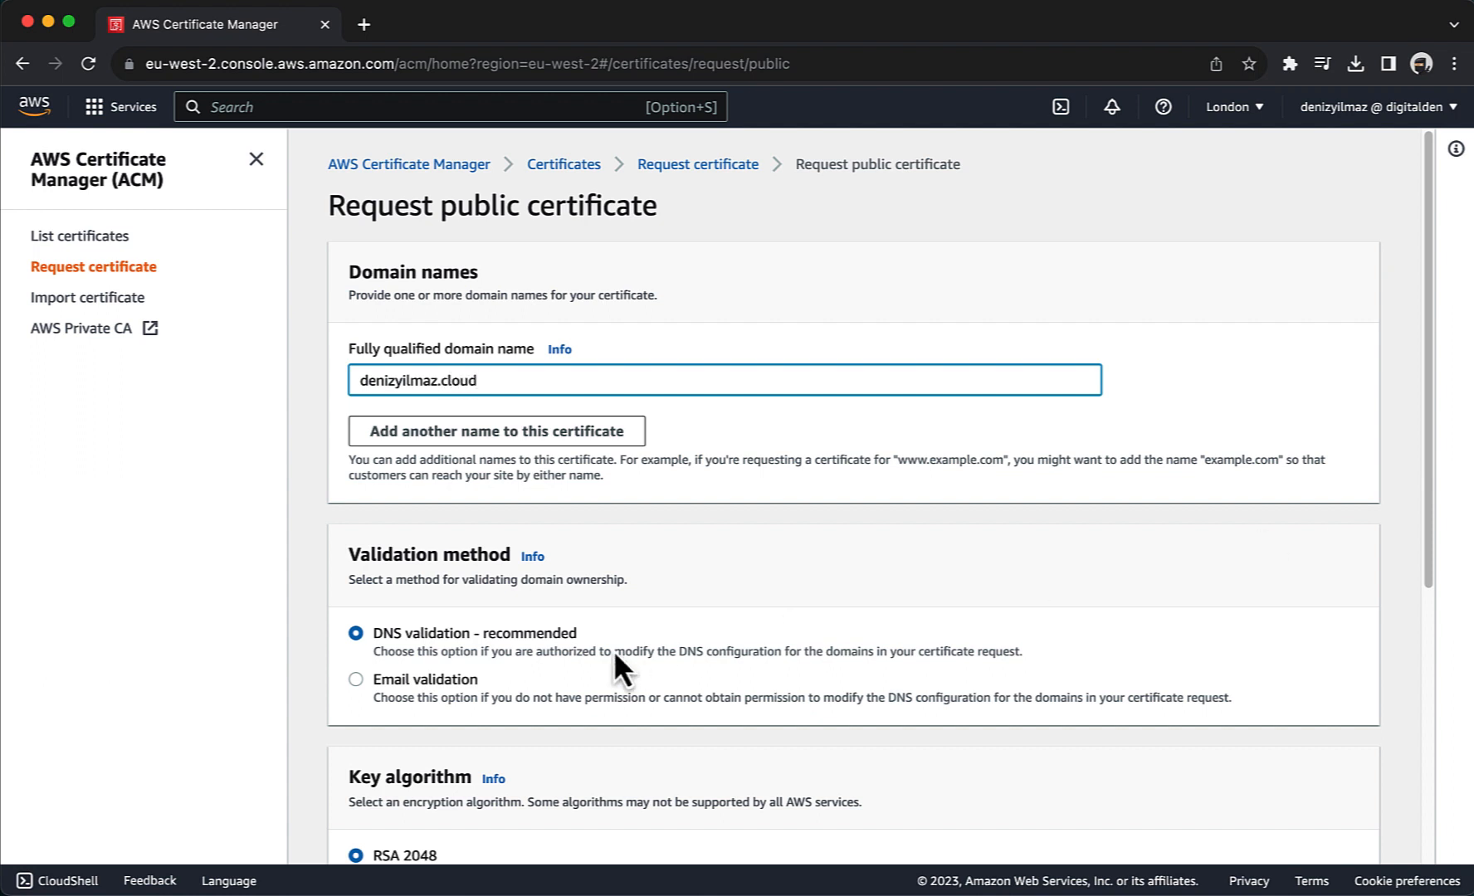
scroll(down, 3)
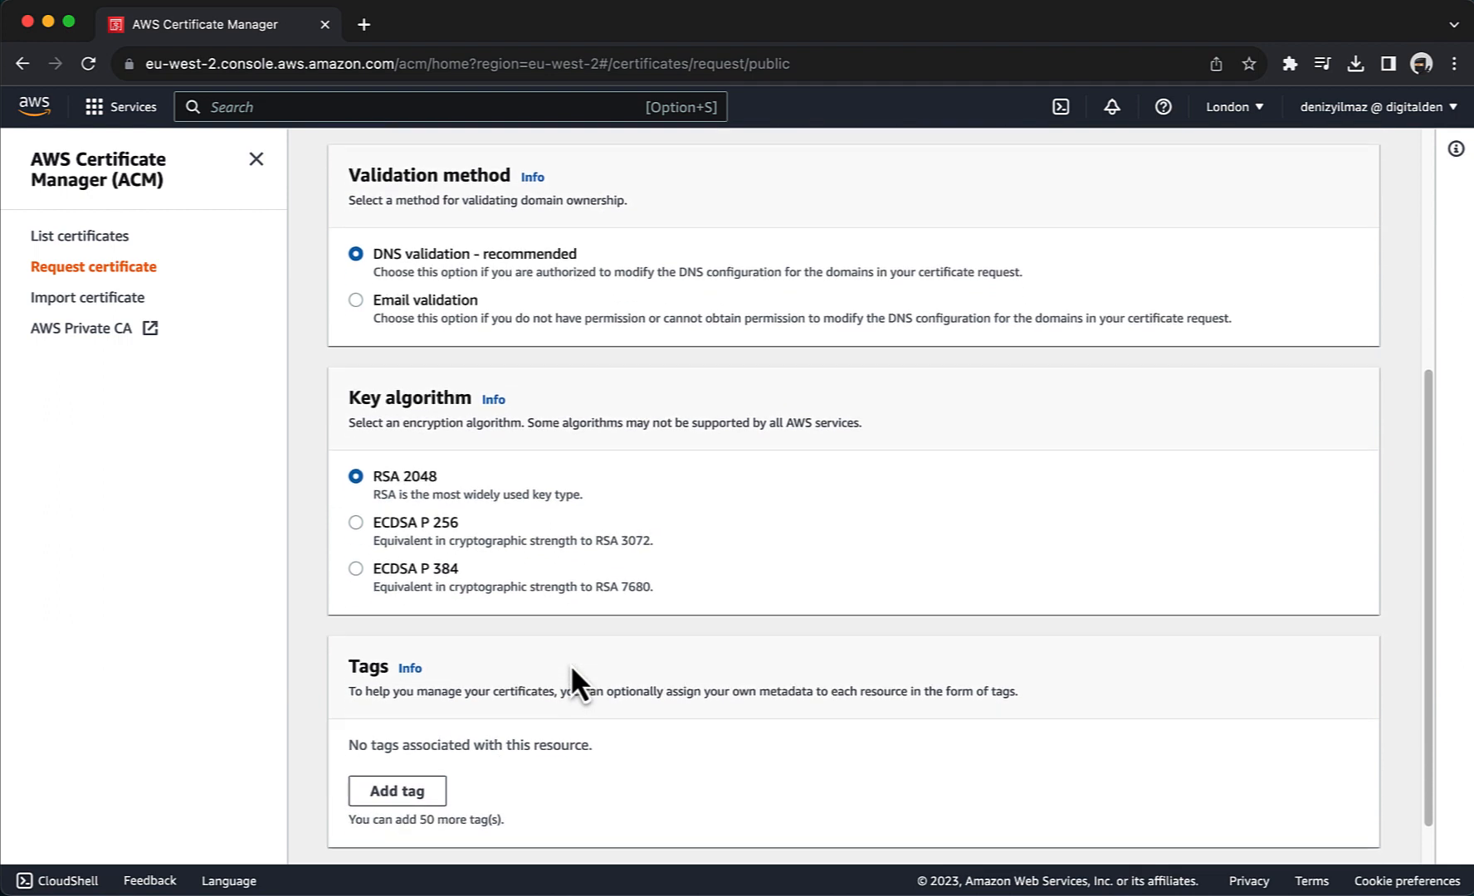
scroll(down, 3)
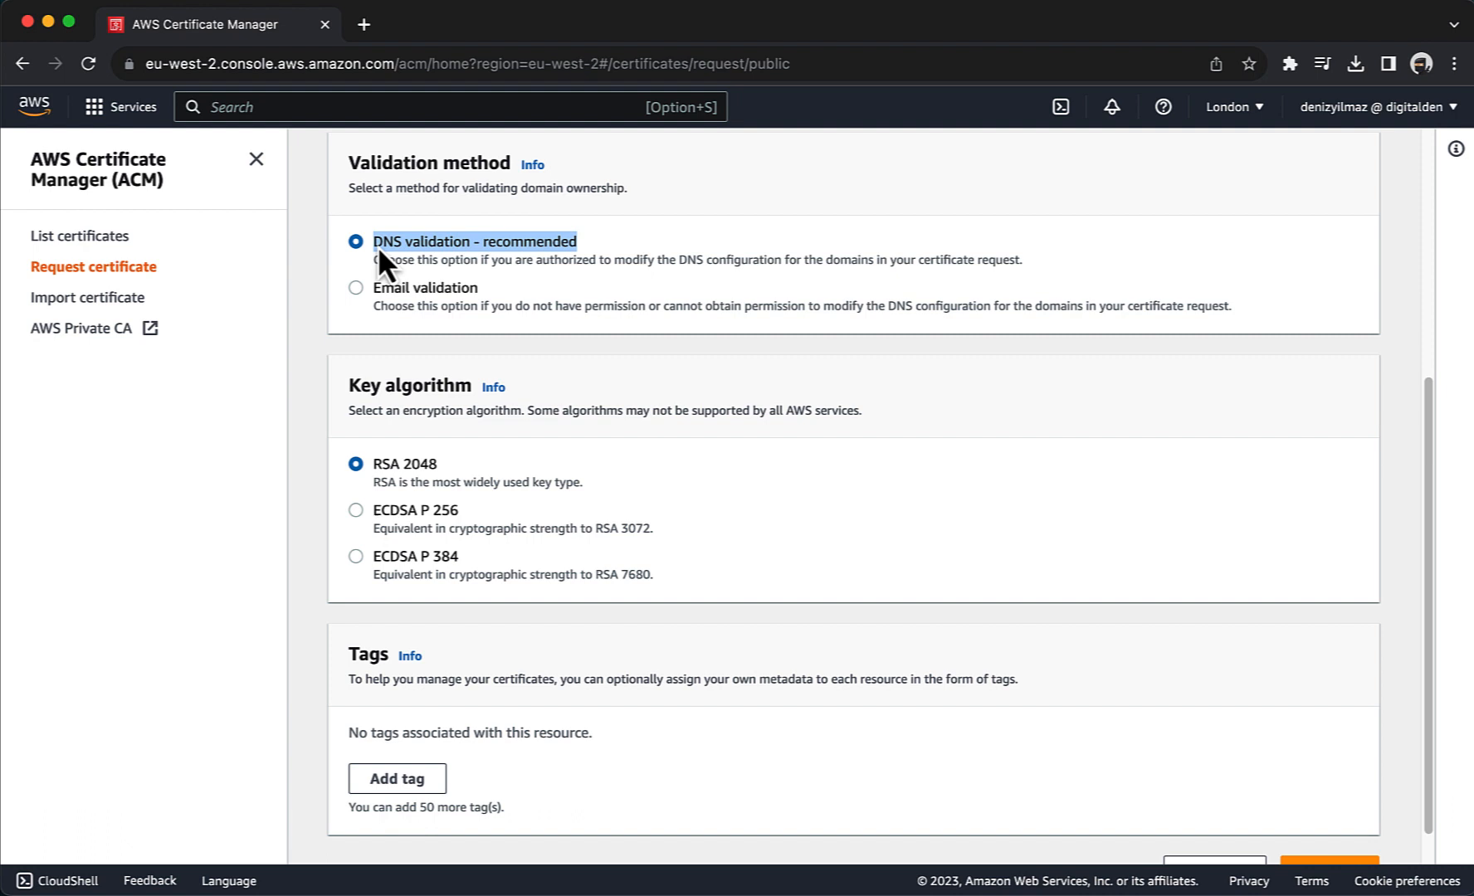
scroll(down, 3)
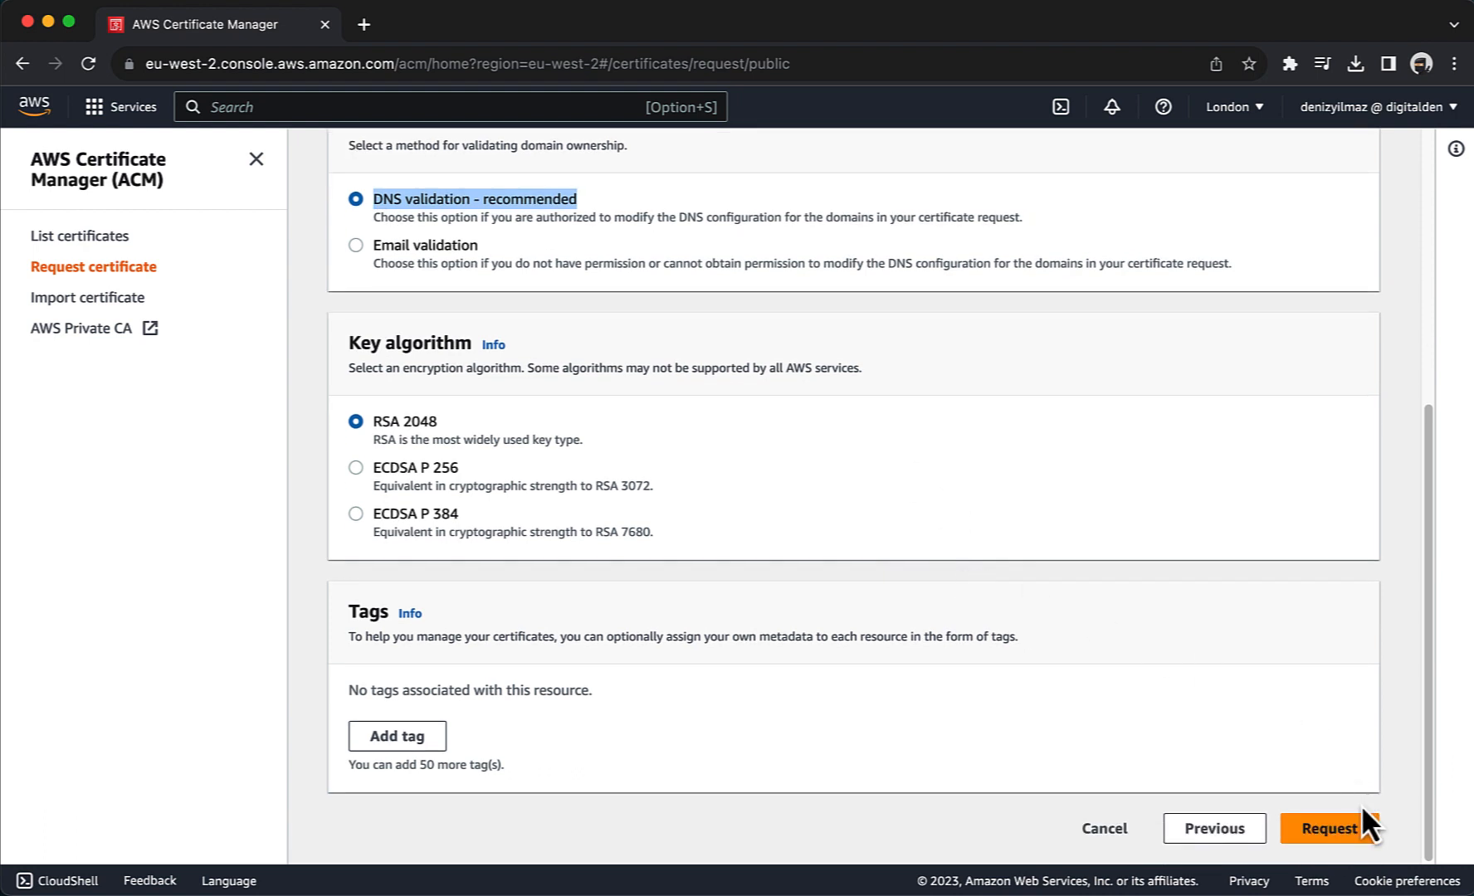
click(1335, 828)
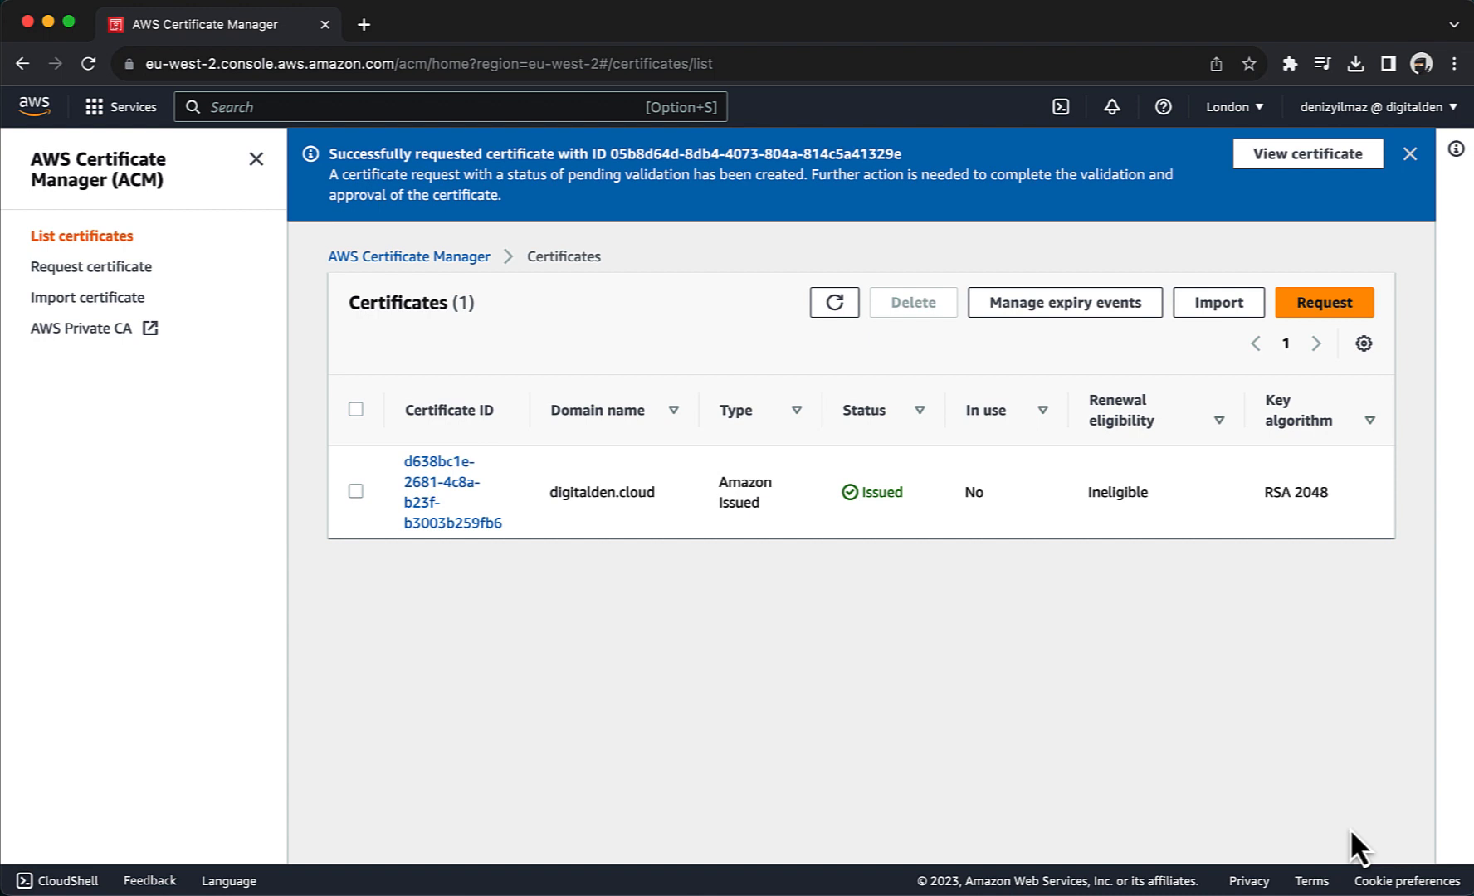
Refresh the certificate list and open the new denizyilmaz.cloud certificate, still Pending validation.
click(834, 302)
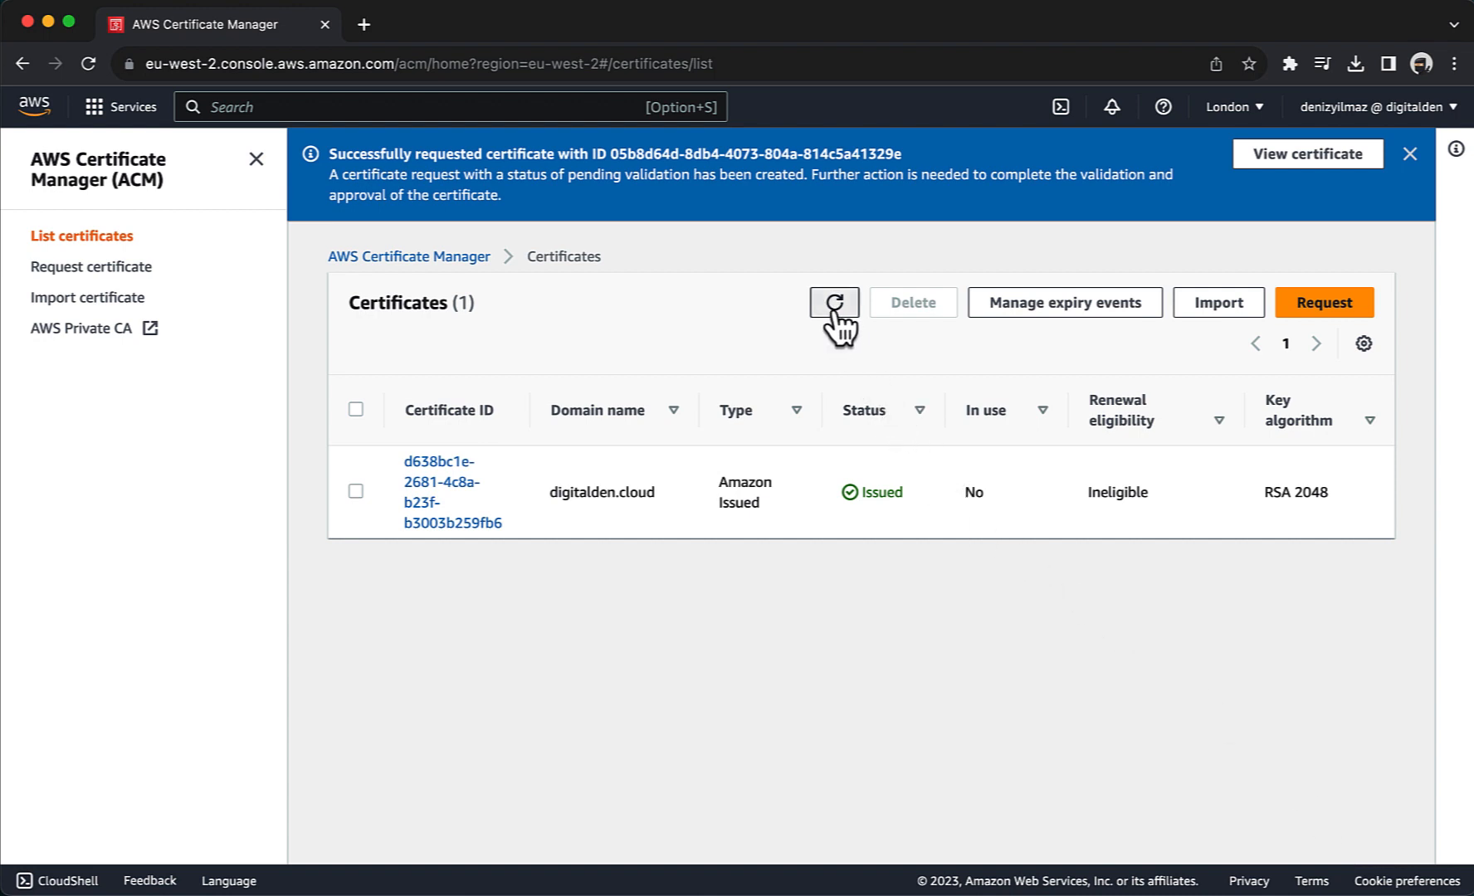
click(834, 302)
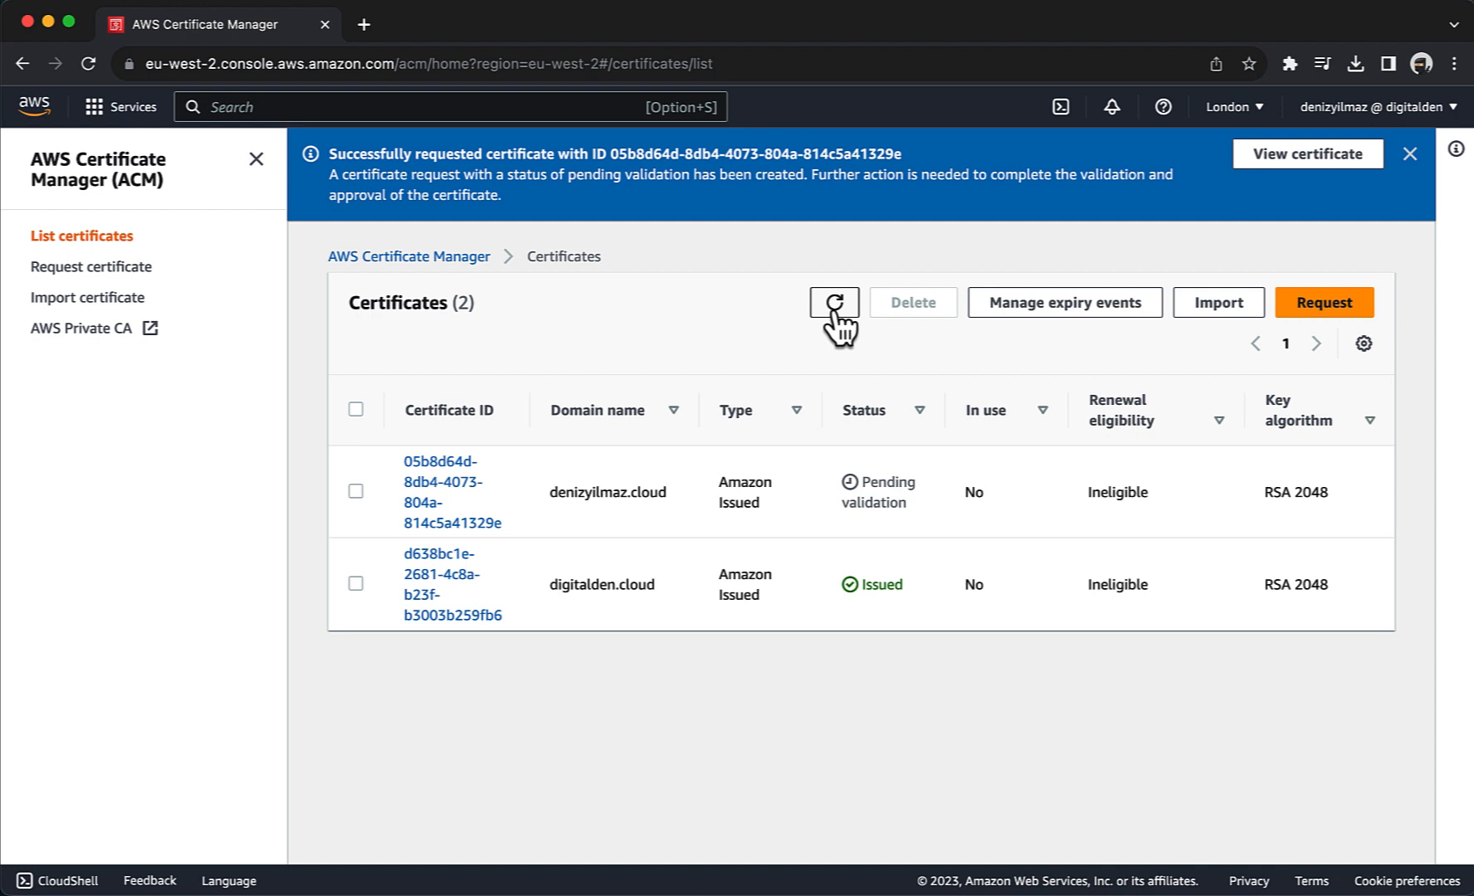
mouse_move(918, 533)
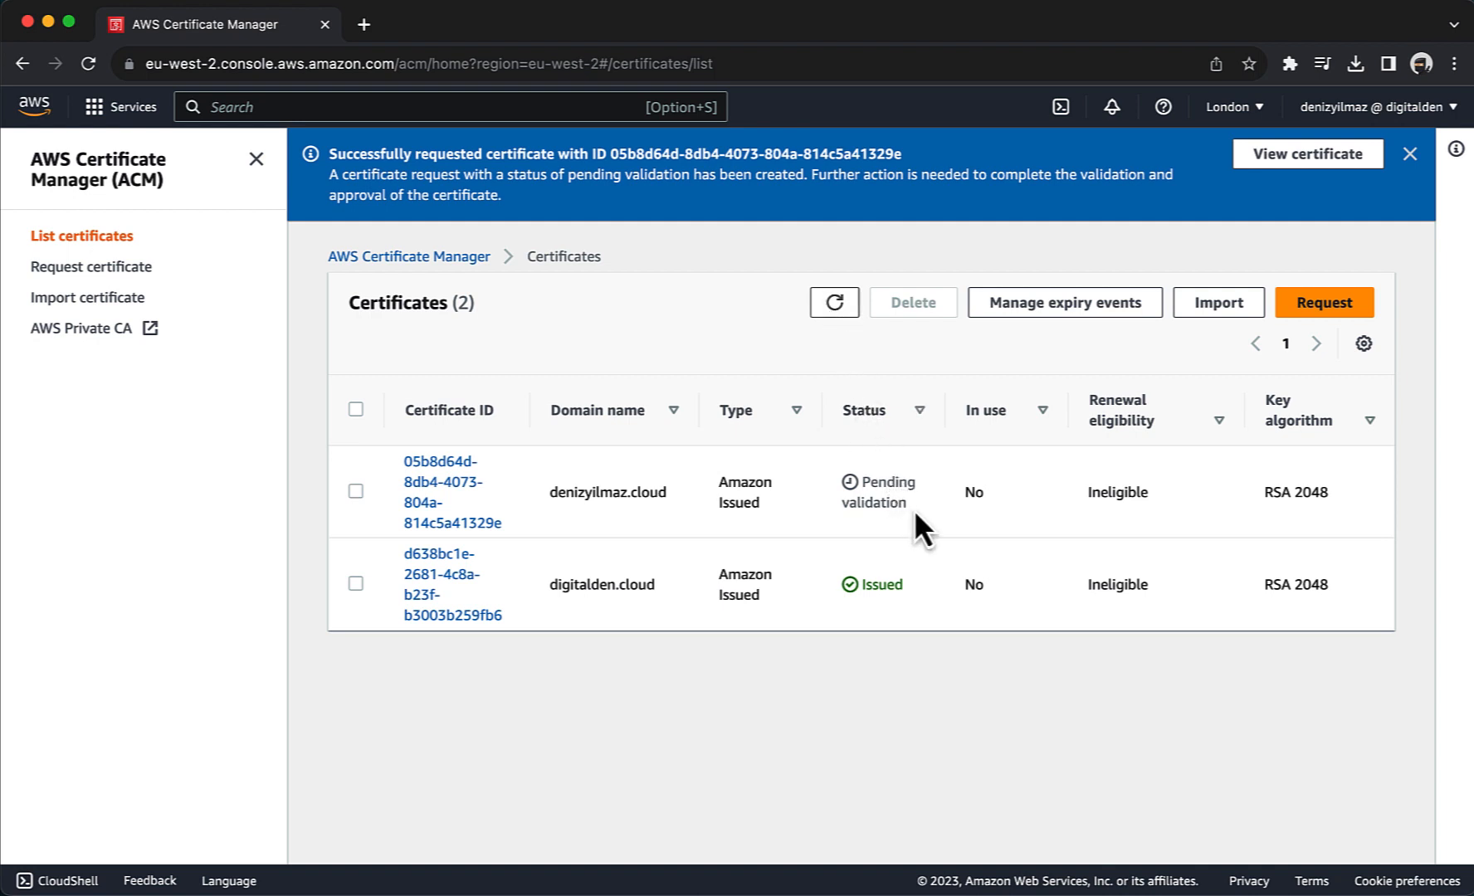
double_click(879, 491)
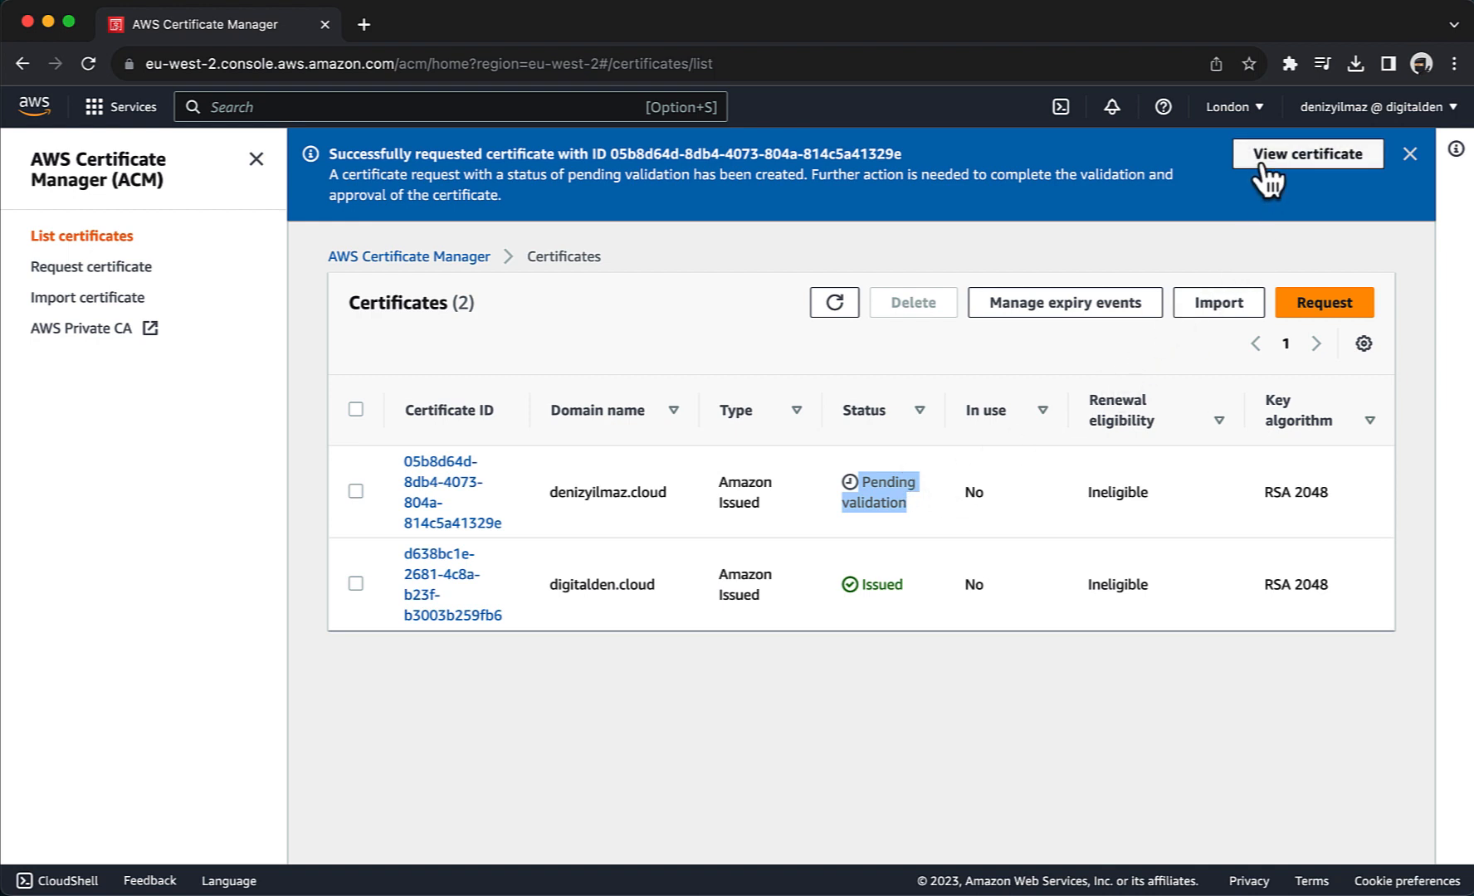
click(1308, 152)
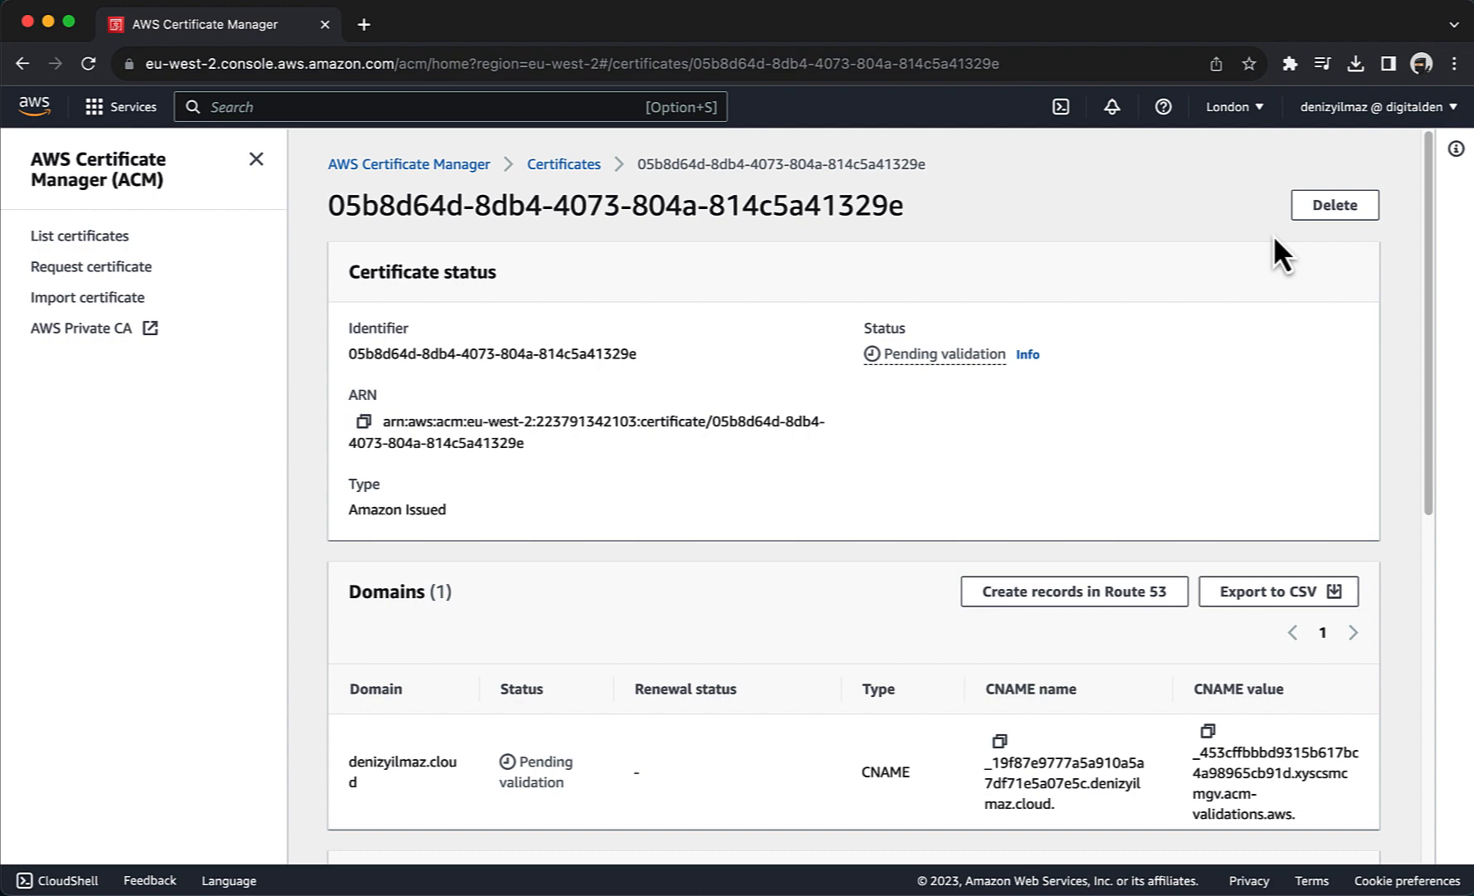
Review the Domains section showing the validation CNAME name and value.
scroll(down, 3)
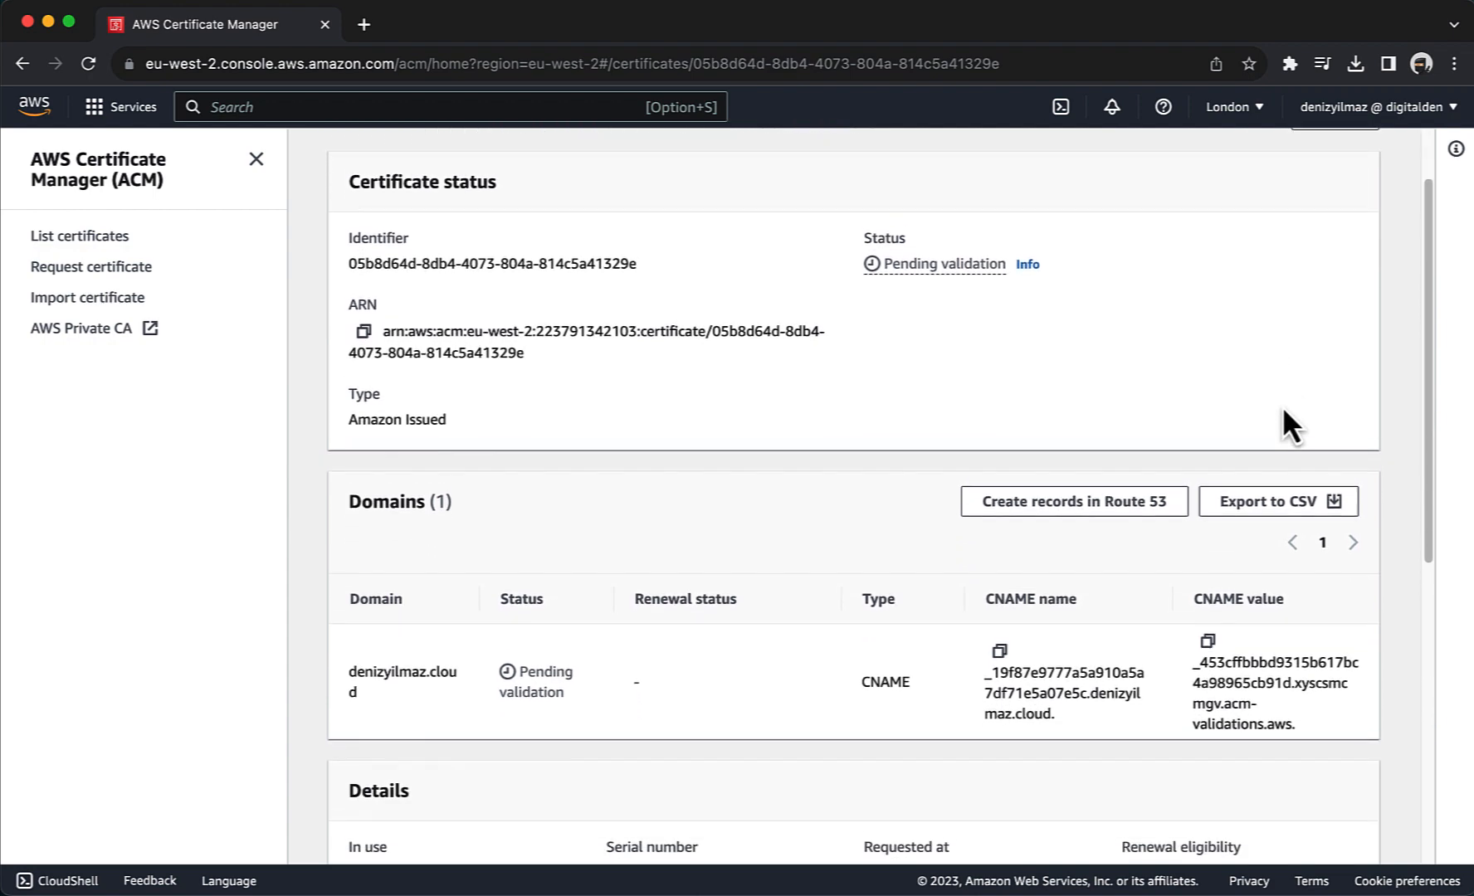
scroll(down, 3)
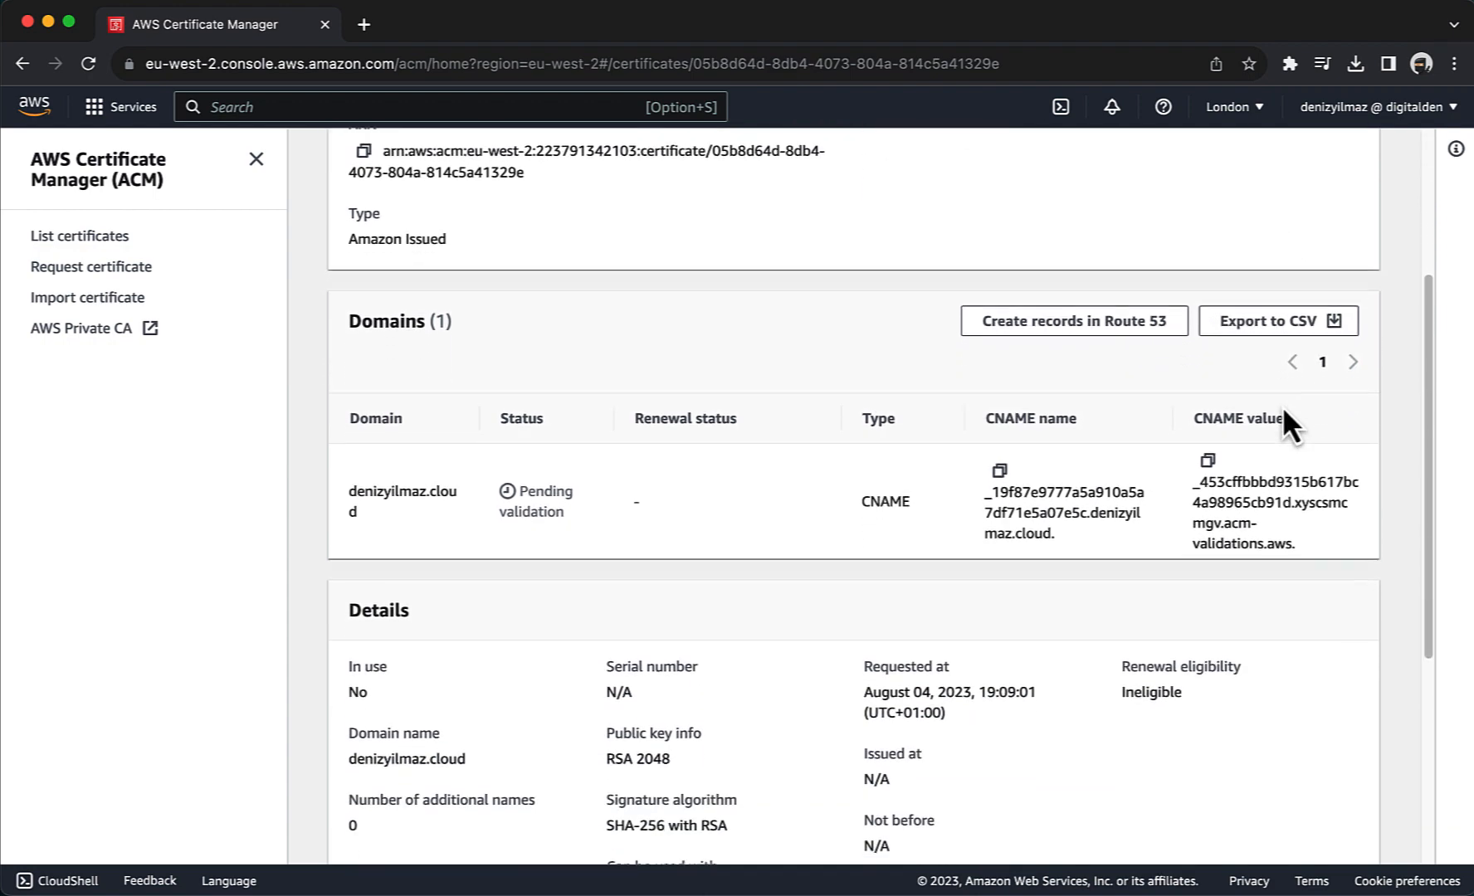
scroll(down, 3)
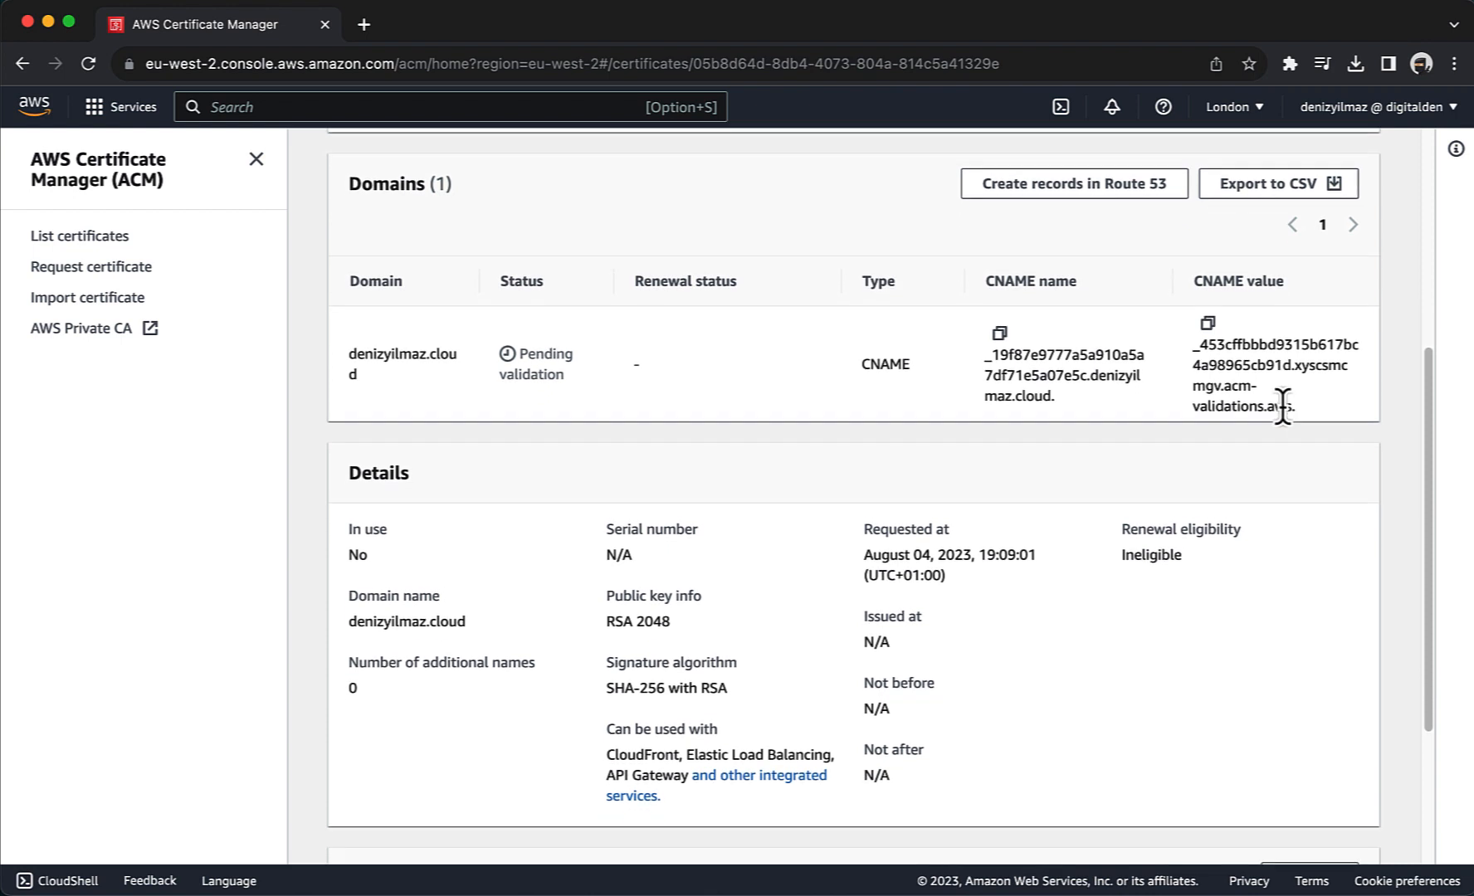
scroll(down, 3)
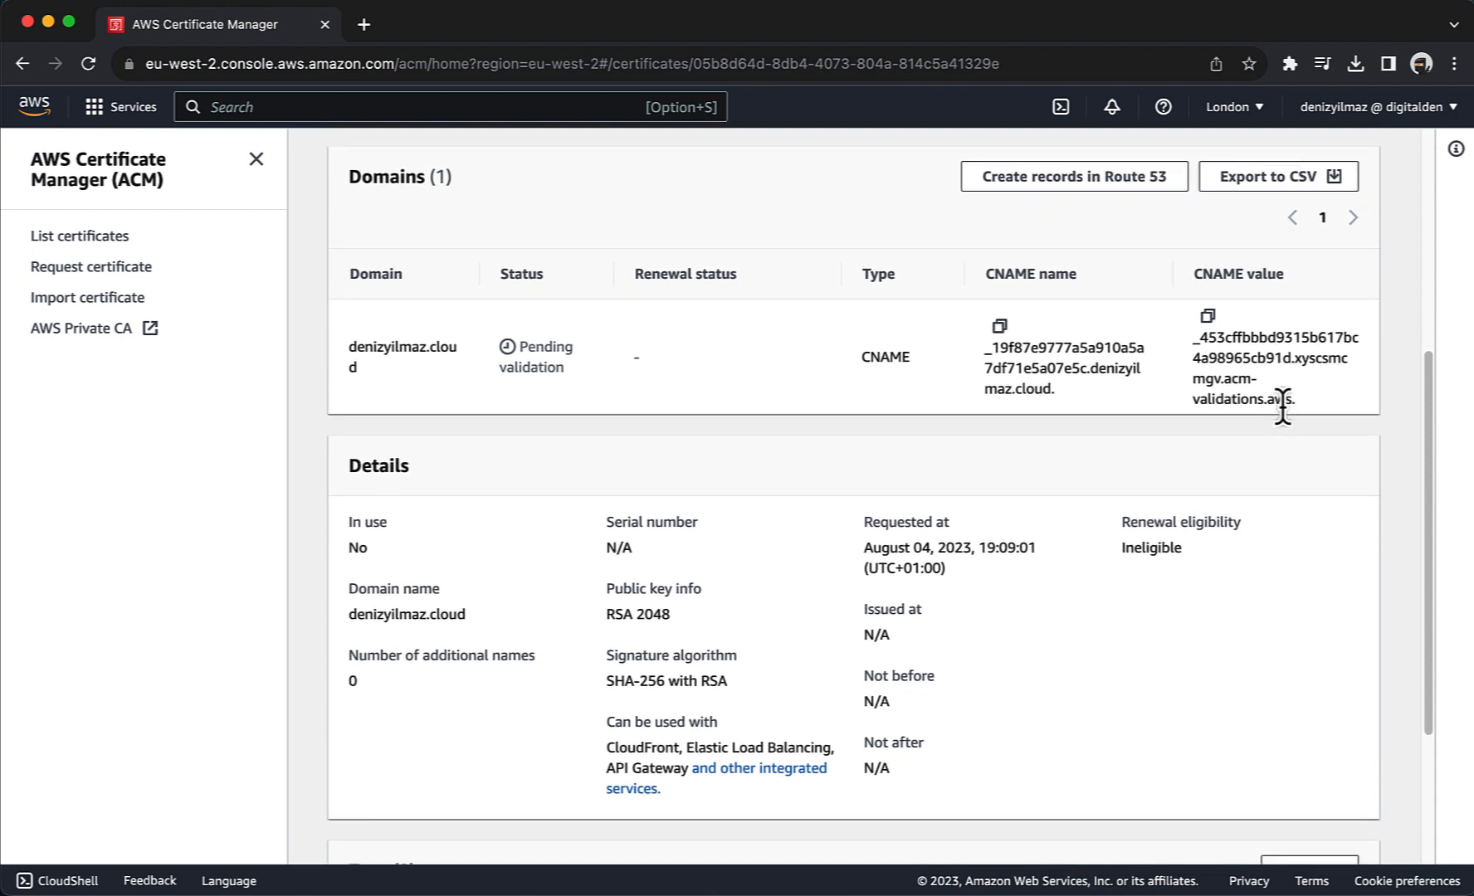
mouse_move(1298, 443)
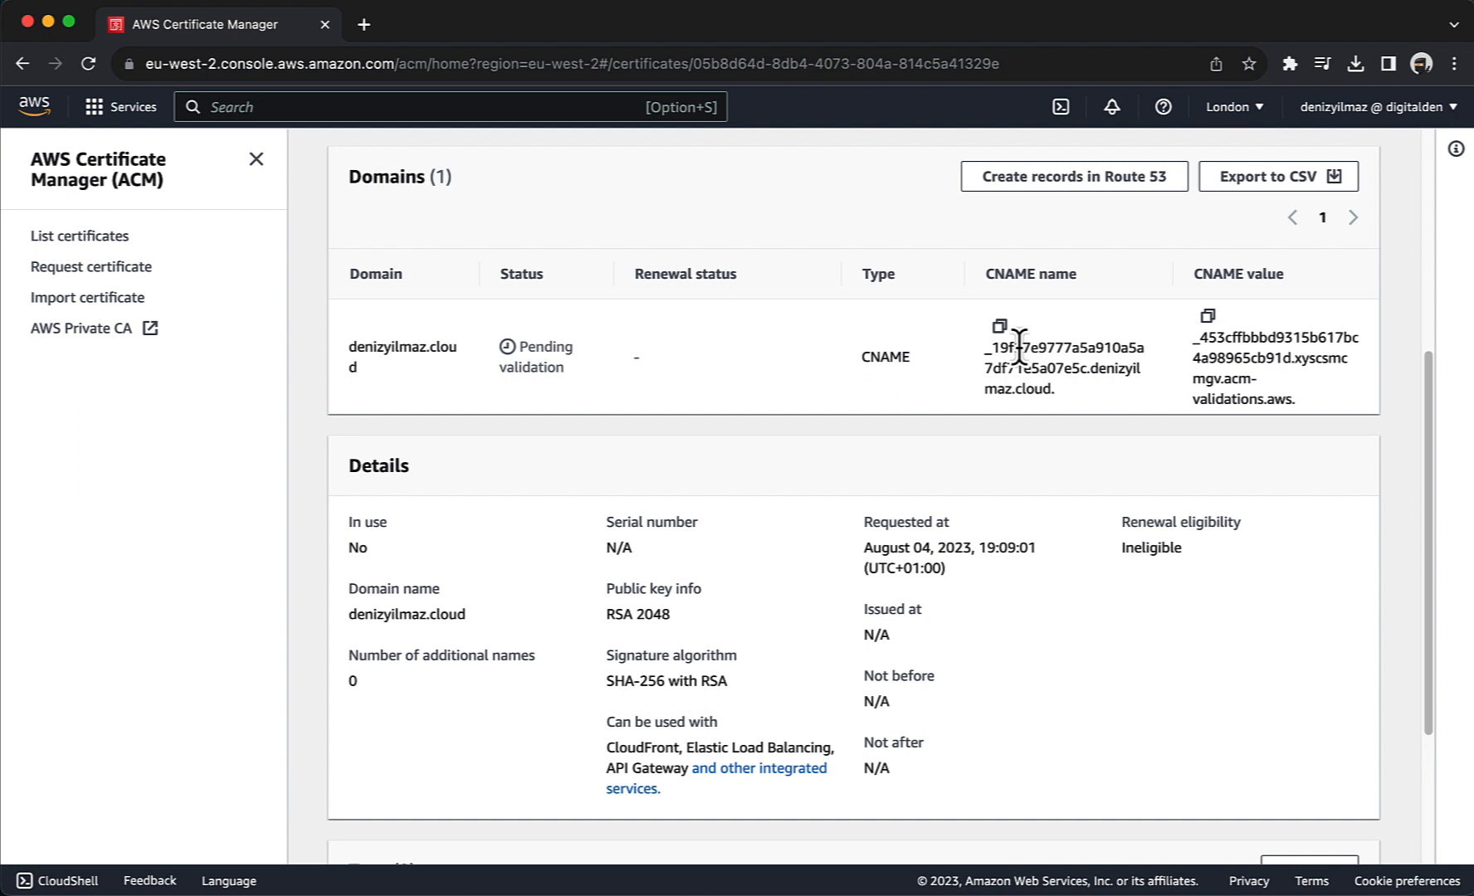
mouse_move(1040, 198)
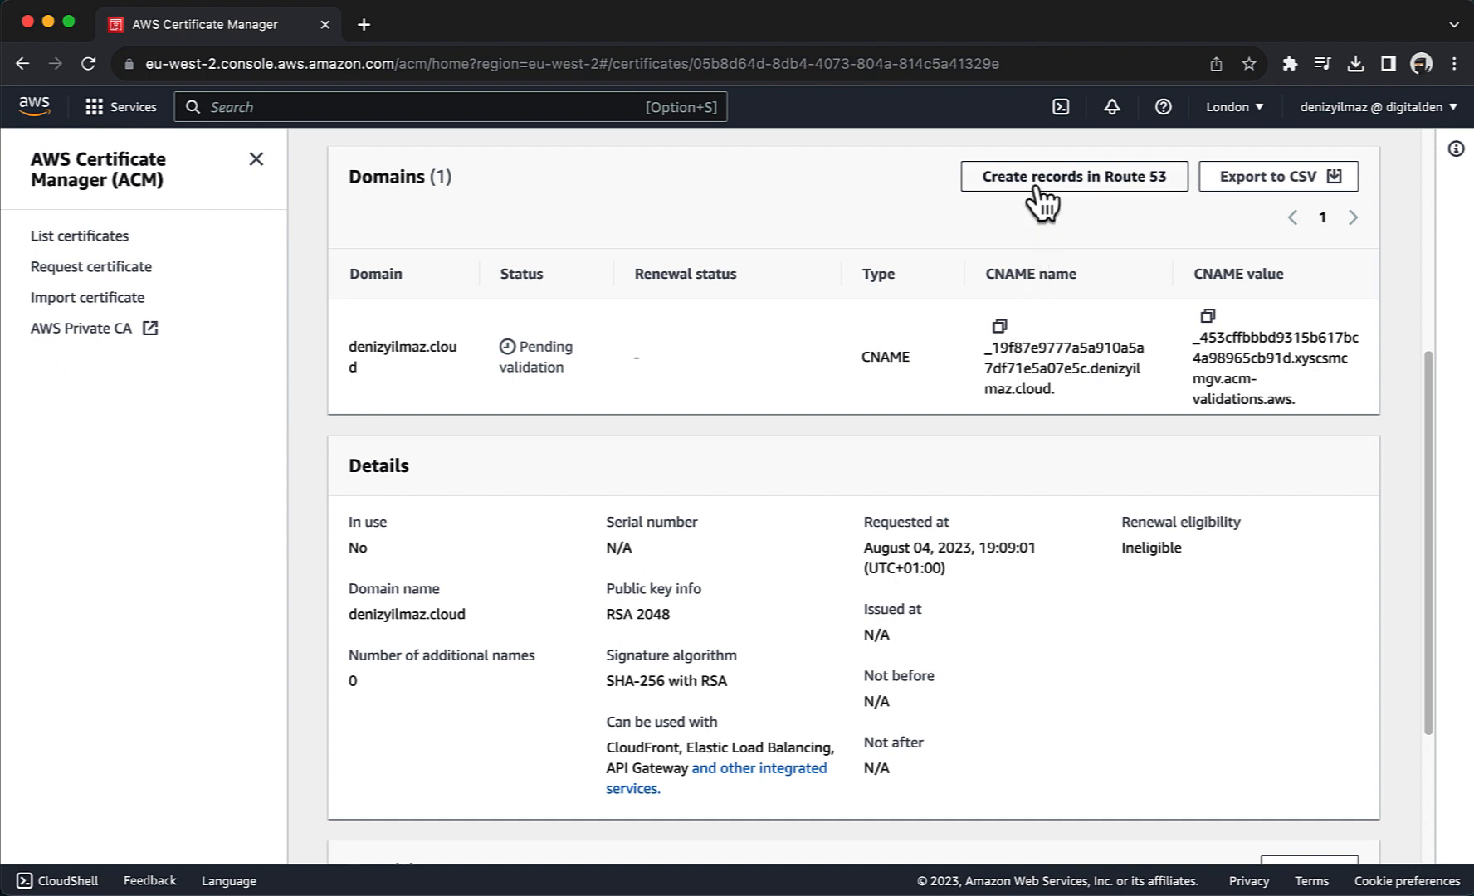
Create the validation CNAME record in Route 53 and confirm the certificate shows Issued.
click(1073, 176)
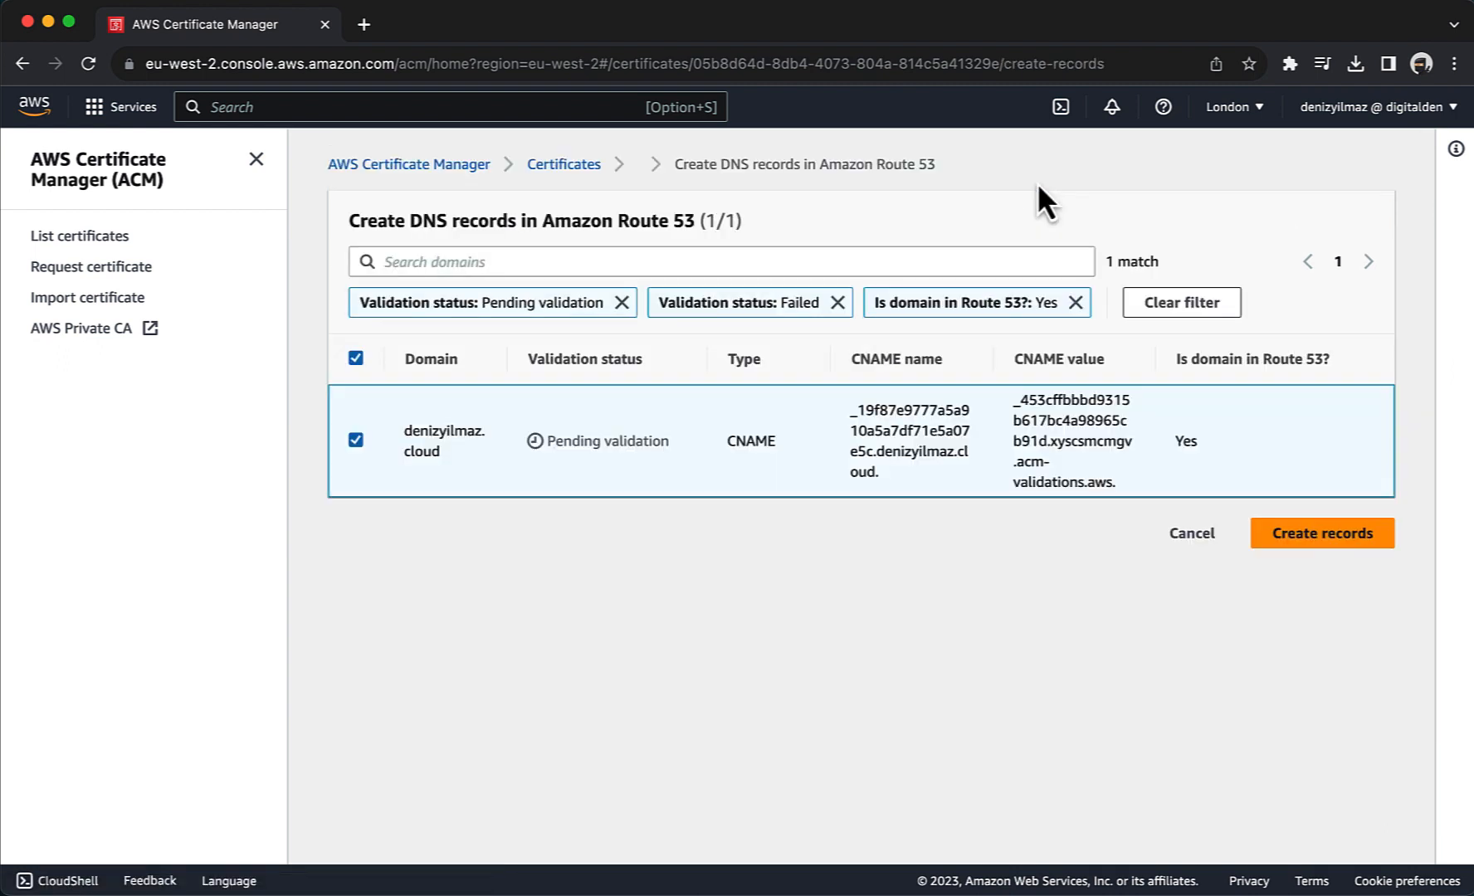
mouse_move(1039, 561)
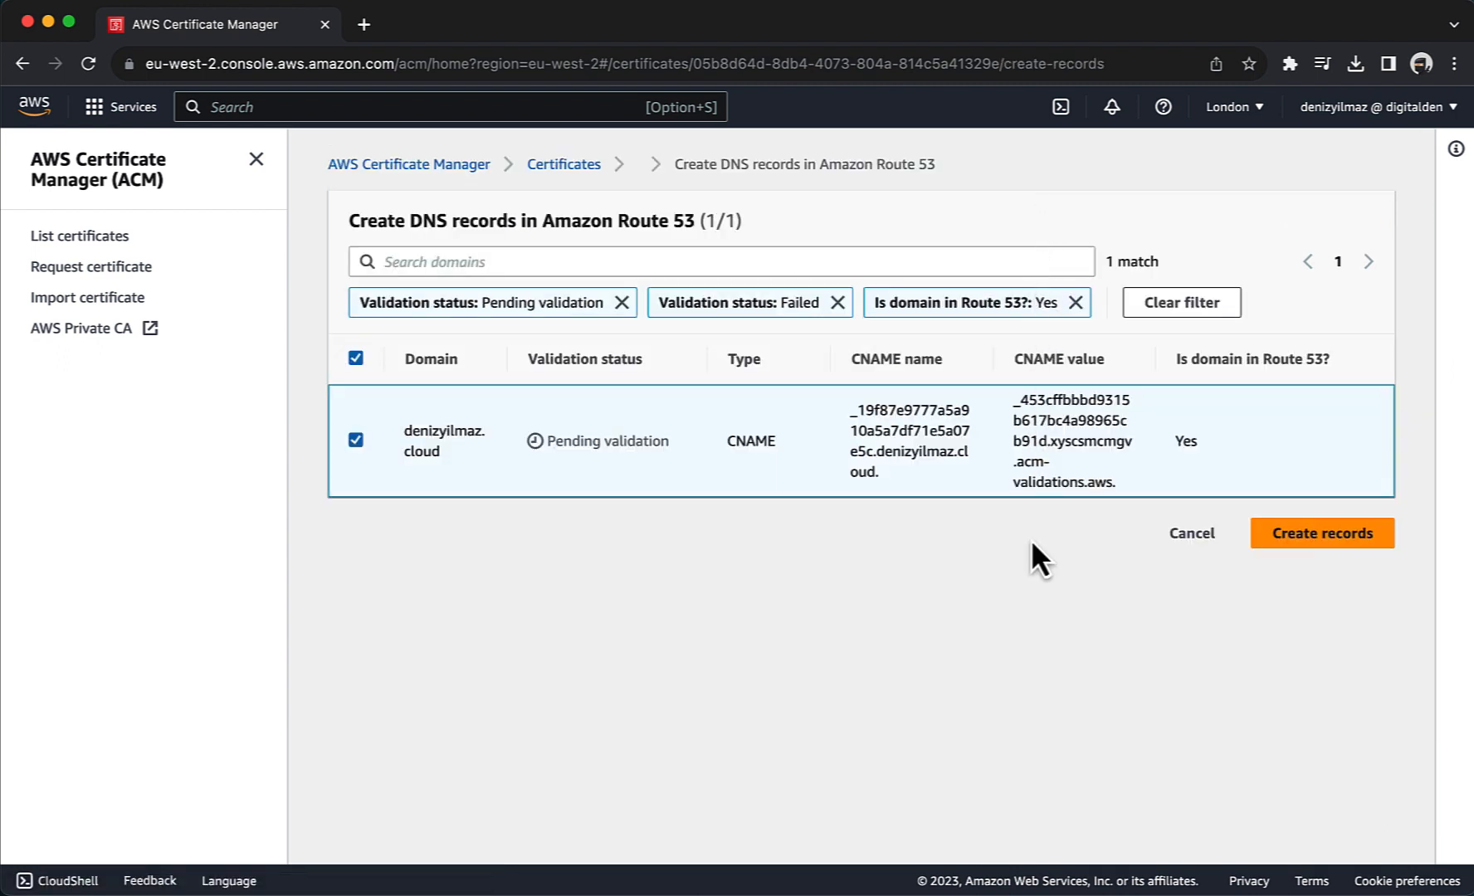
mouse_move(355, 440)
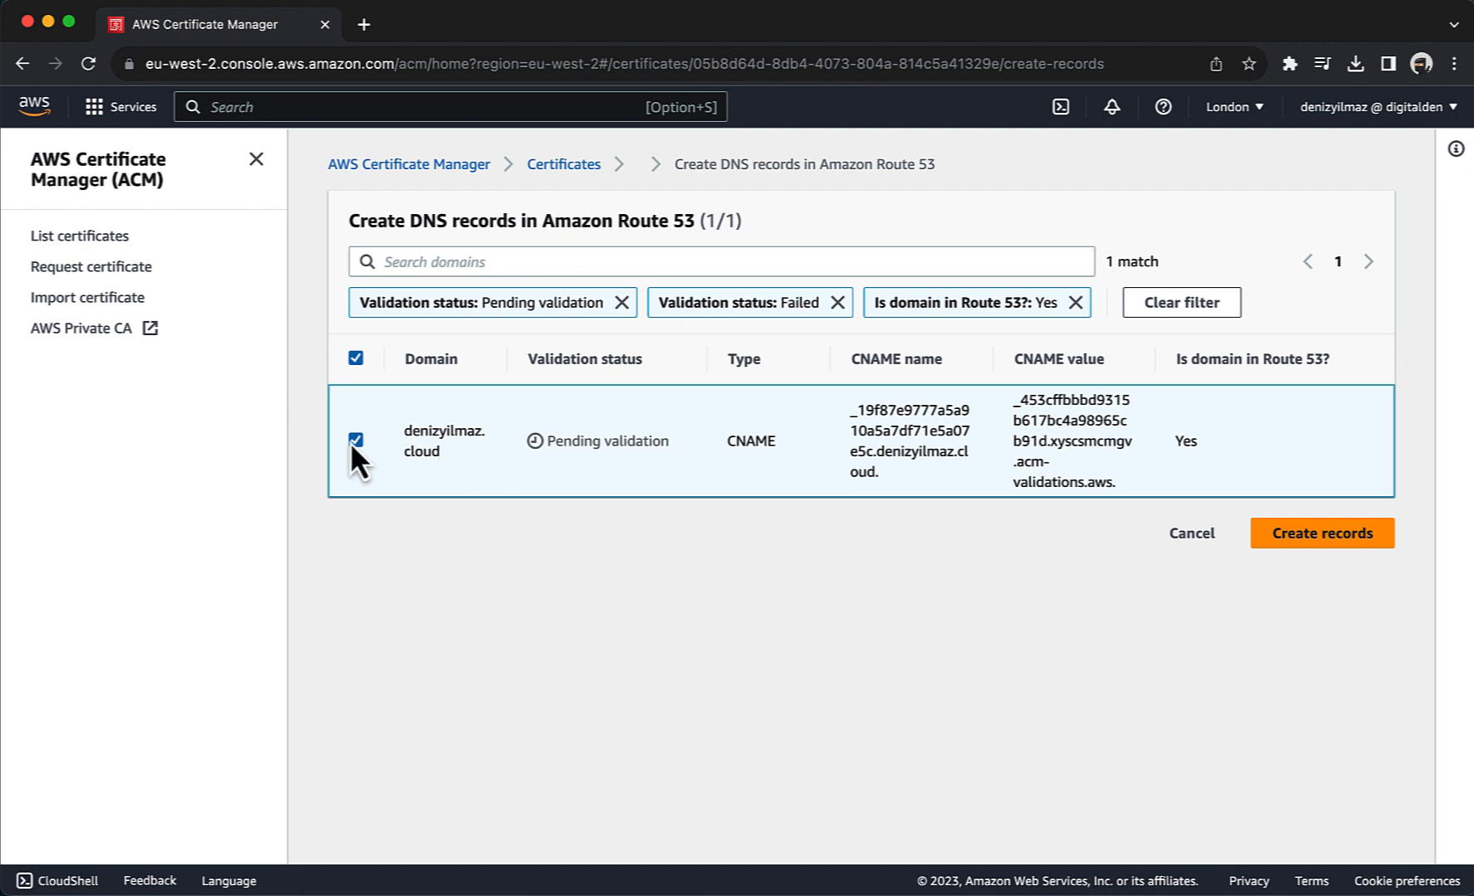
click(1322, 533)
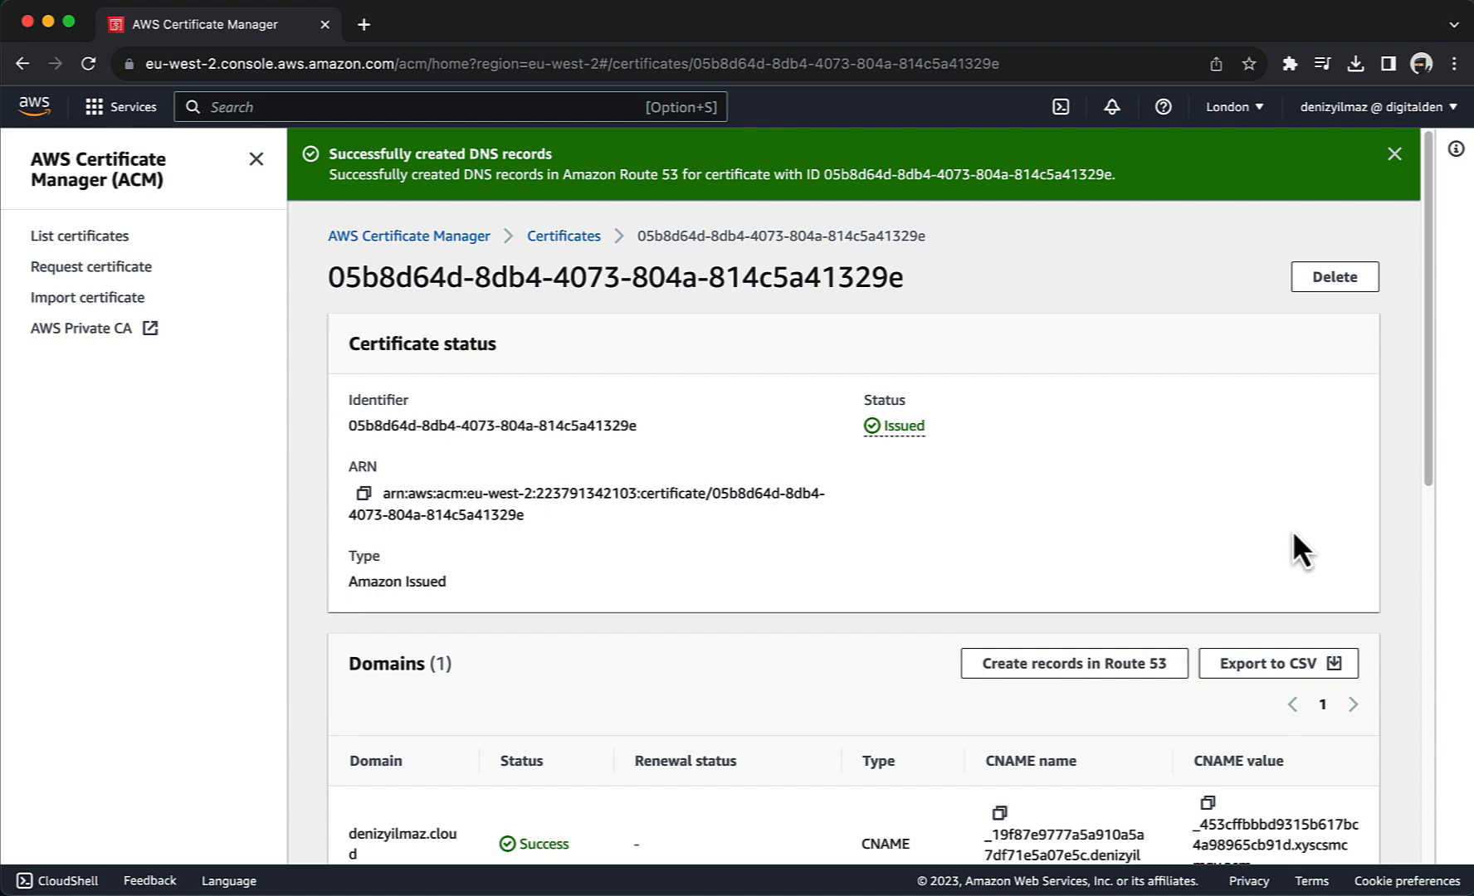
scroll(down, 3)
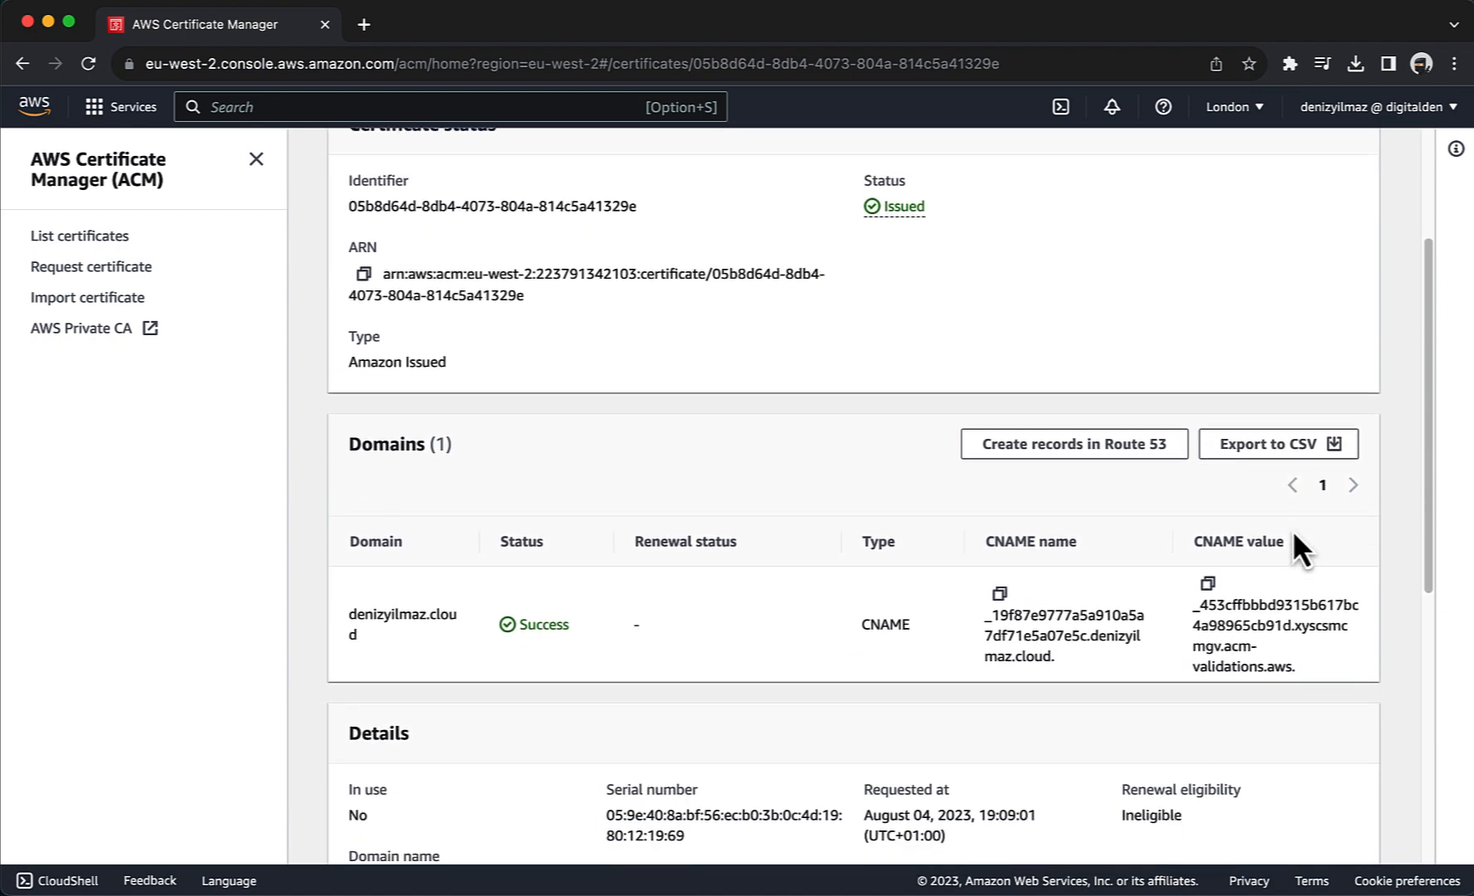
scroll(down, 3)
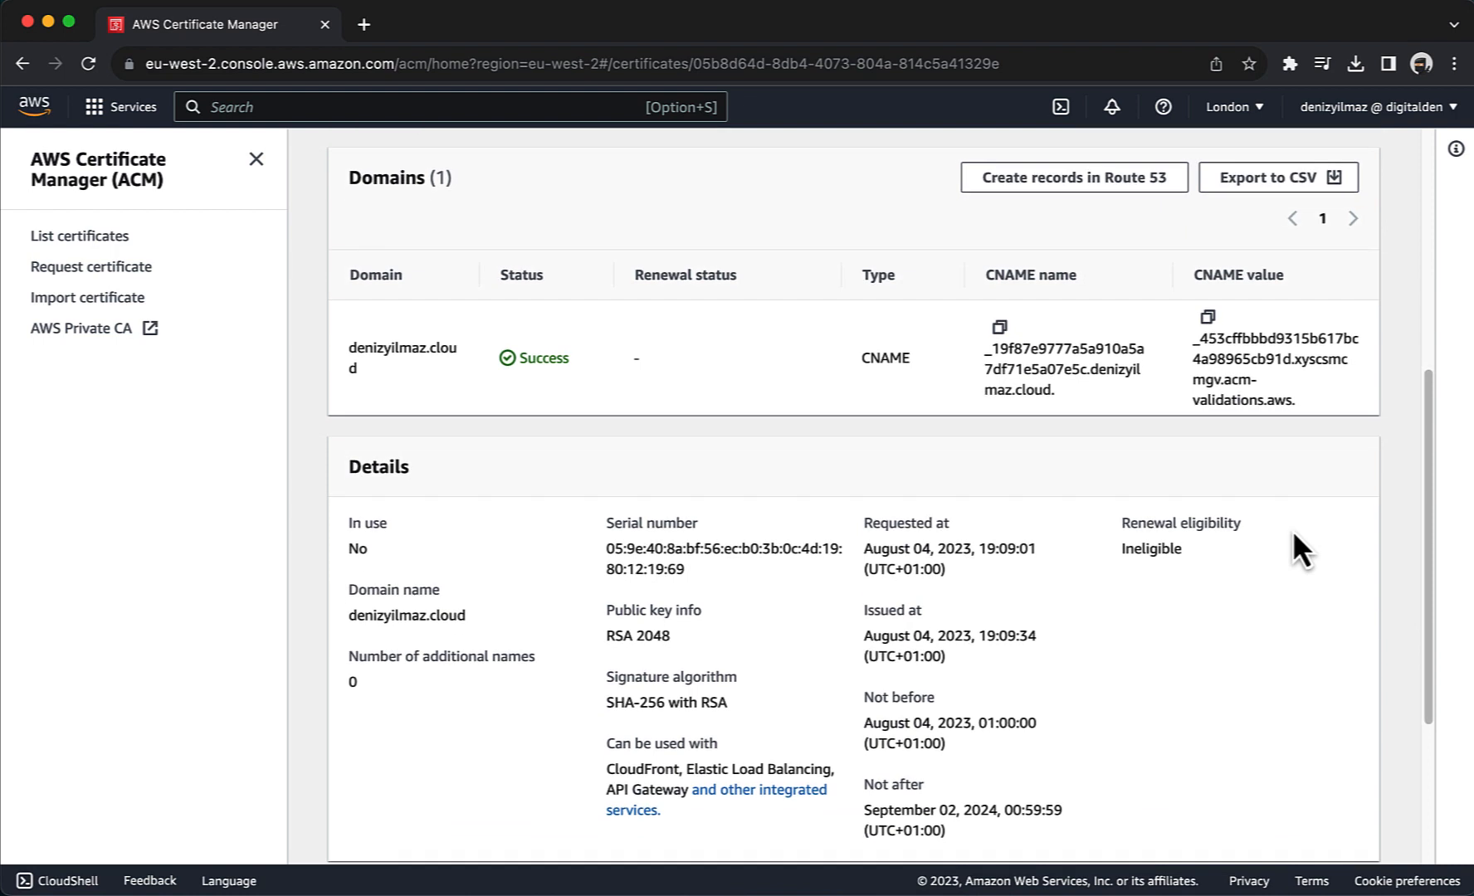
mouse_move(1205, 524)
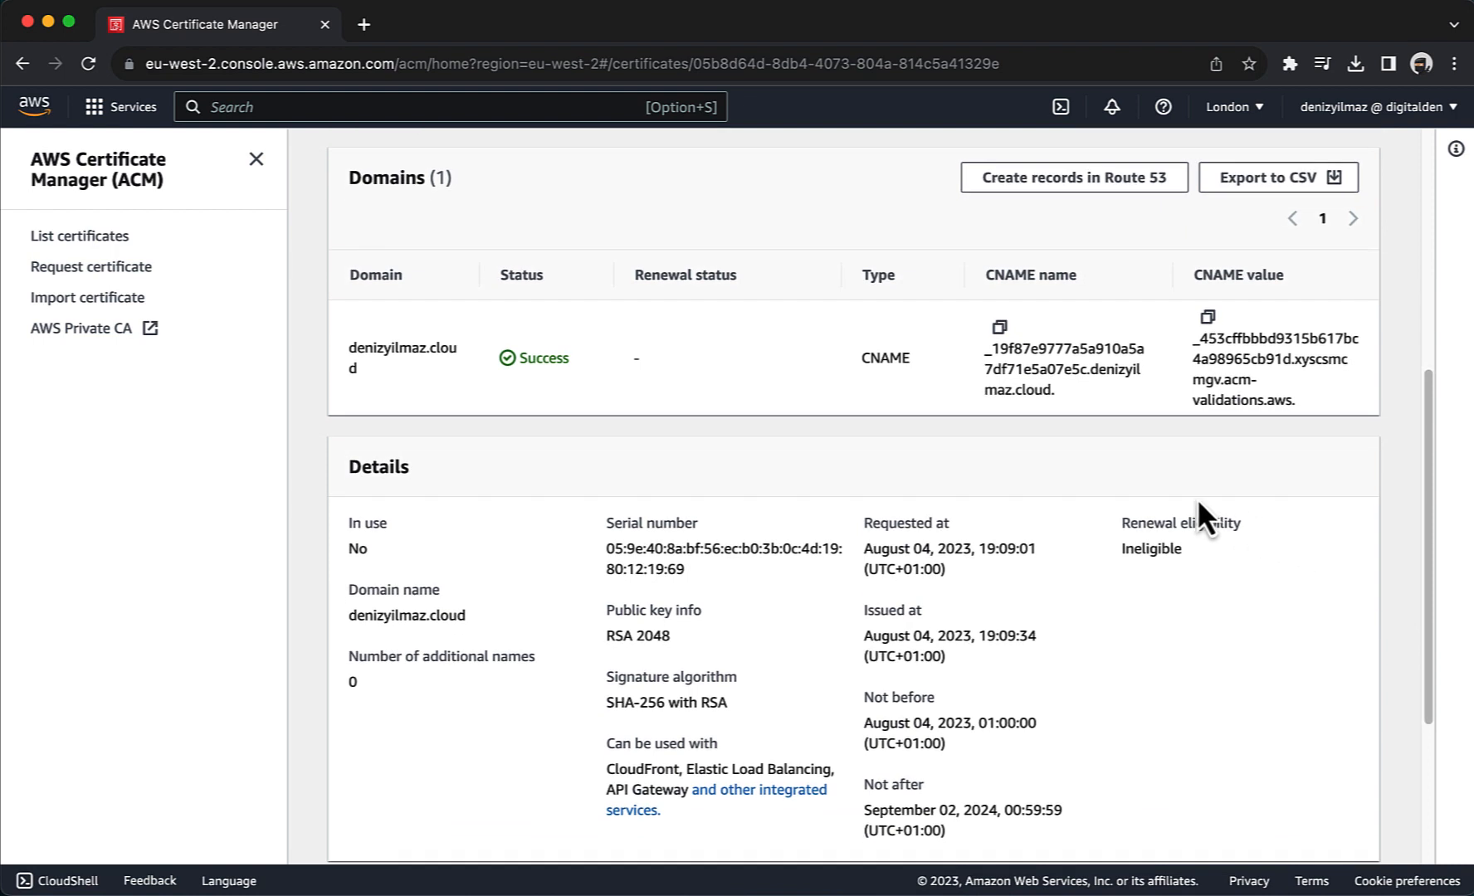
mouse_move(478, 186)
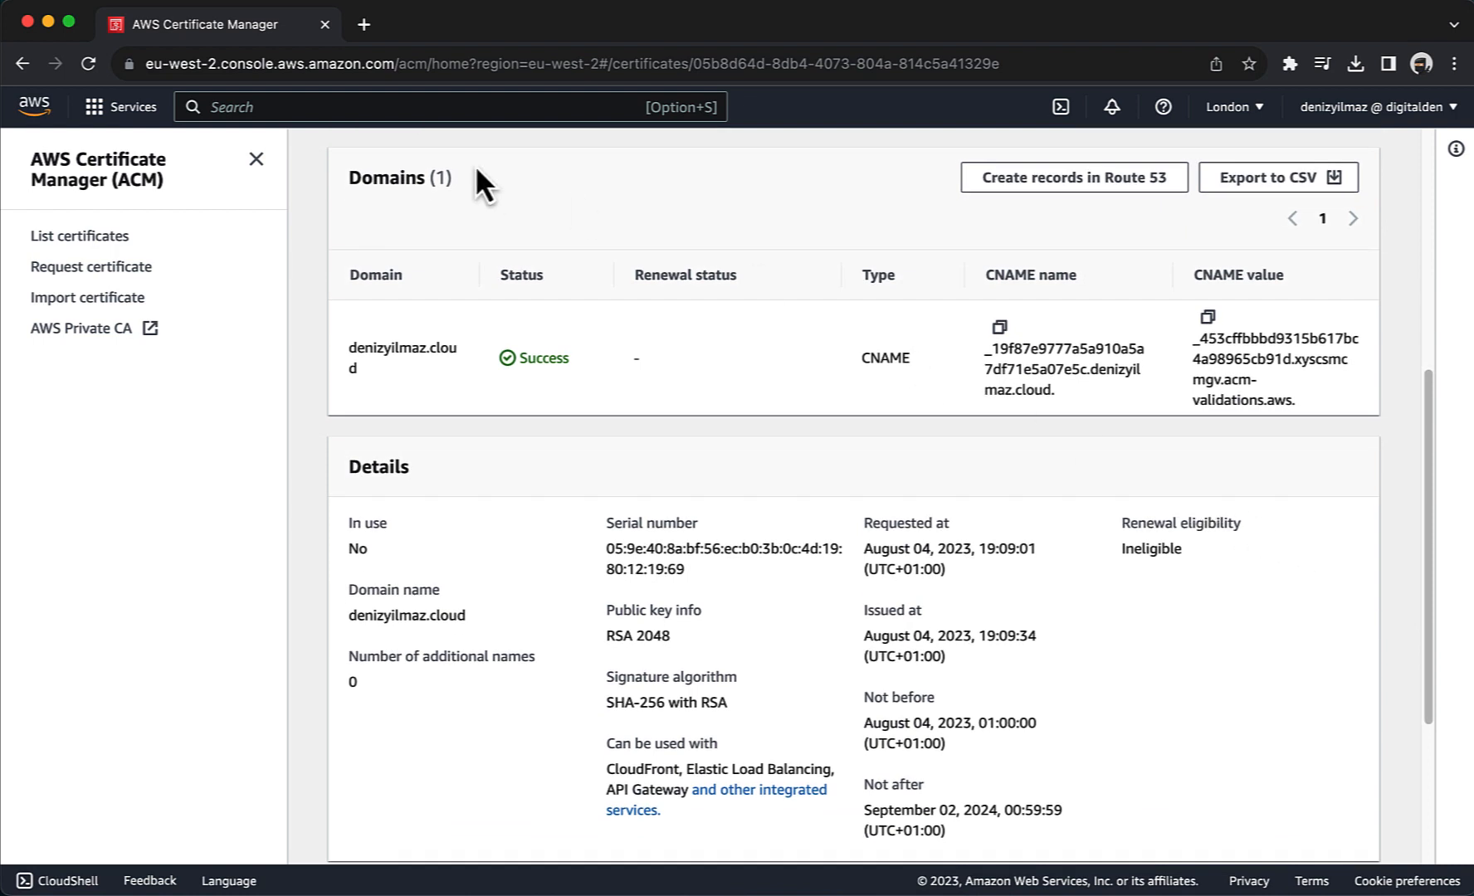
Go to Route 53 and open the denizyilmaz.cloud hosted zone.
text(route53)
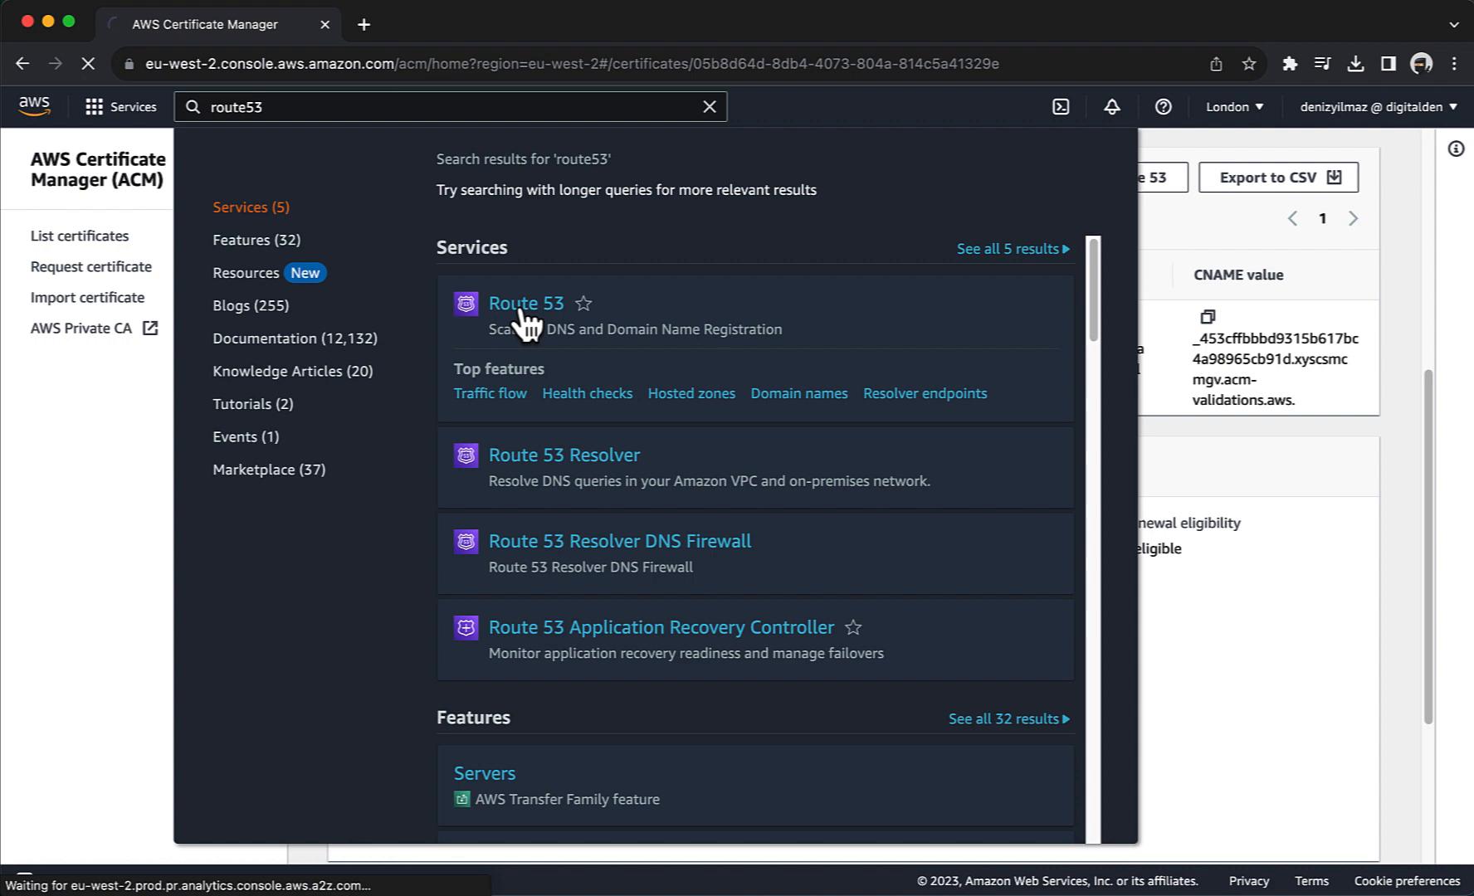
click(524, 304)
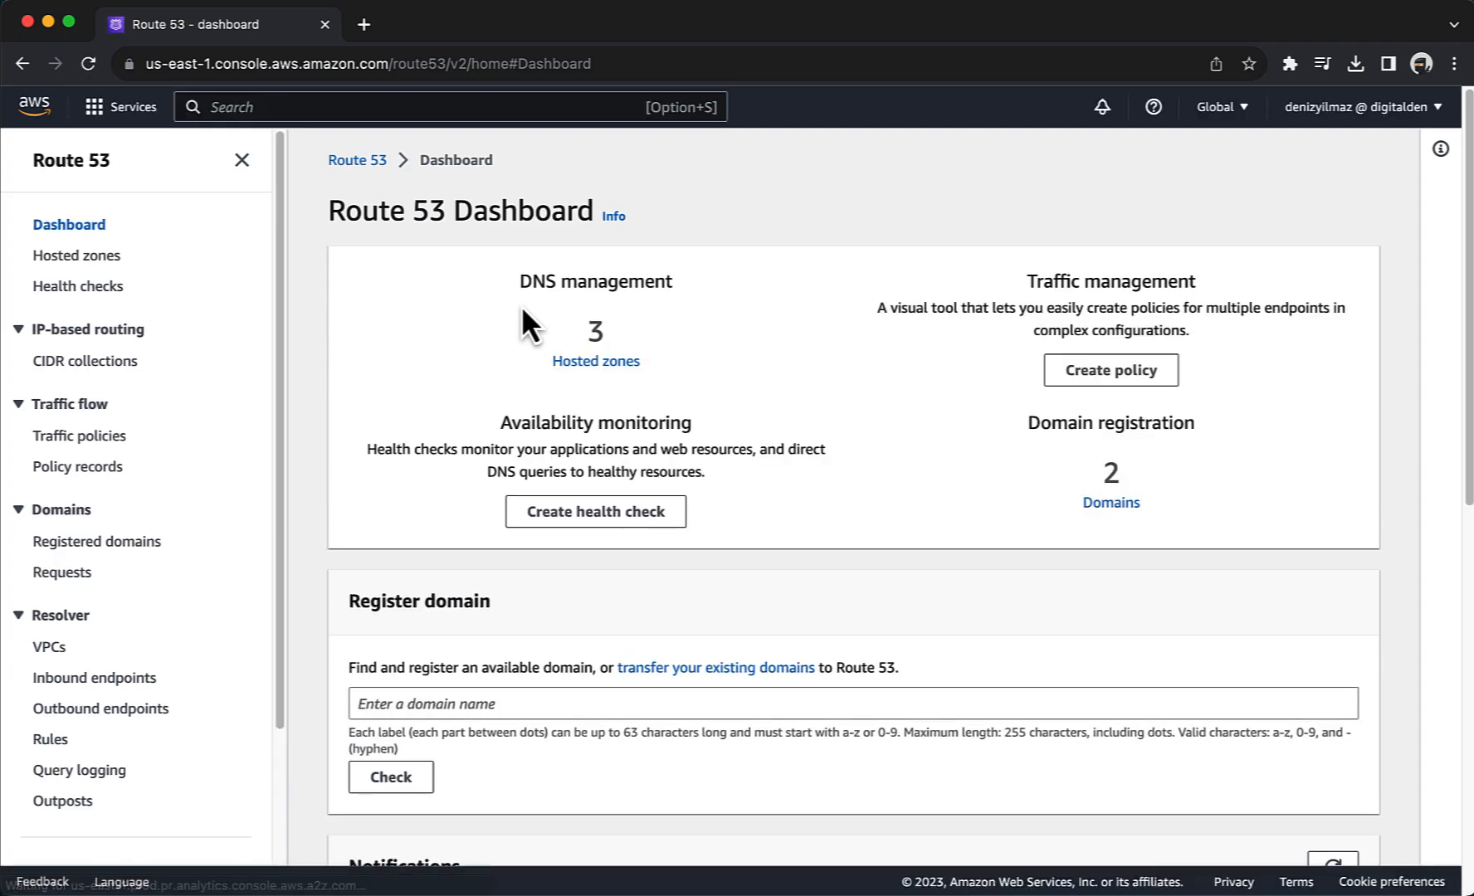
click(594, 360)
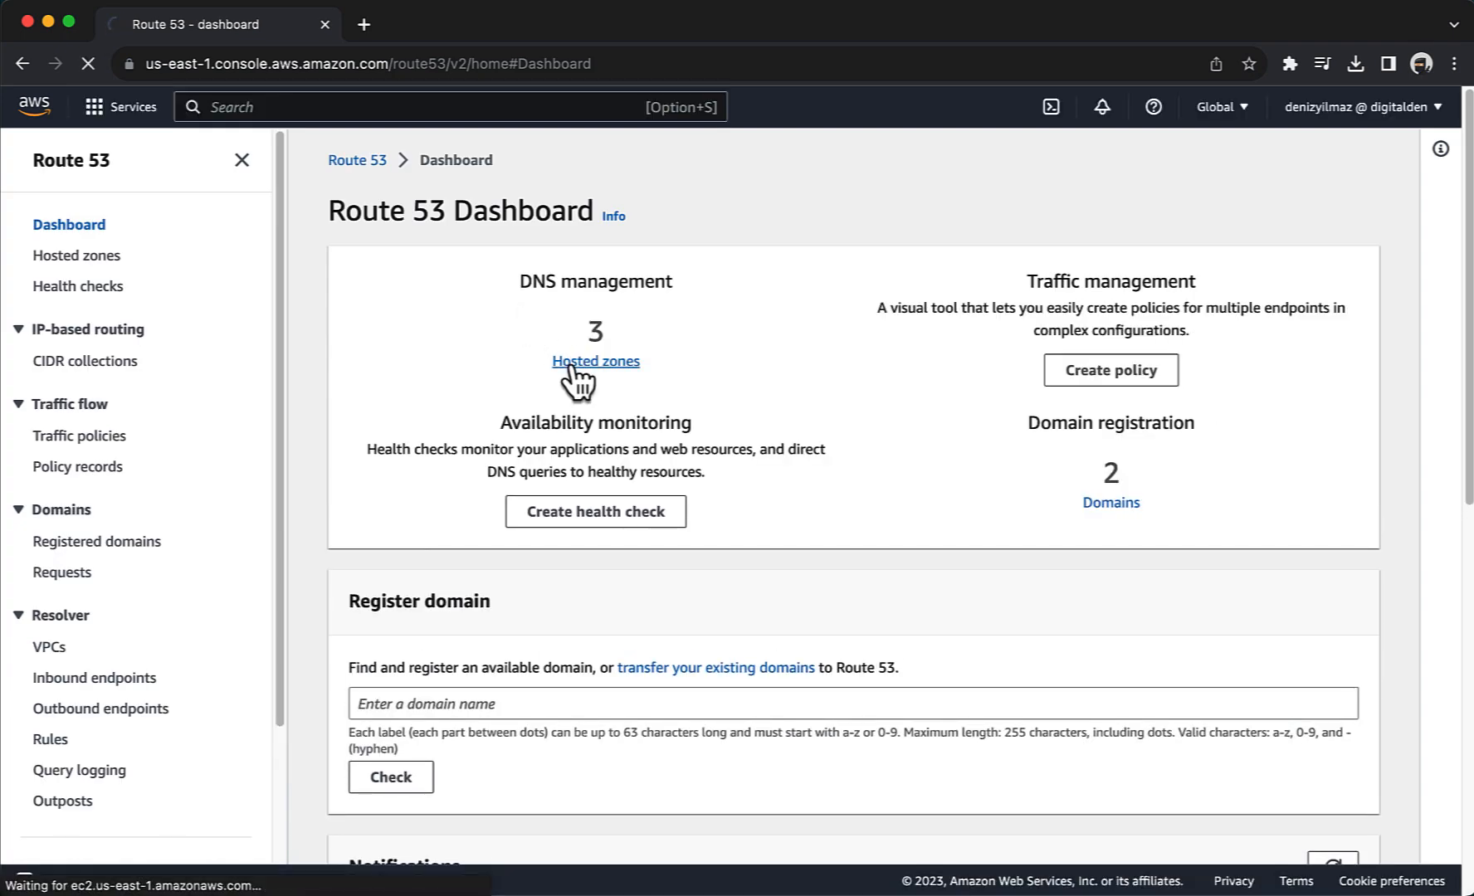
click(595, 360)
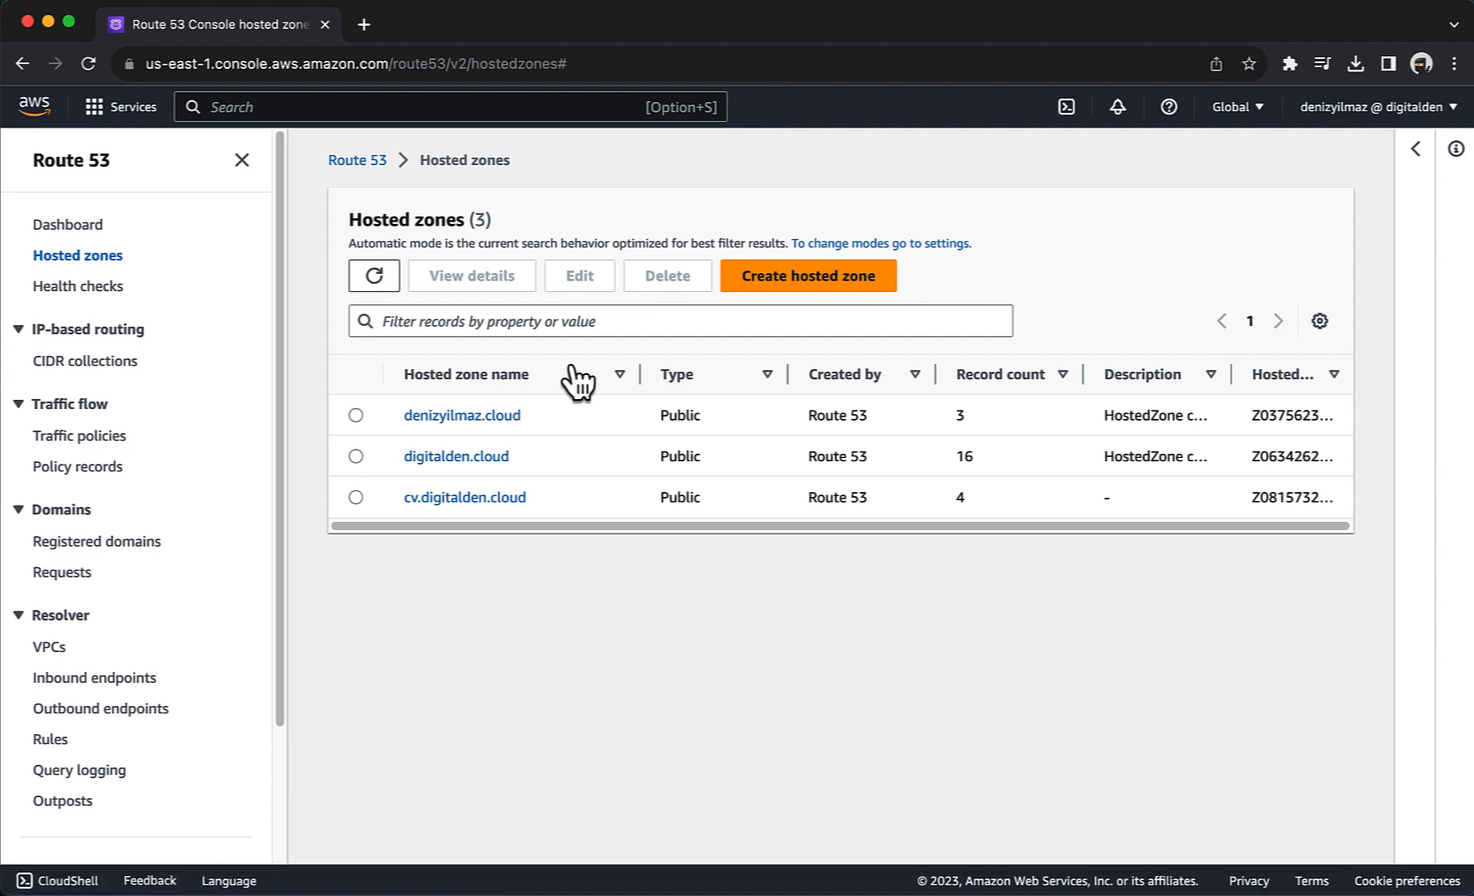
click(461, 415)
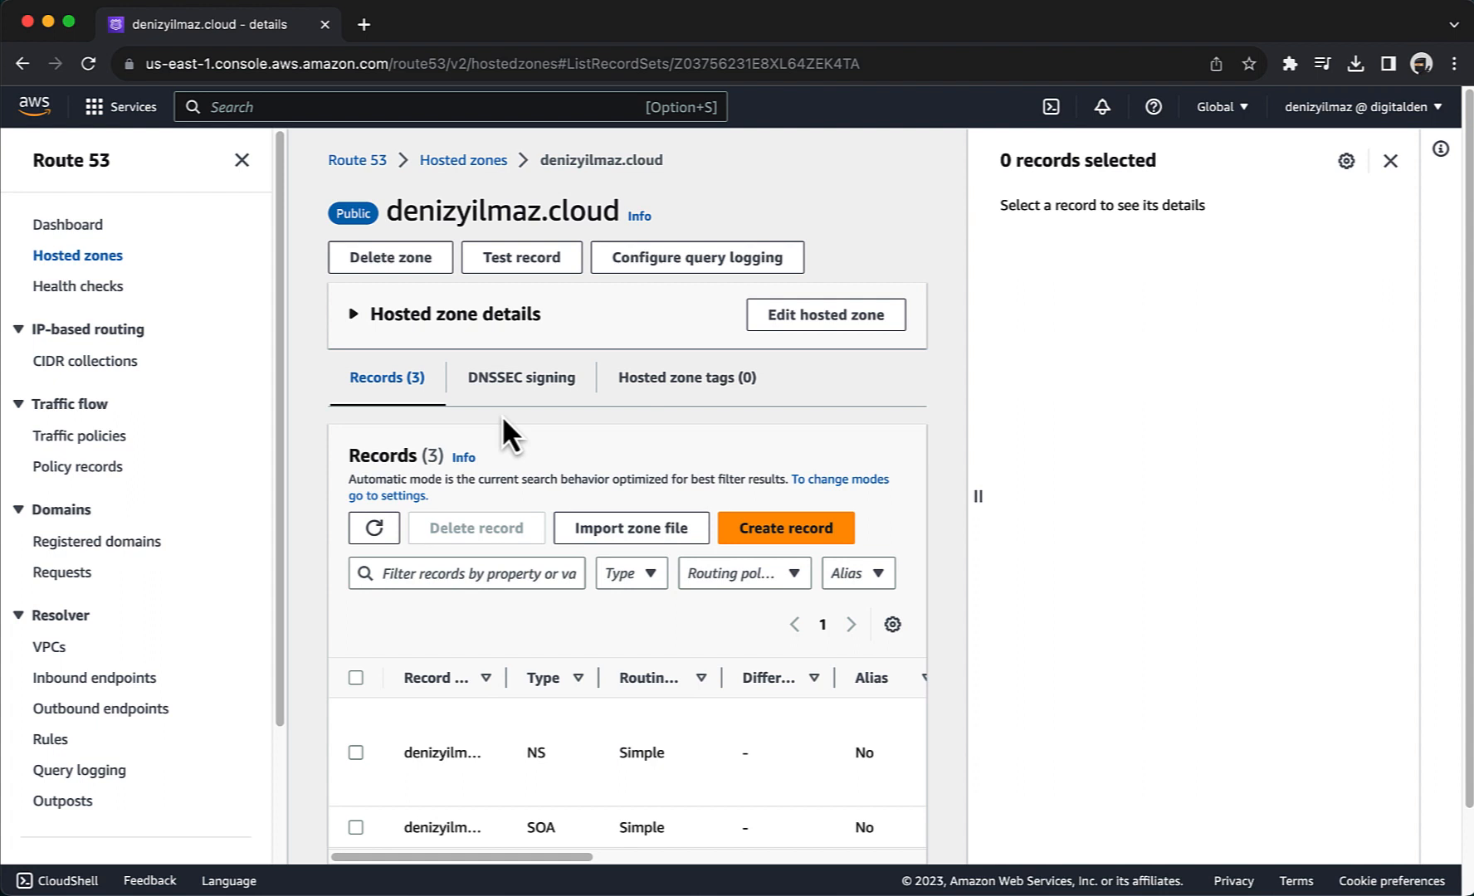
View the validation CNAME record's details matching the certificate's CNAME name and value.
scroll(down, 3)
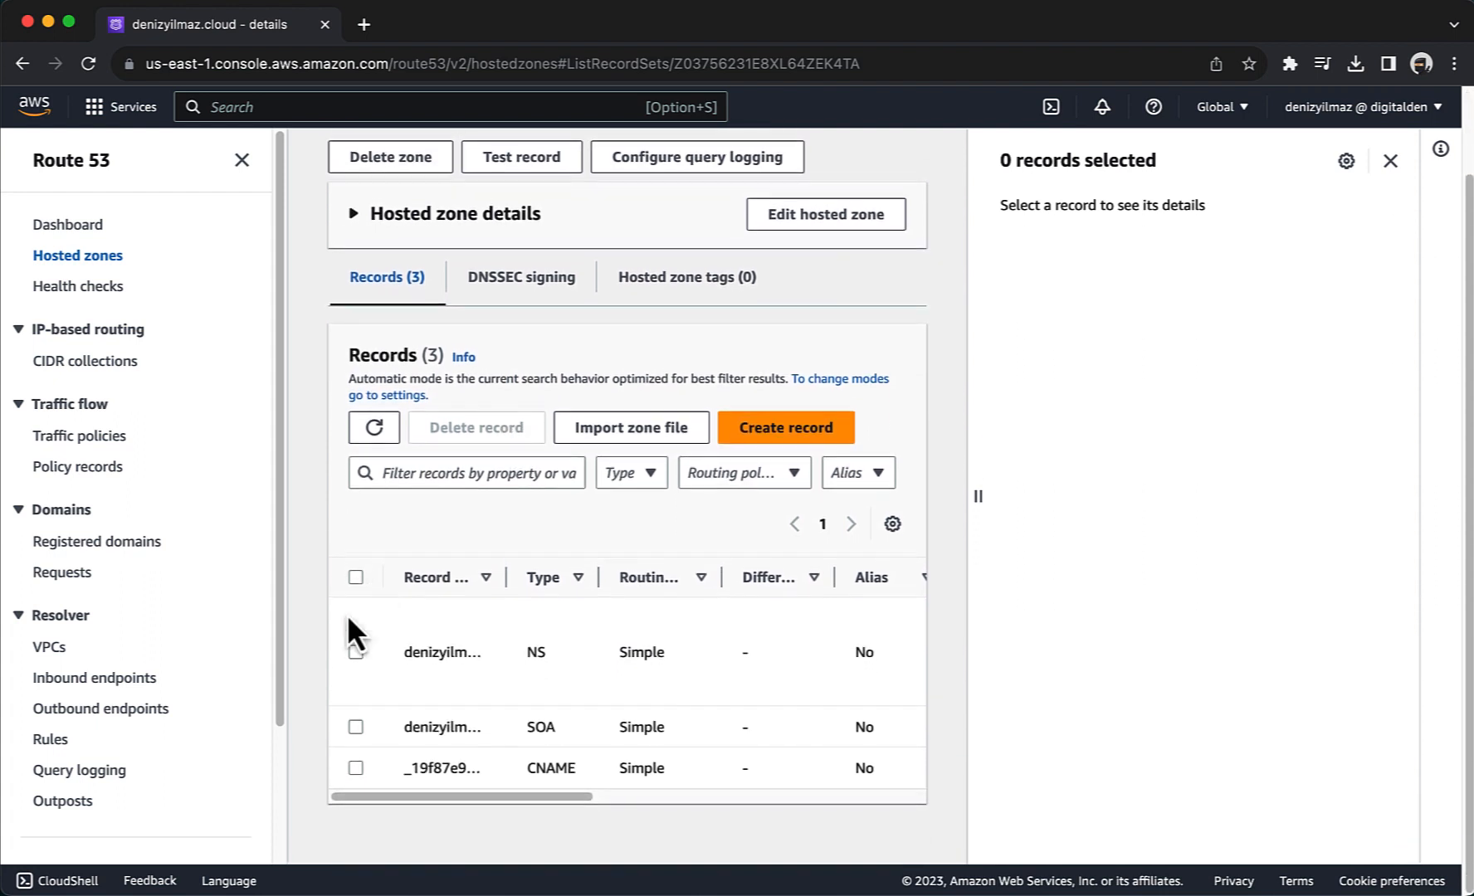
click(355, 772)
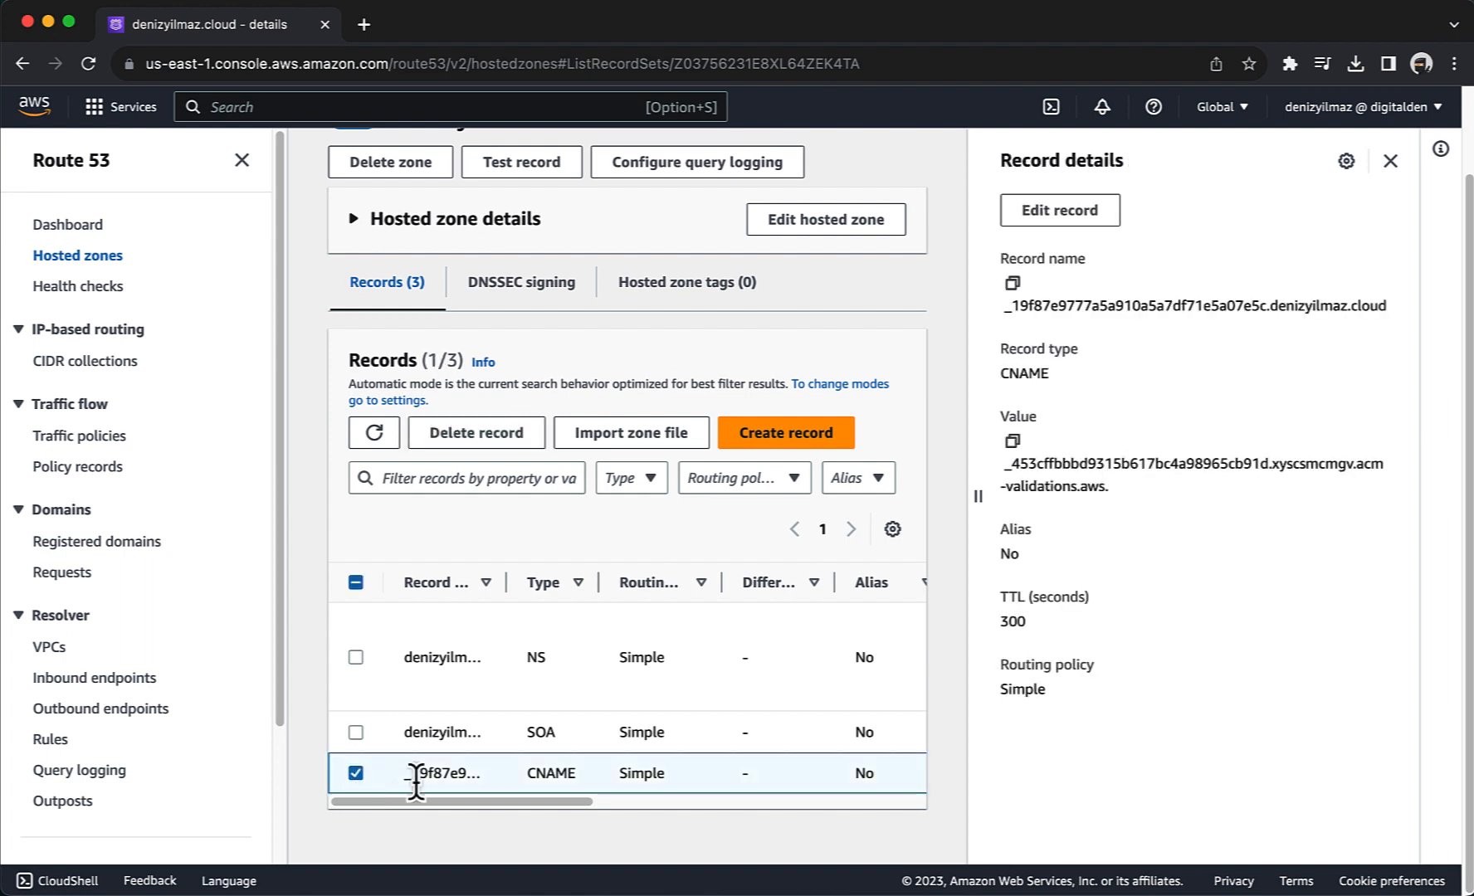
mouse_move(1122, 539)
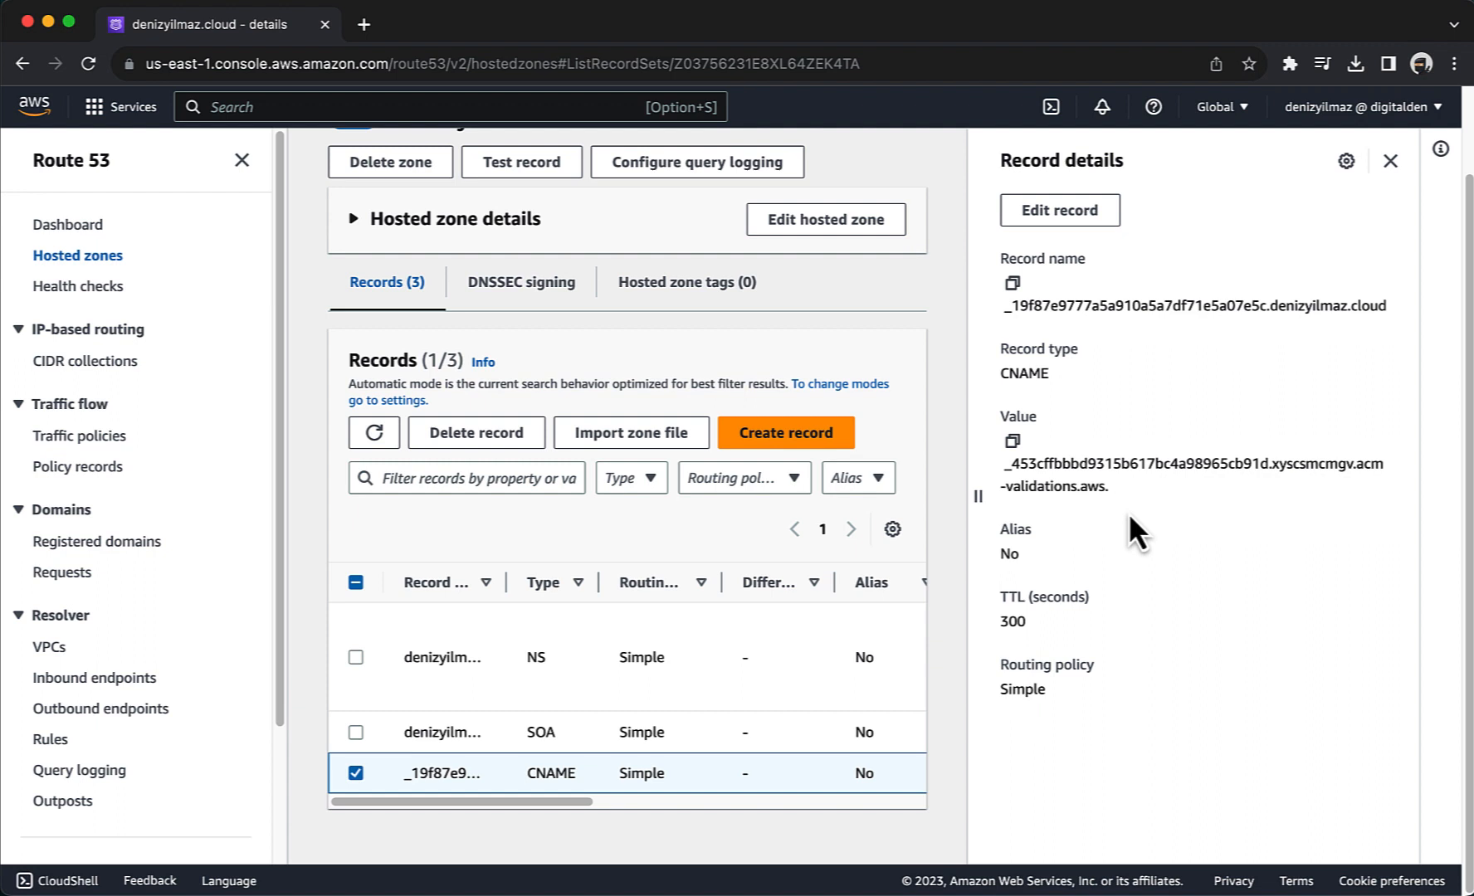
mouse_move(1360, 468)
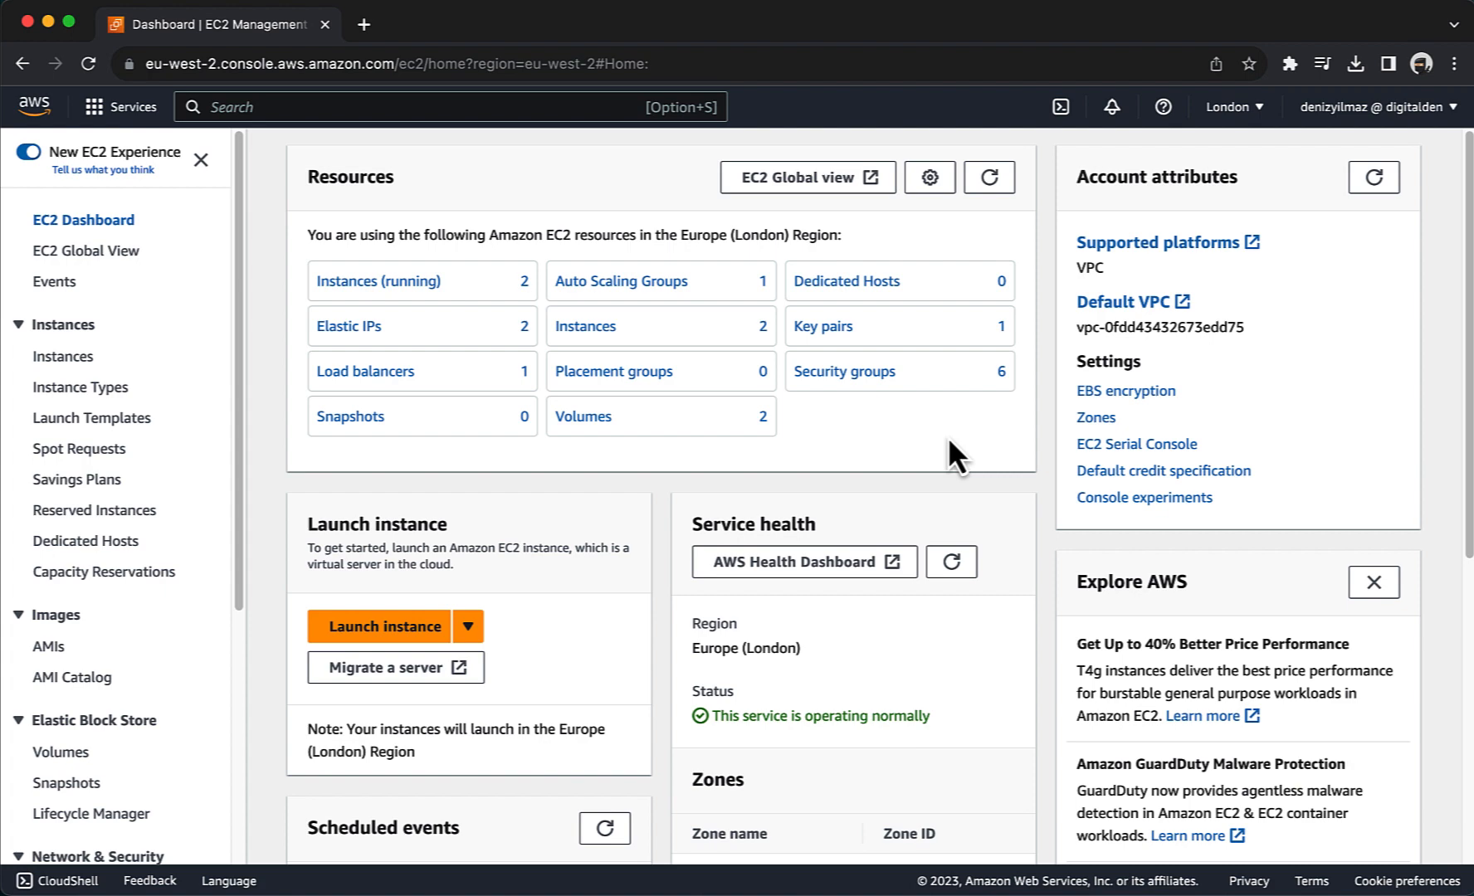
Open WebServer-LB and review its single HTTP:80 listener forwarding to WebServer-App.
scroll(down, 3)
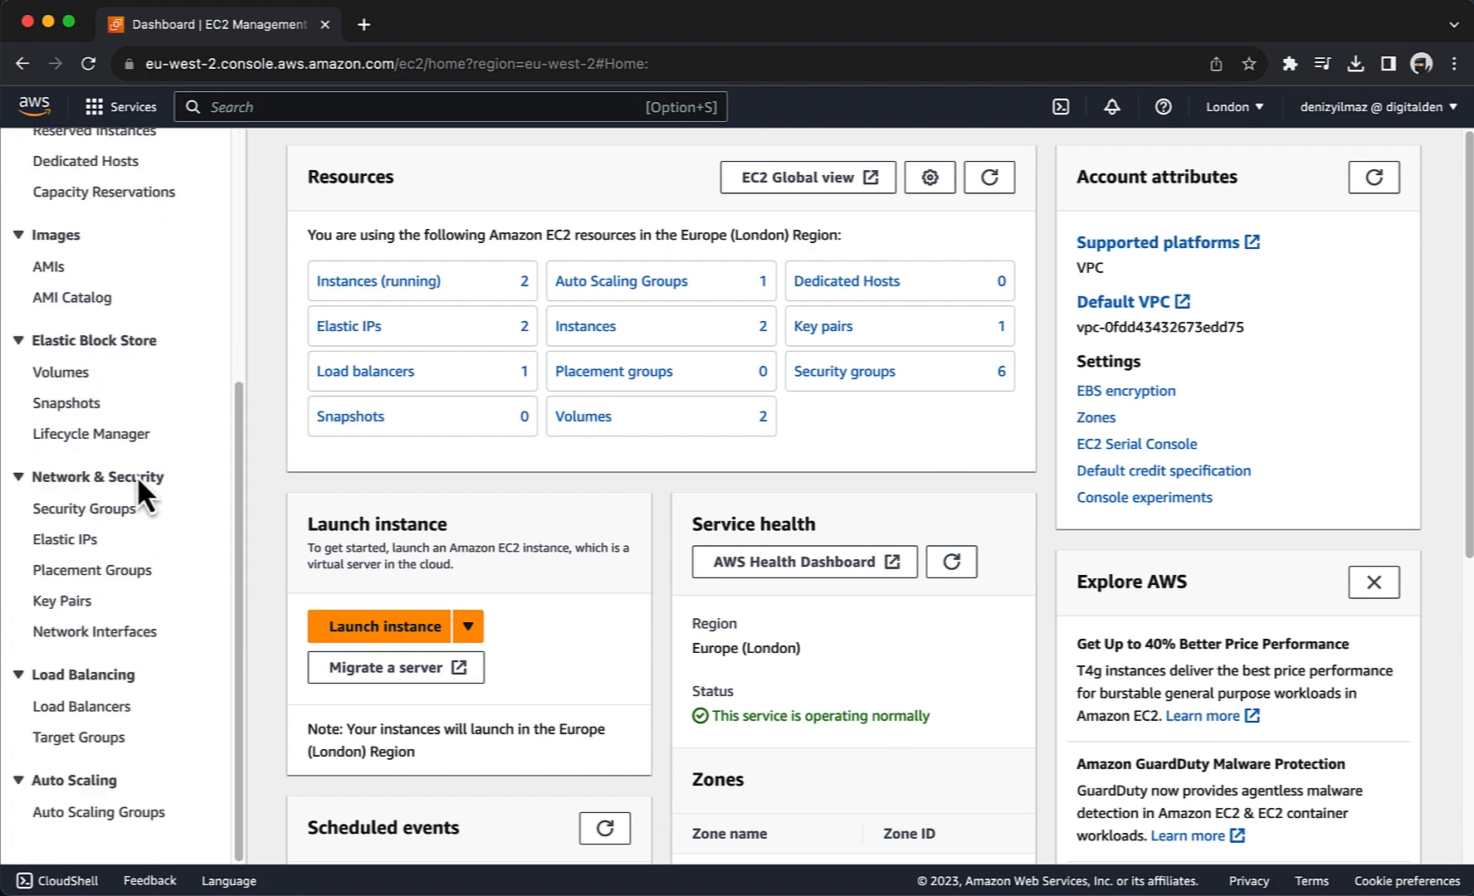
click(83, 706)
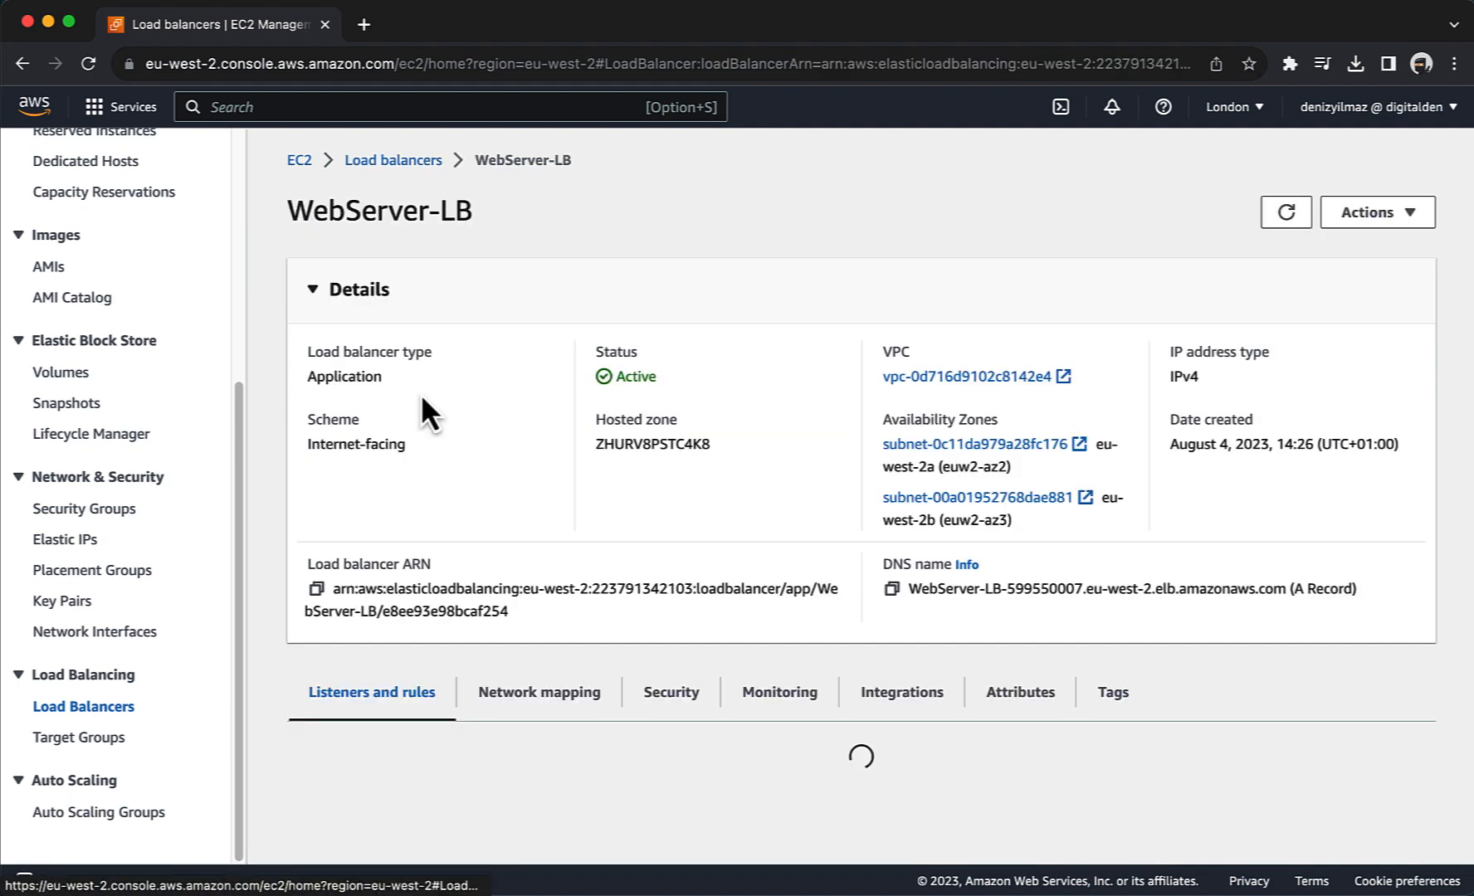
scroll(down, 3)
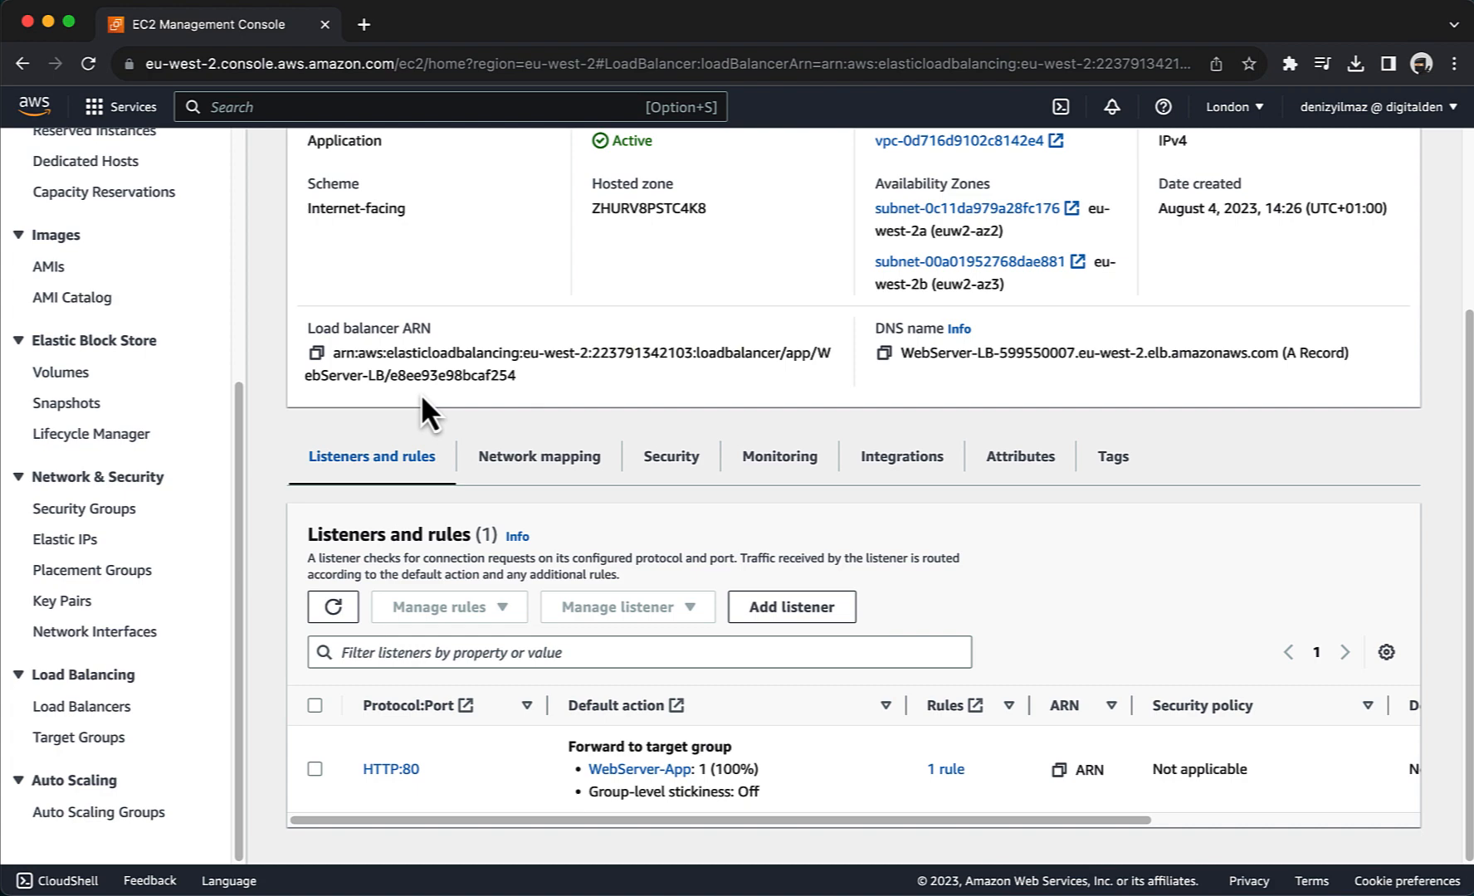
mouse_move(748, 611)
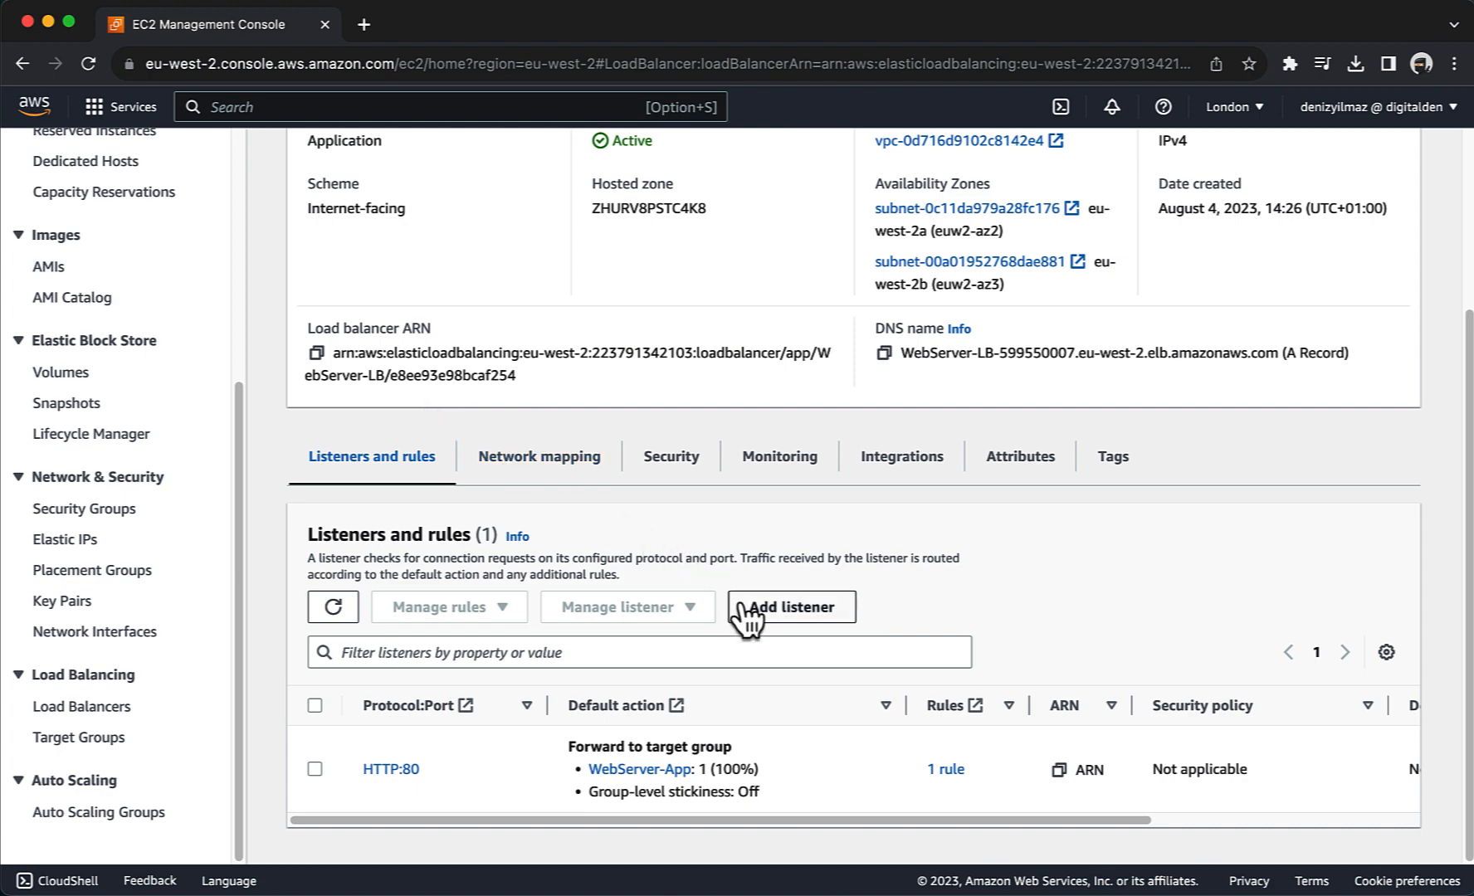
Add an HTTPS:443 listener on WebServer-LB forwarding to the WebServer-App target group.
click(792, 606)
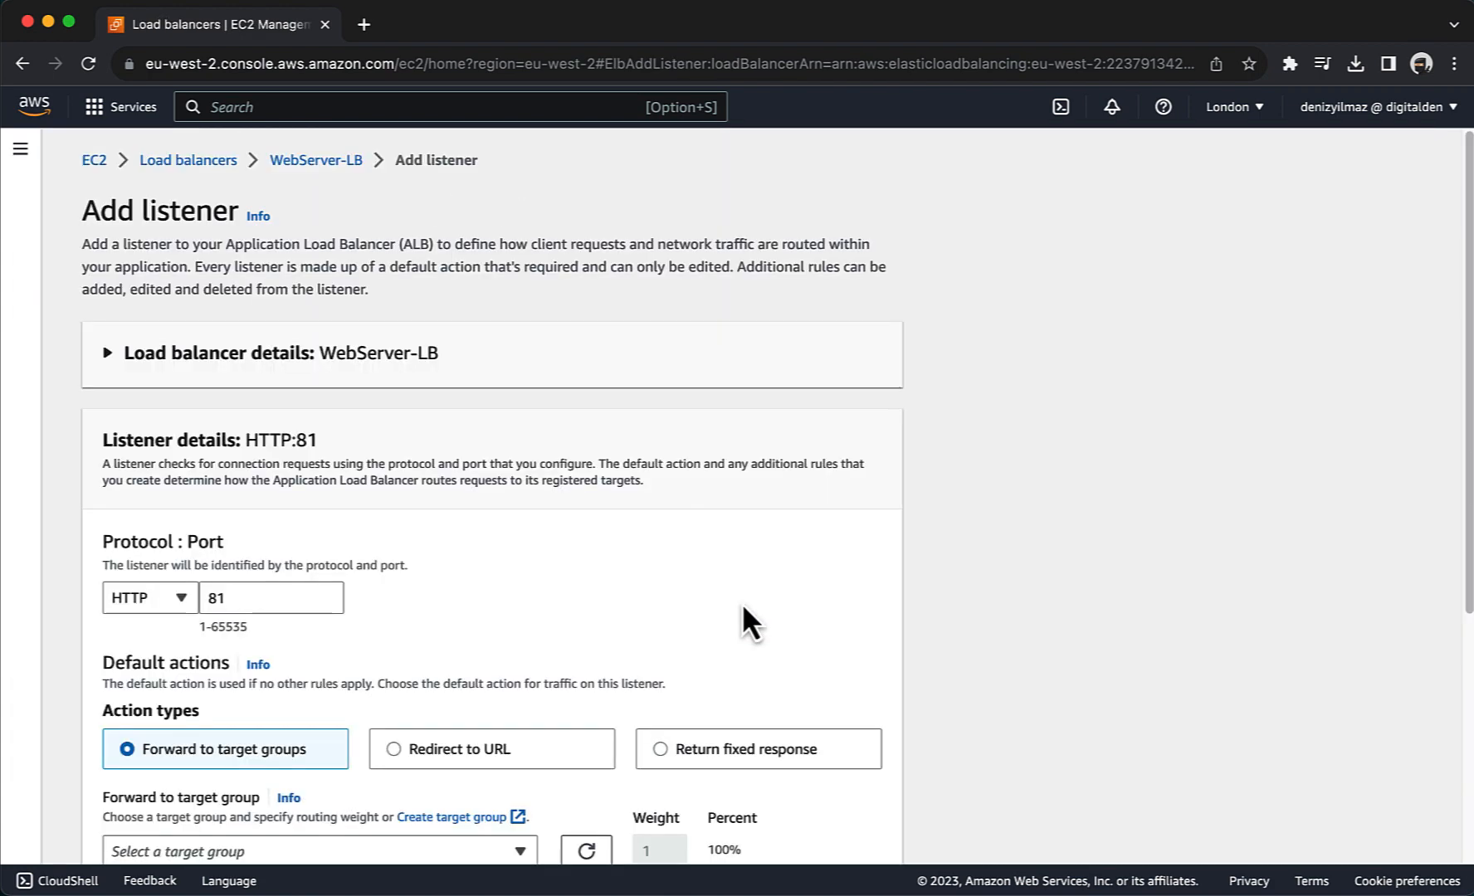
scroll(down, 3)
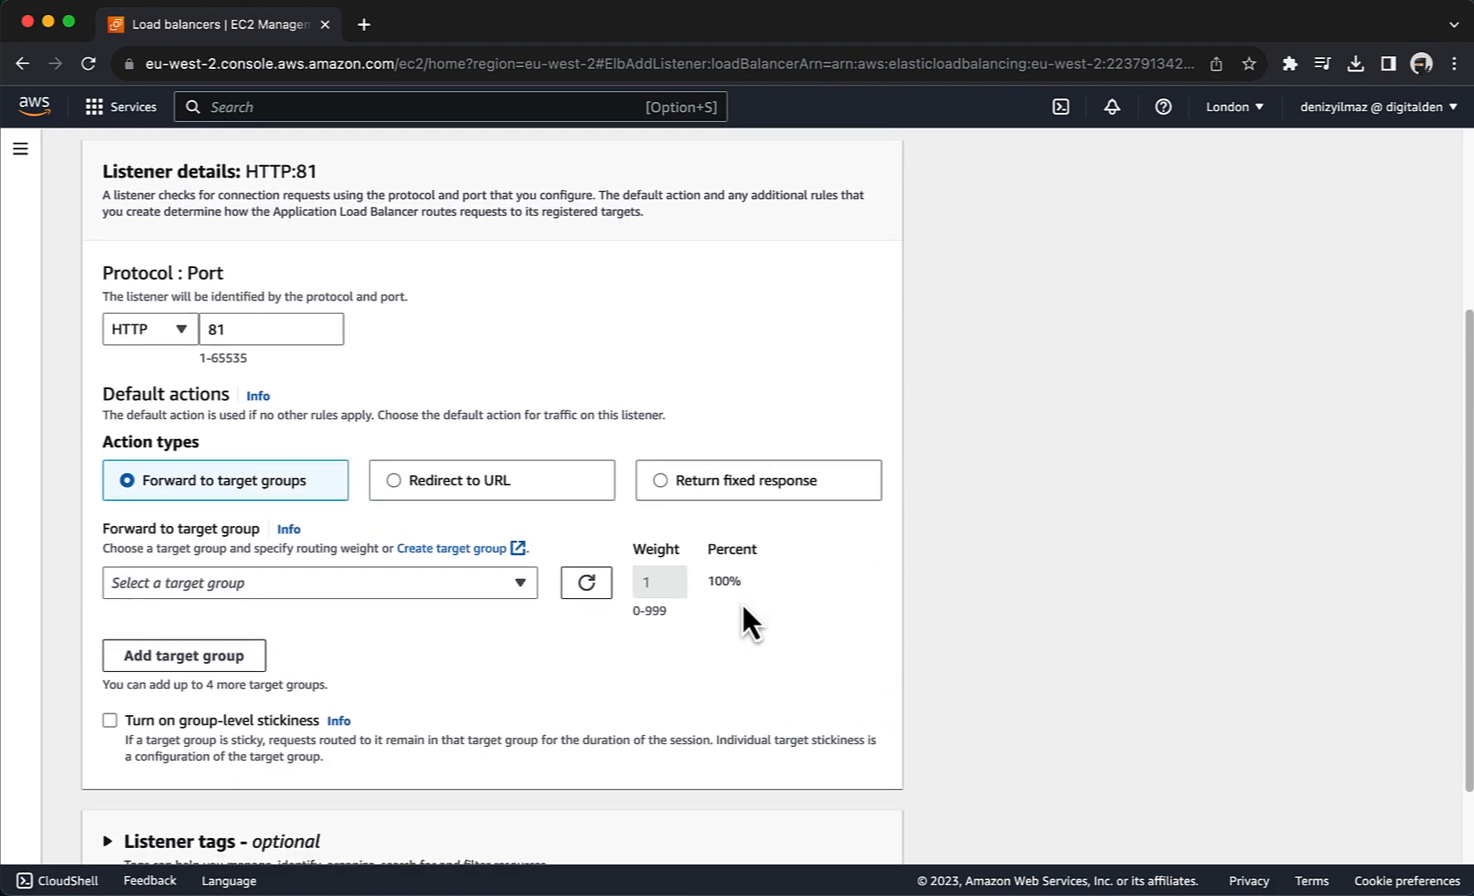
scroll(down, 3)
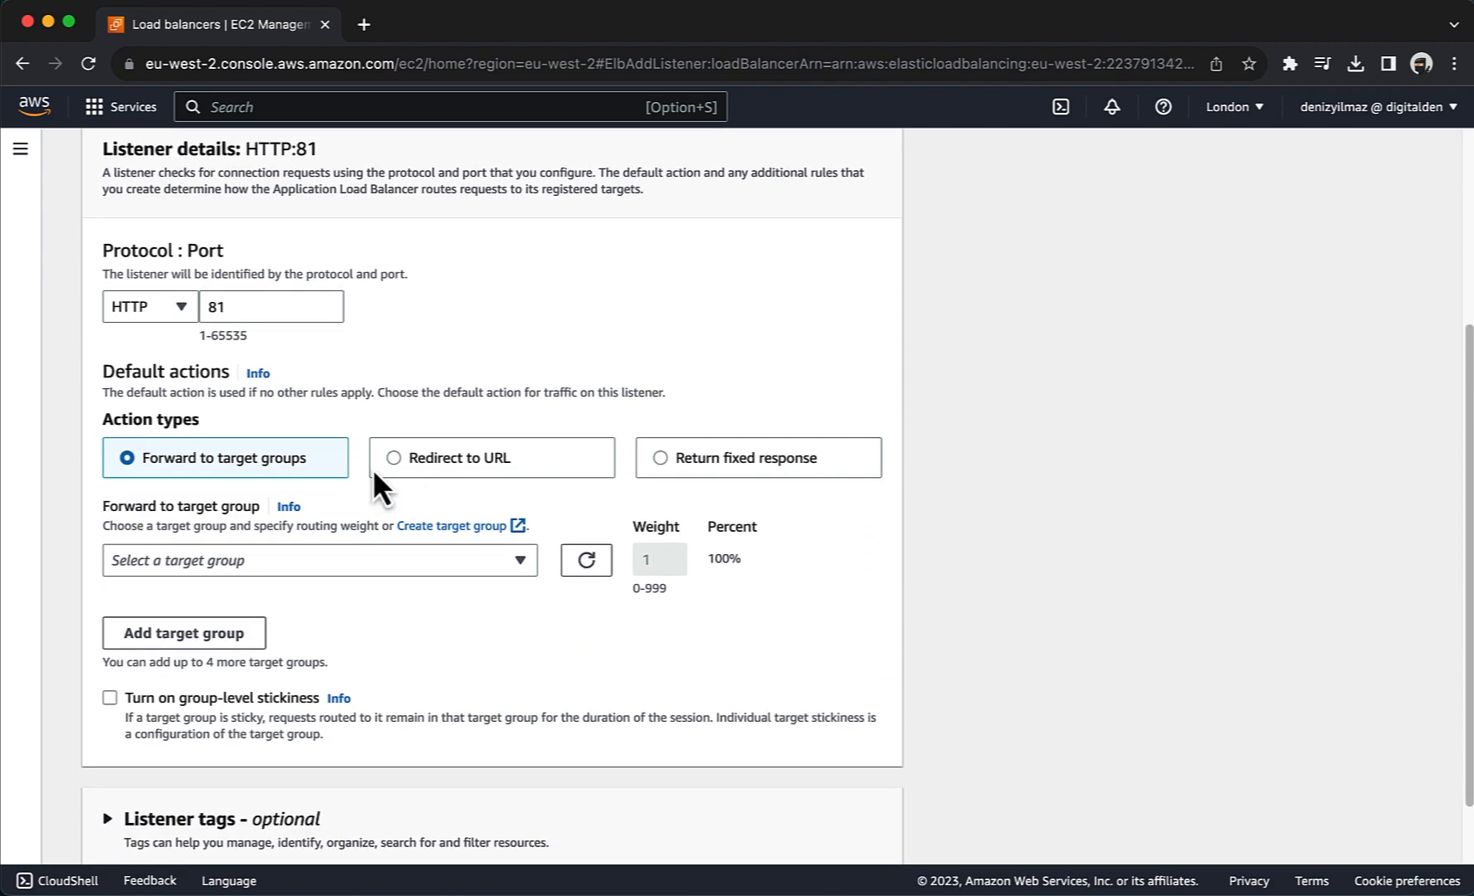
click(149, 306)
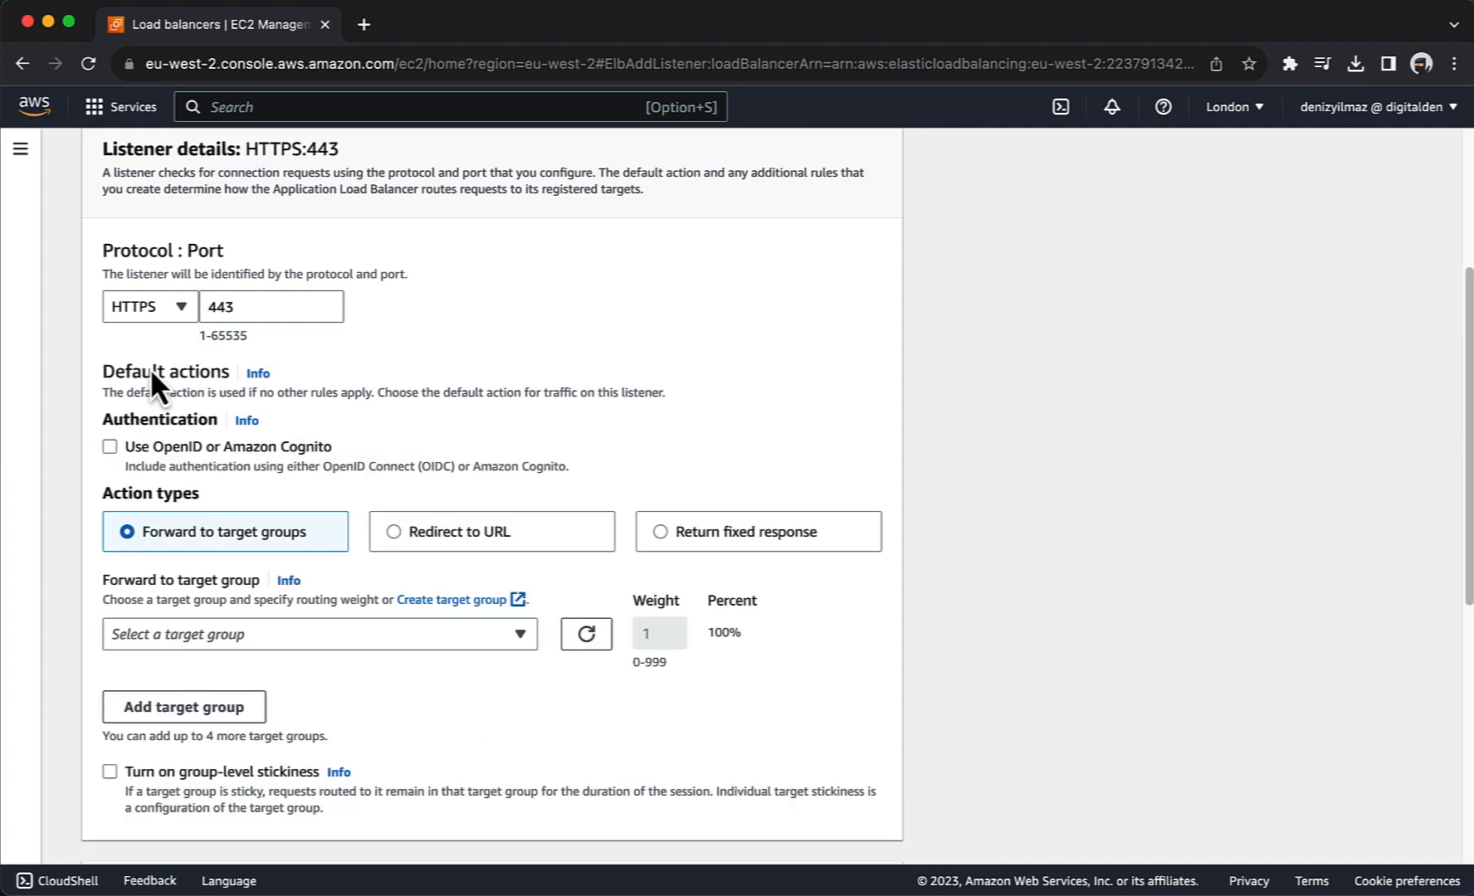
click(249, 305)
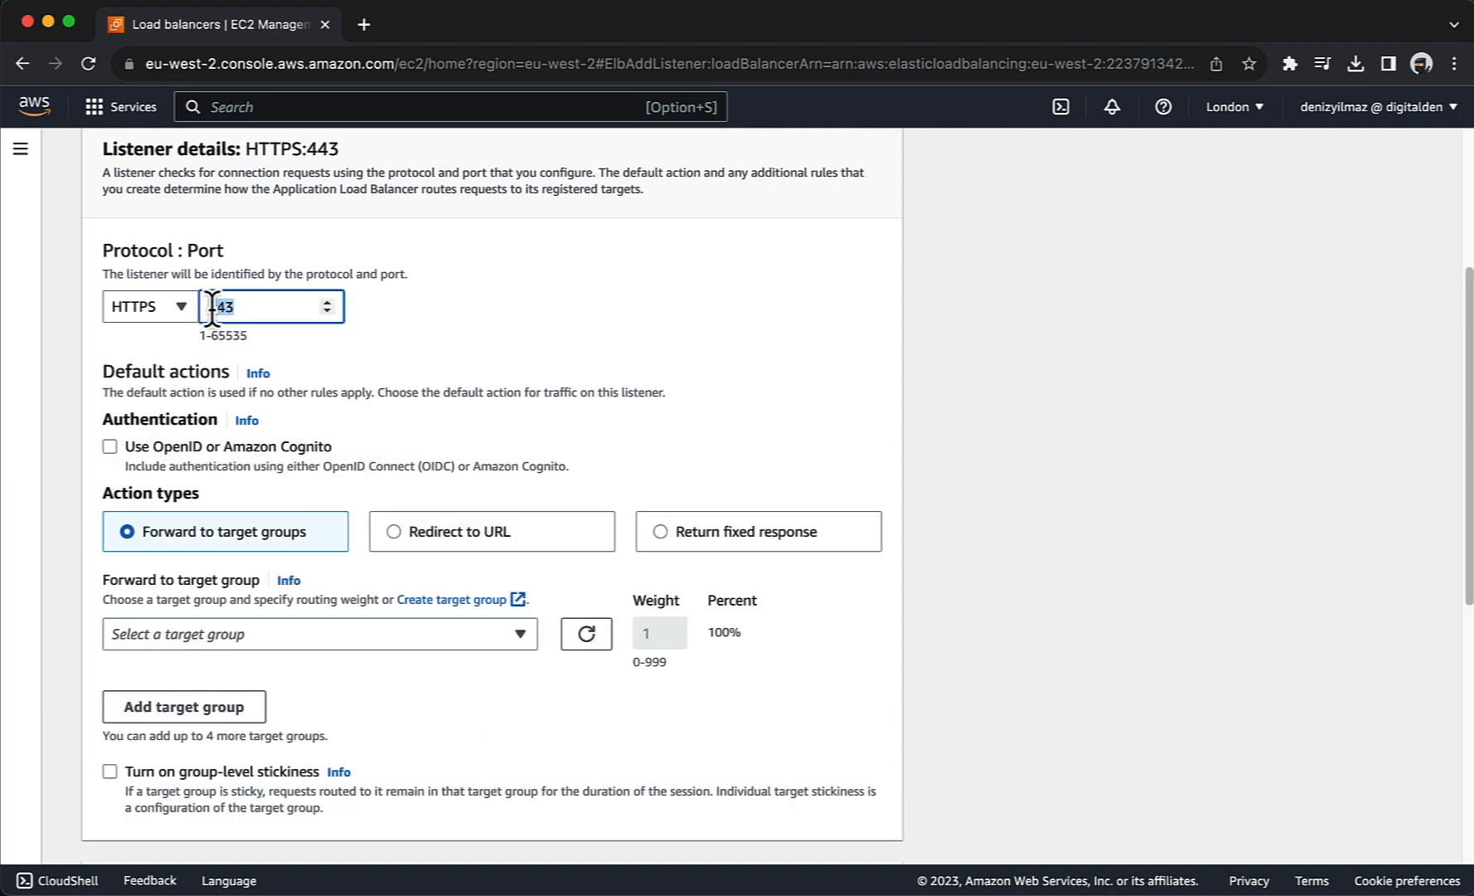
scroll(down, 3)
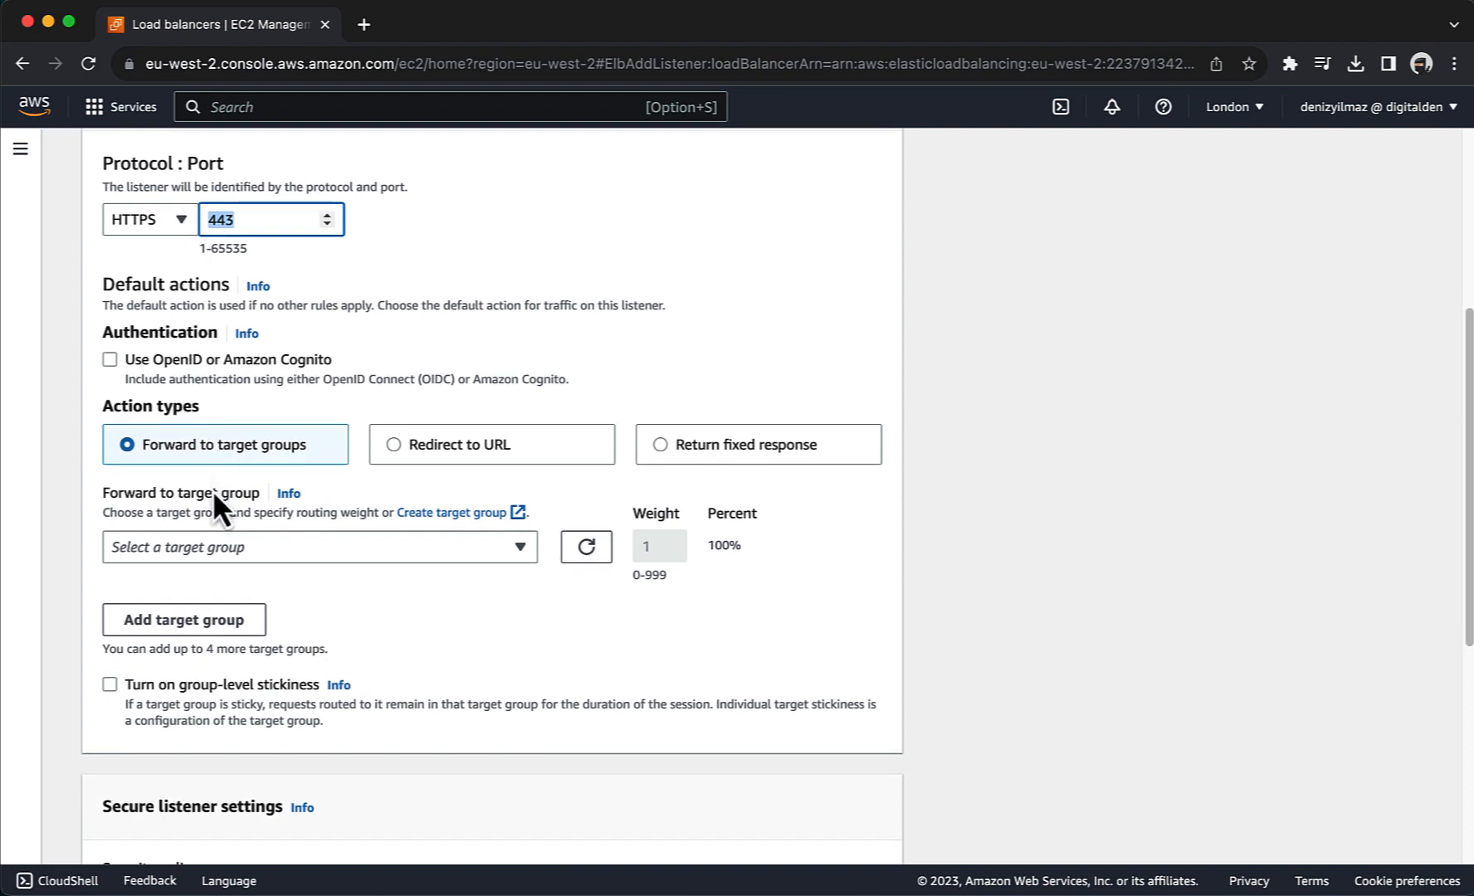
click(319, 547)
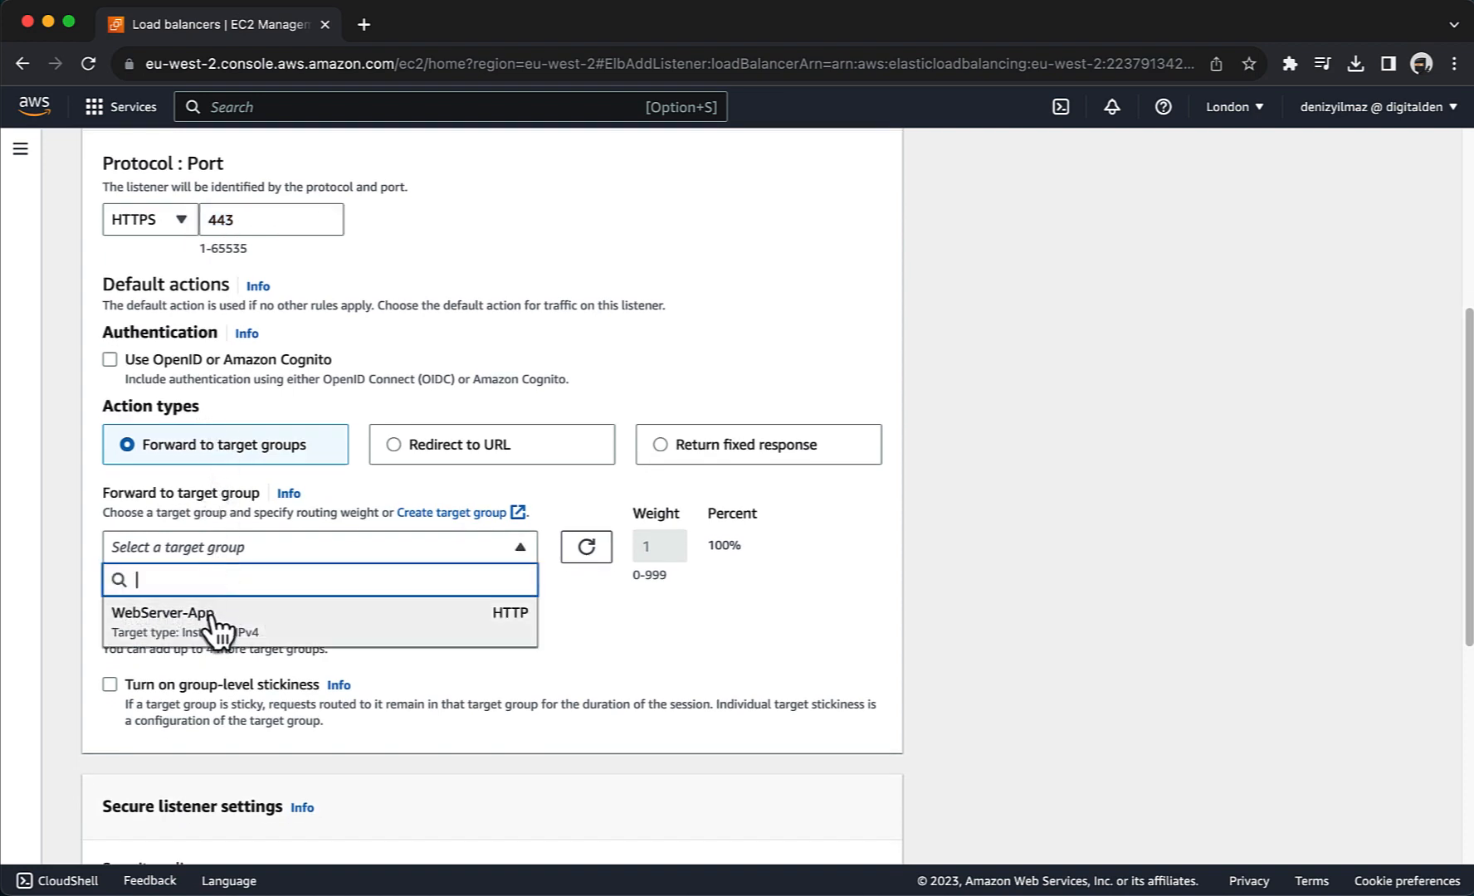
click(170, 612)
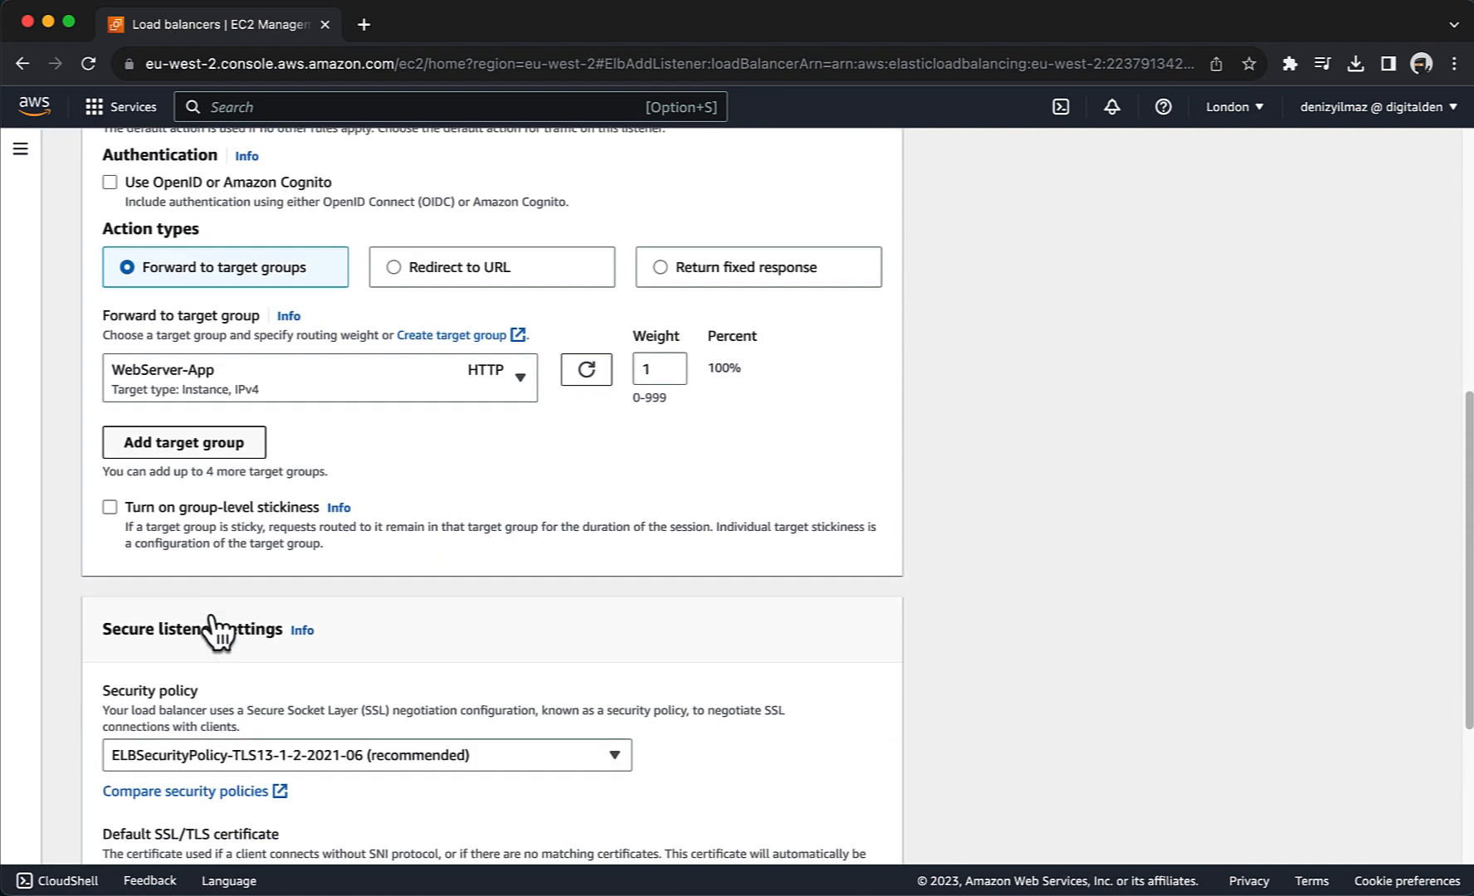
Set the denizyilmaz.cloud ACM certificate as default and create the secure listener.
scroll(down, 3)
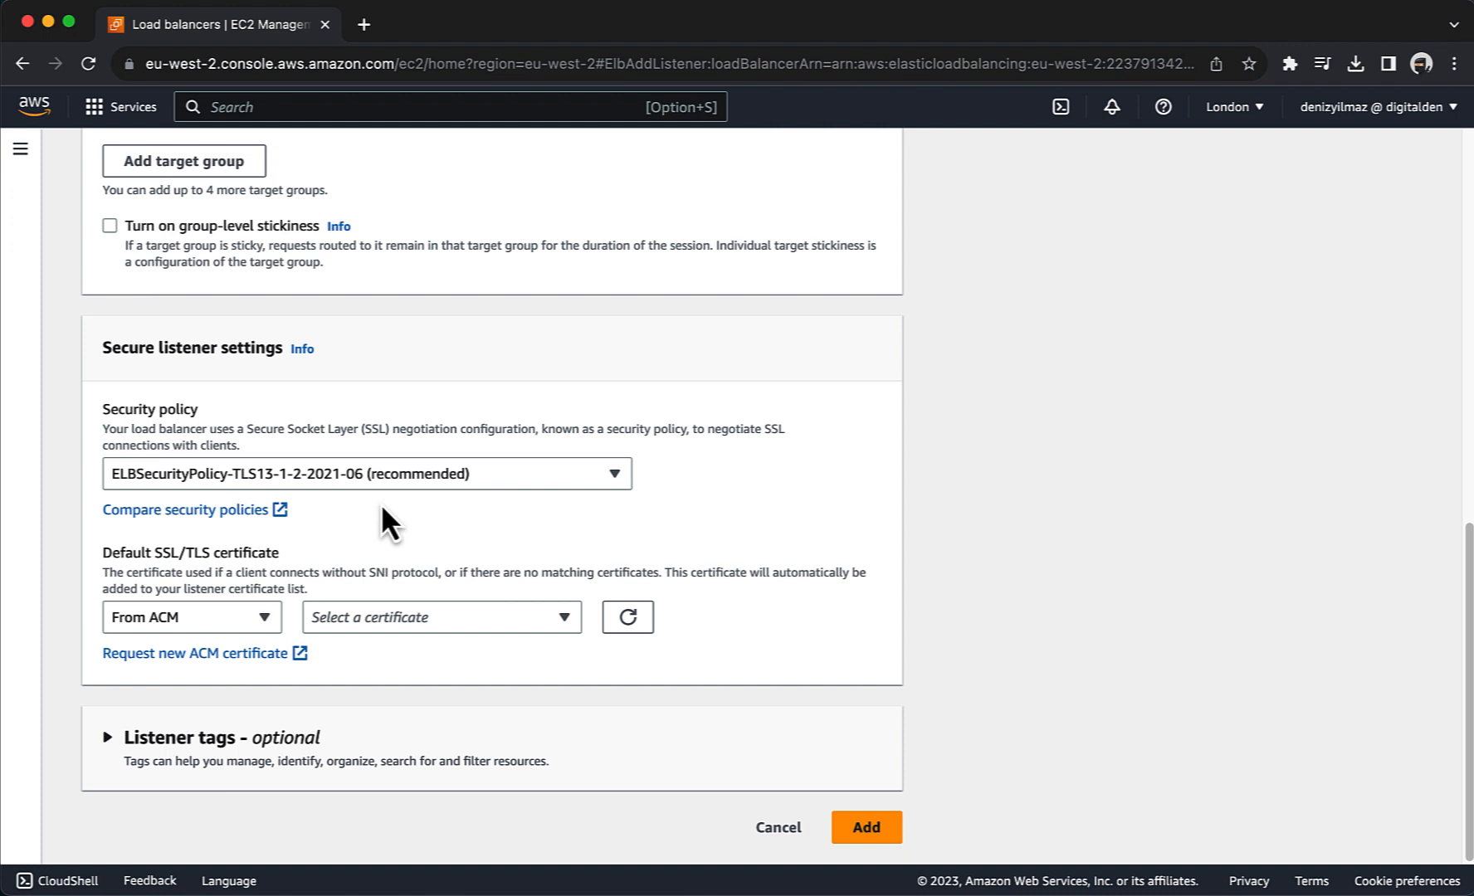
mouse_move(186, 637)
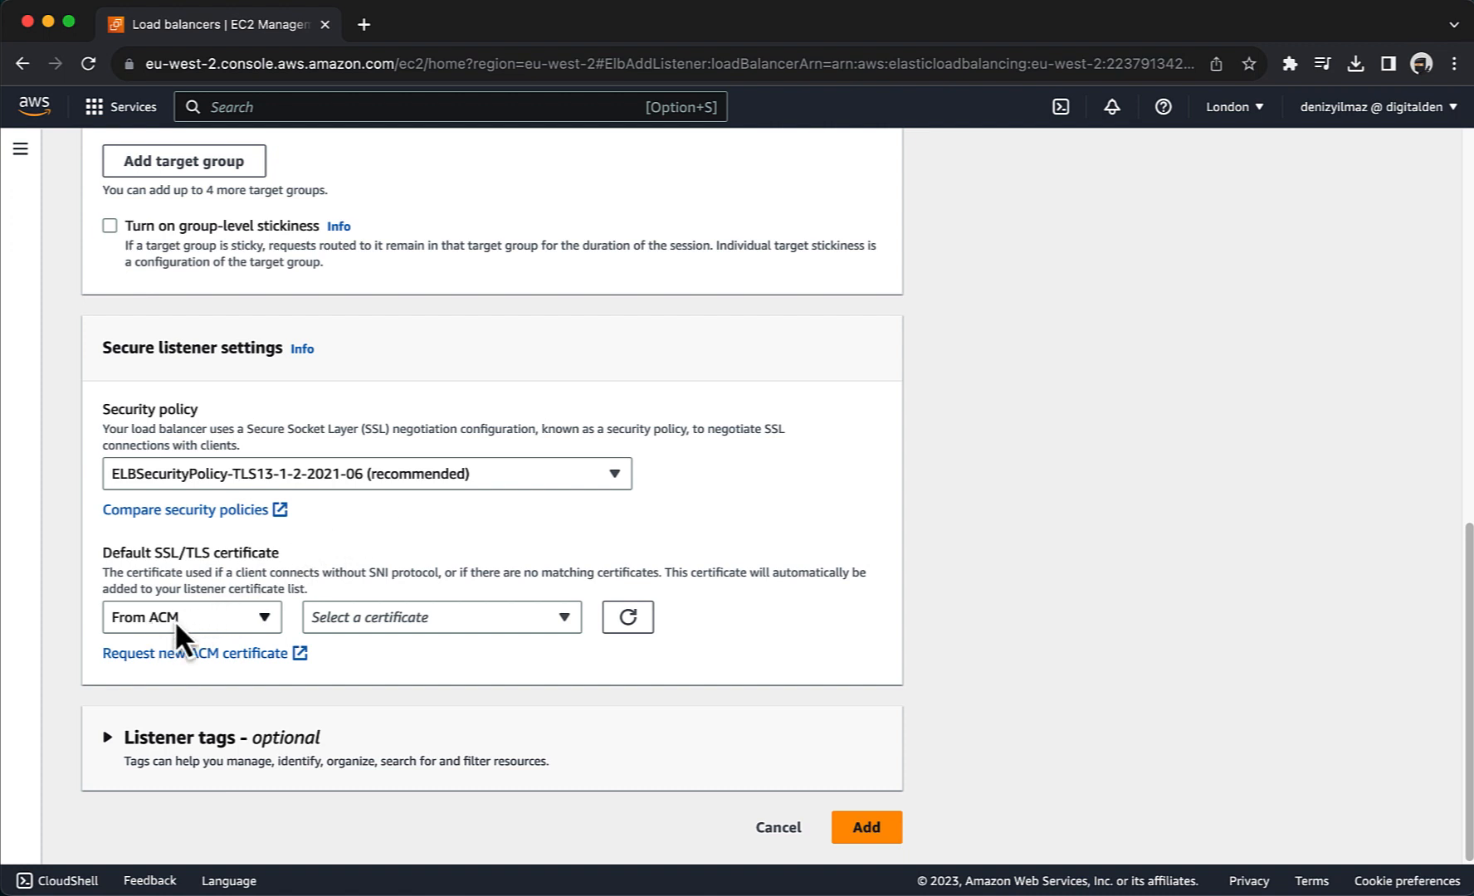
click(441, 618)
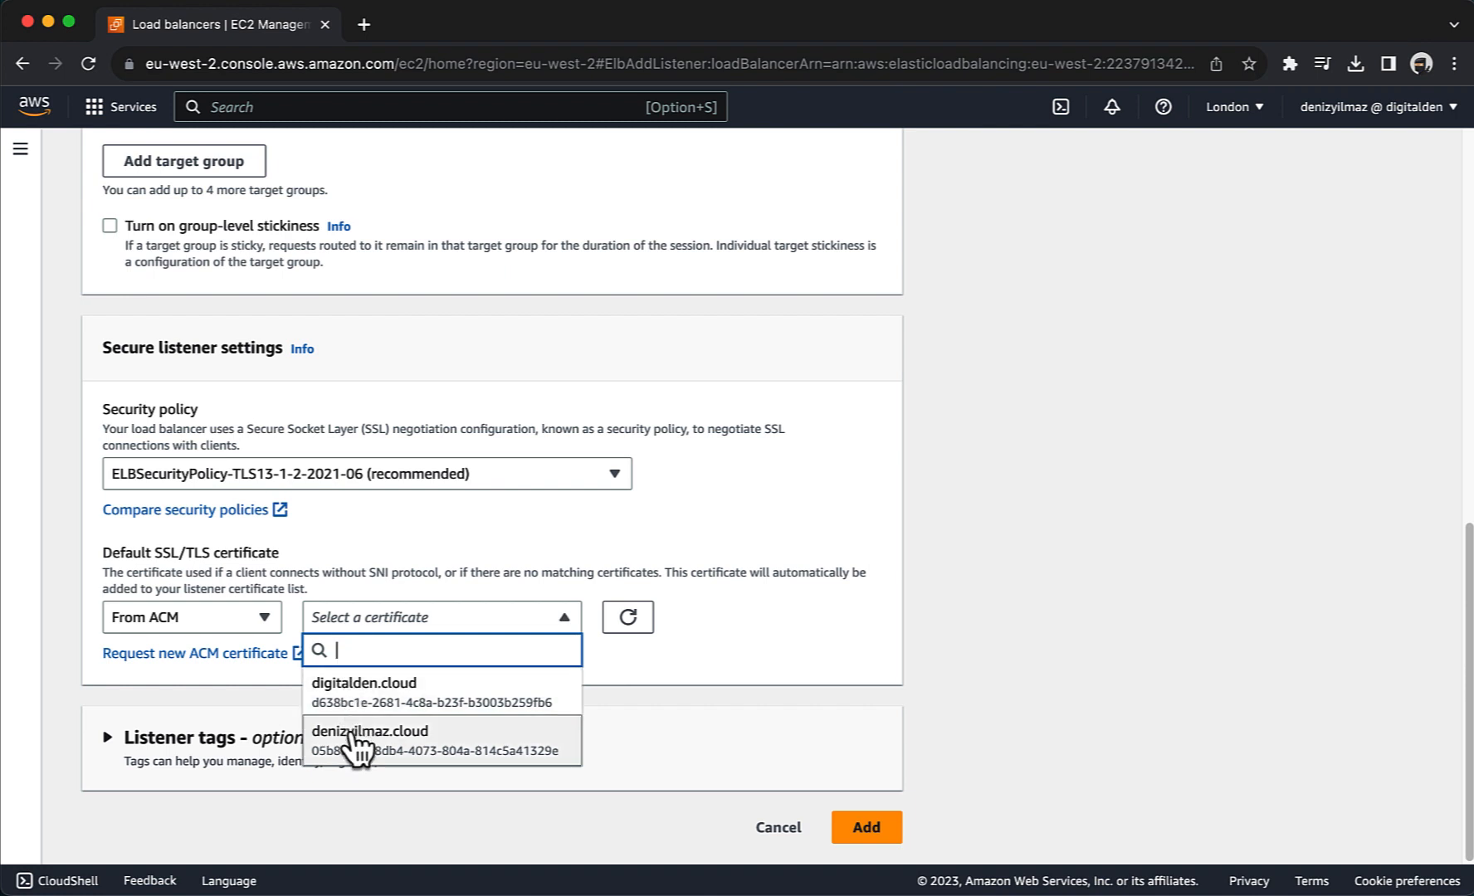
click(370, 739)
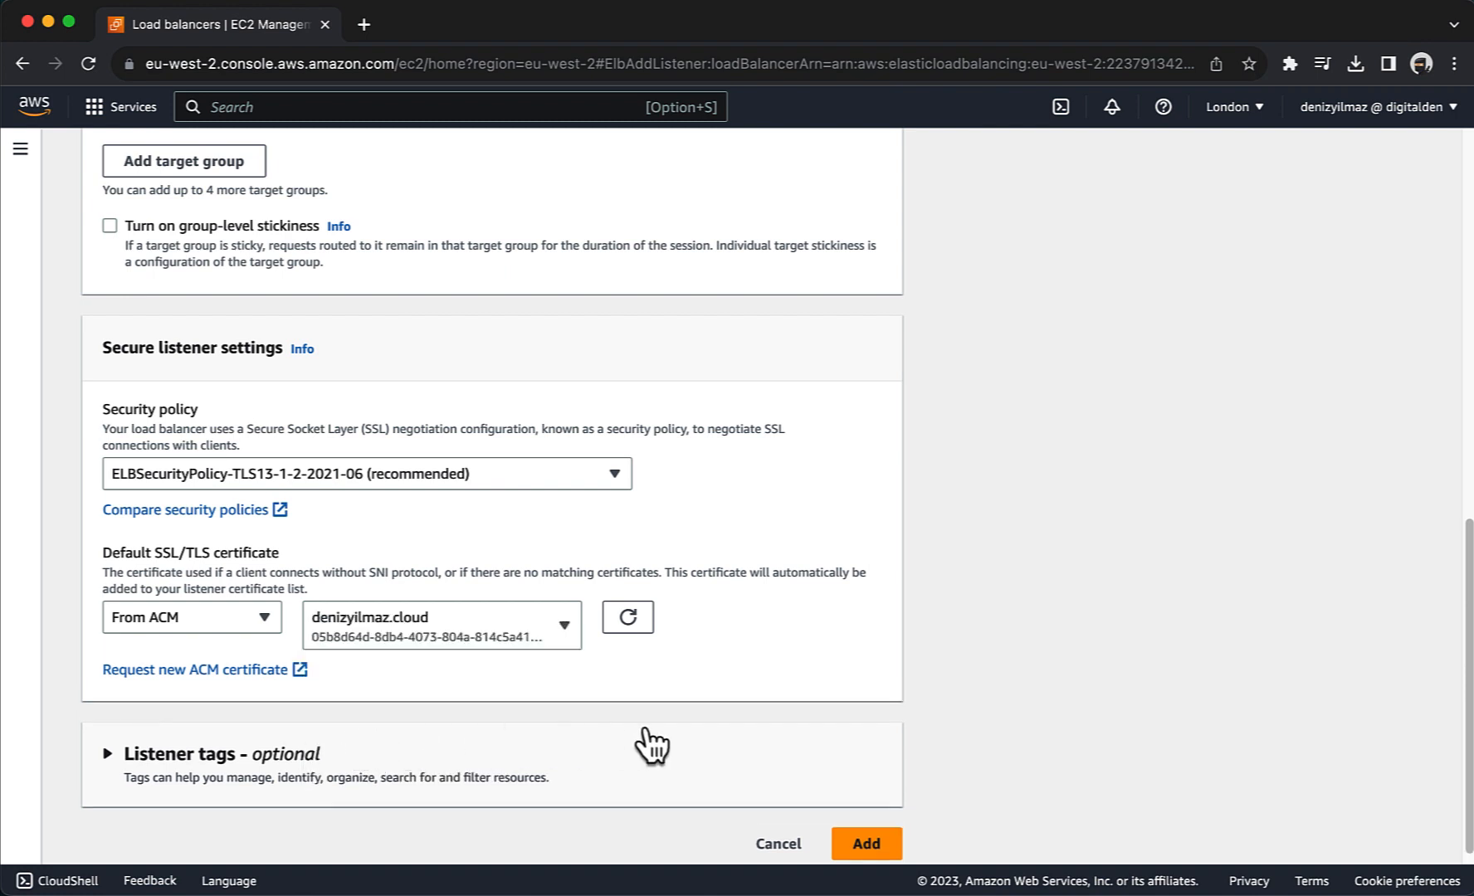
click(866, 843)
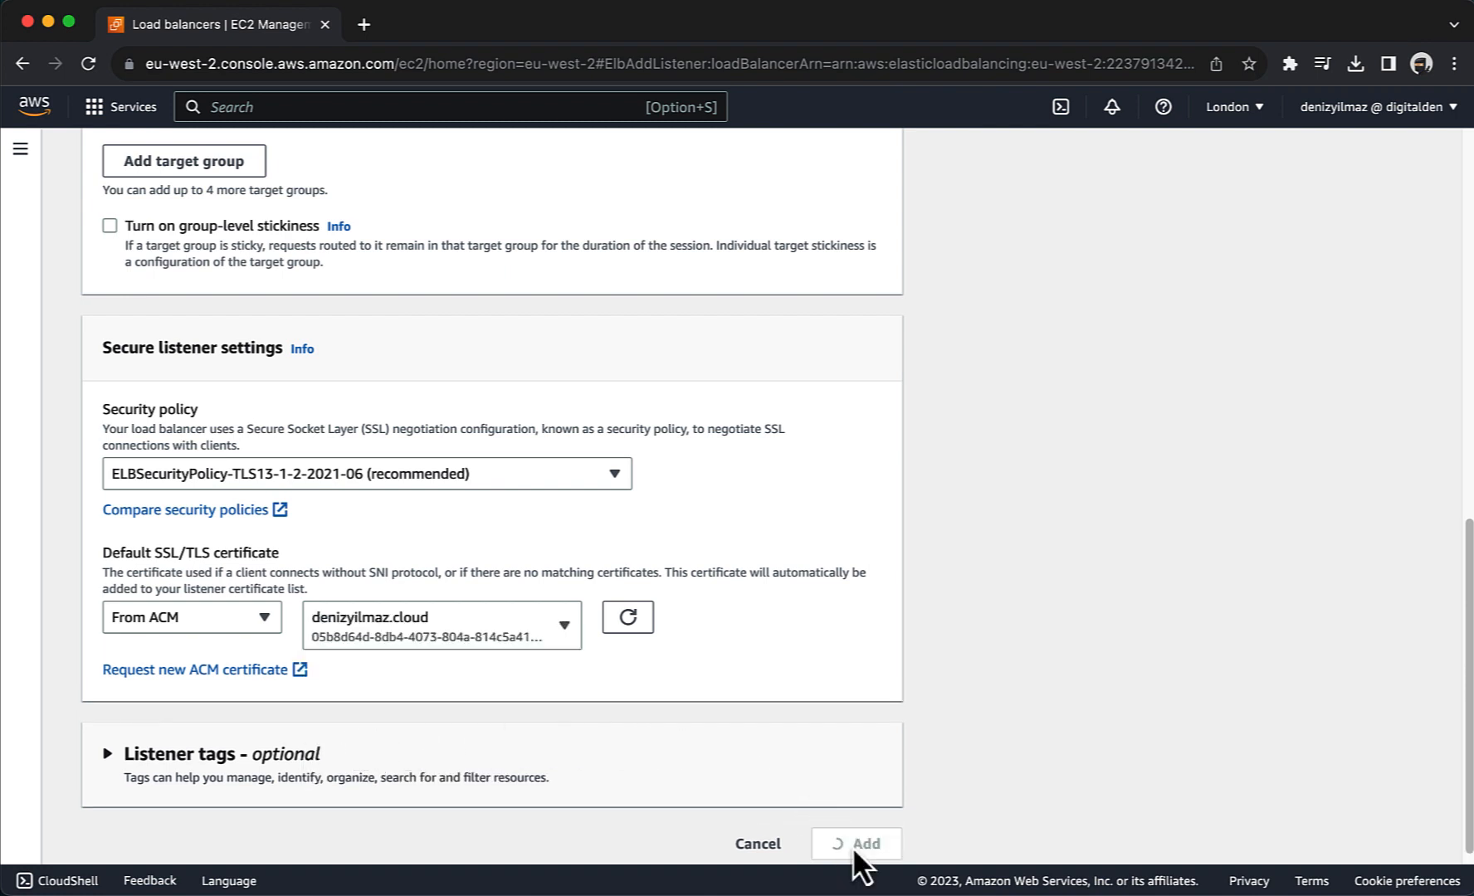
click(870, 843)
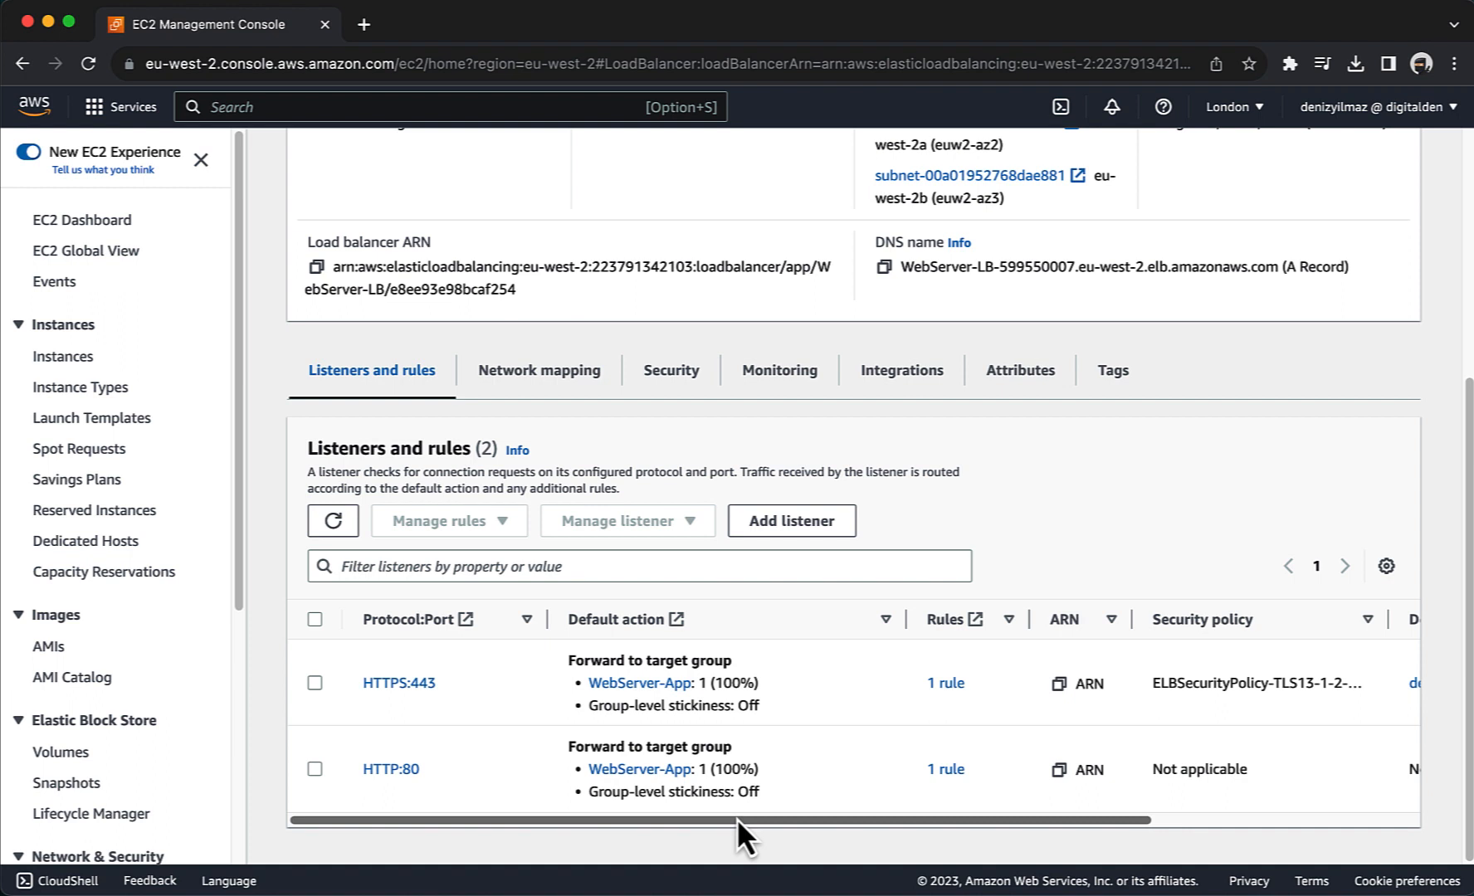
Select the HTTP:80 listener and choose Edit listener from Manage listener.
click(315, 768)
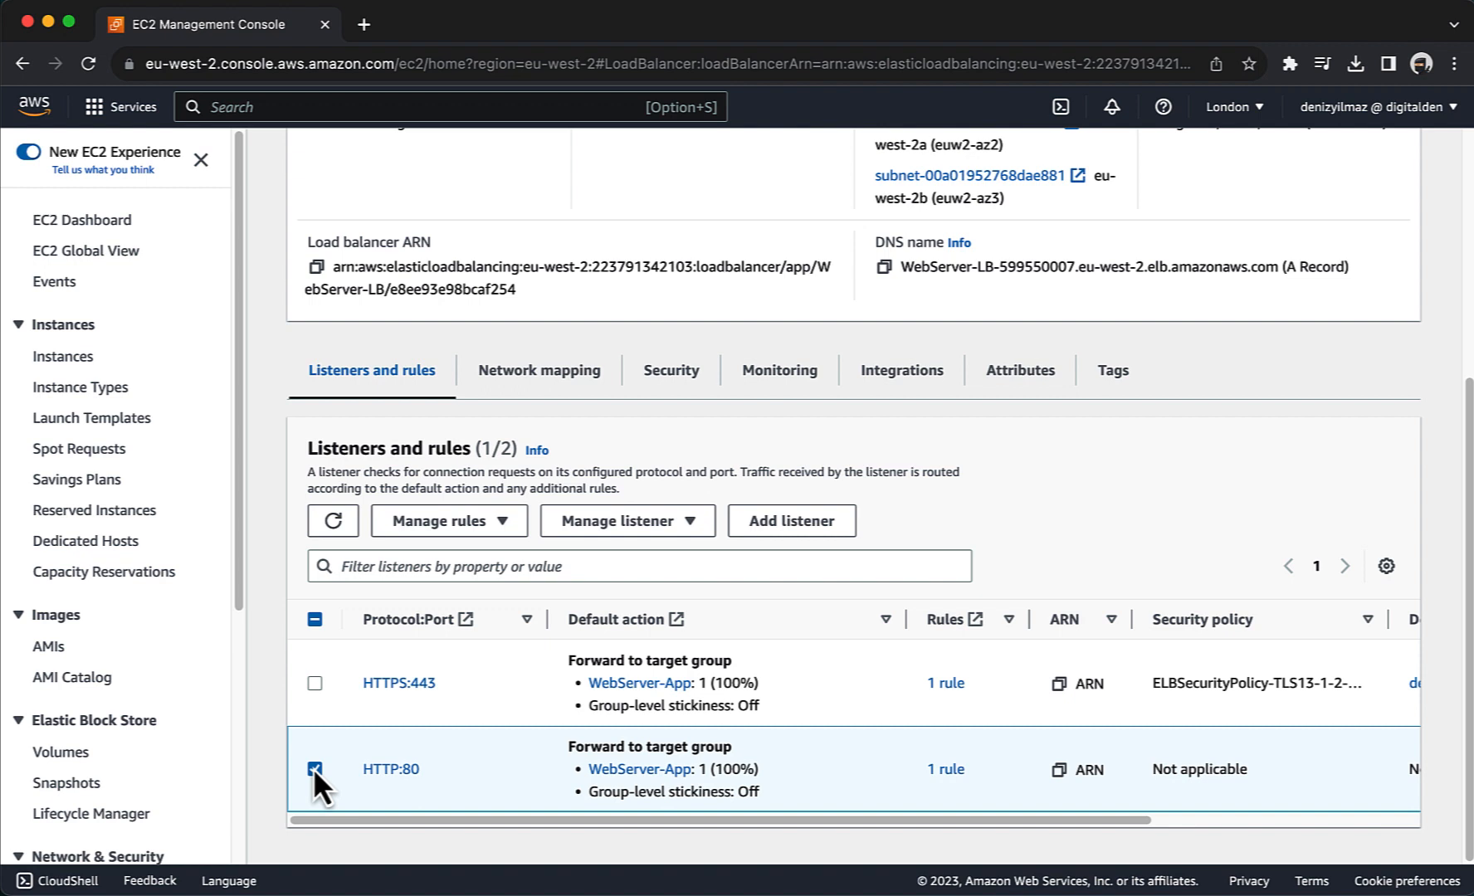
mouse_move(410, 767)
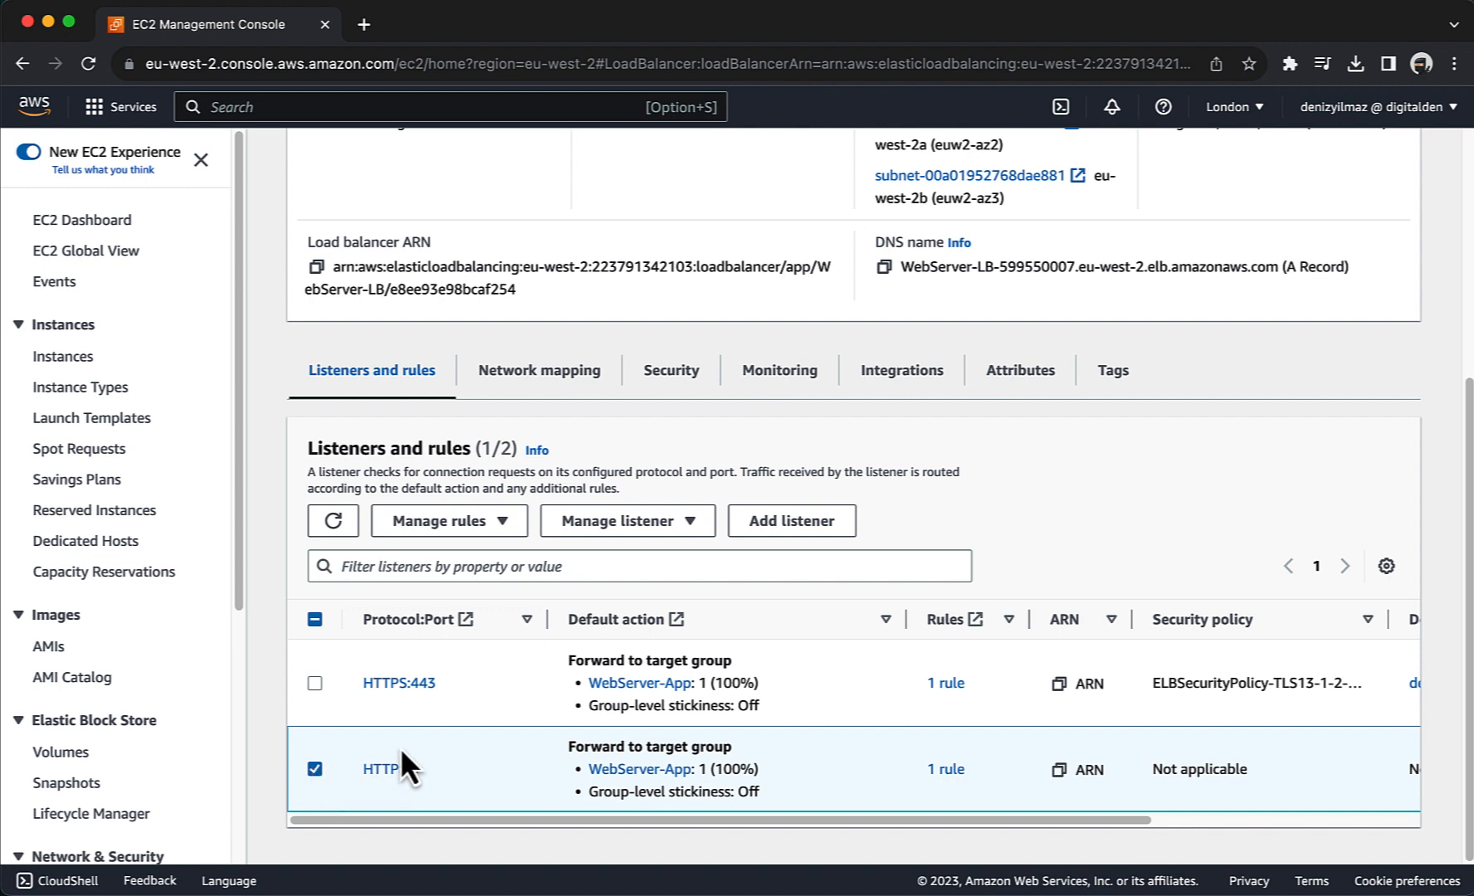
click(628, 522)
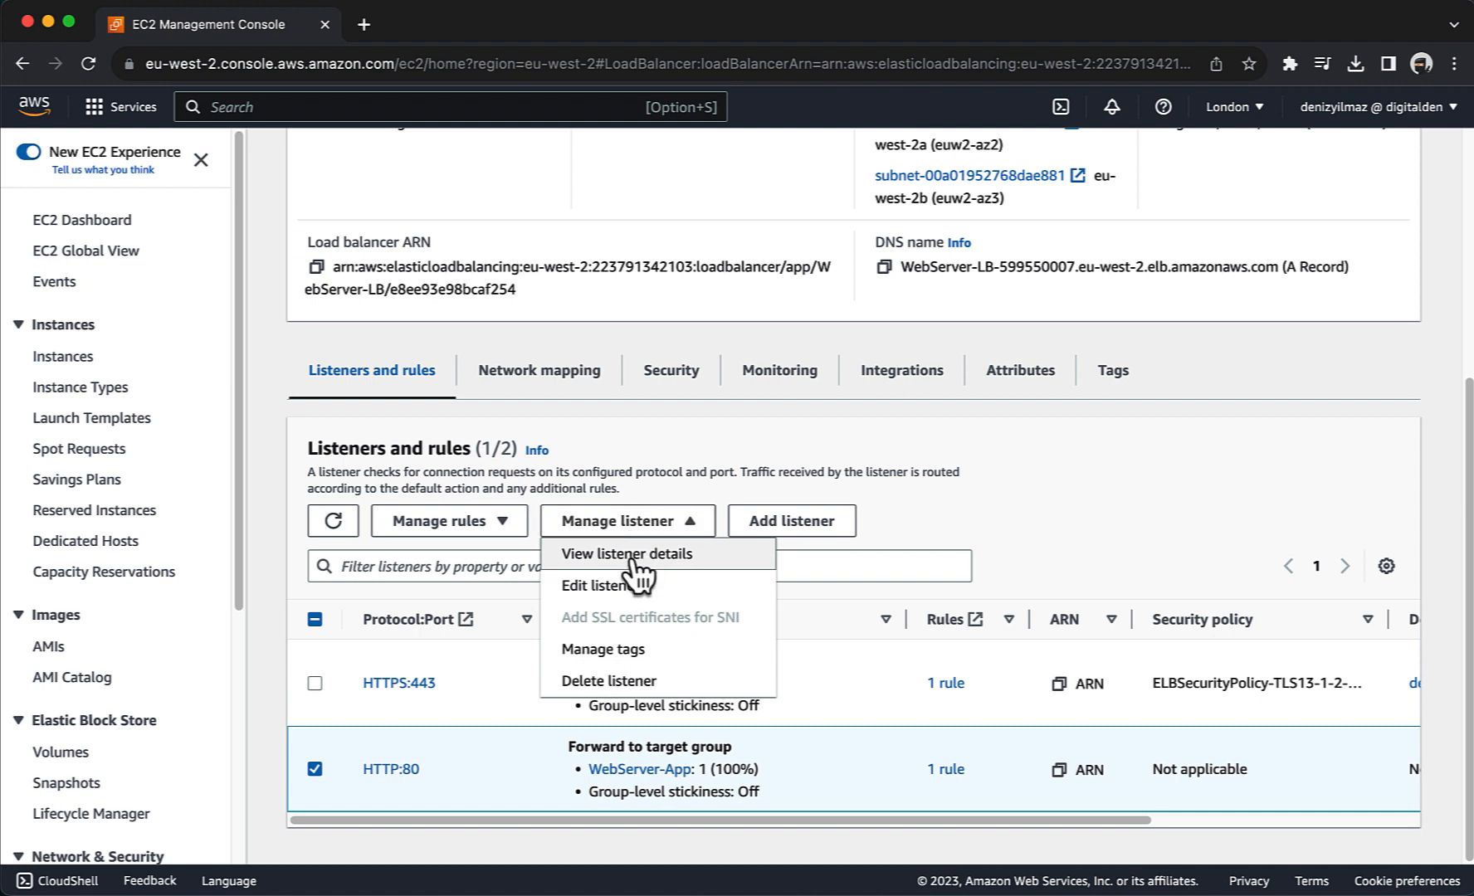
click(600, 585)
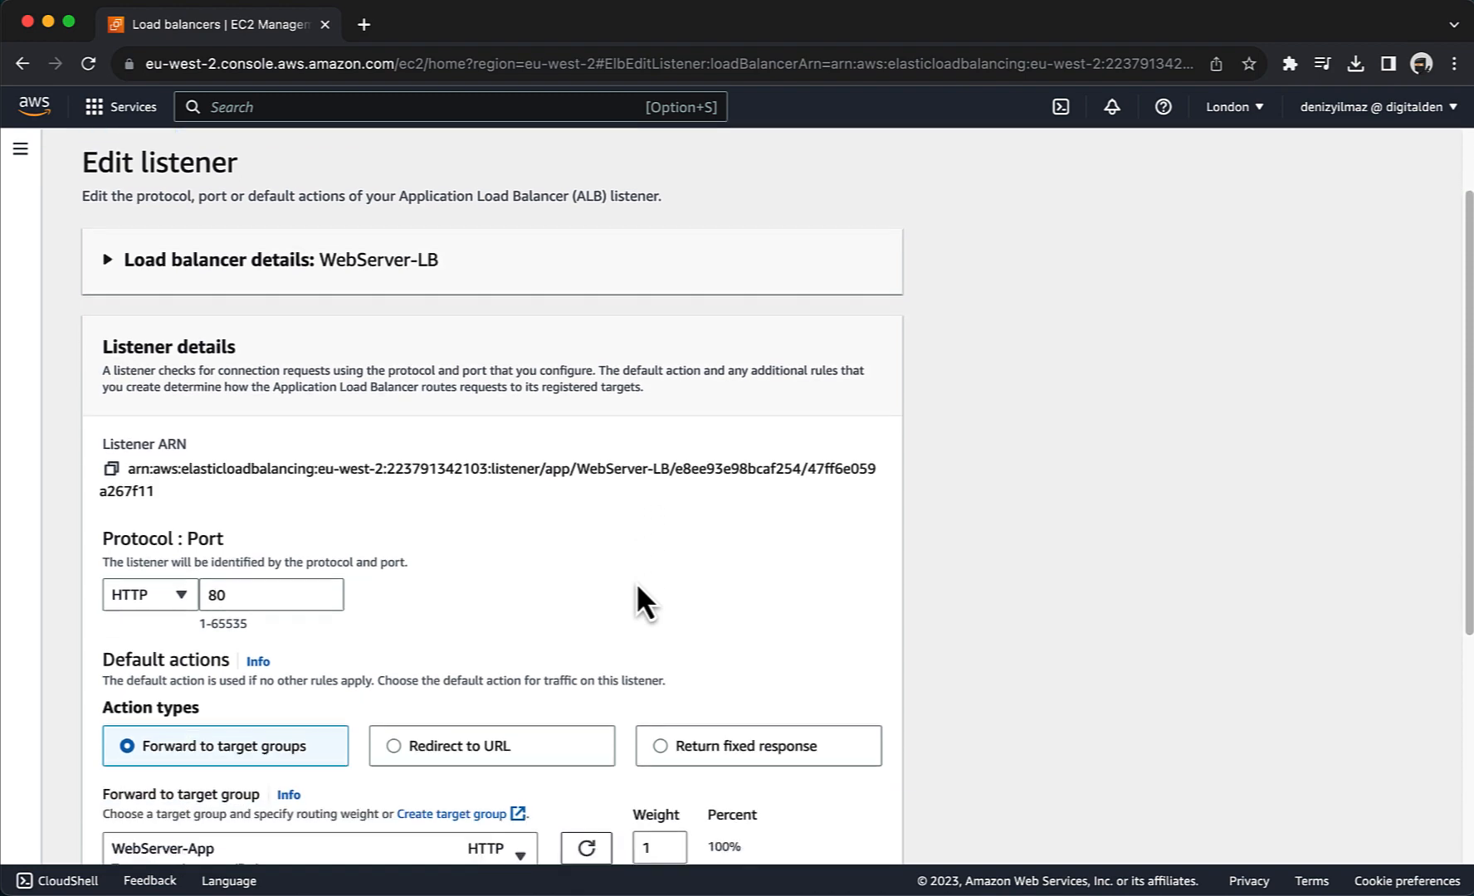
Redirect the HTTP:80 listener to HTTPS port 443 with status 301 and save.
scroll(down, 3)
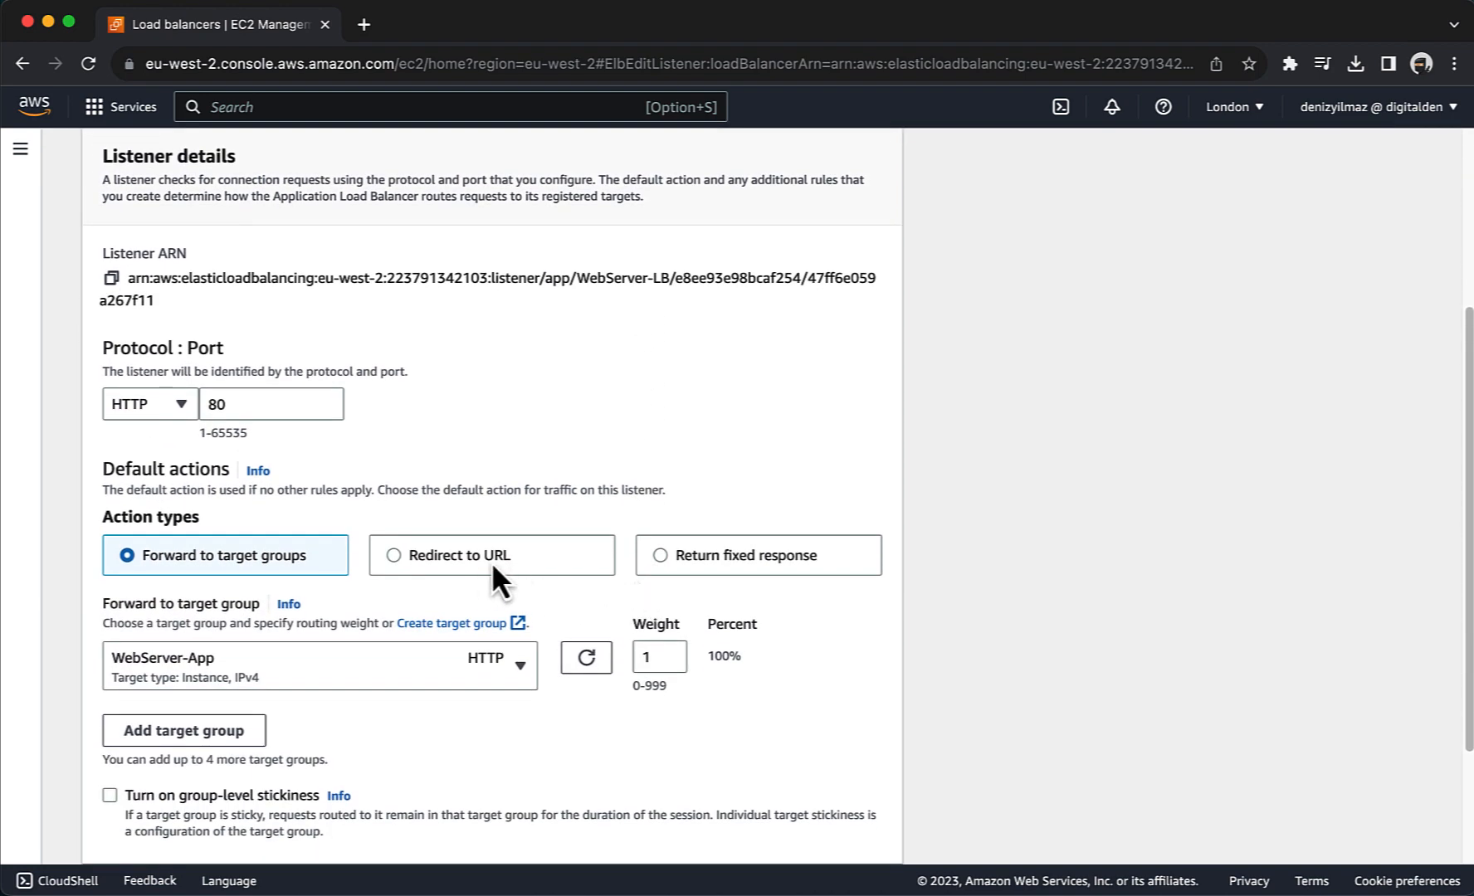
click(394, 556)
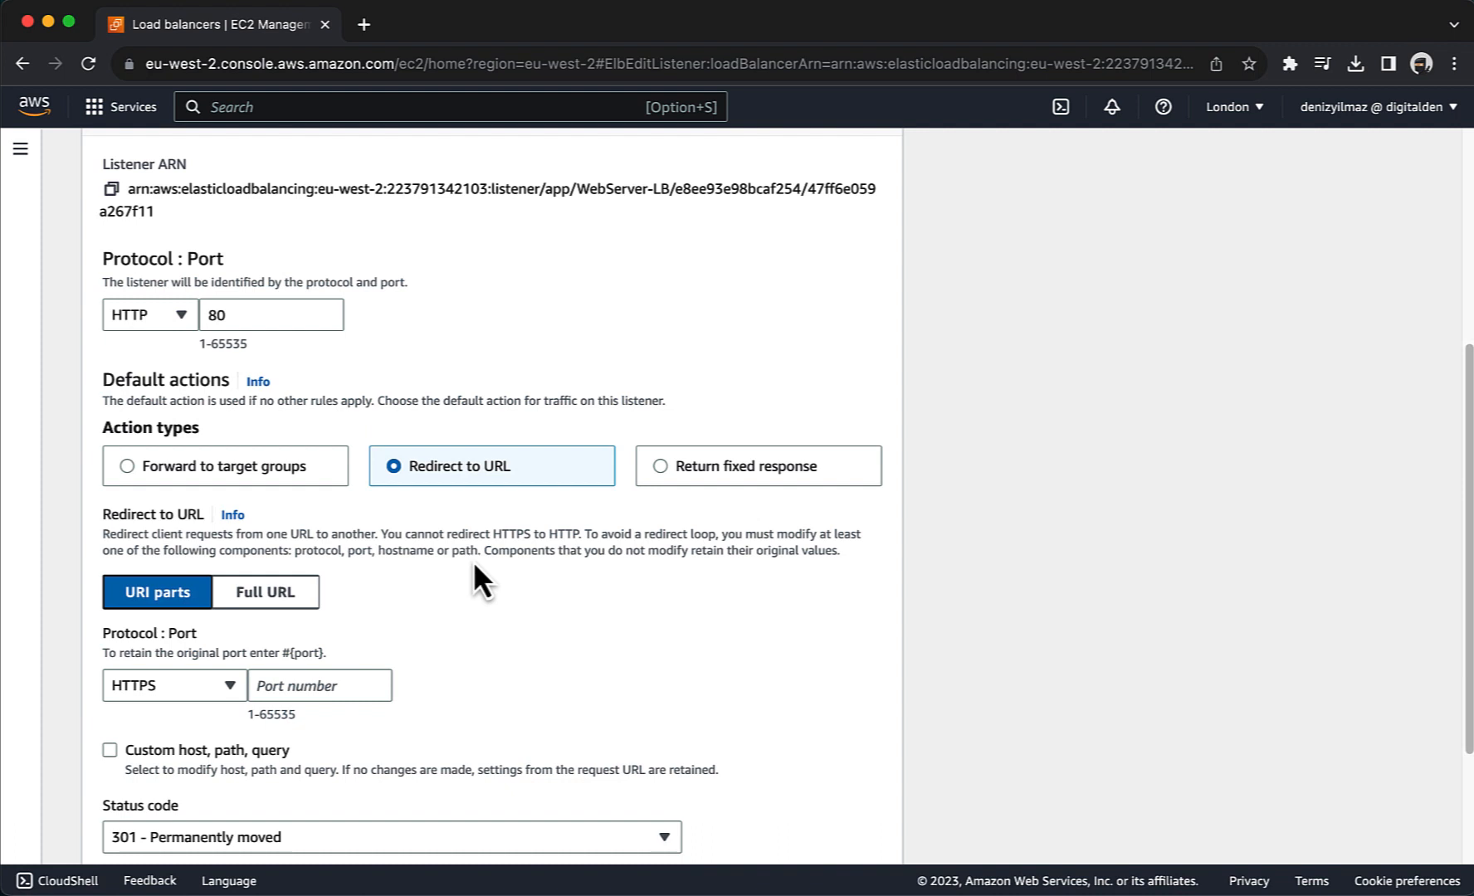
scroll(down, 3)
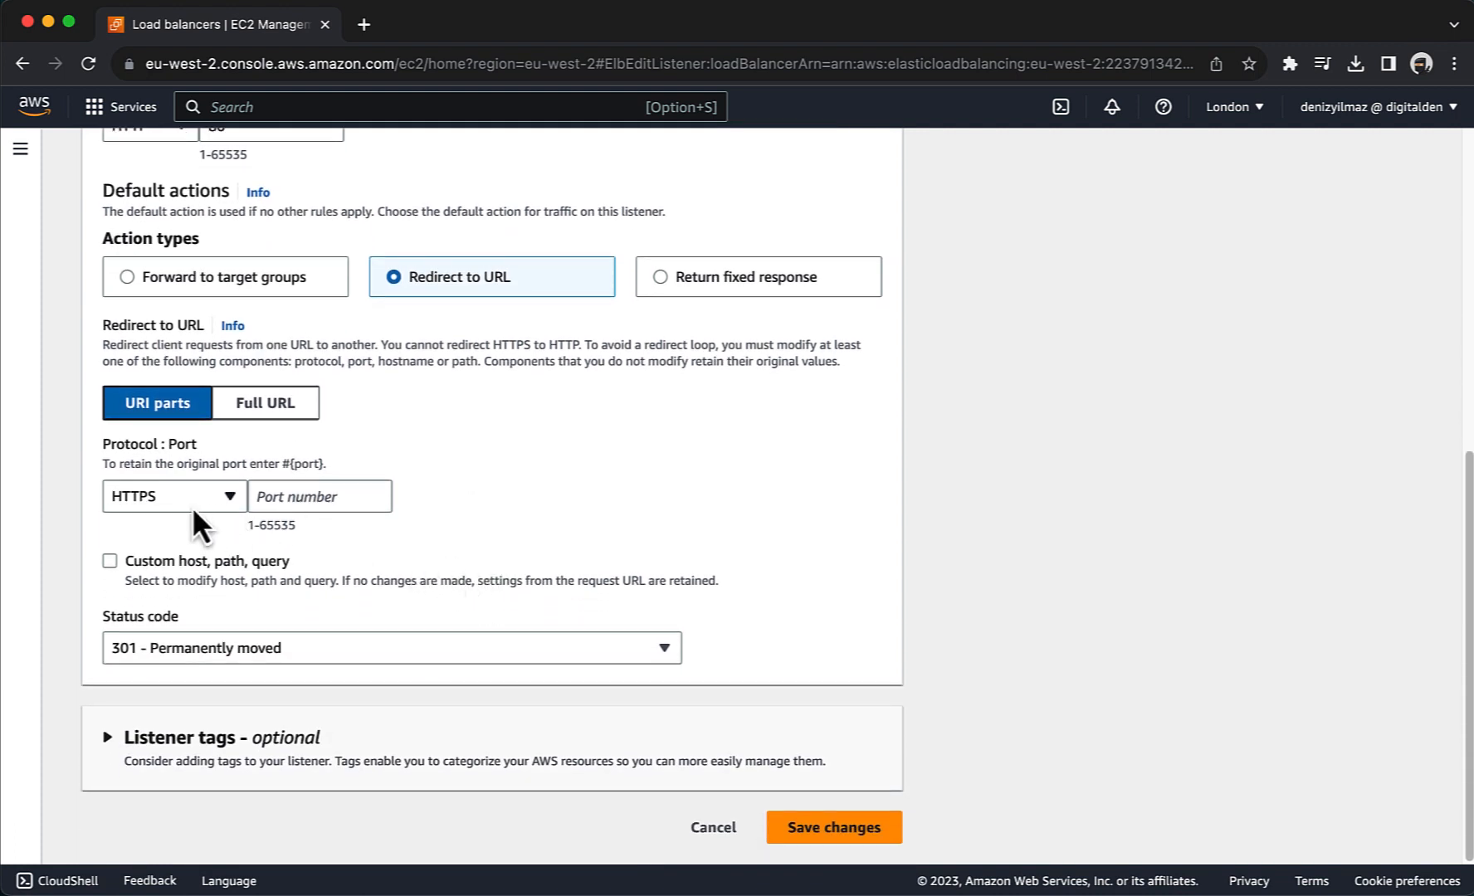
click(319, 496)
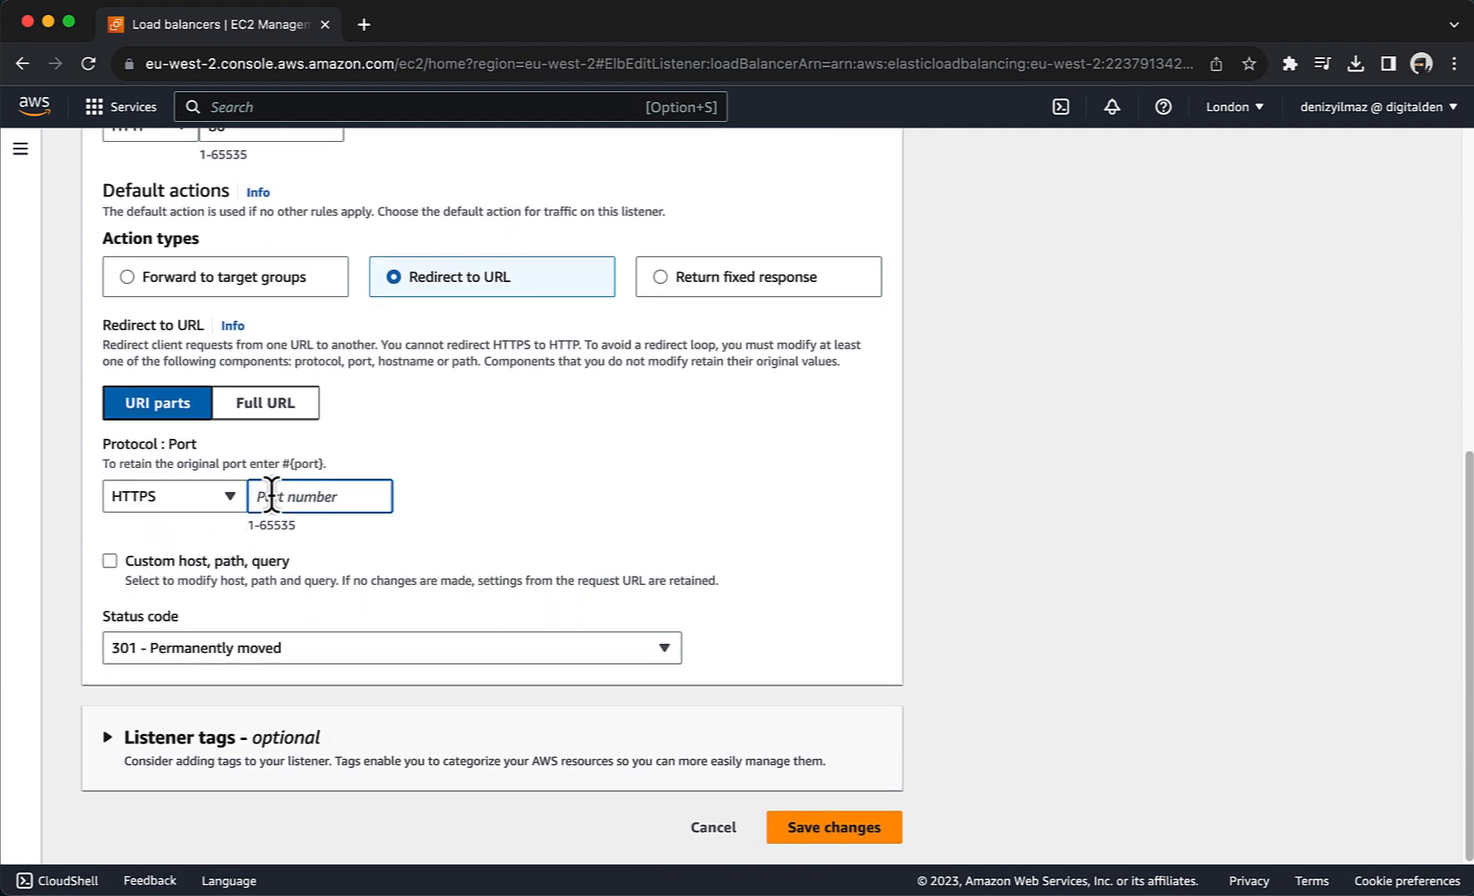
text(443)
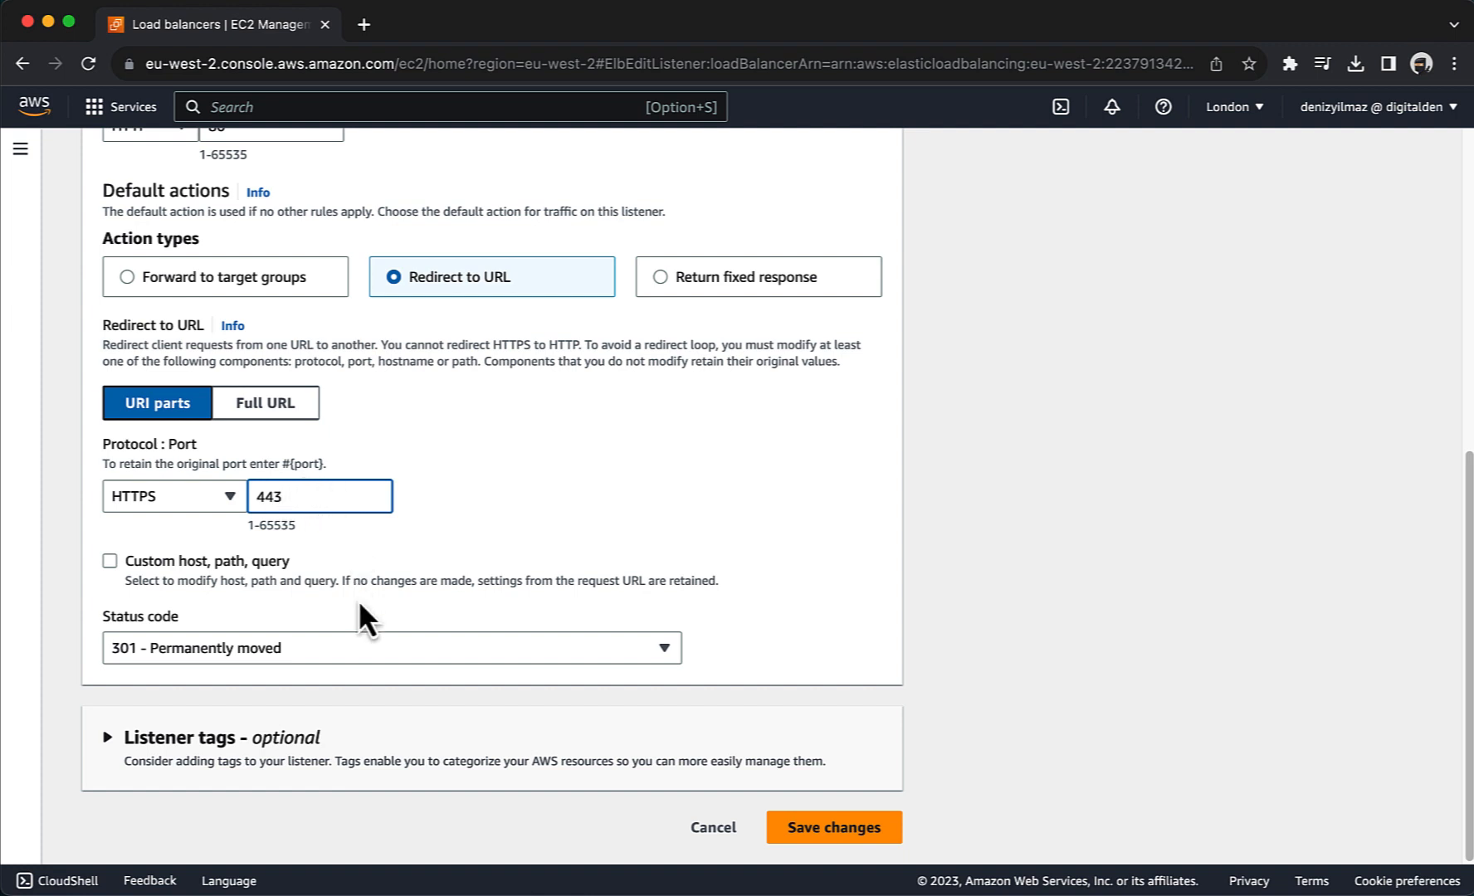
click(834, 827)
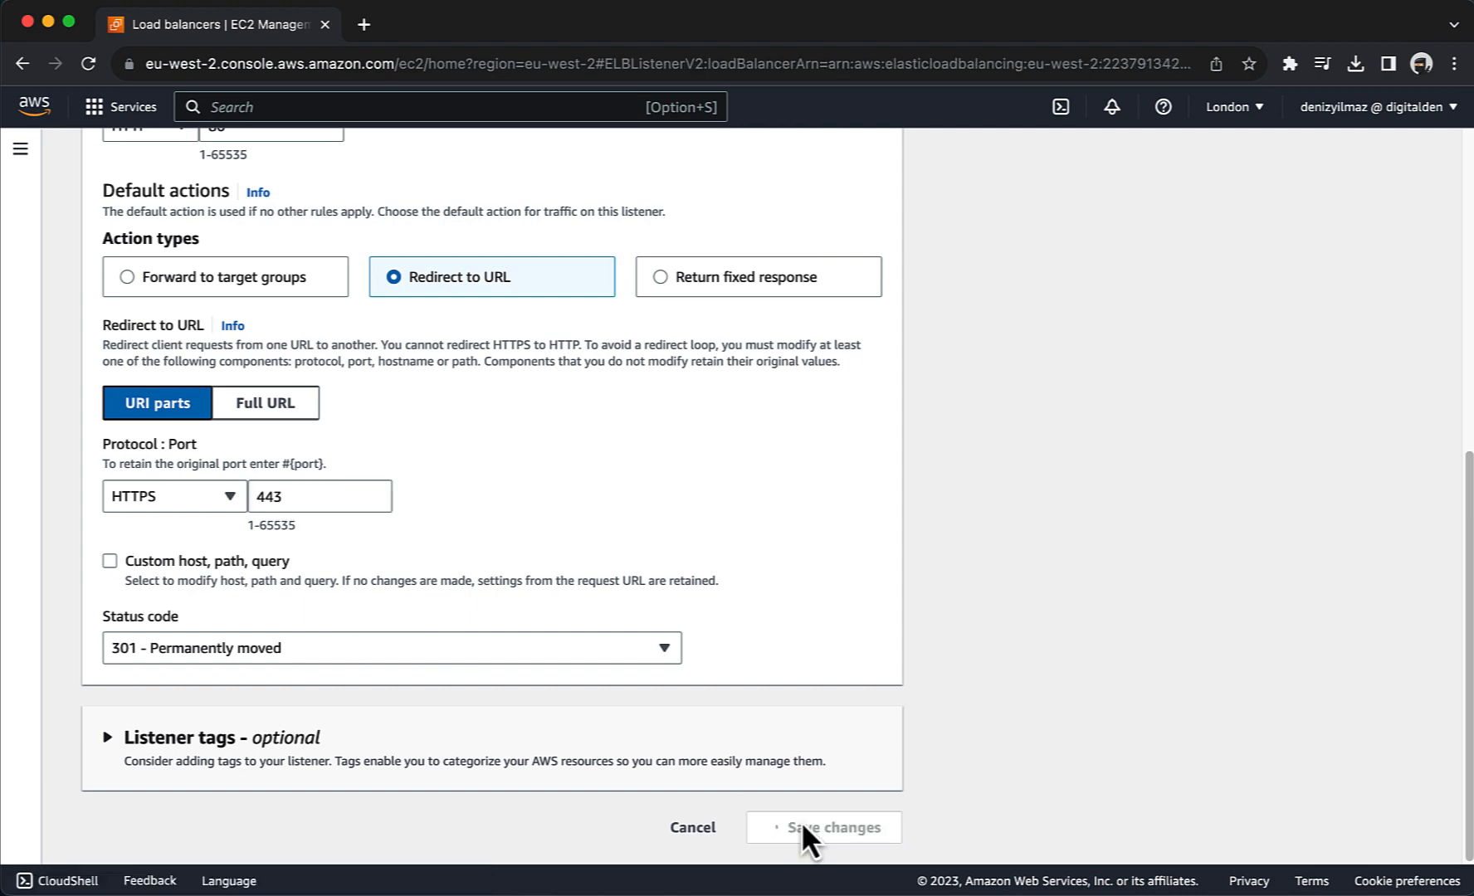
click(835, 827)
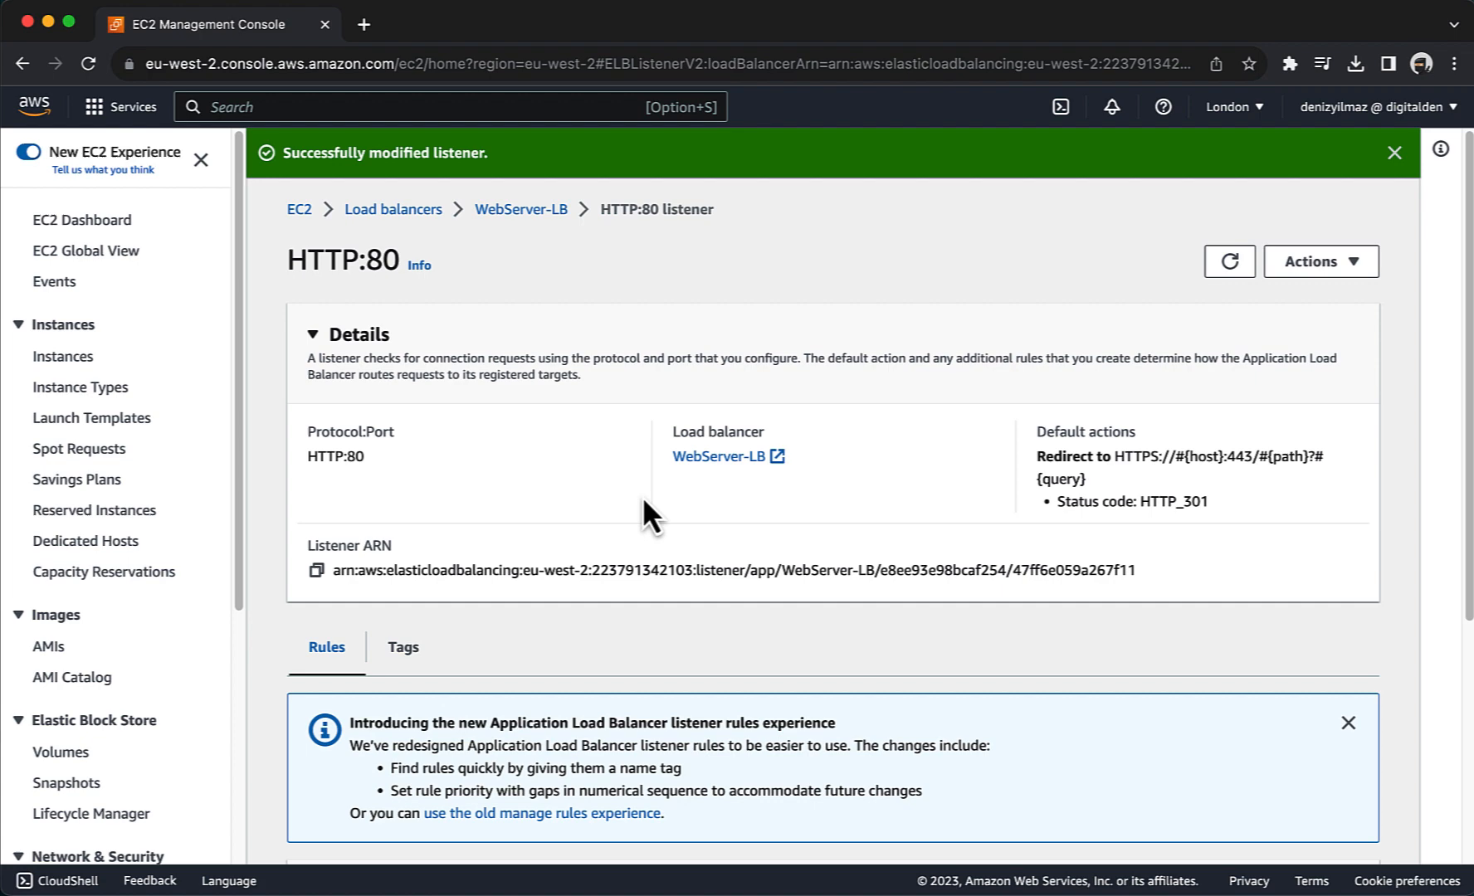
Confirm both listeners on WebServer-LB, then go to Security Groups under Network & Security.
click(521, 209)
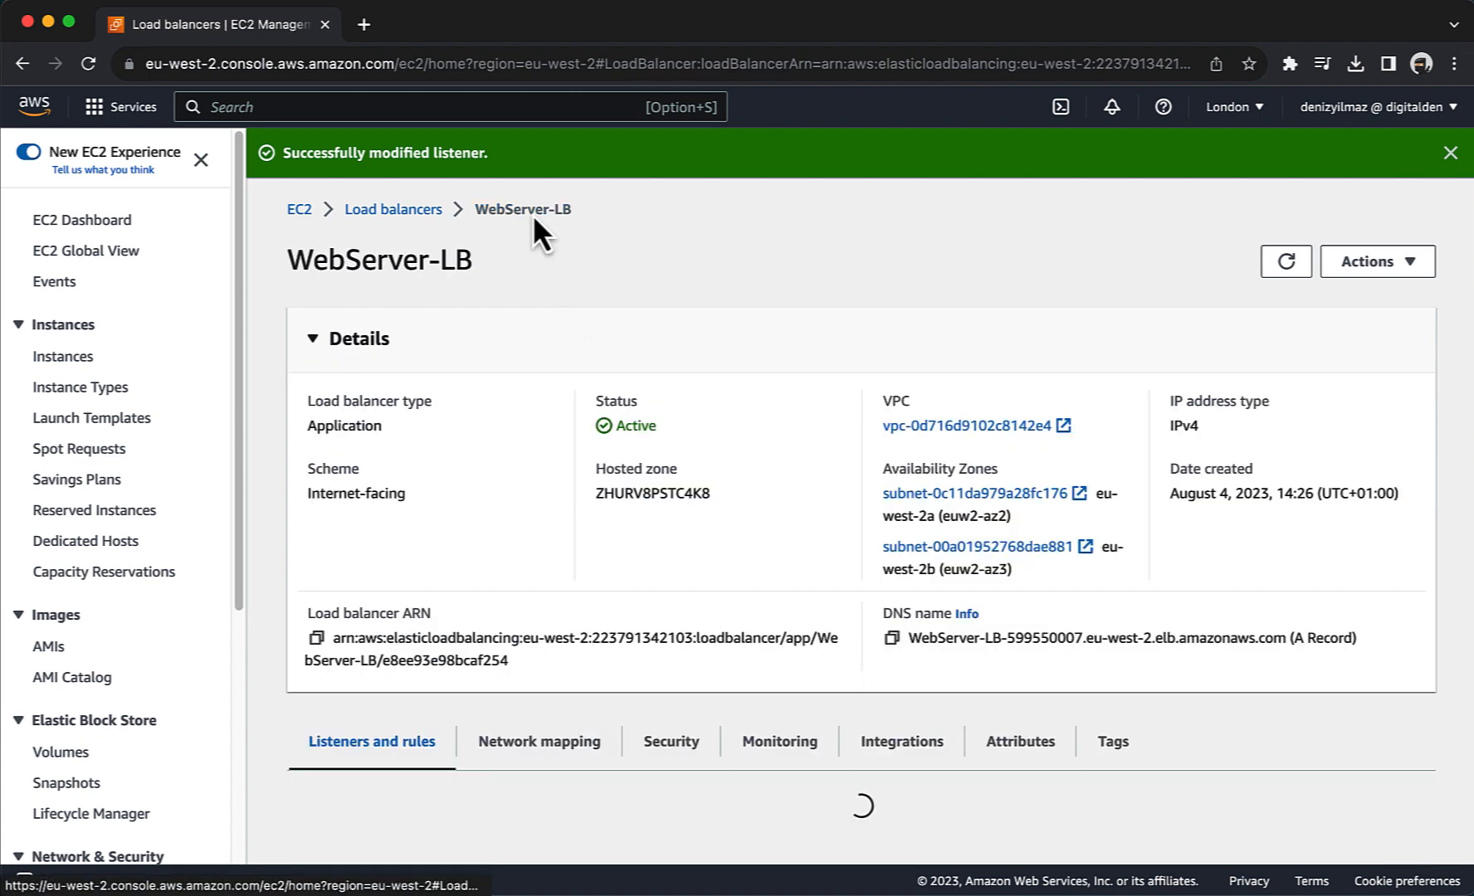
scroll(down, 3)
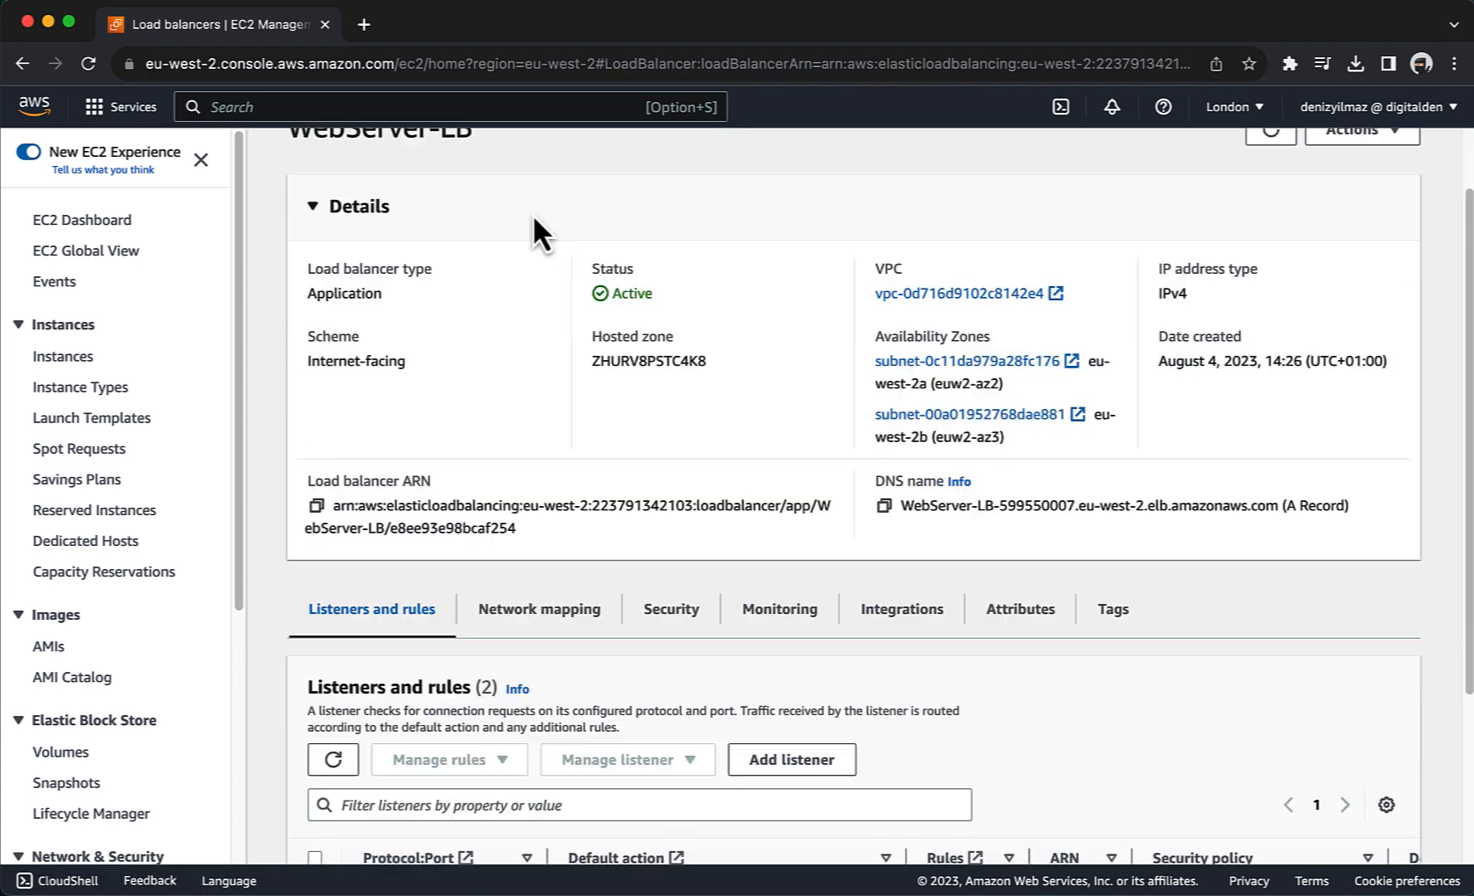
scroll(down, 3)
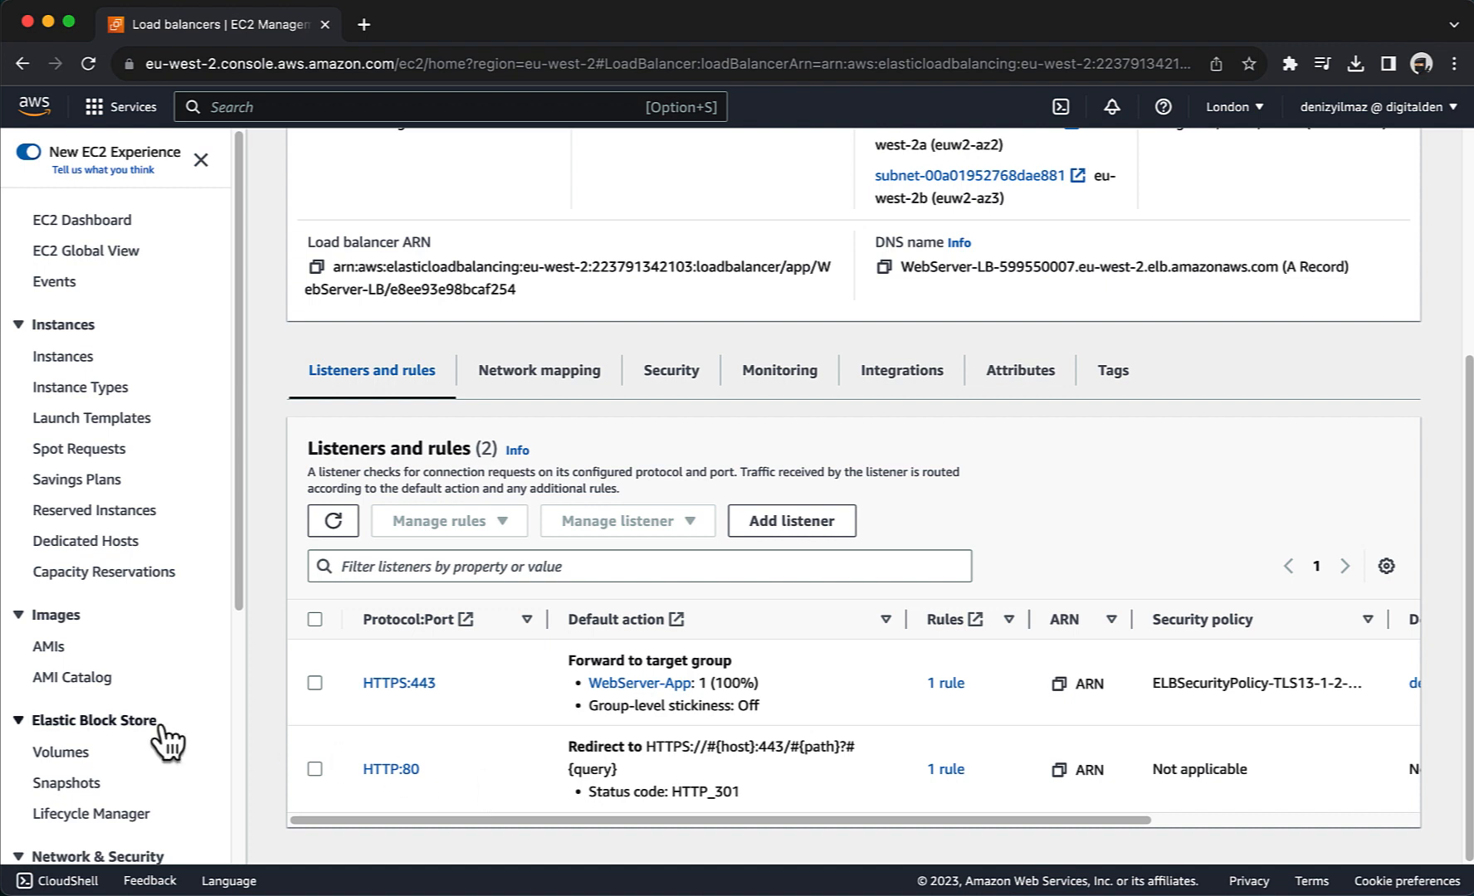
scroll(down, 3)
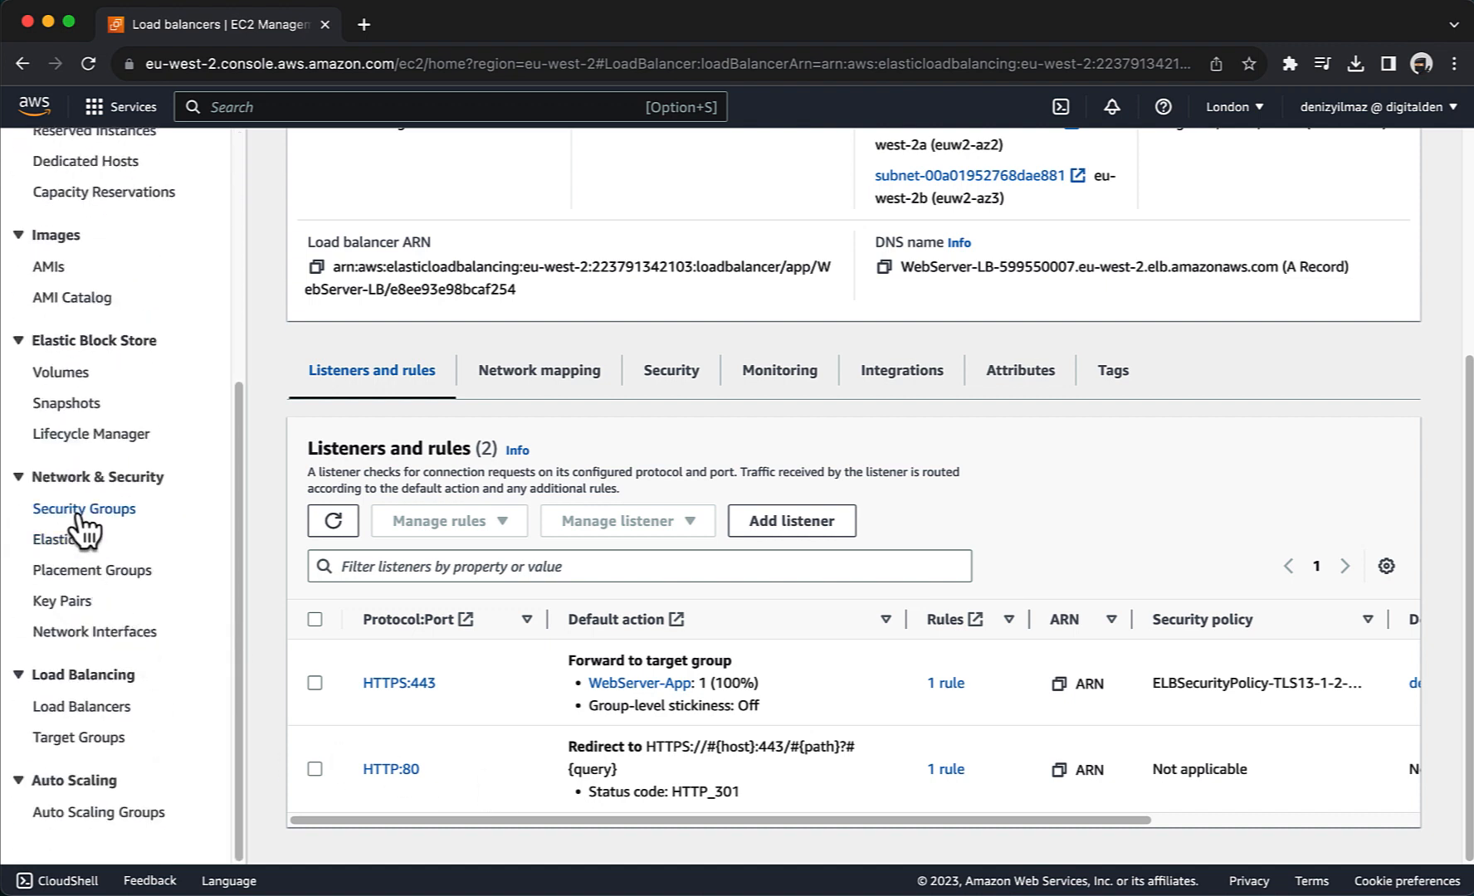
click(83, 508)
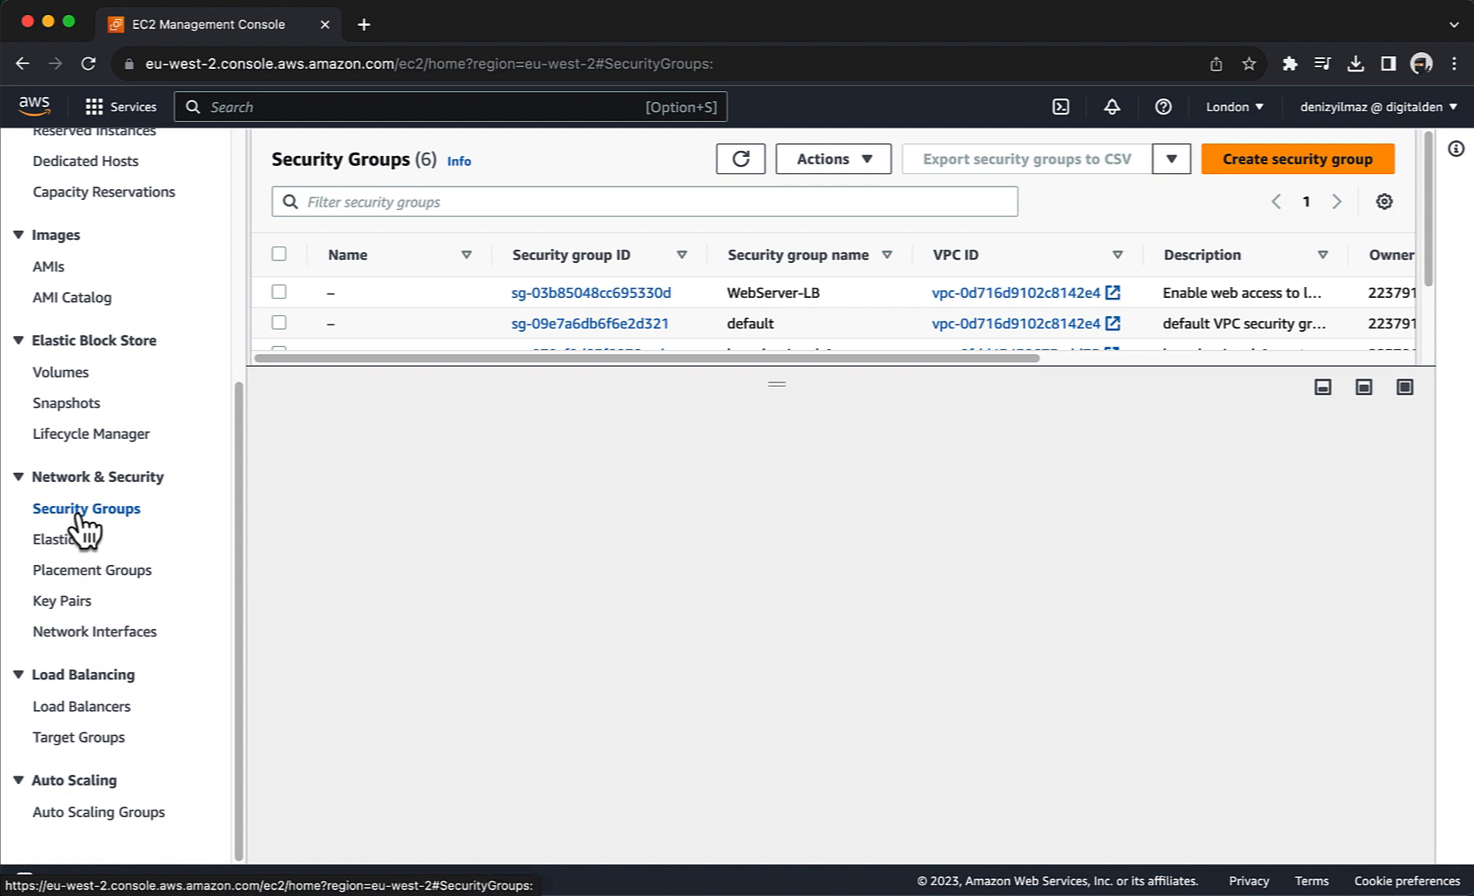
mouse_move(432, 462)
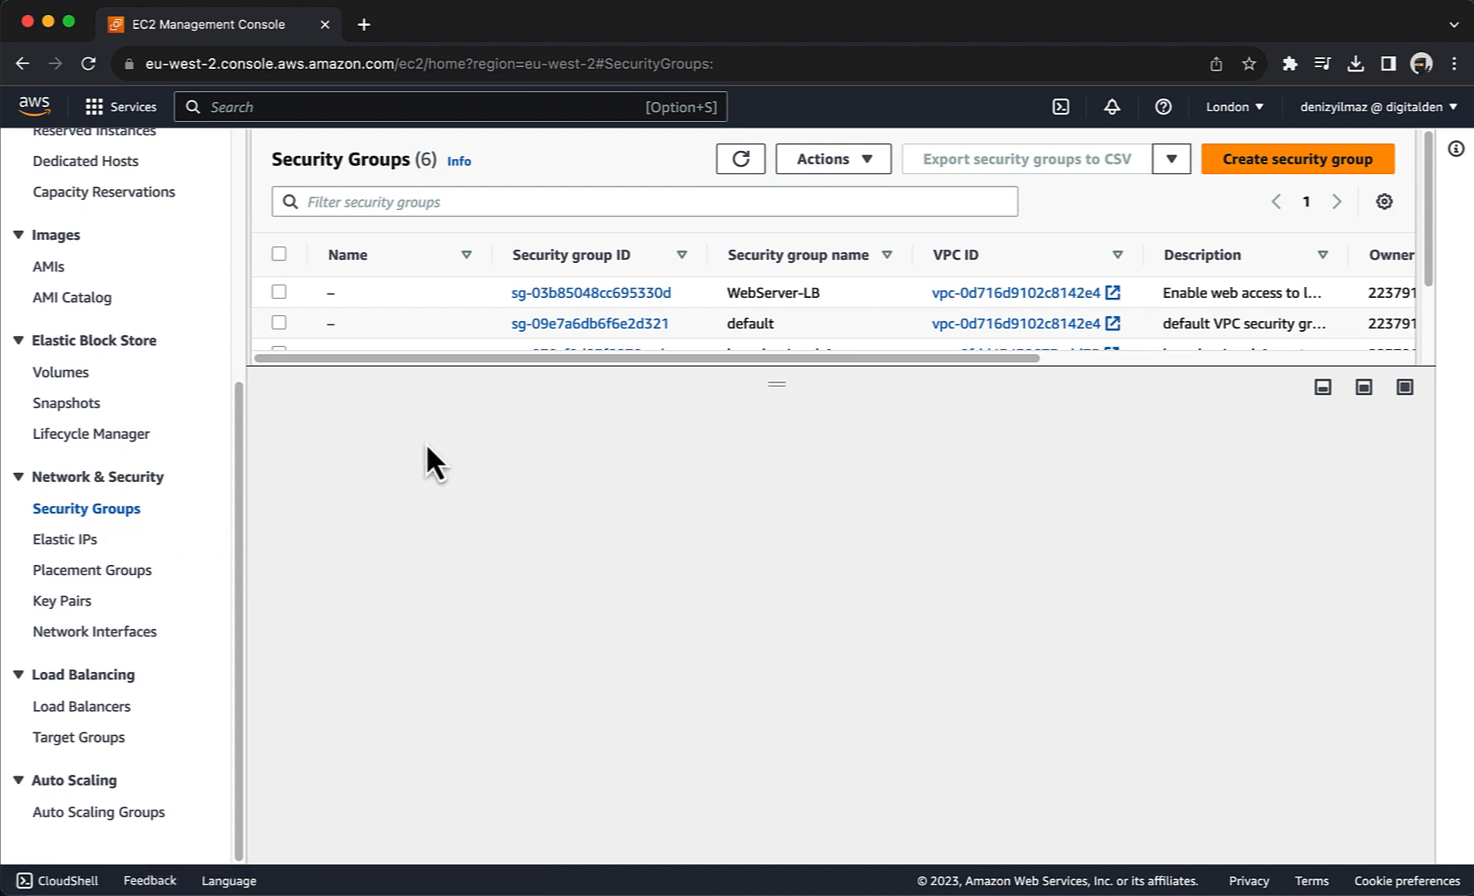
mouse_move(615, 300)
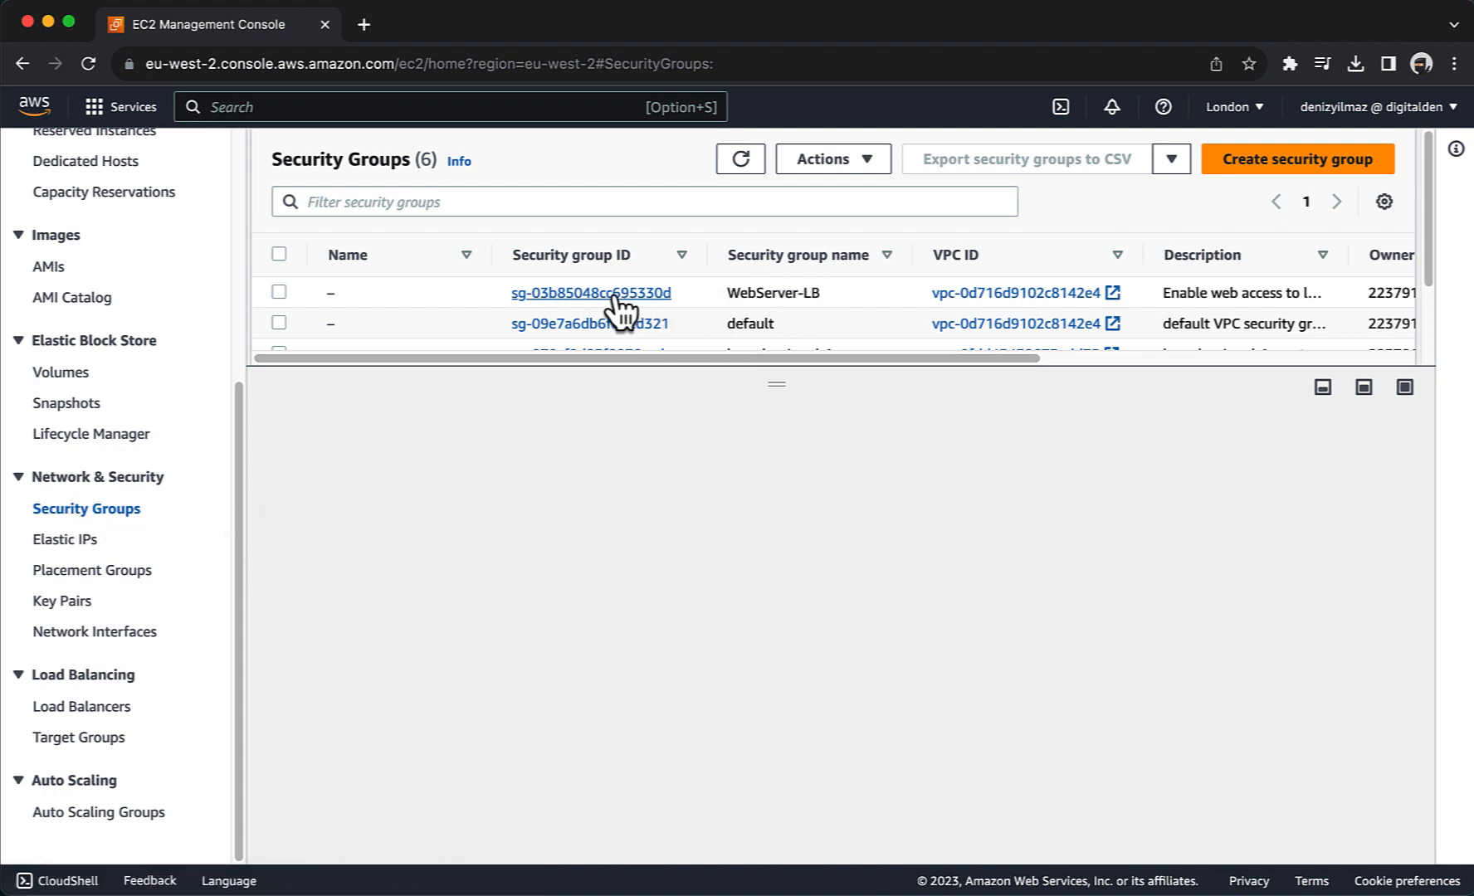
View the WebServer-LB security group, then return to the London EC2 dashboard.
click(591, 292)
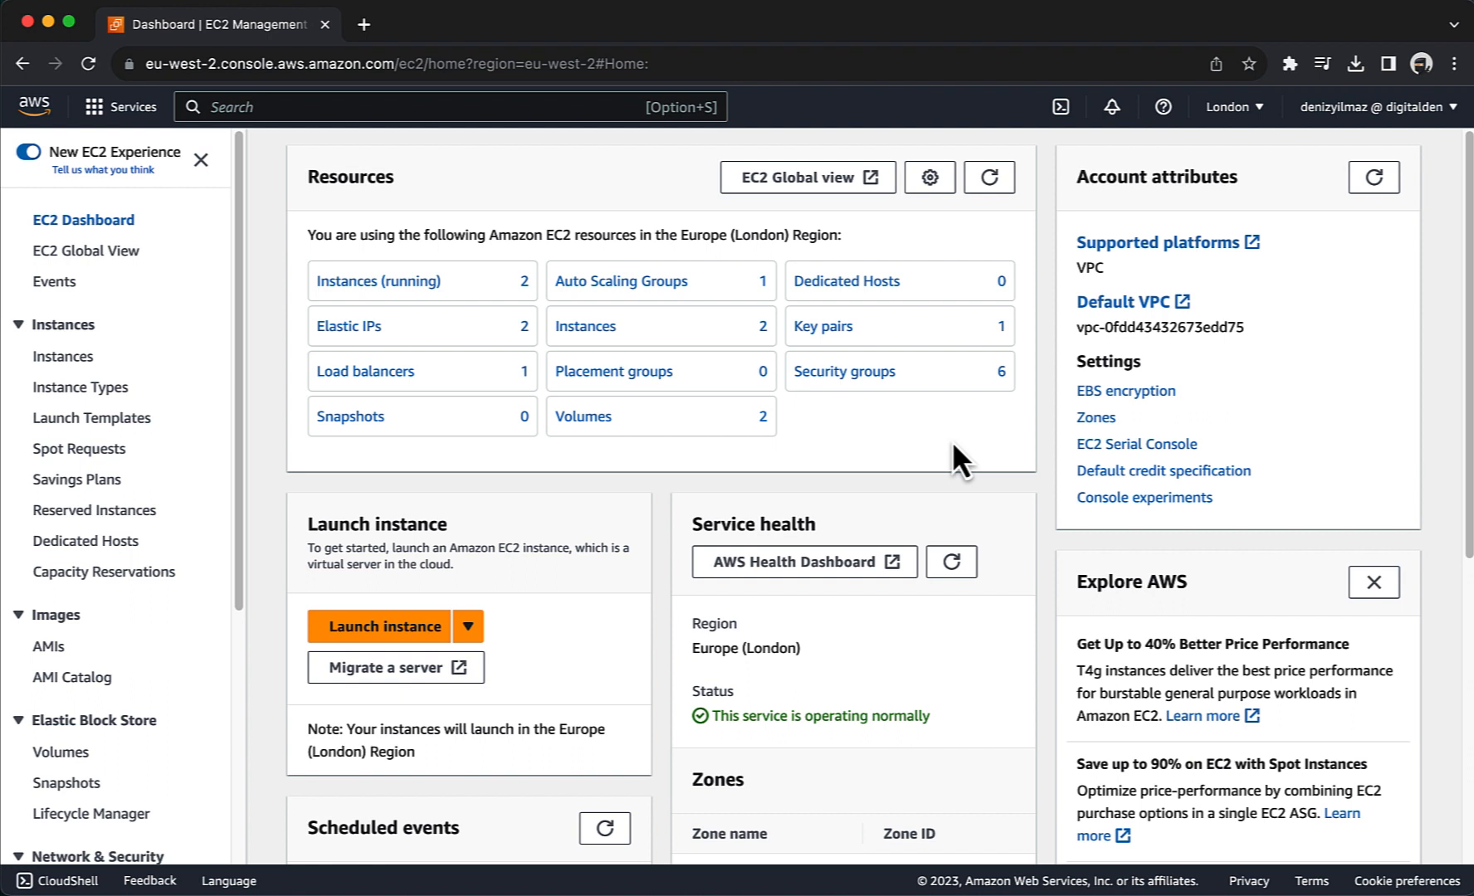
Show the WebServer-LB load balancer's details page from the Load Balancers list.
scroll(down, 3)
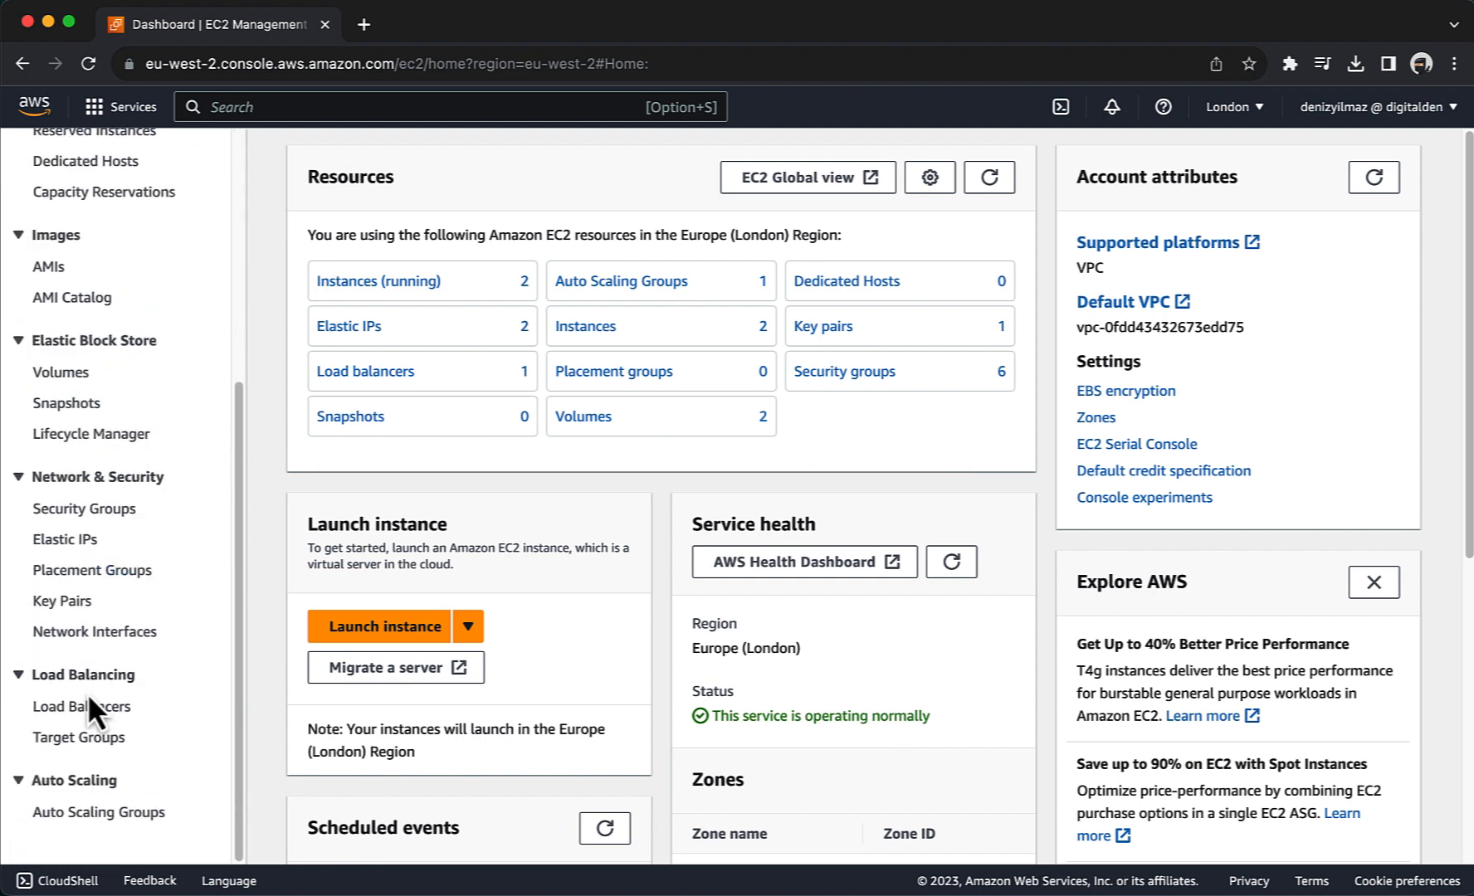
click(81, 706)
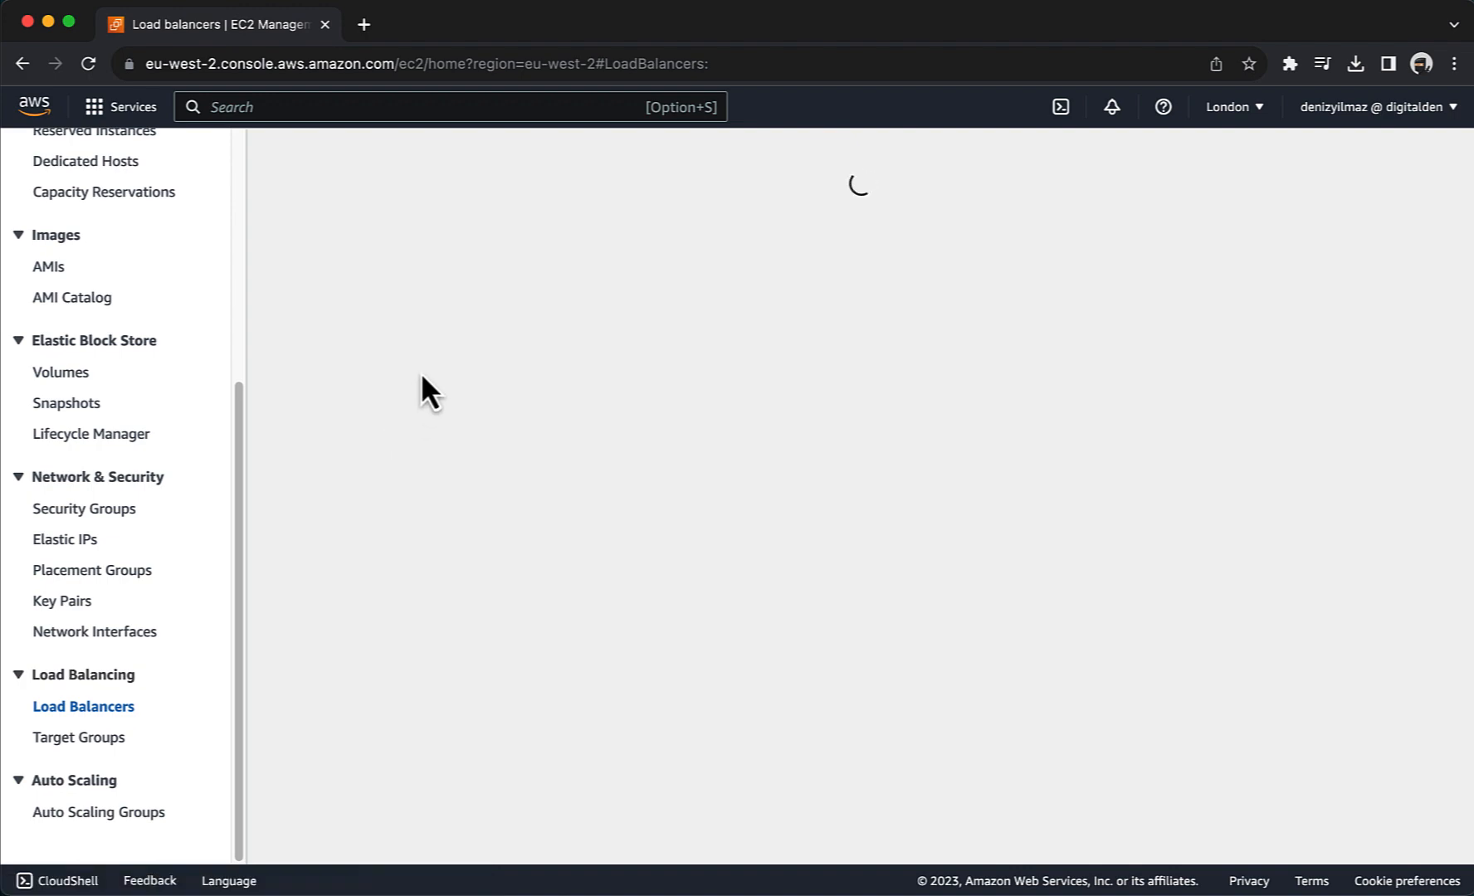
click(410, 388)
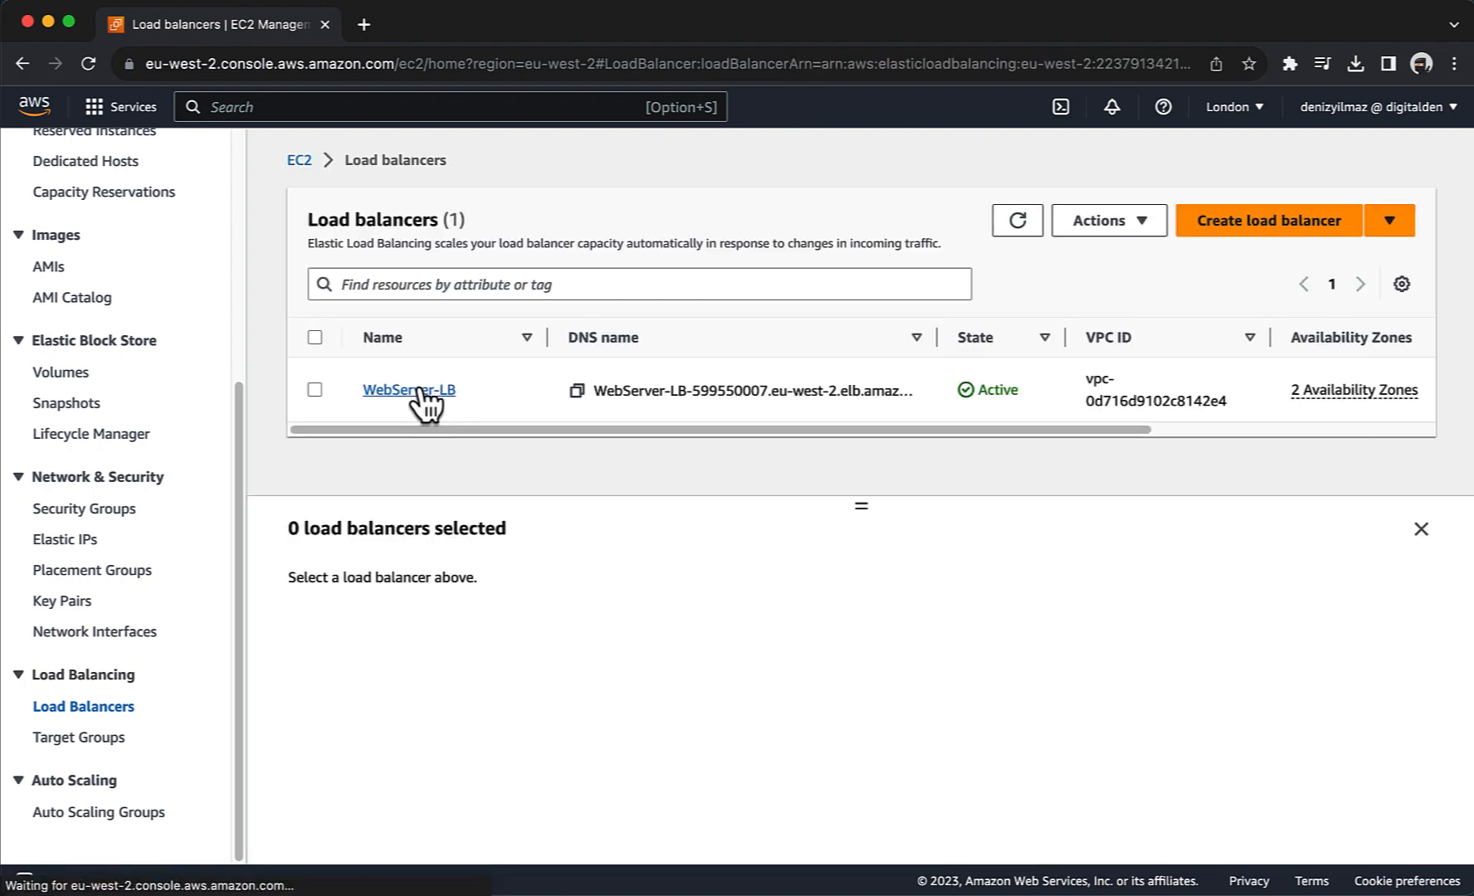
click(410, 389)
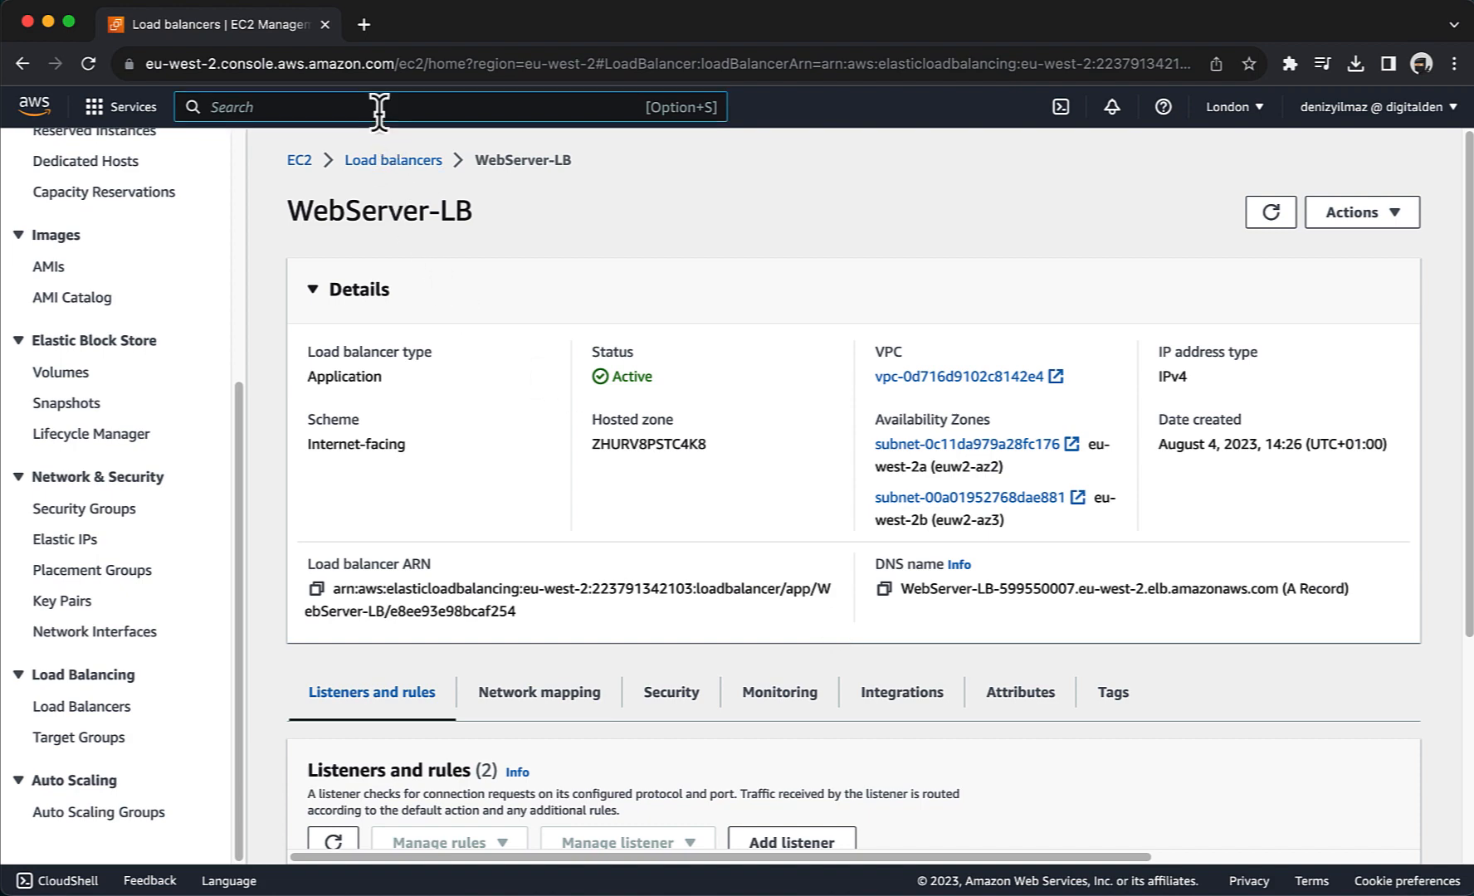
Go to Route 53 hosted zones and show the denizyilmaz.cloud records: NS, SOA and validation CNAME.
text(route53)
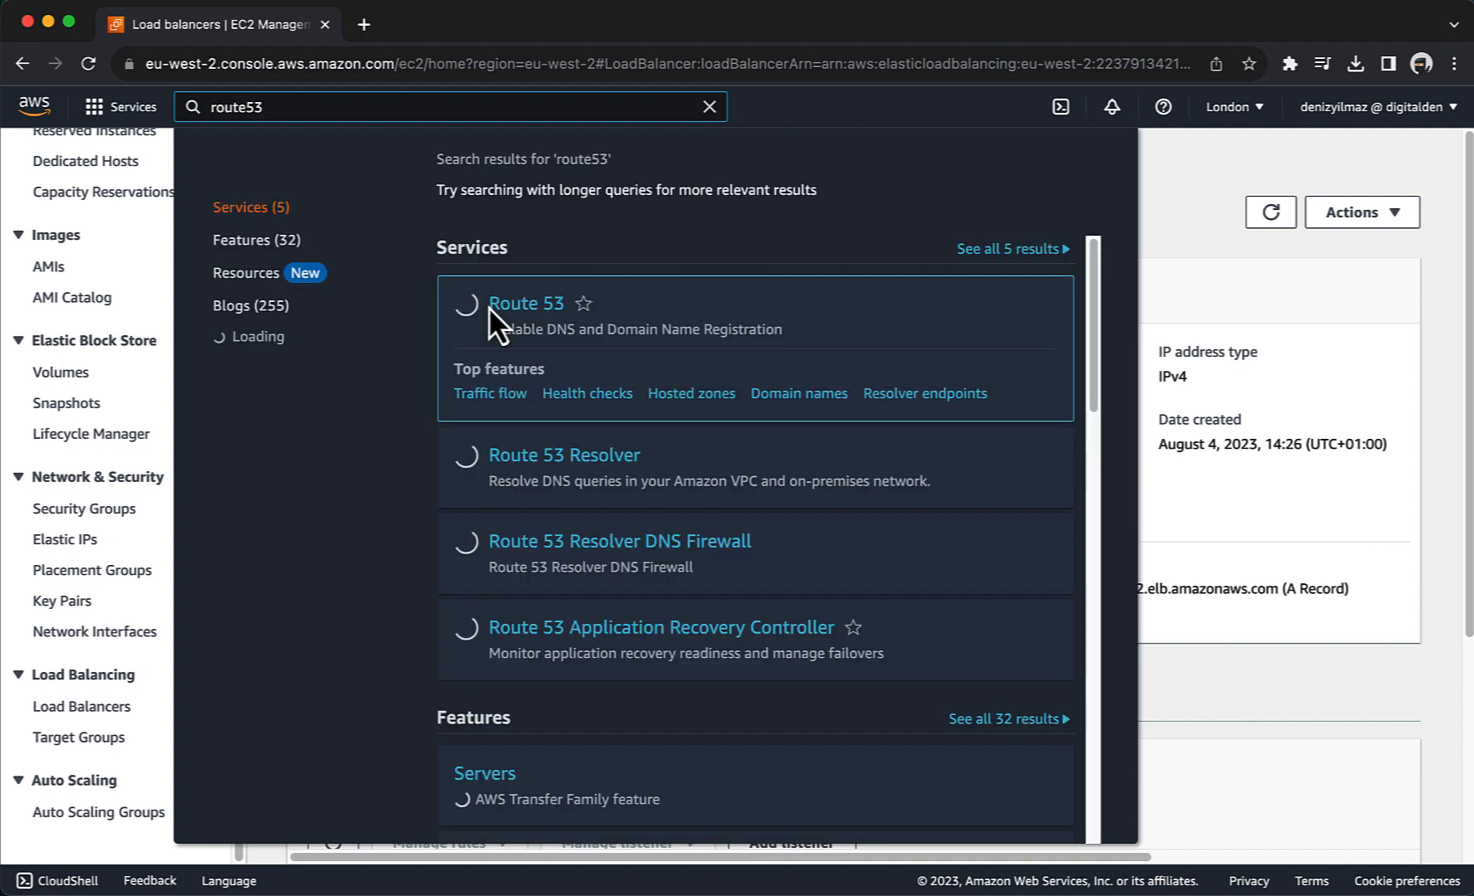
click(525, 303)
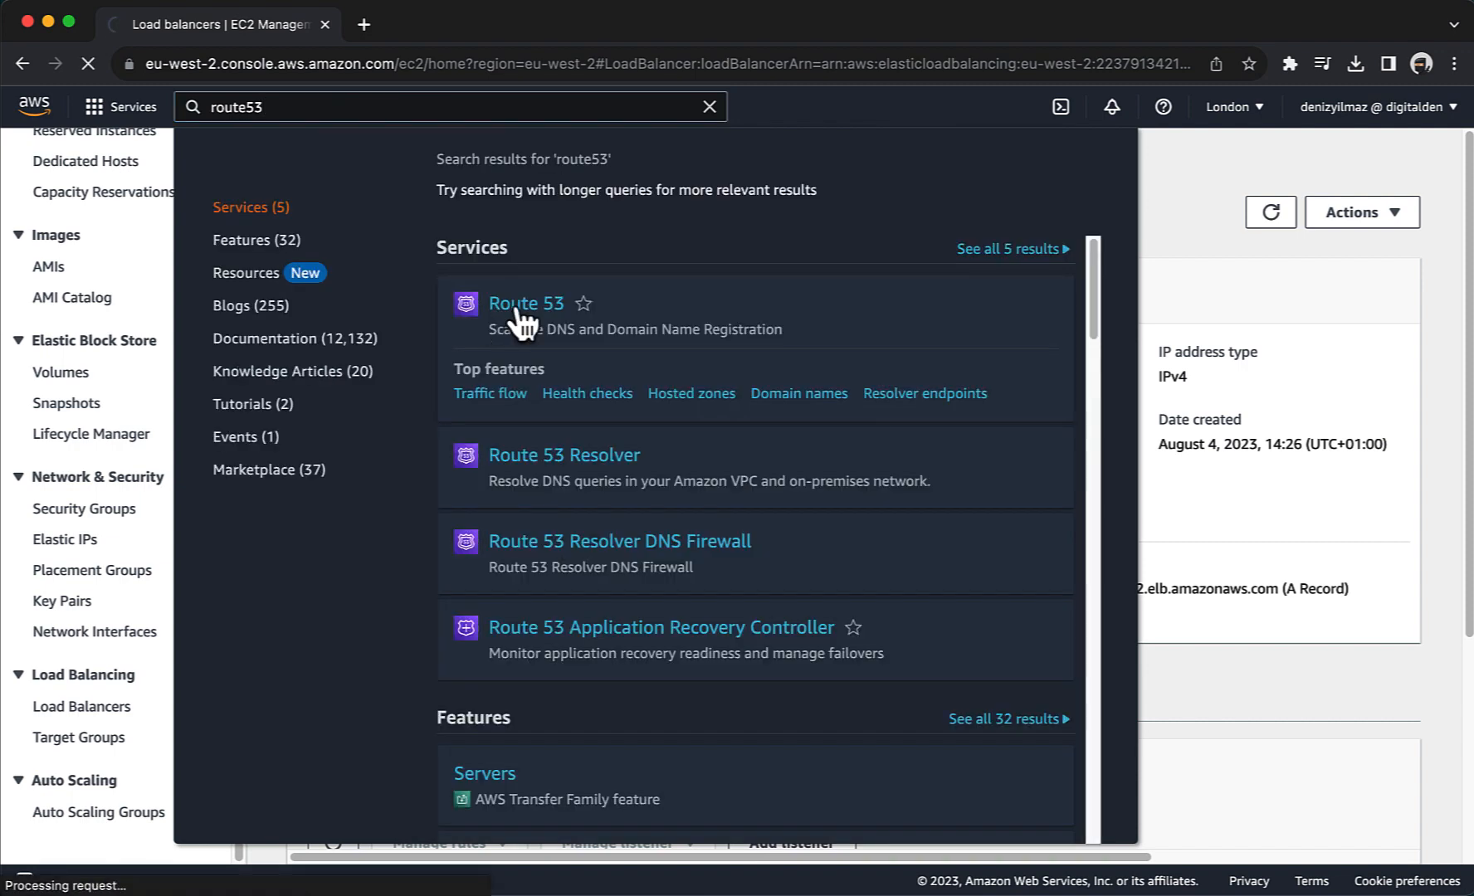
click(526, 302)
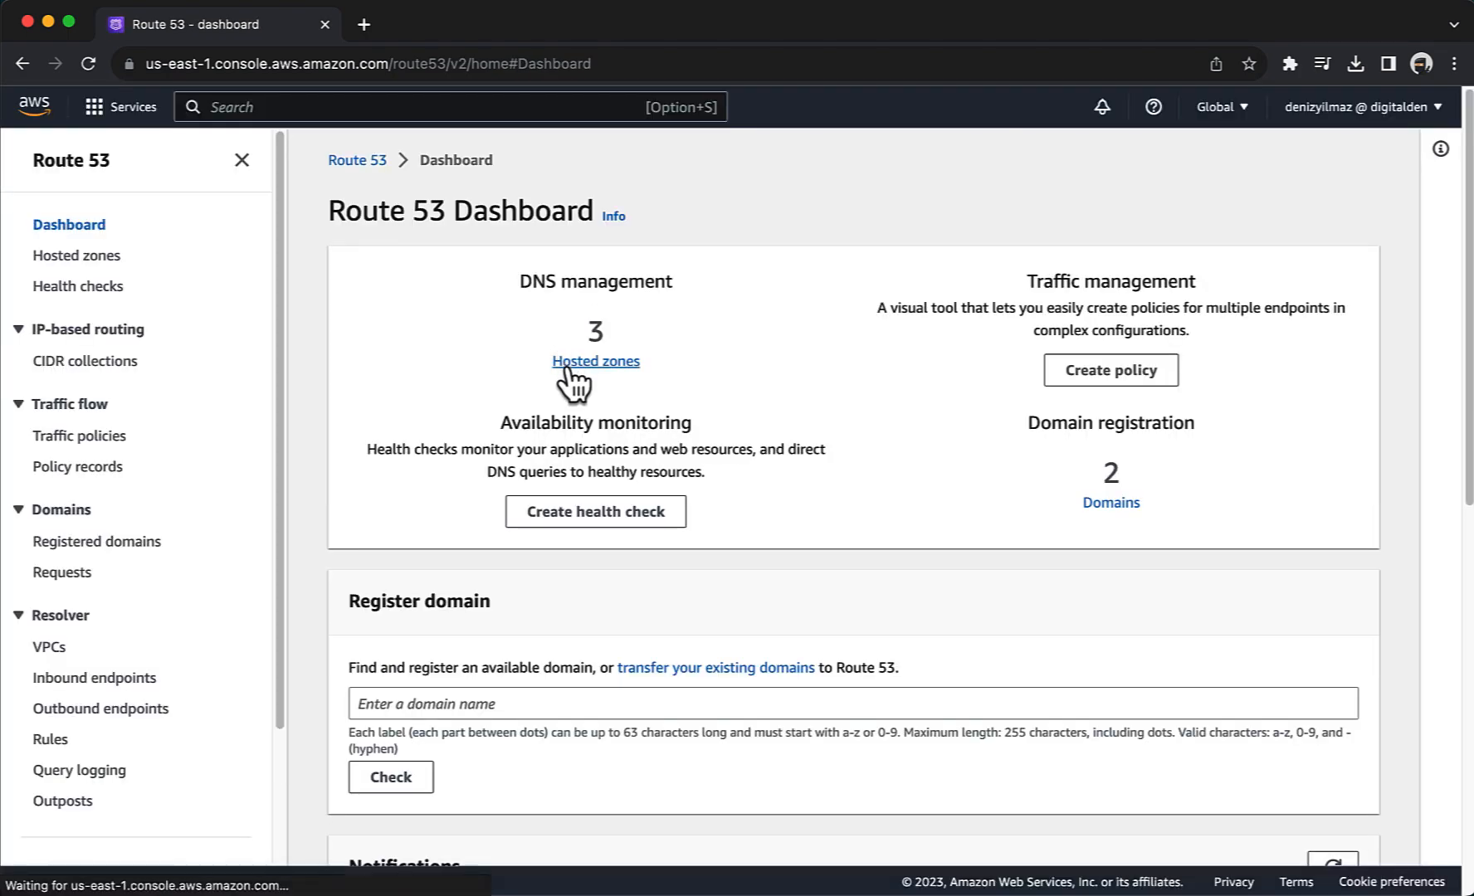
click(594, 361)
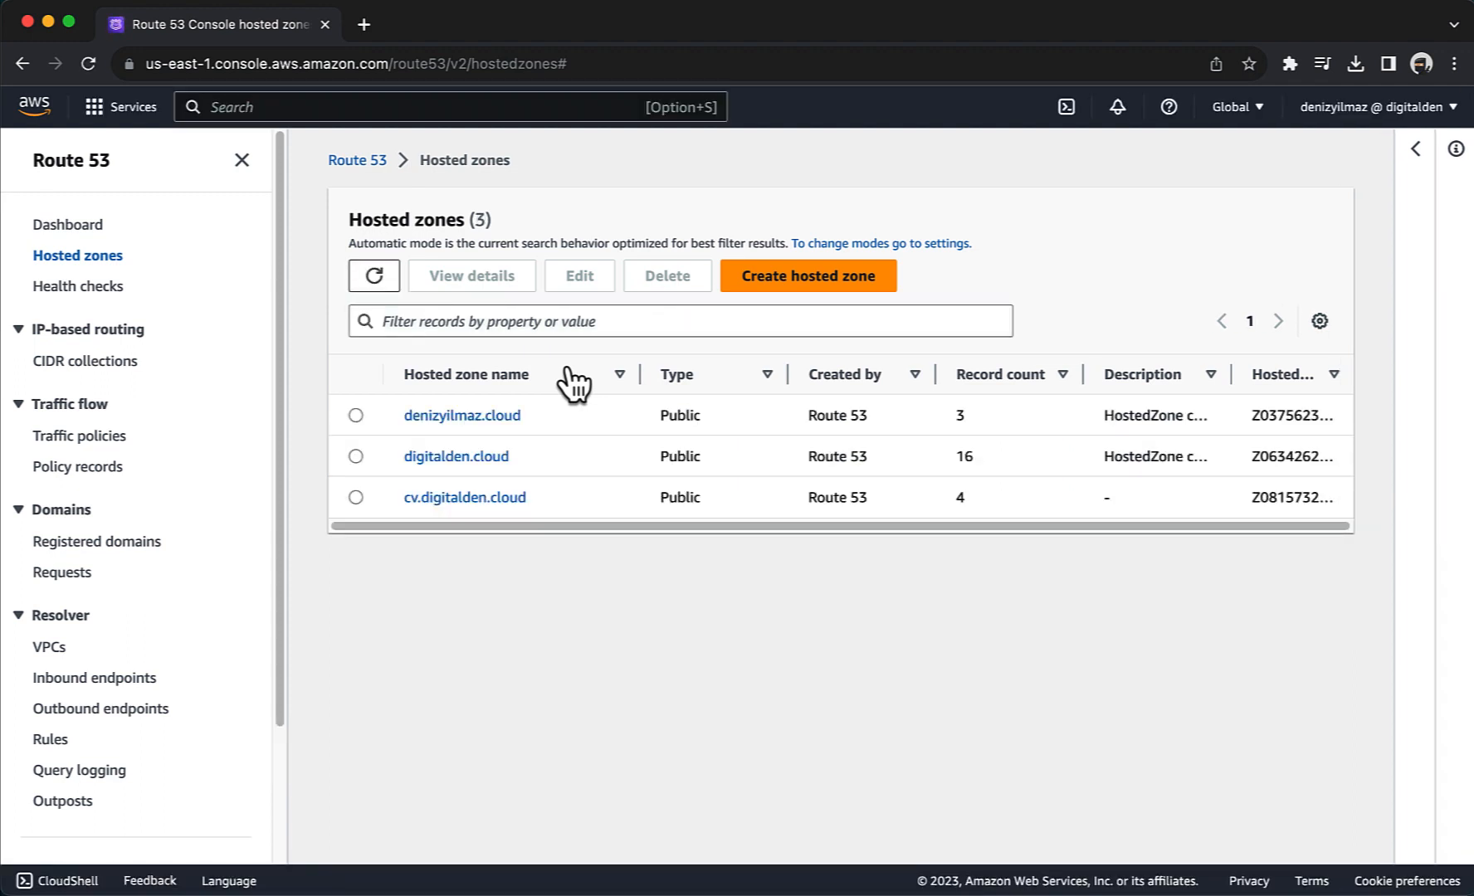
click(461, 415)
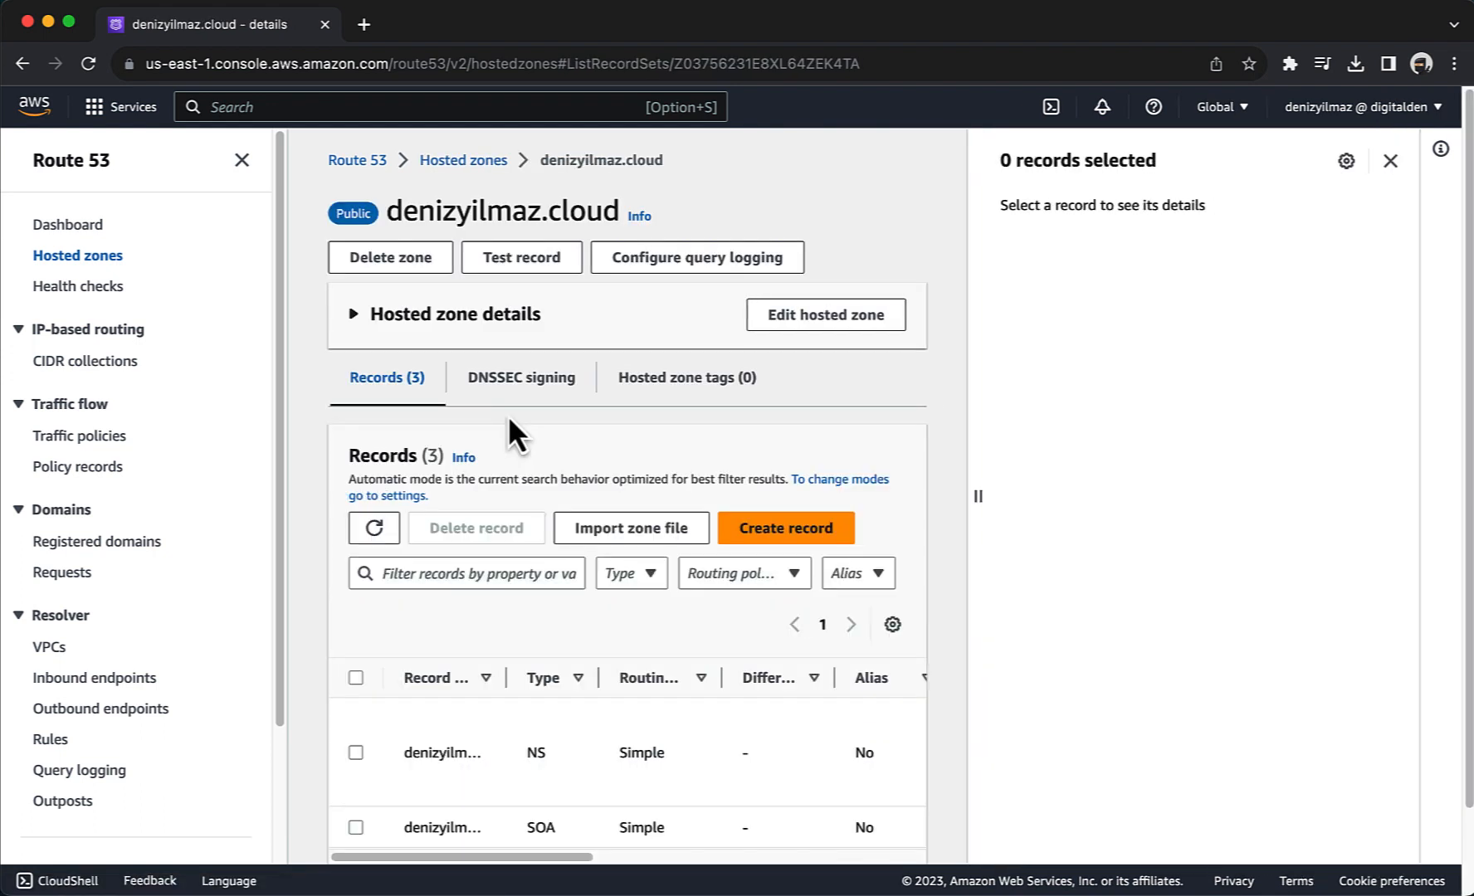
scroll(down, 3)
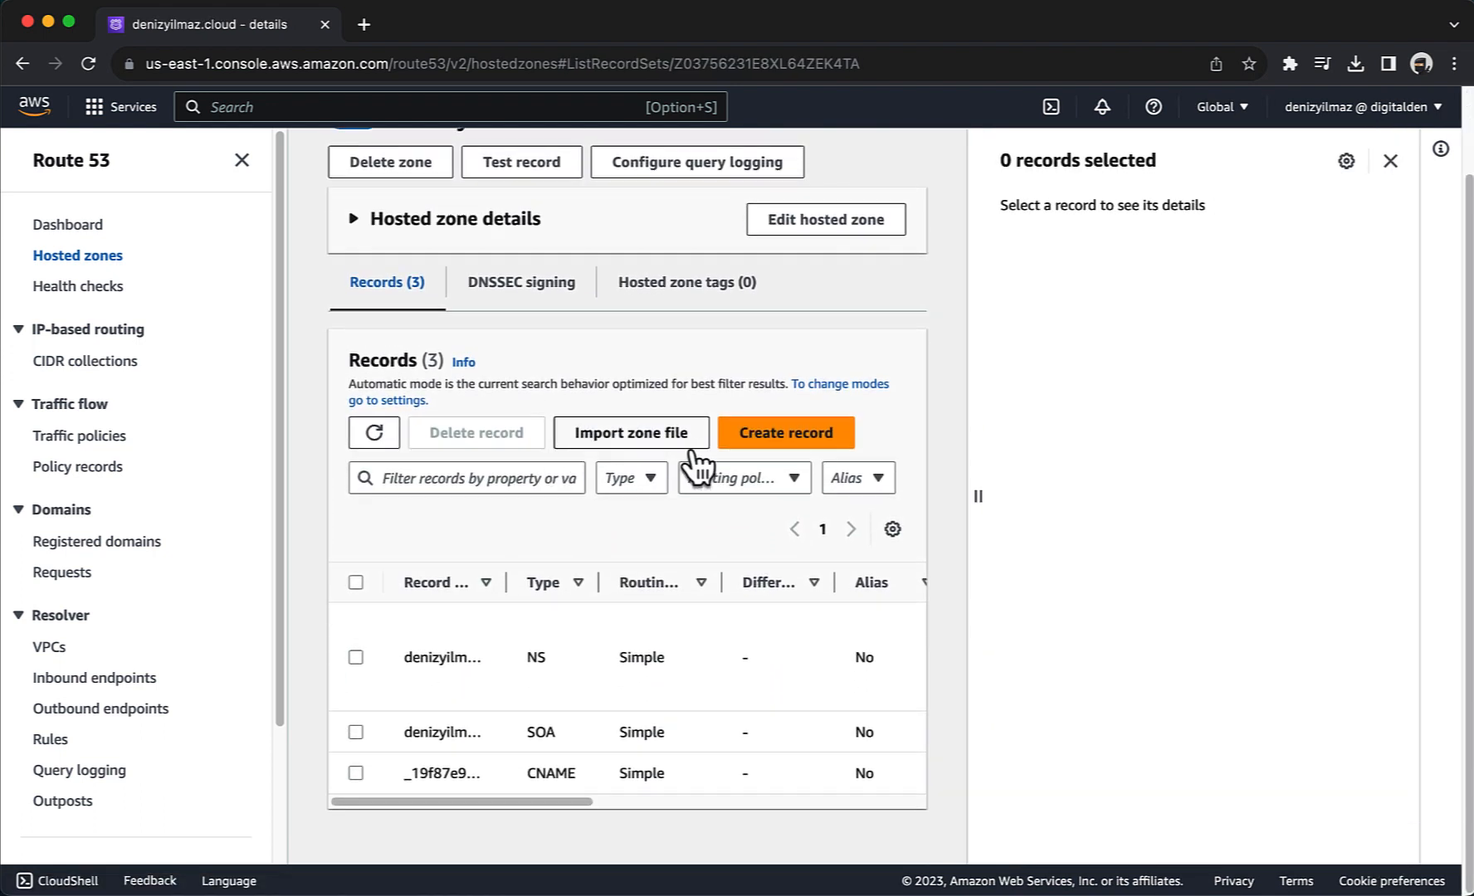
Begin a new record in denizyilmaz.cloud with Simple routing and continue to configuration.
click(786, 432)
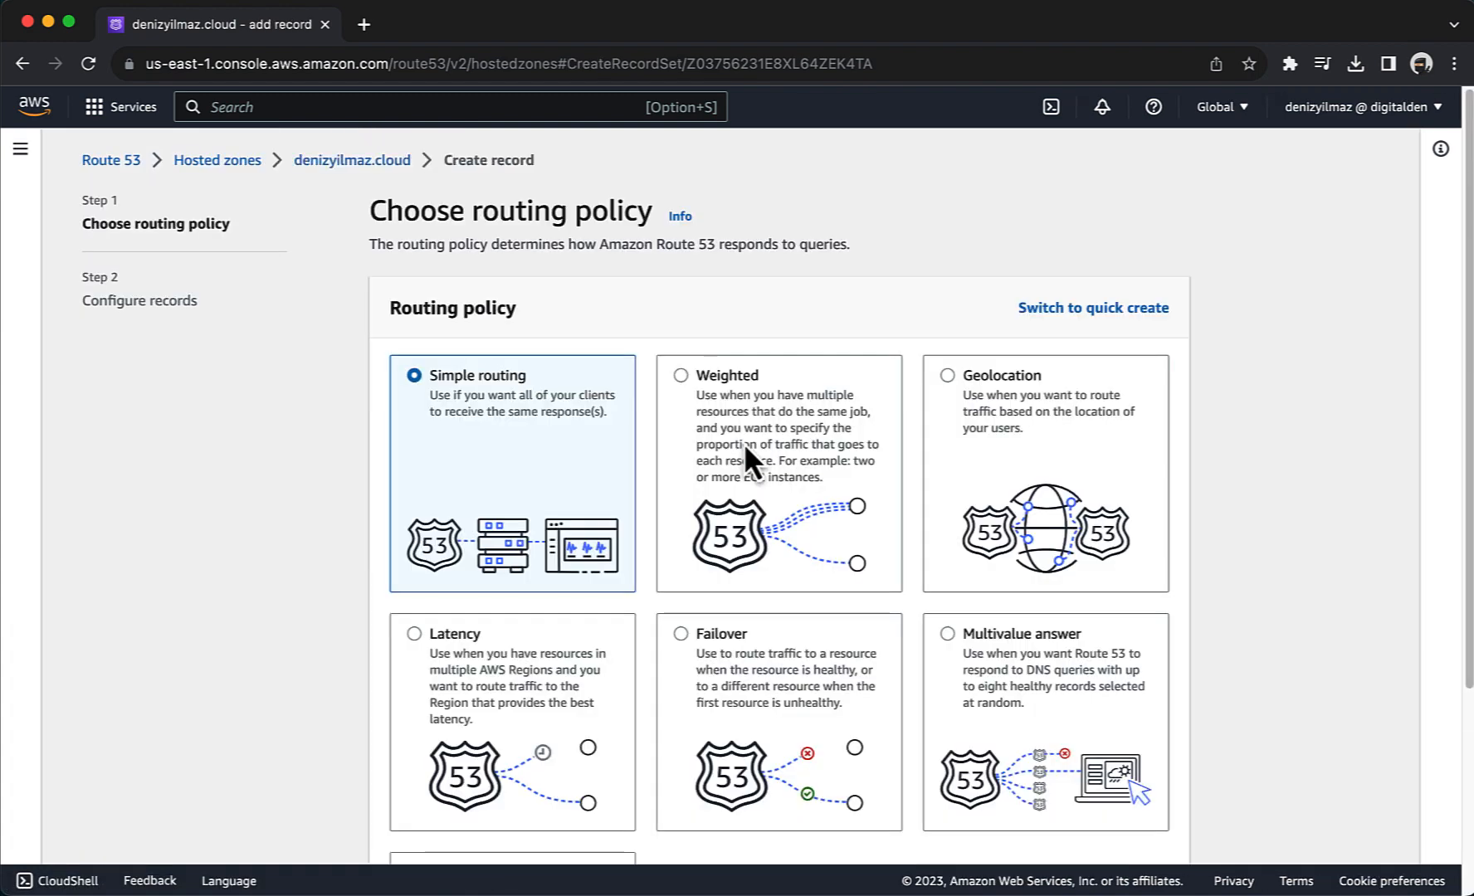
mouse_move(531, 417)
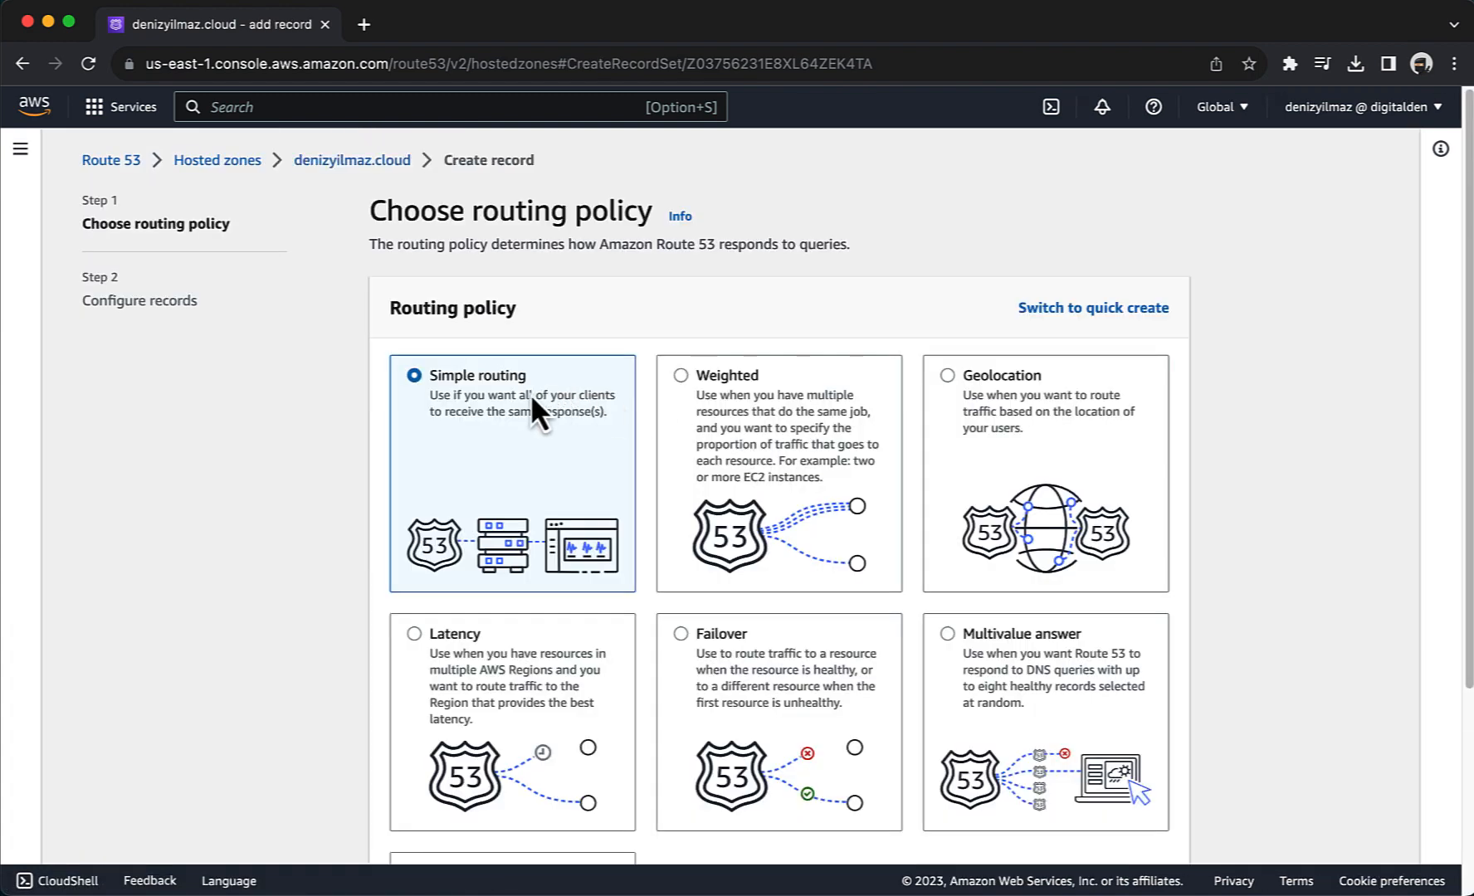
scroll(down, 3)
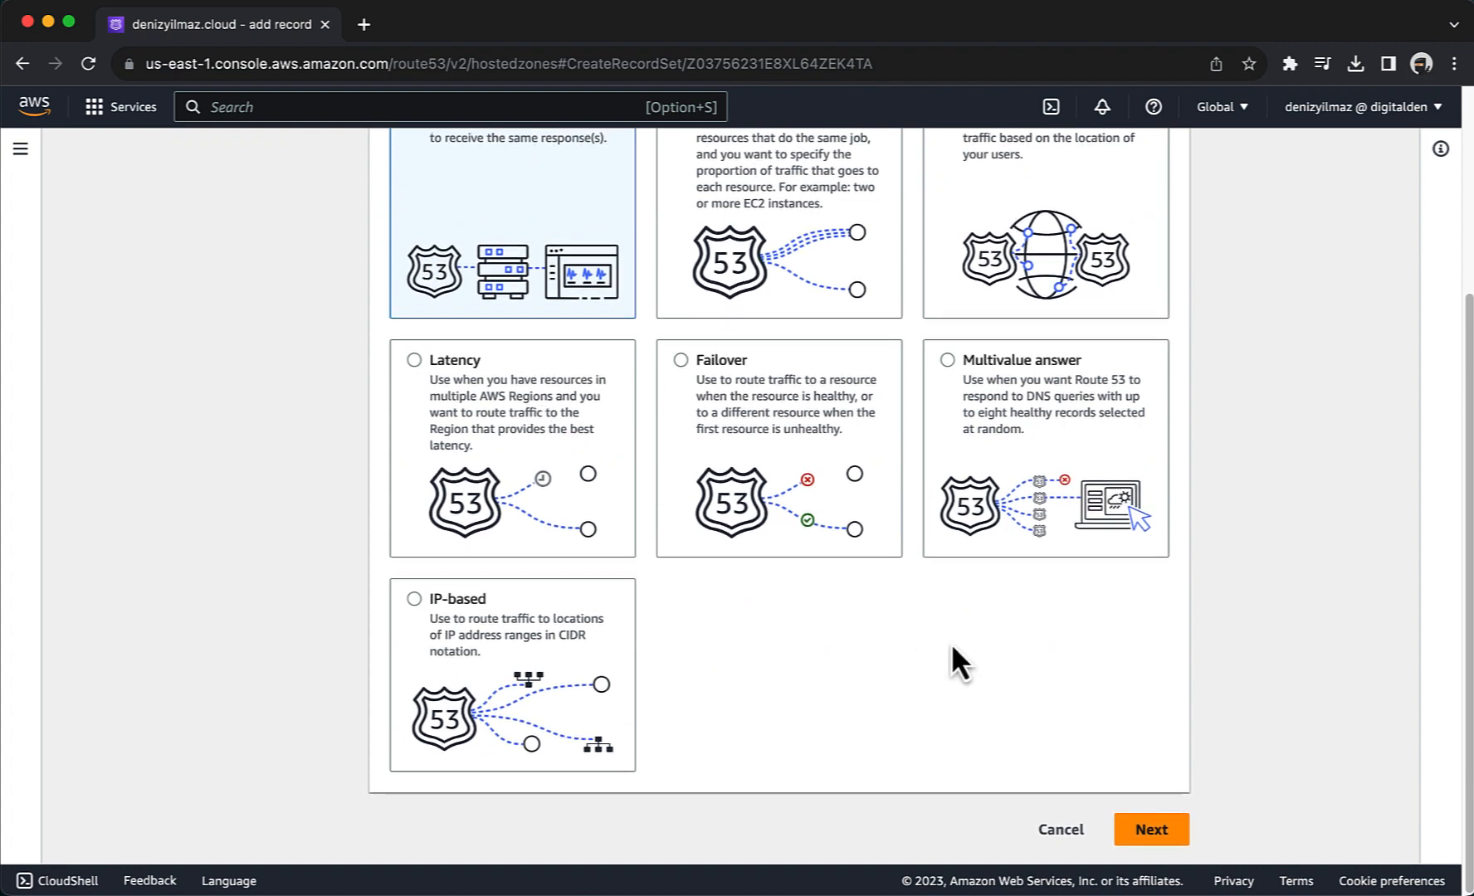
click(1152, 829)
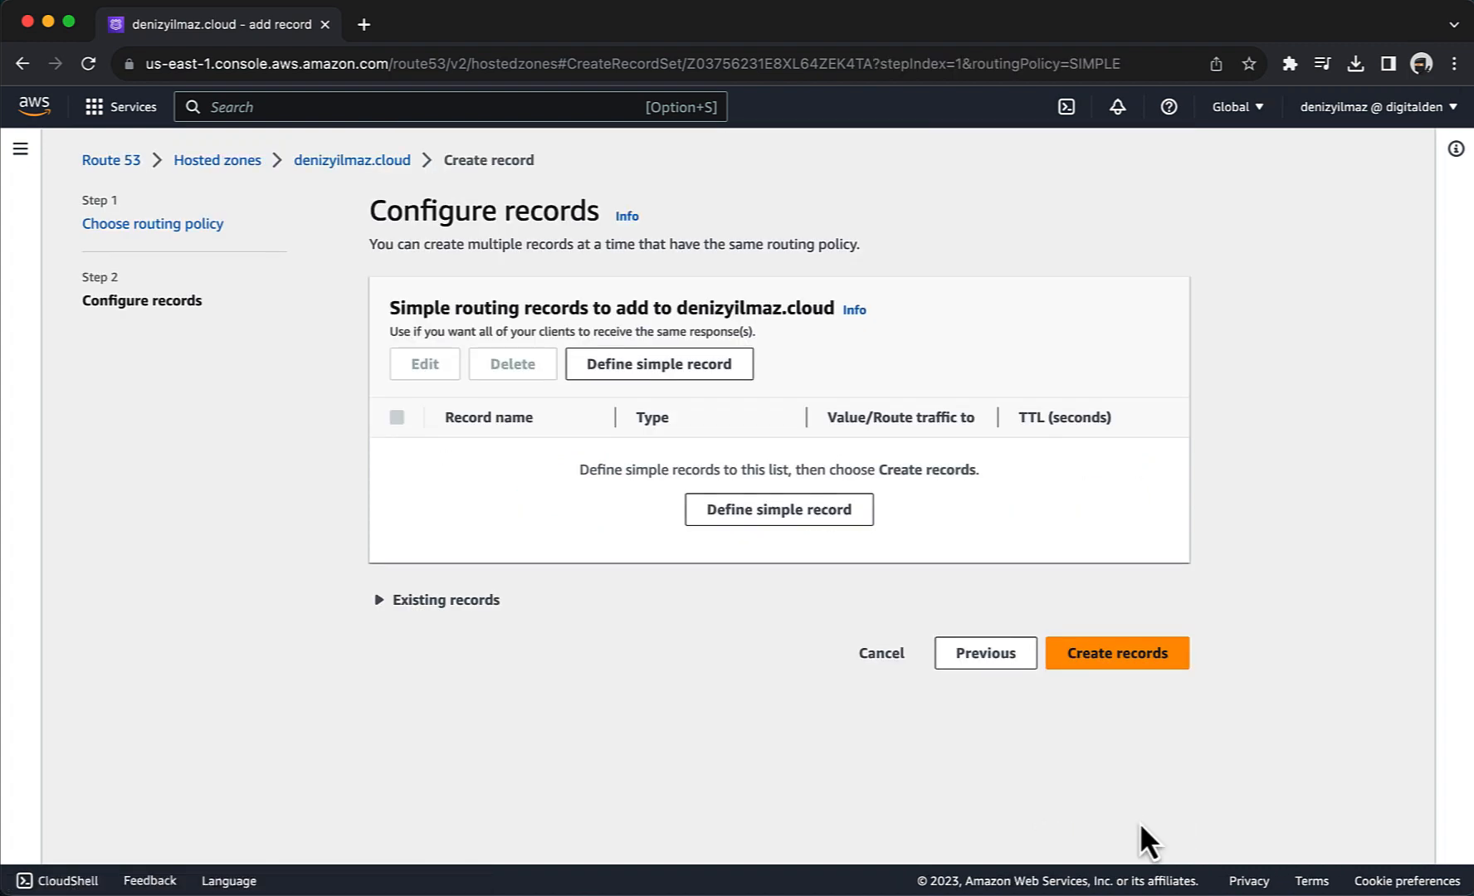
mouse_move(789, 515)
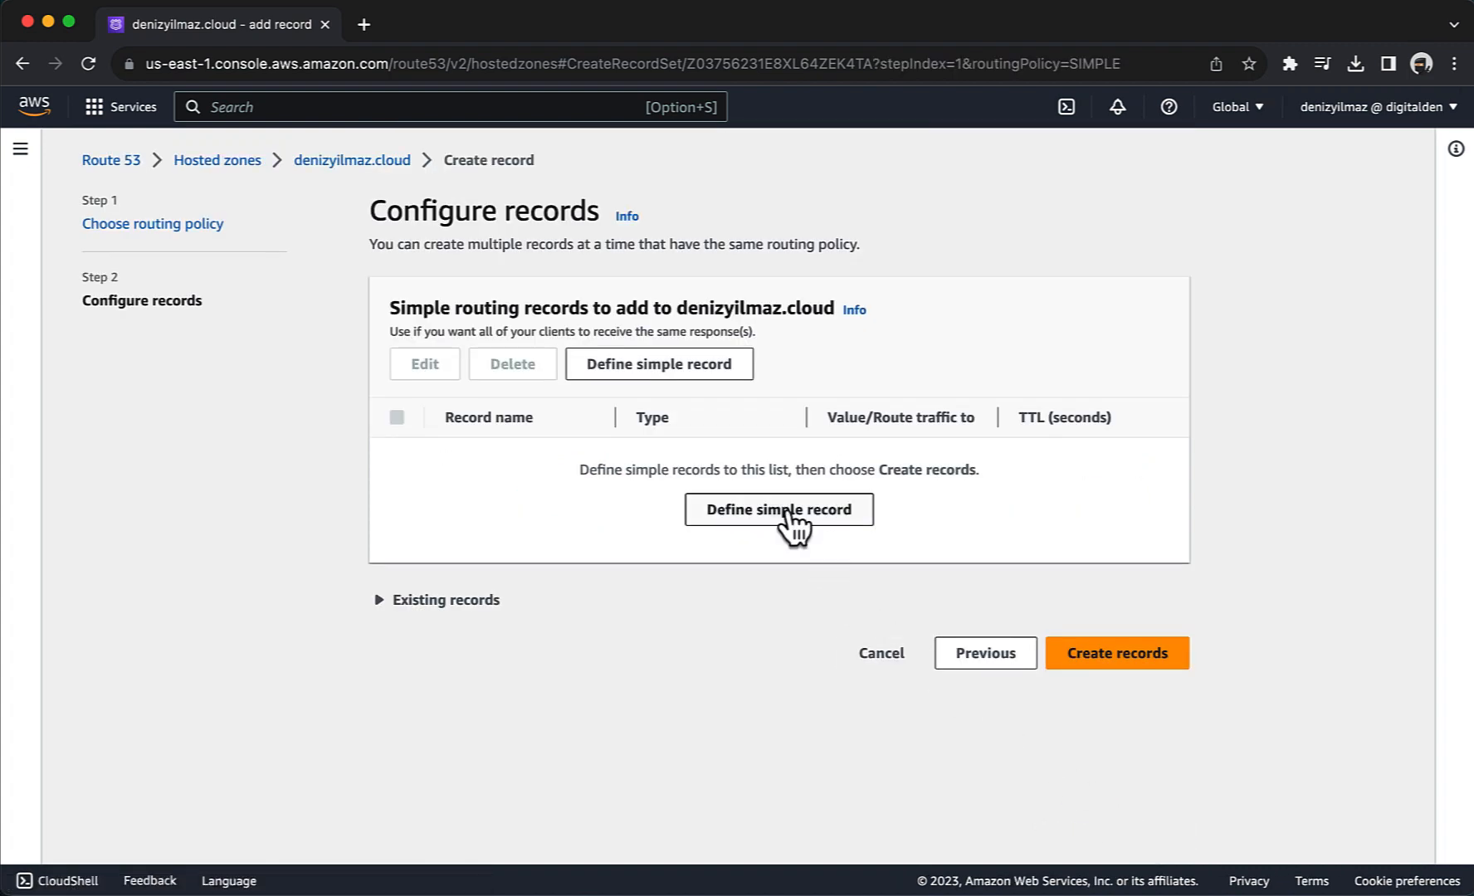
Define a simple record for the root domain as an alias to an Application/Classic load balancer.
click(780, 509)
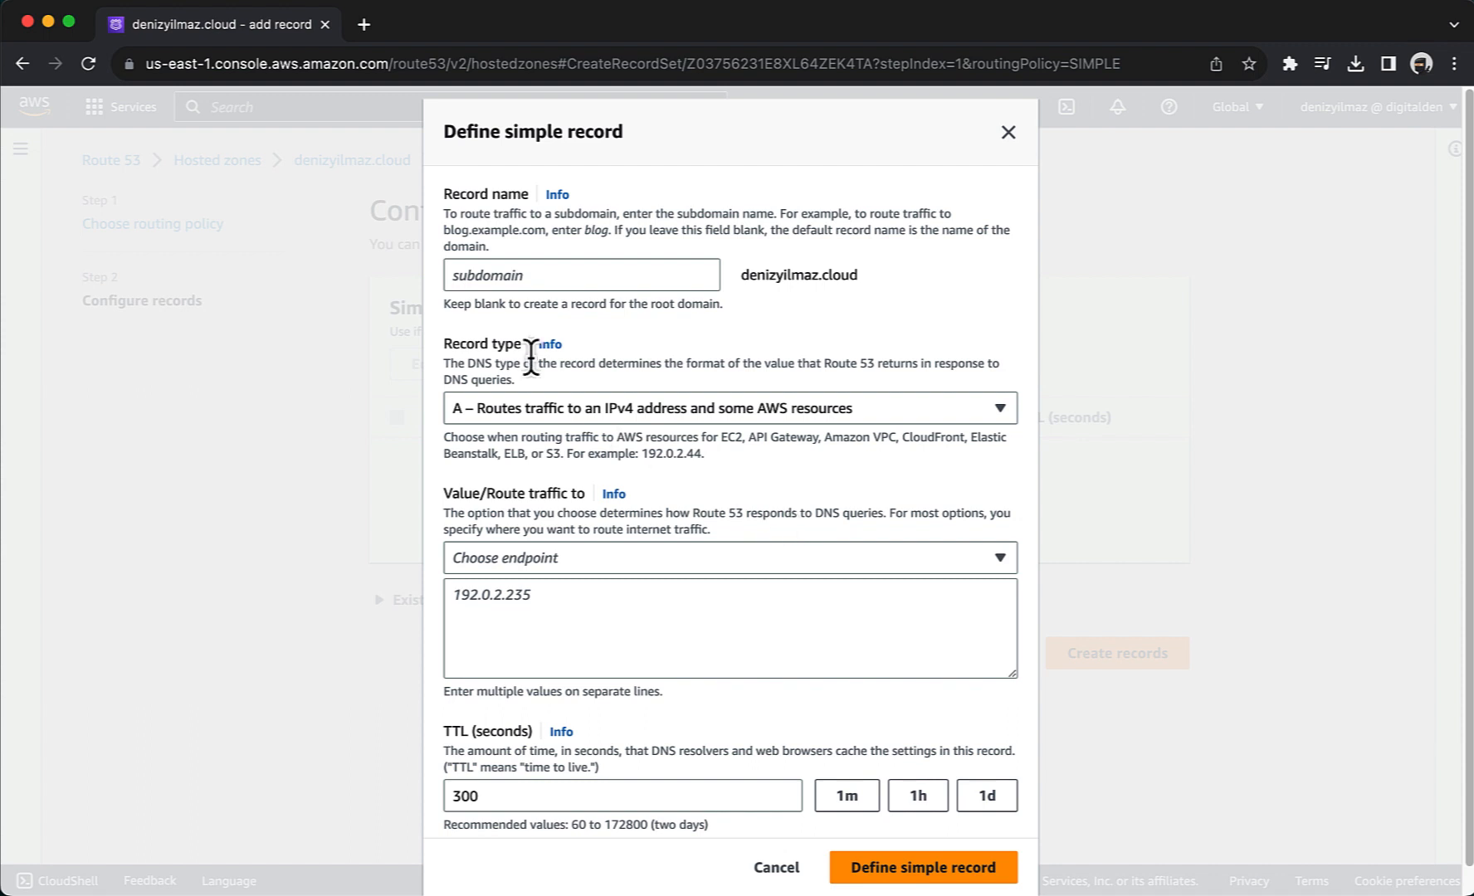
click(581, 274)
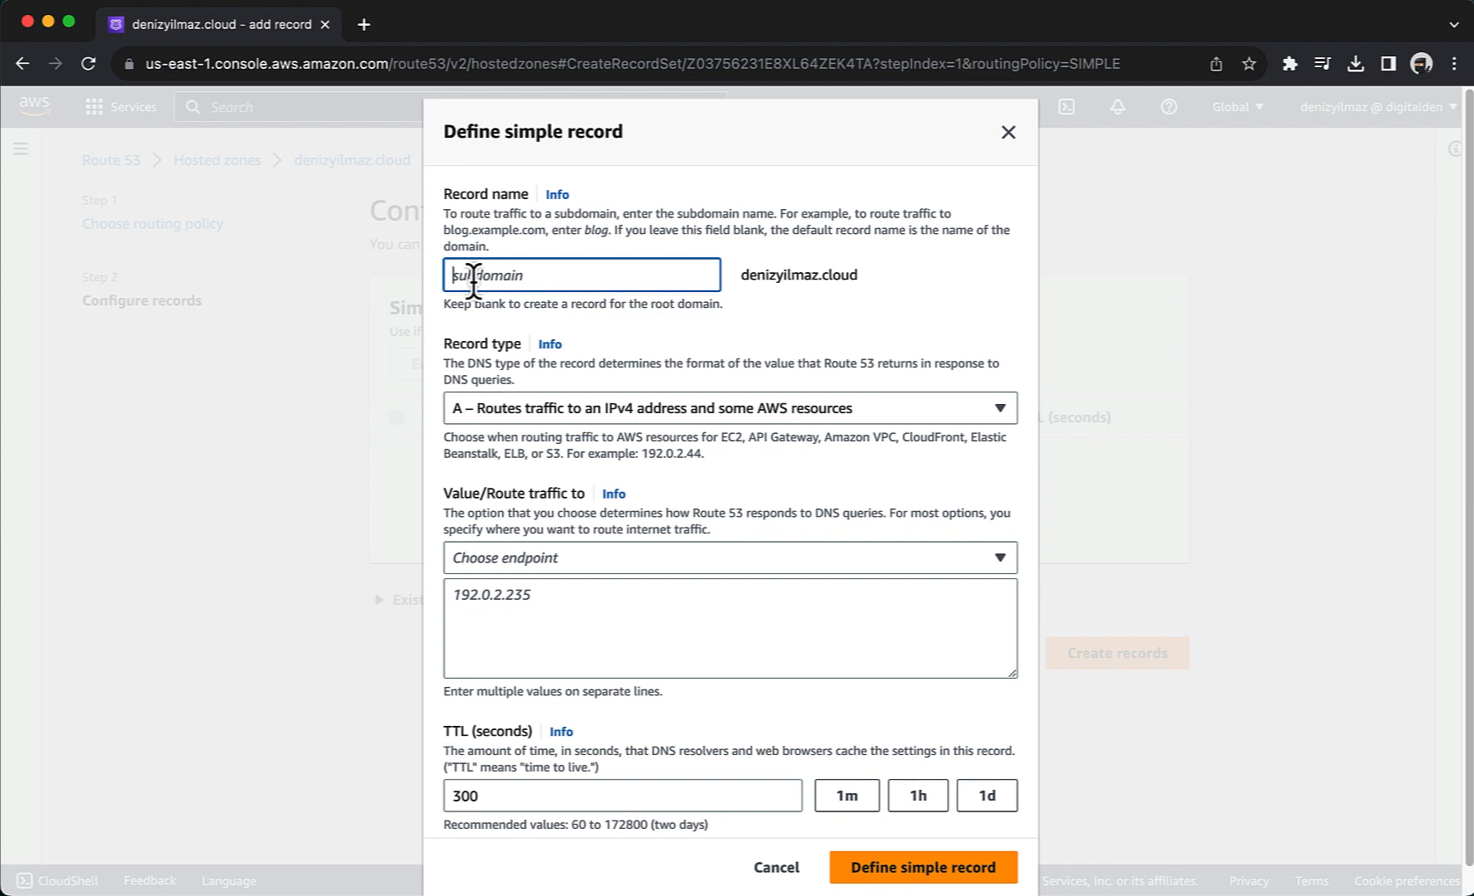
mouse_move(466, 450)
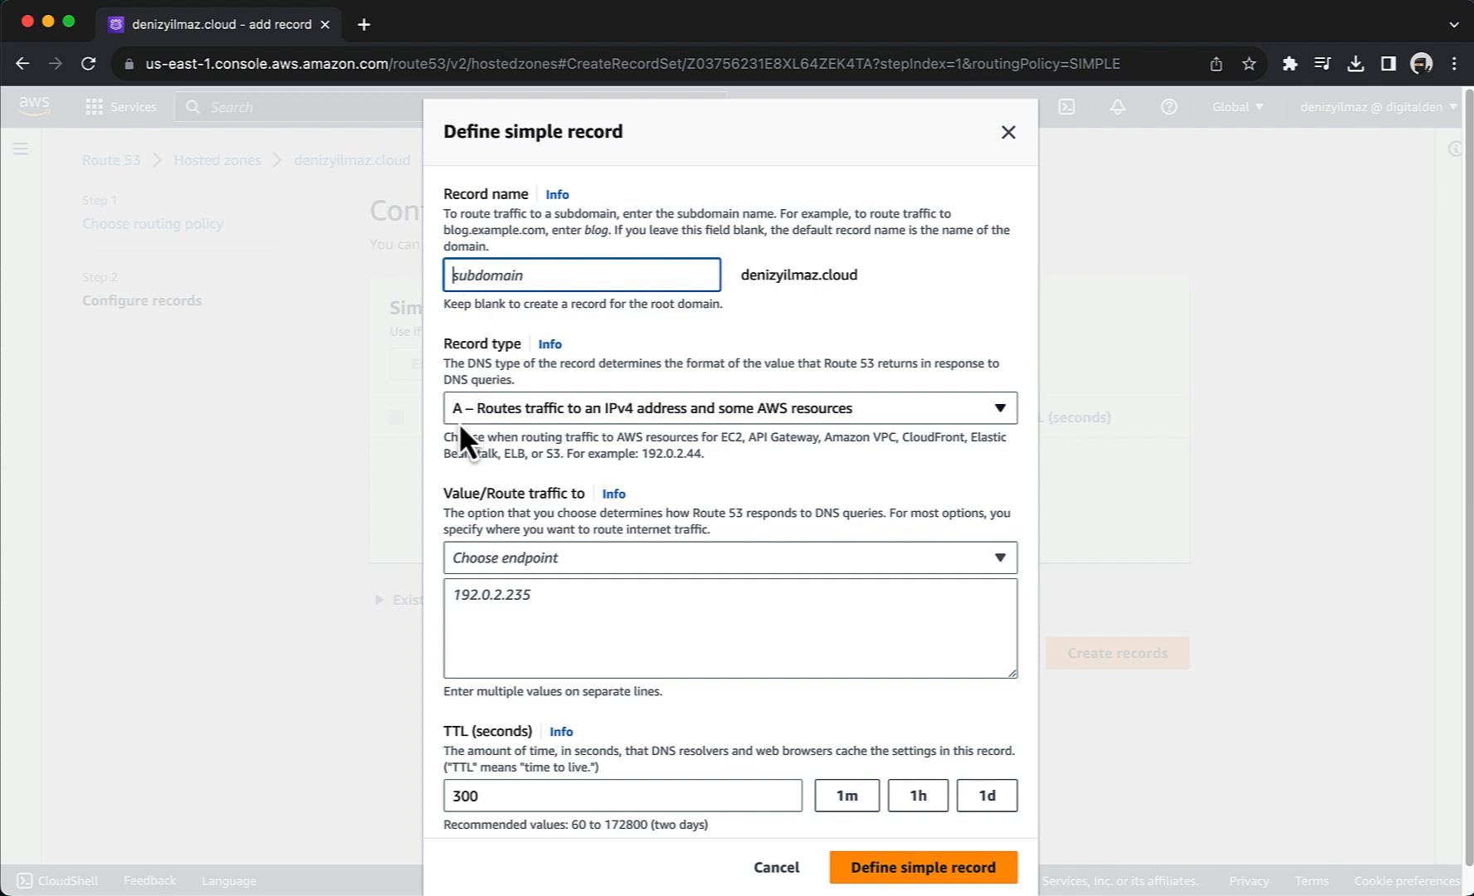
mouse_move(472, 458)
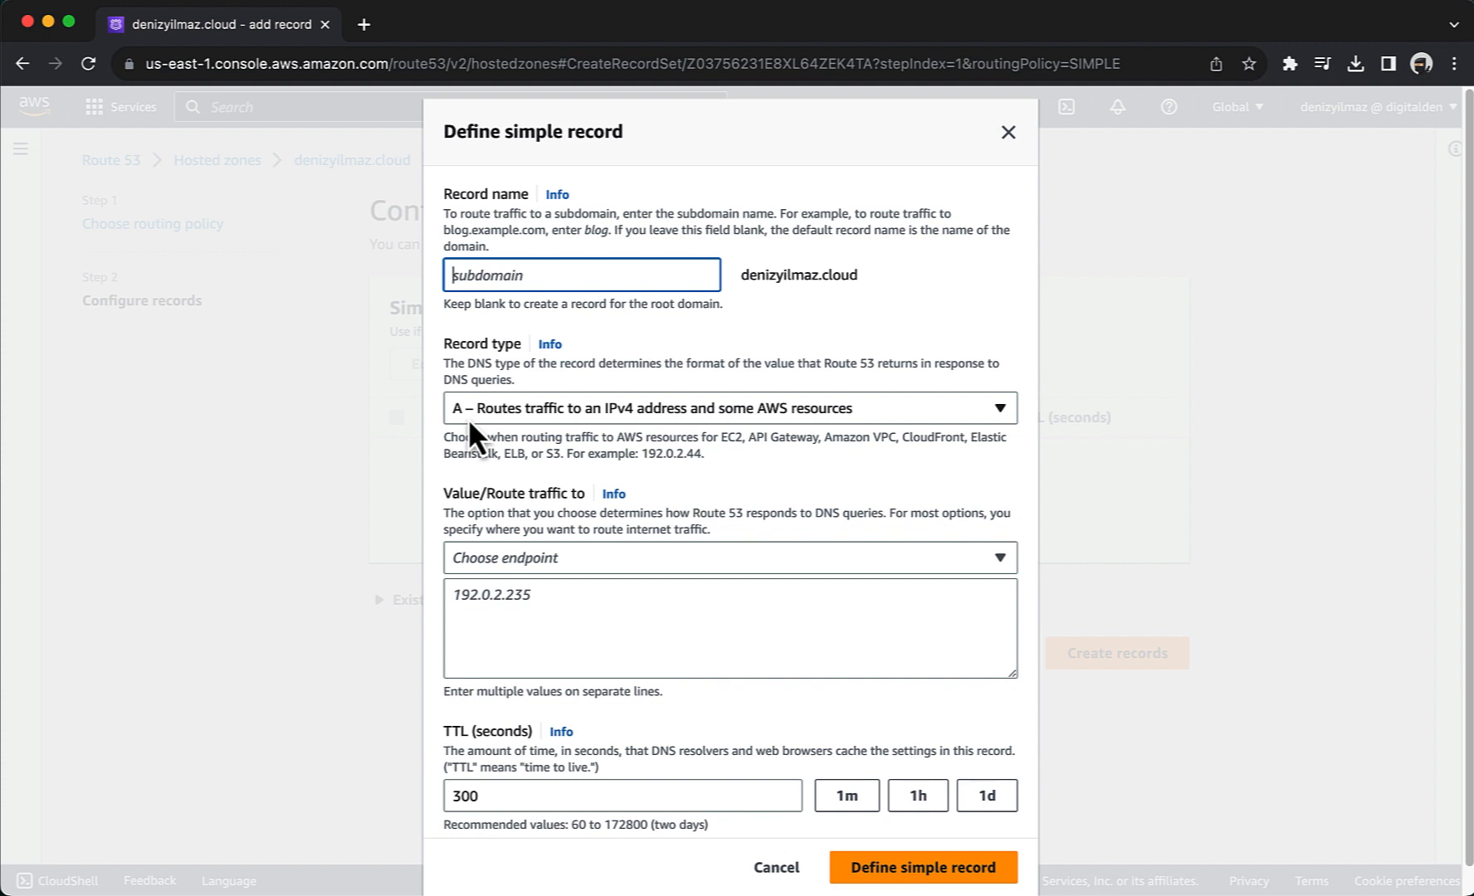
mouse_move(485, 579)
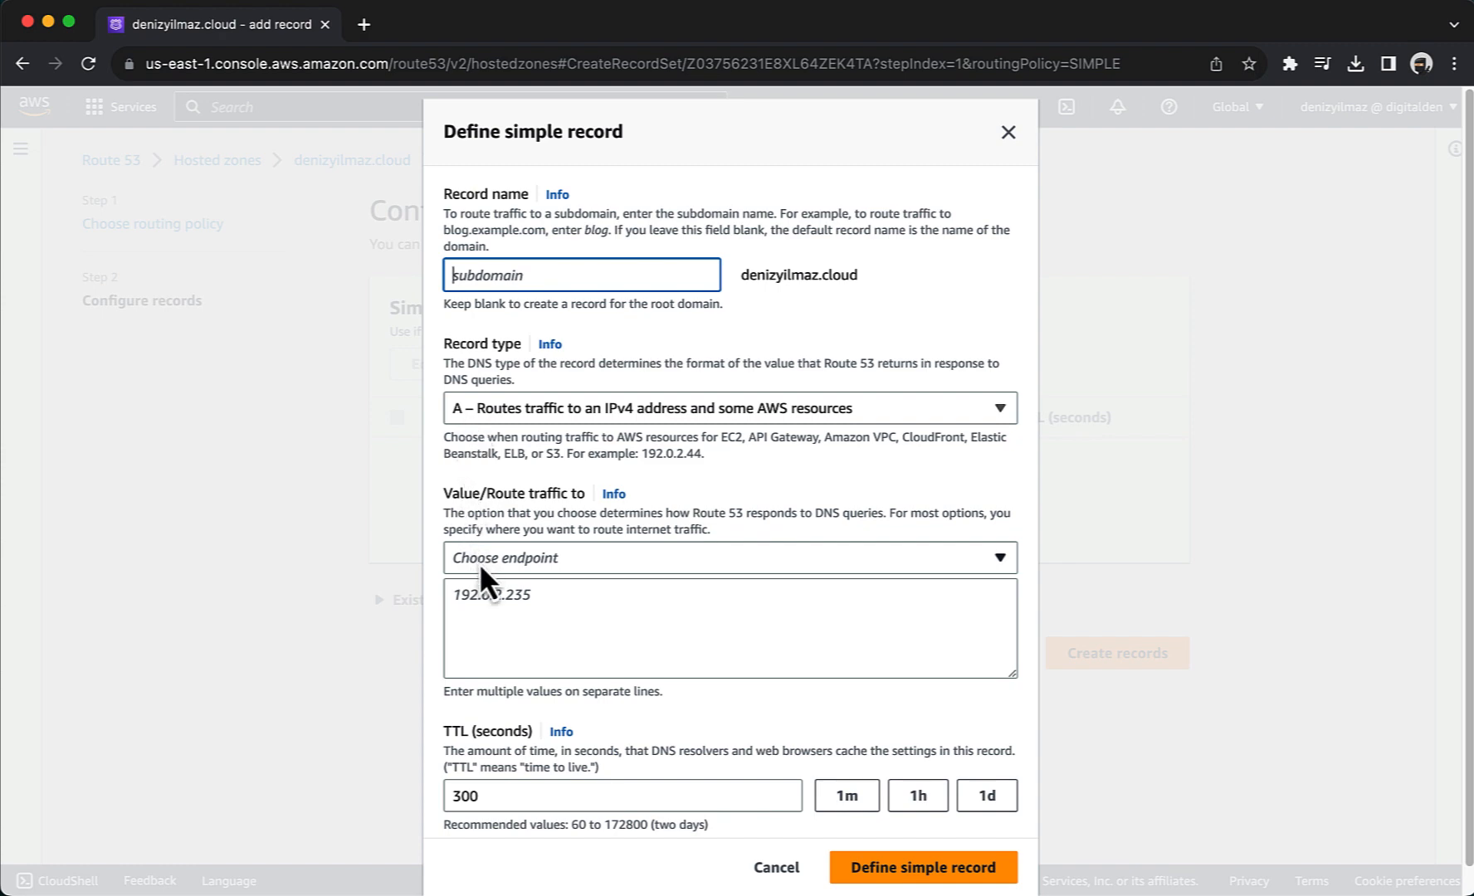
click(727, 558)
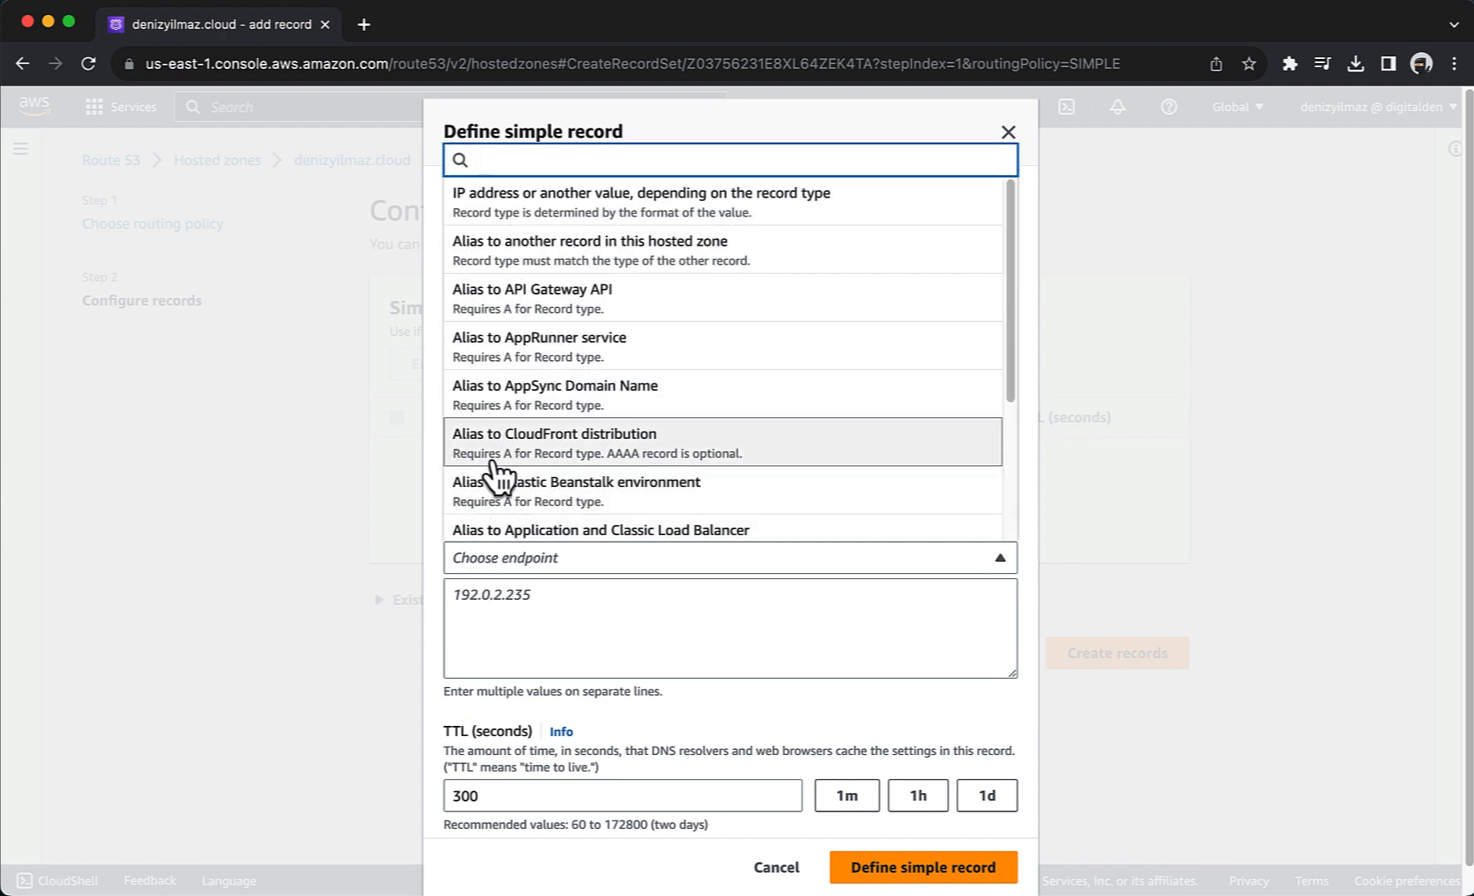
click(603, 530)
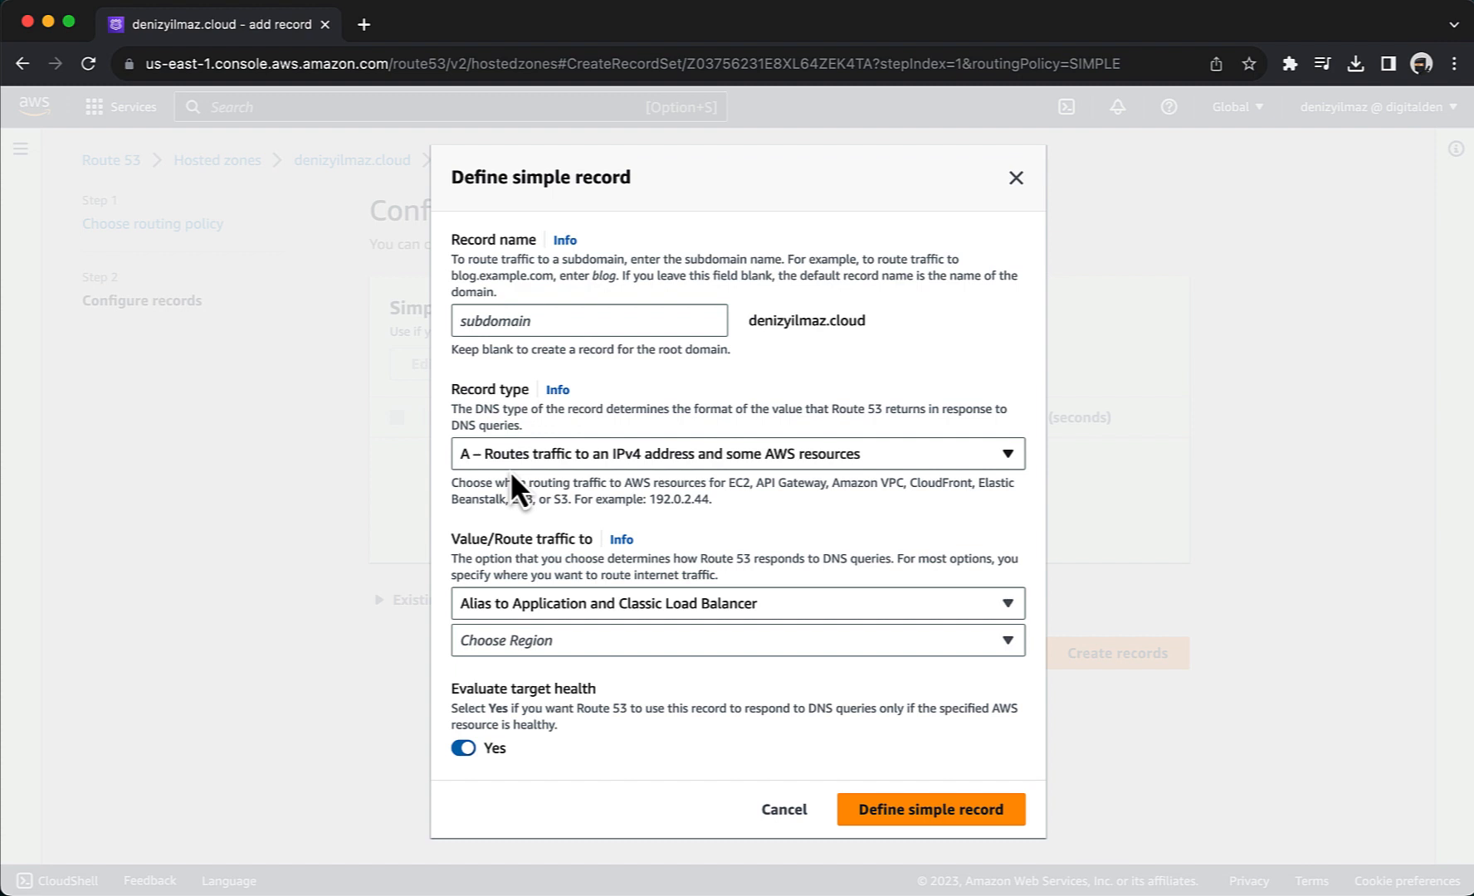
mouse_move(528, 654)
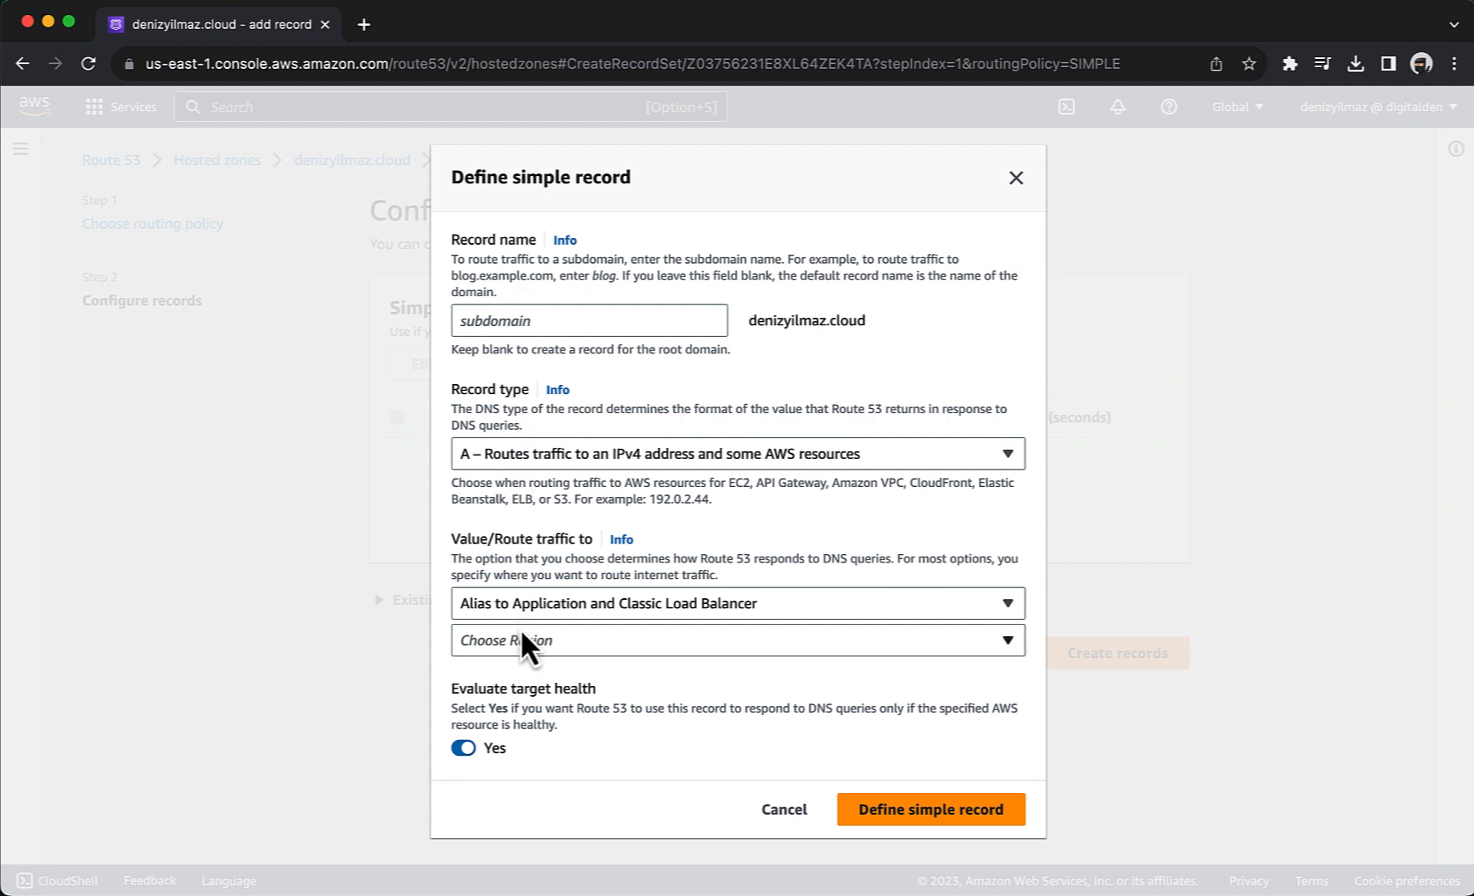
mouse_move(535, 703)
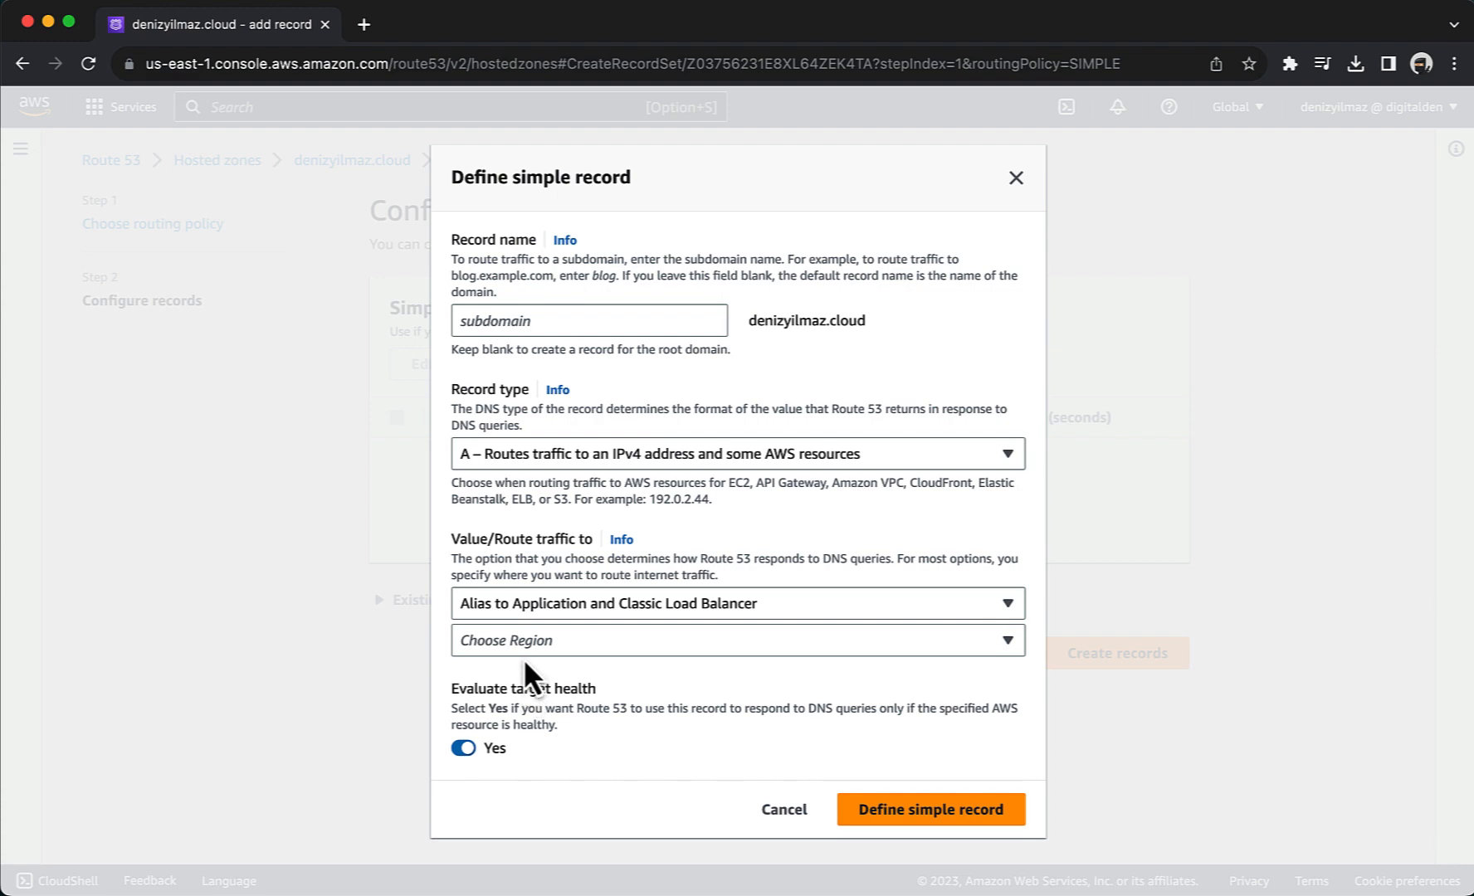
Target the WebServer-LB load balancer in Europe (London) and add the record to the list.
click(730, 641)
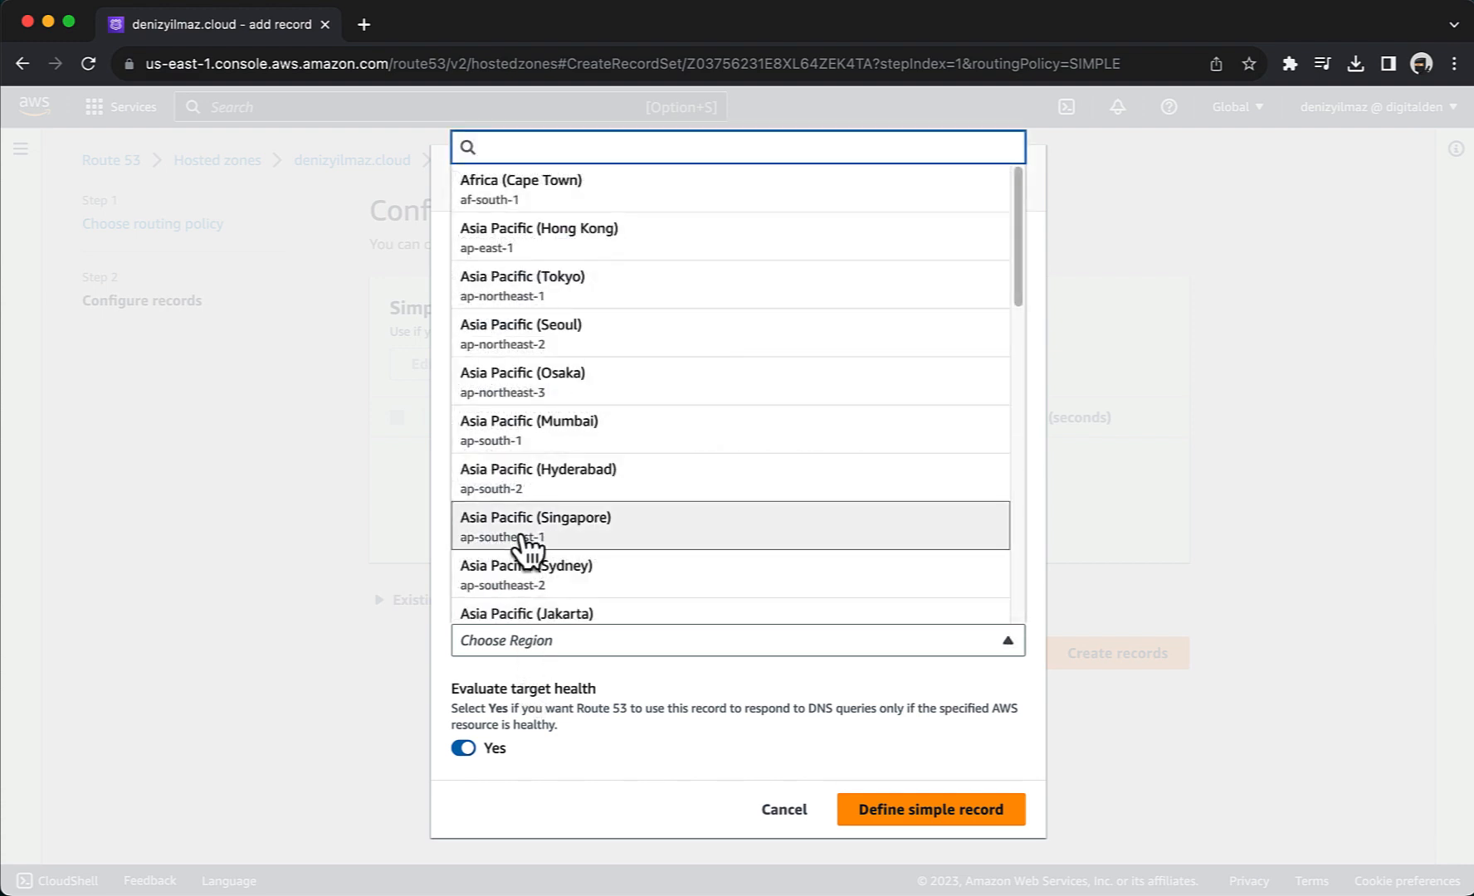
scroll(down, 3)
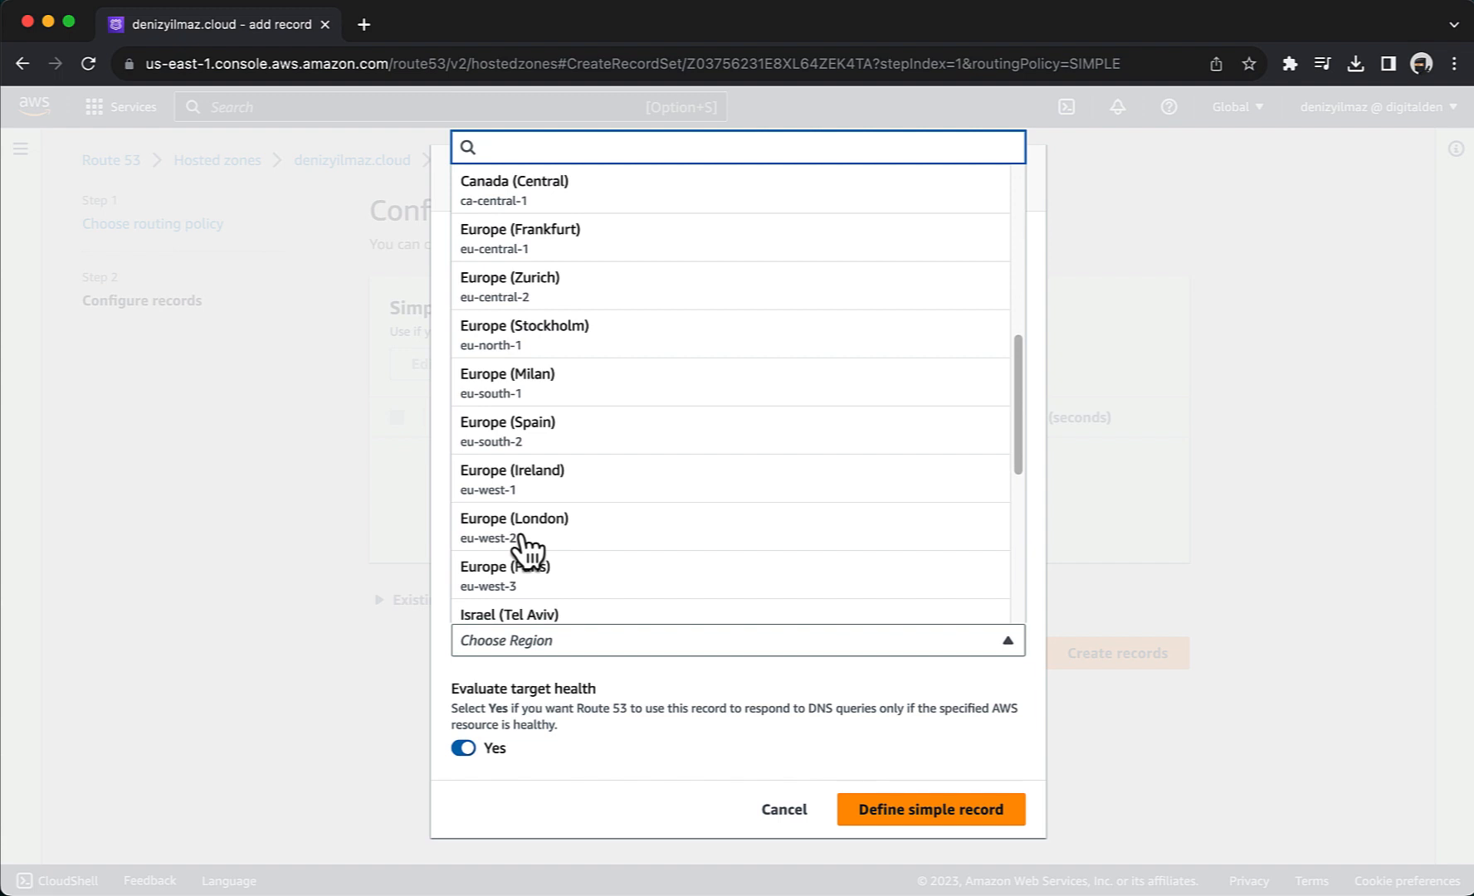
click(511, 525)
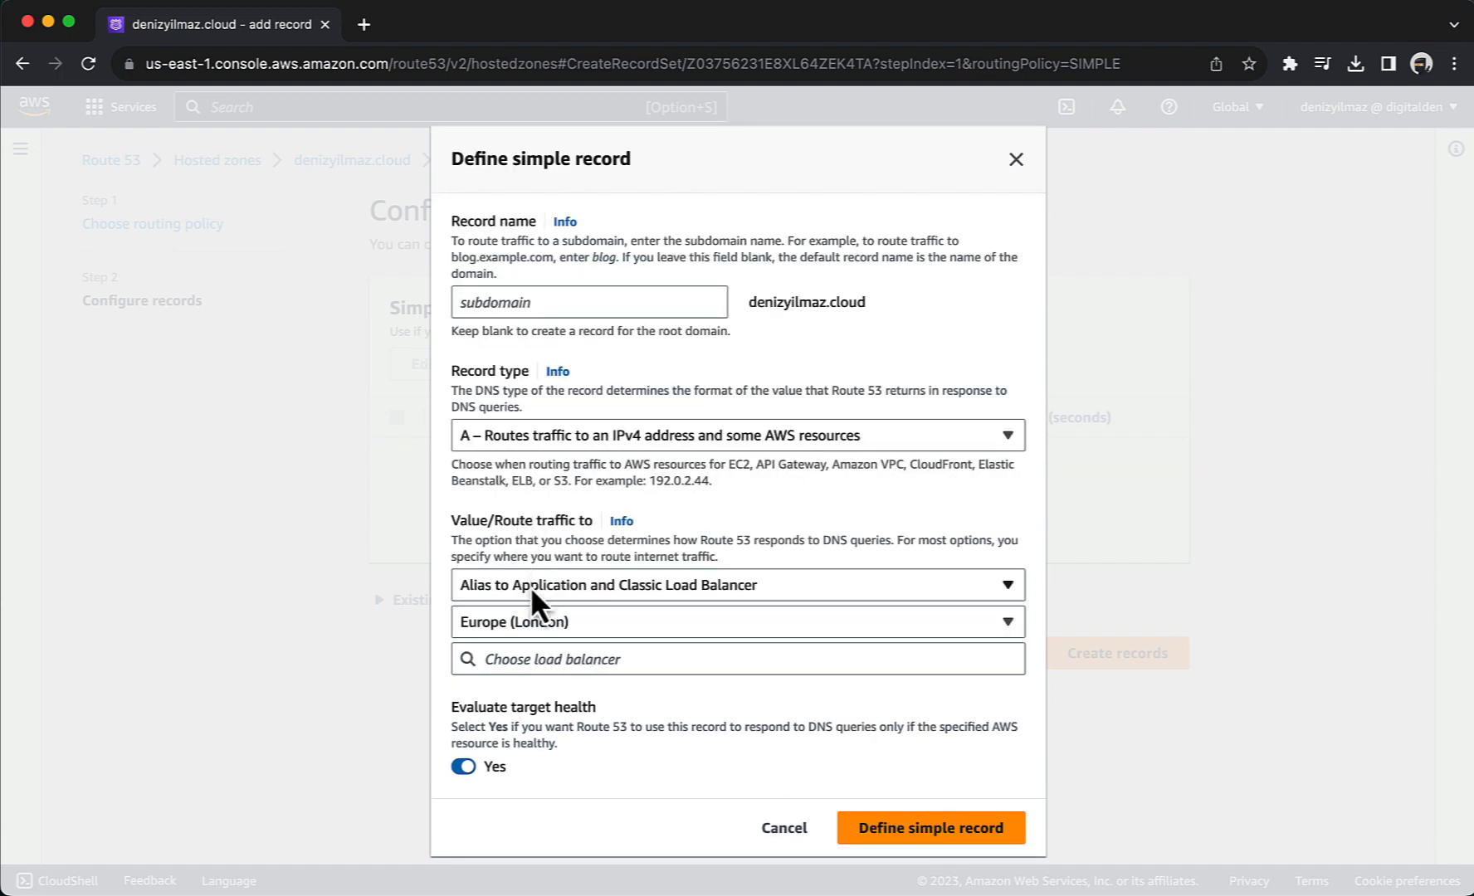
click(734, 659)
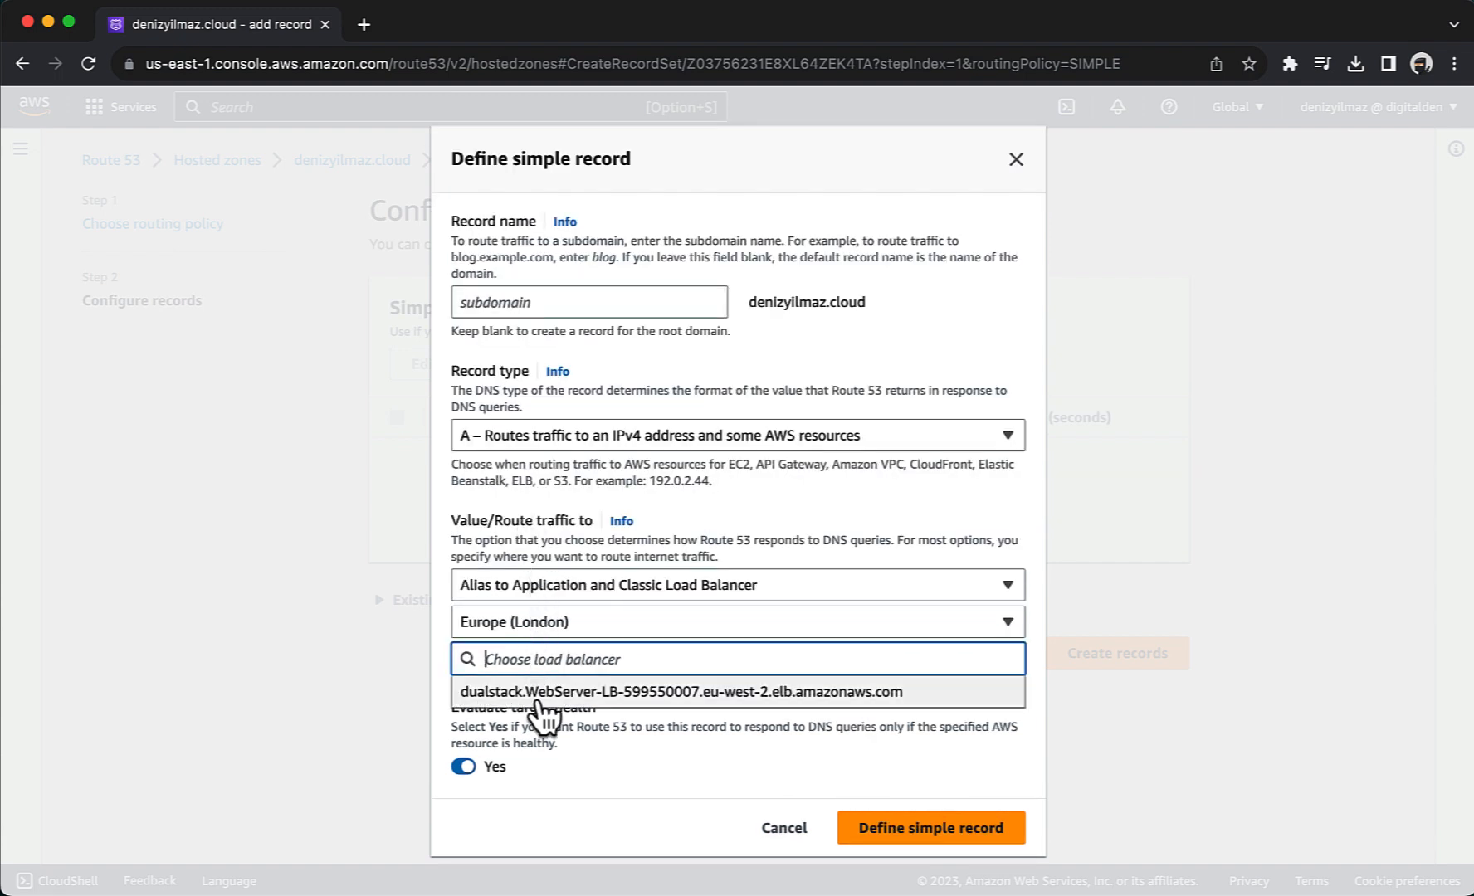
click(679, 692)
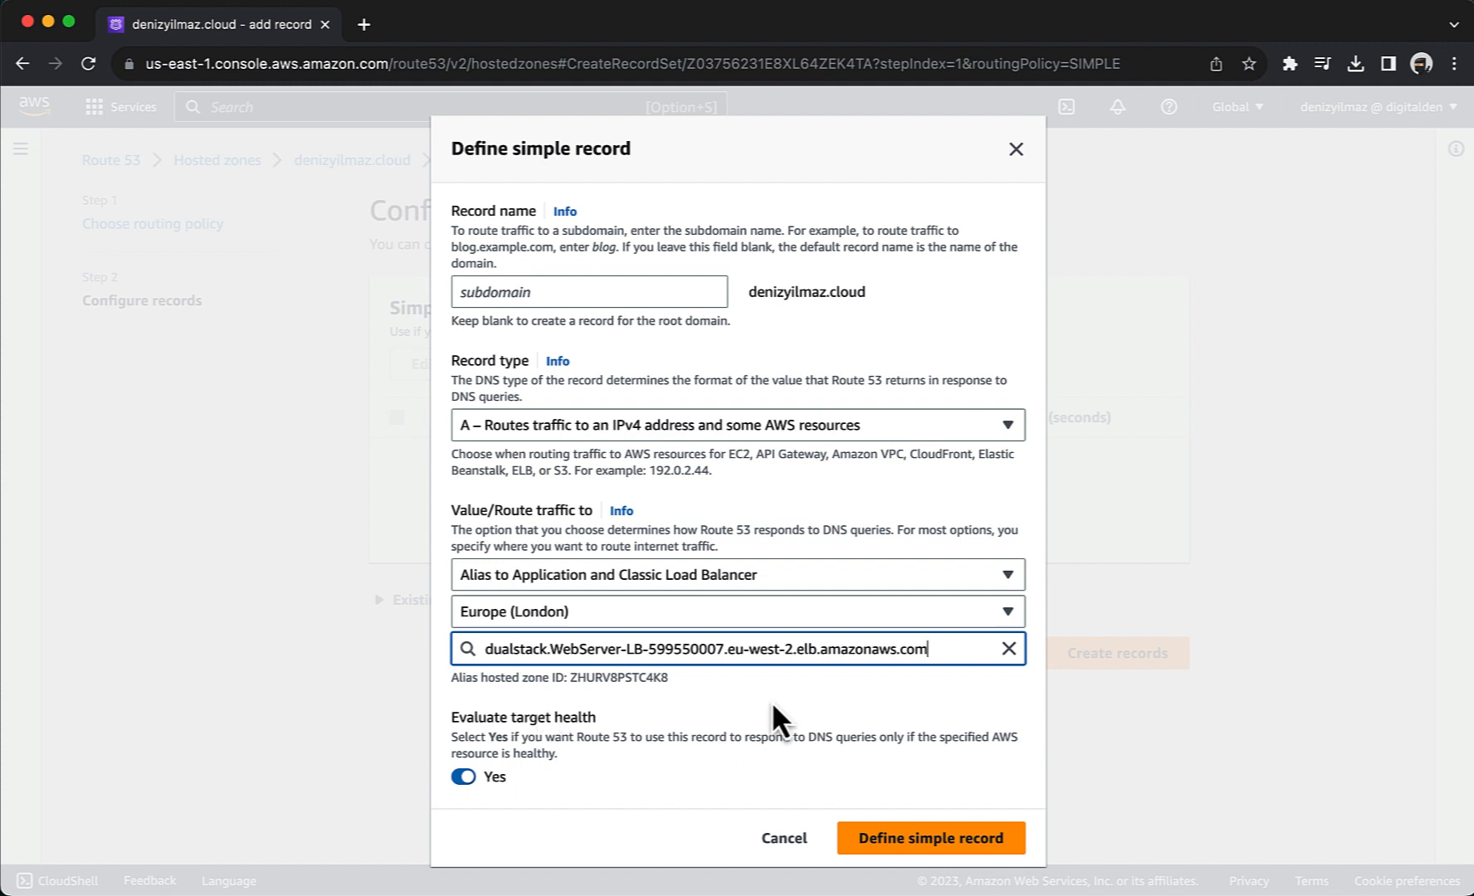
click(932, 837)
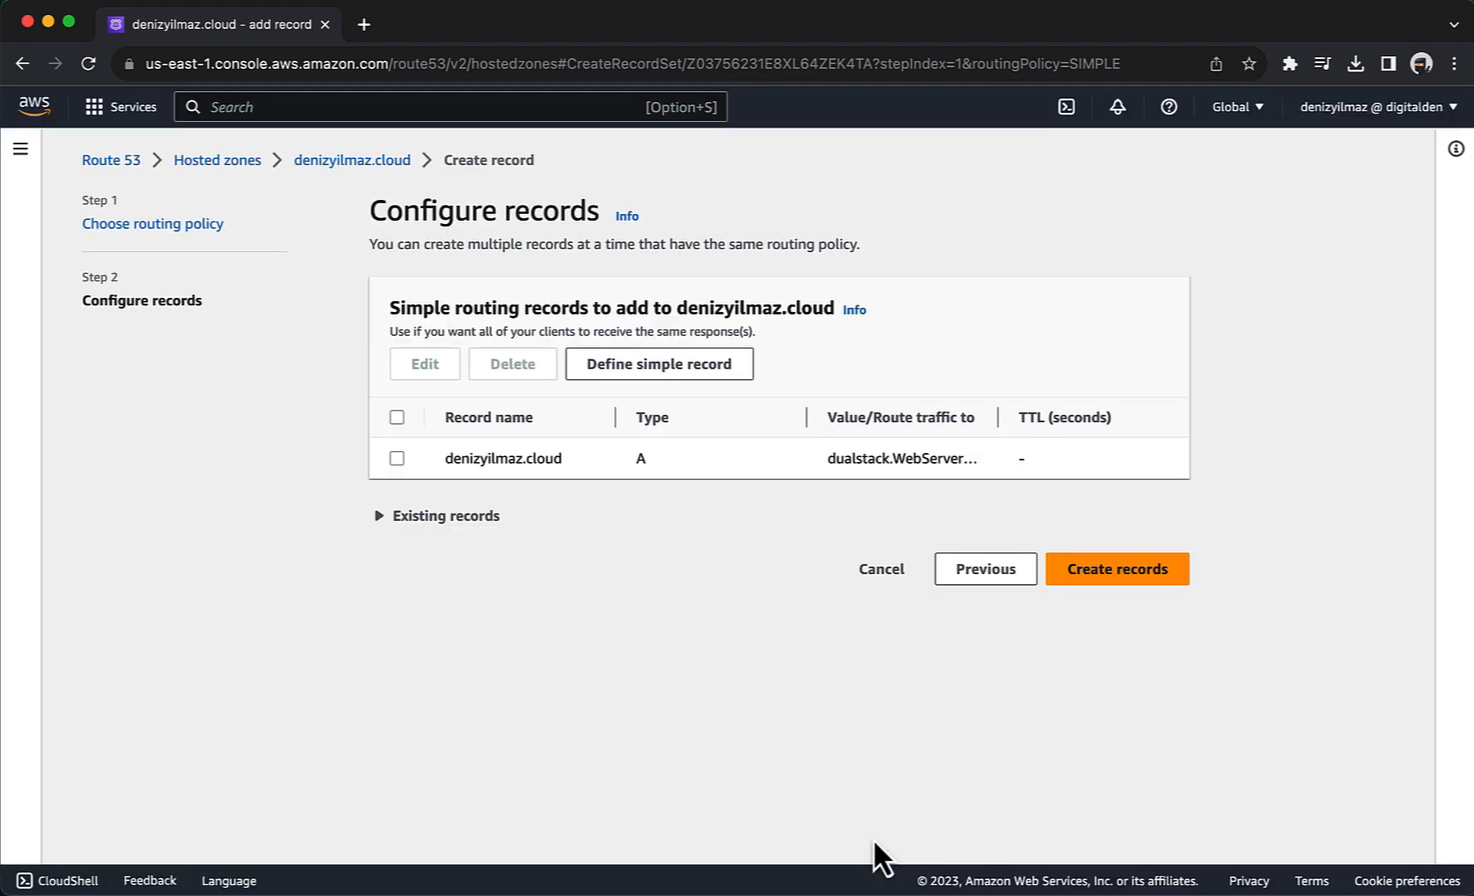
mouse_move(1044, 687)
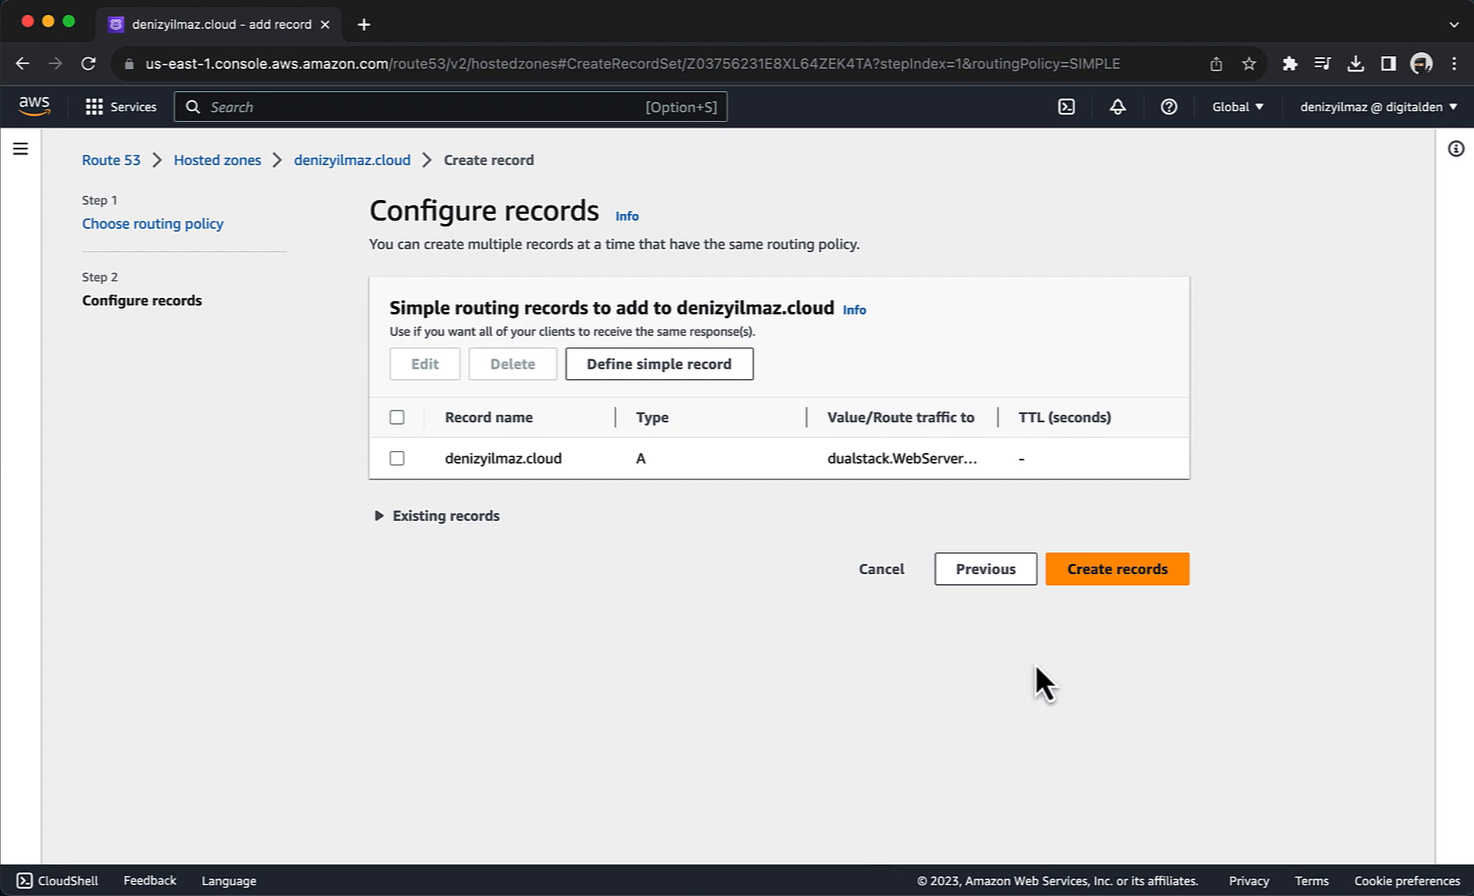
Create the A alias record and view its details showing the WebServer-LB dualstack value.
click(1117, 568)
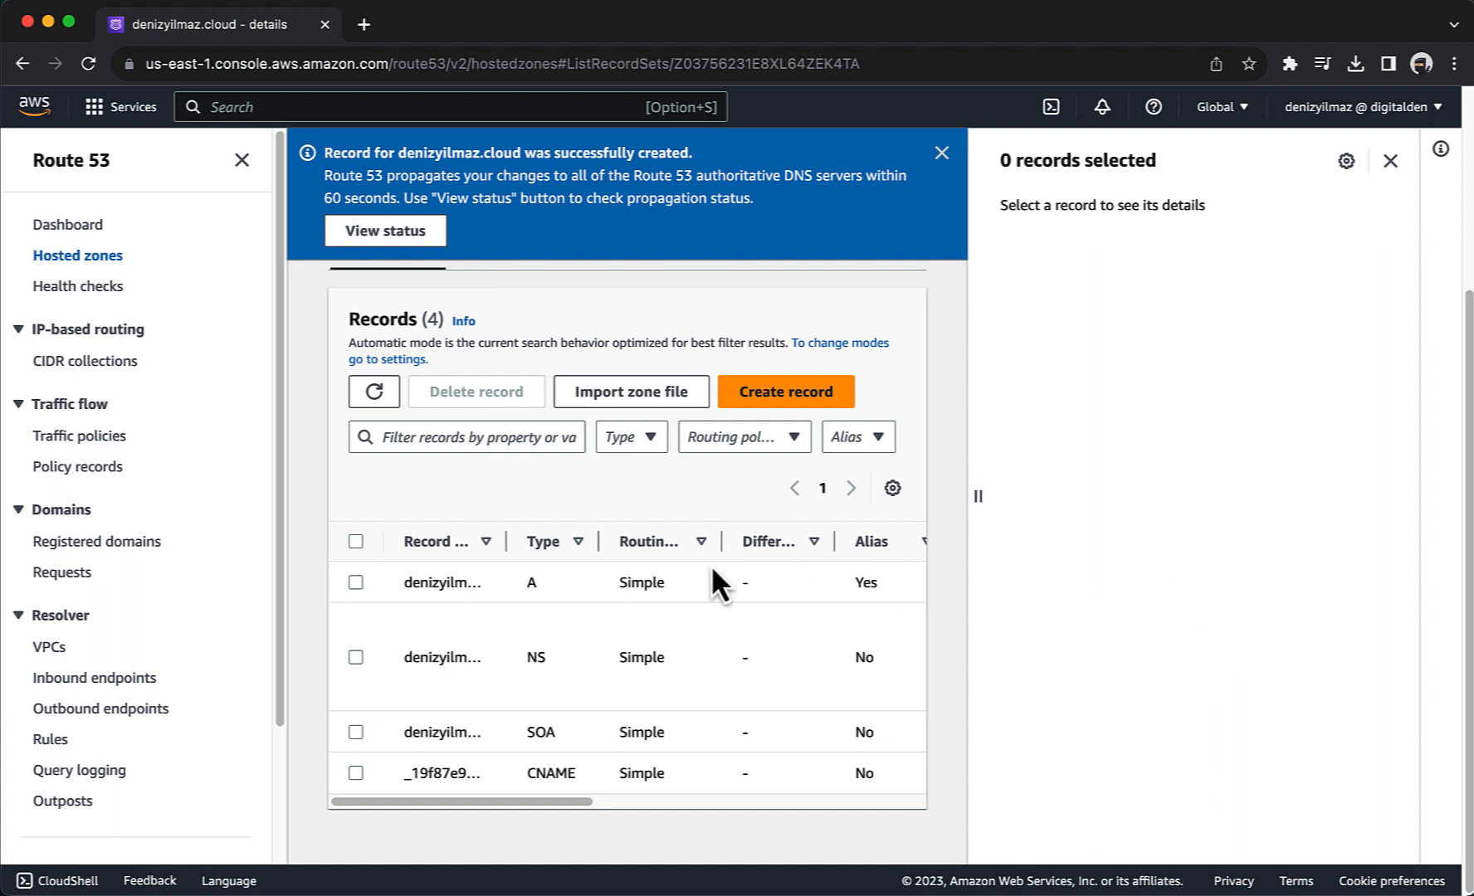
click(356, 583)
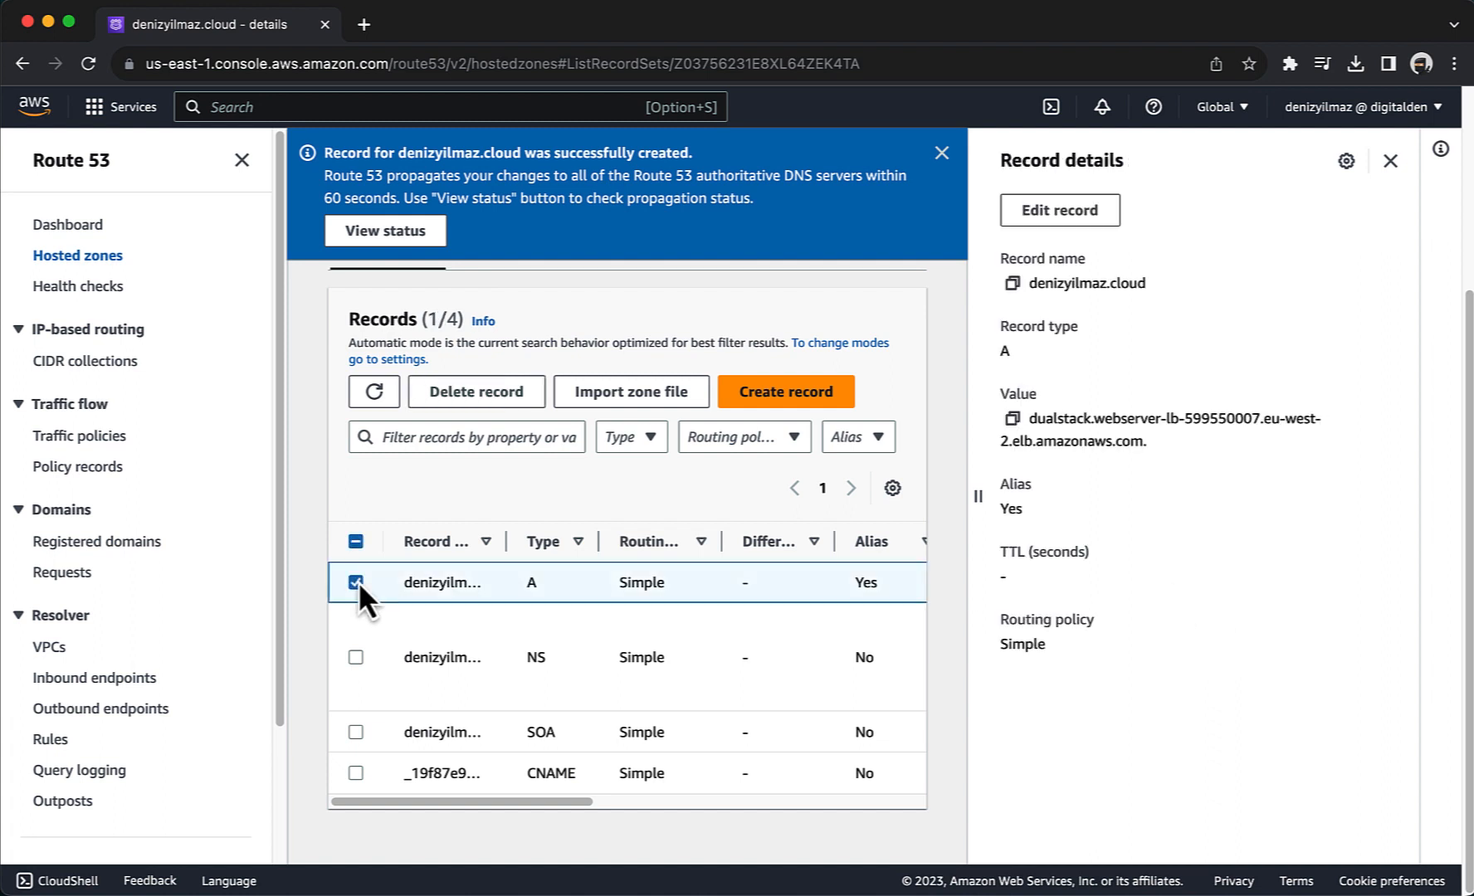
mouse_move(503, 546)
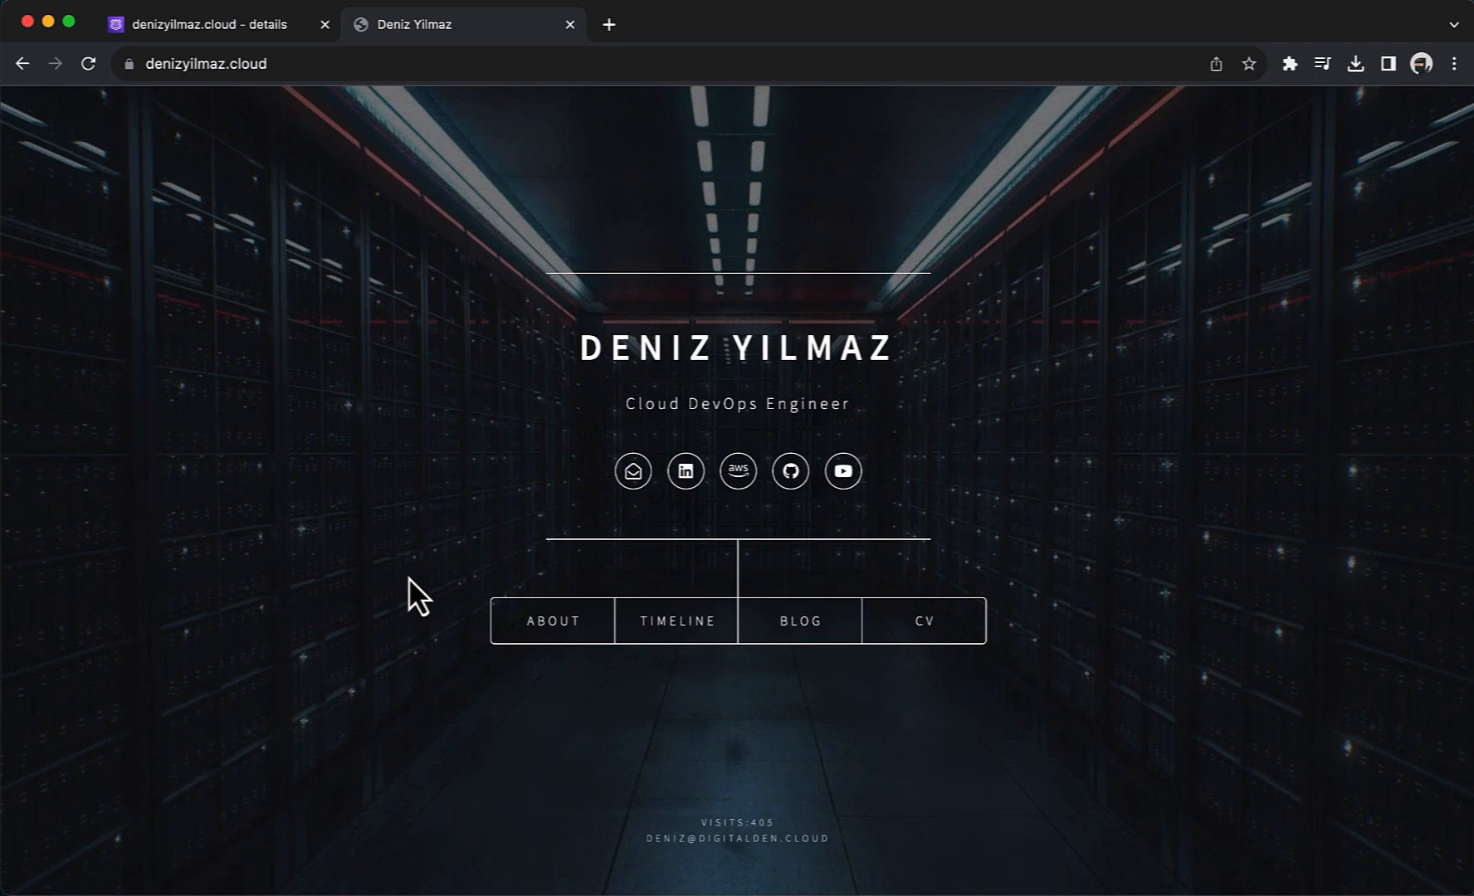
mouse_move(140, 108)
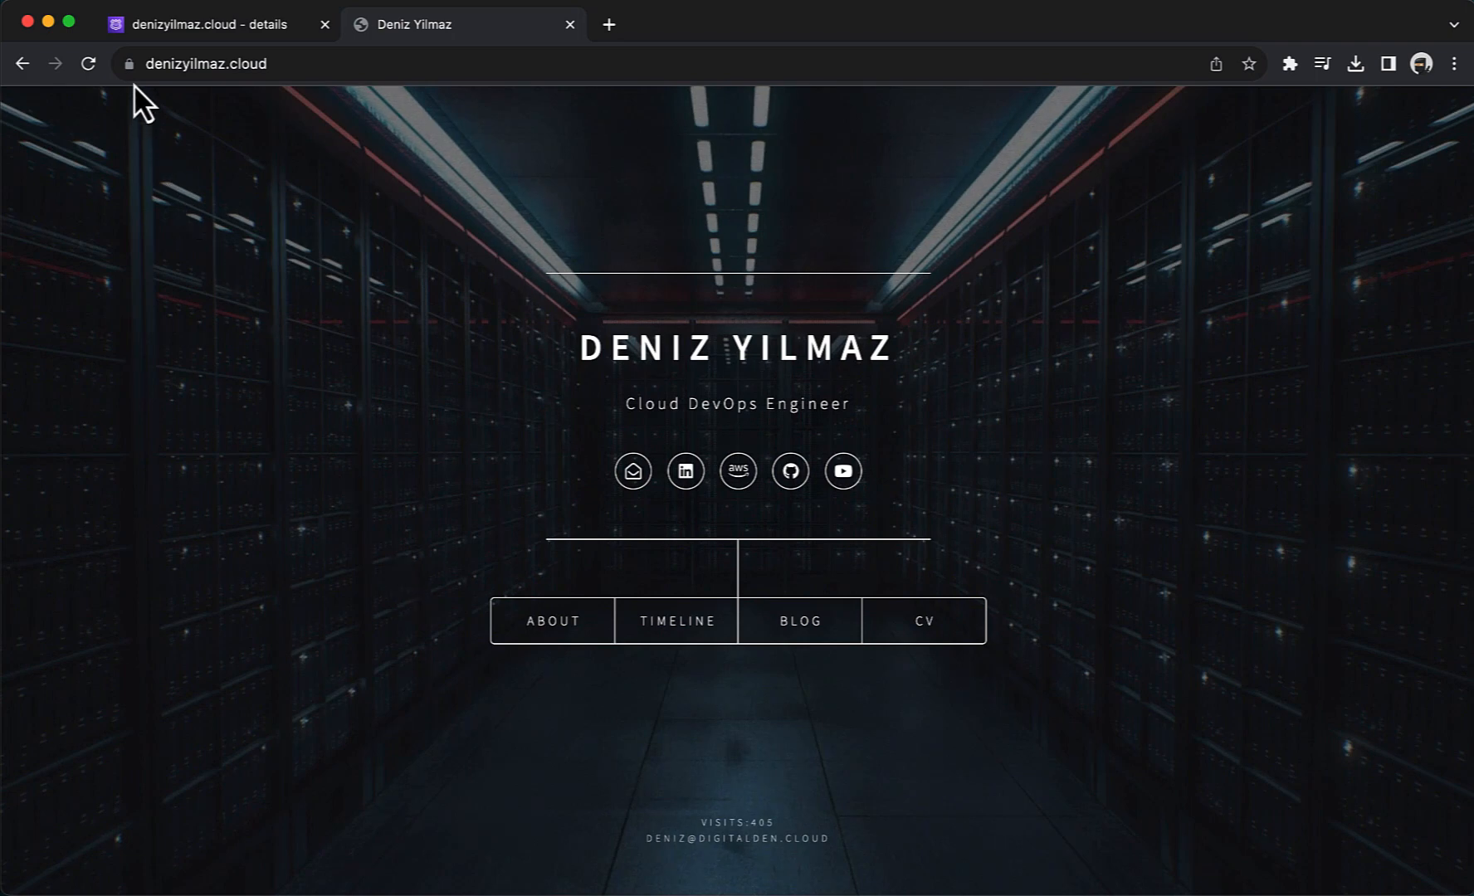
click(206, 63)
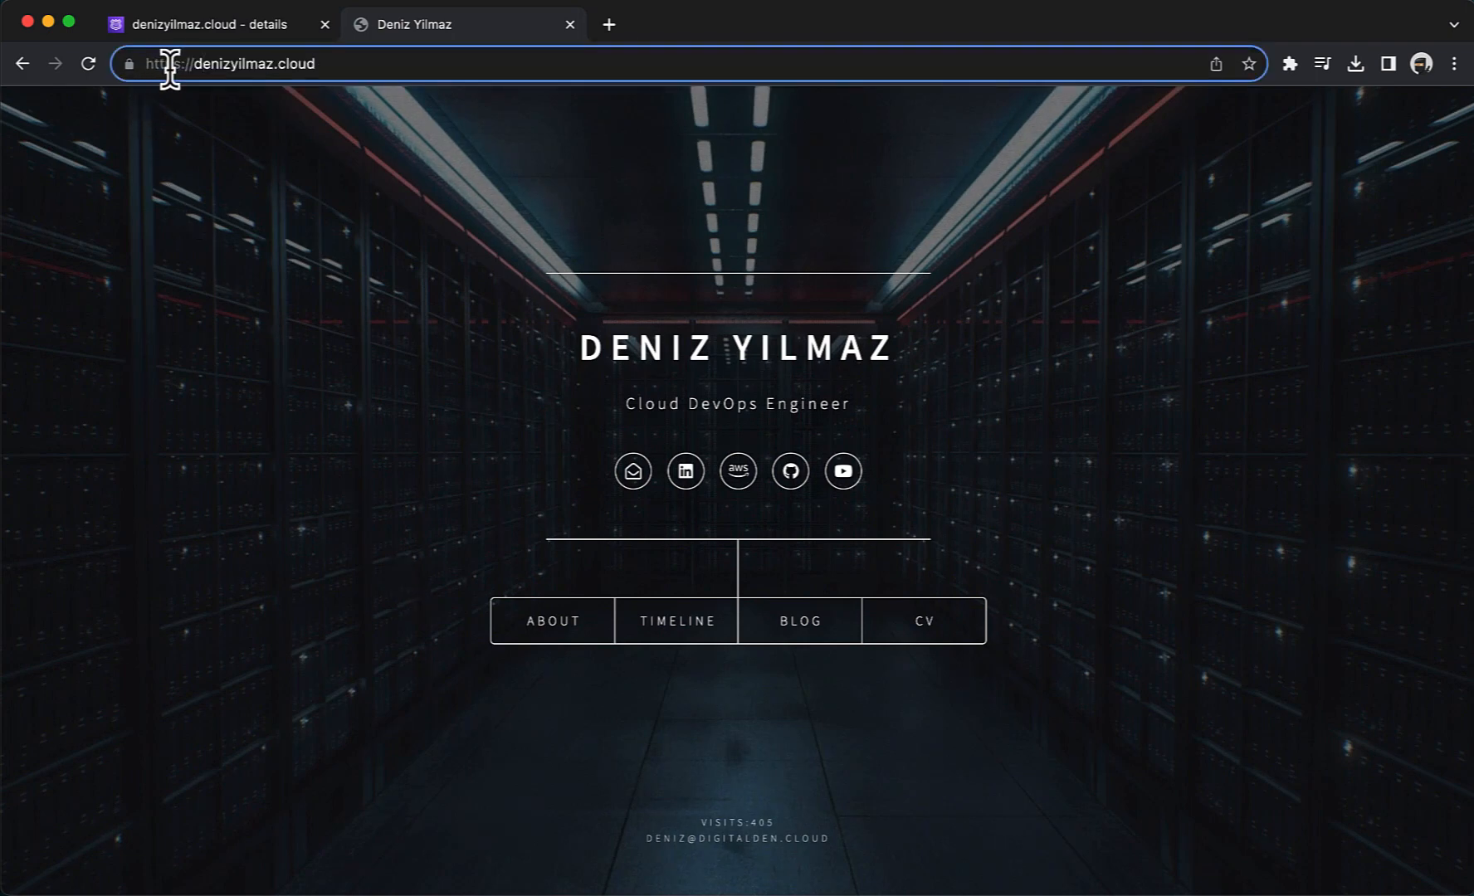